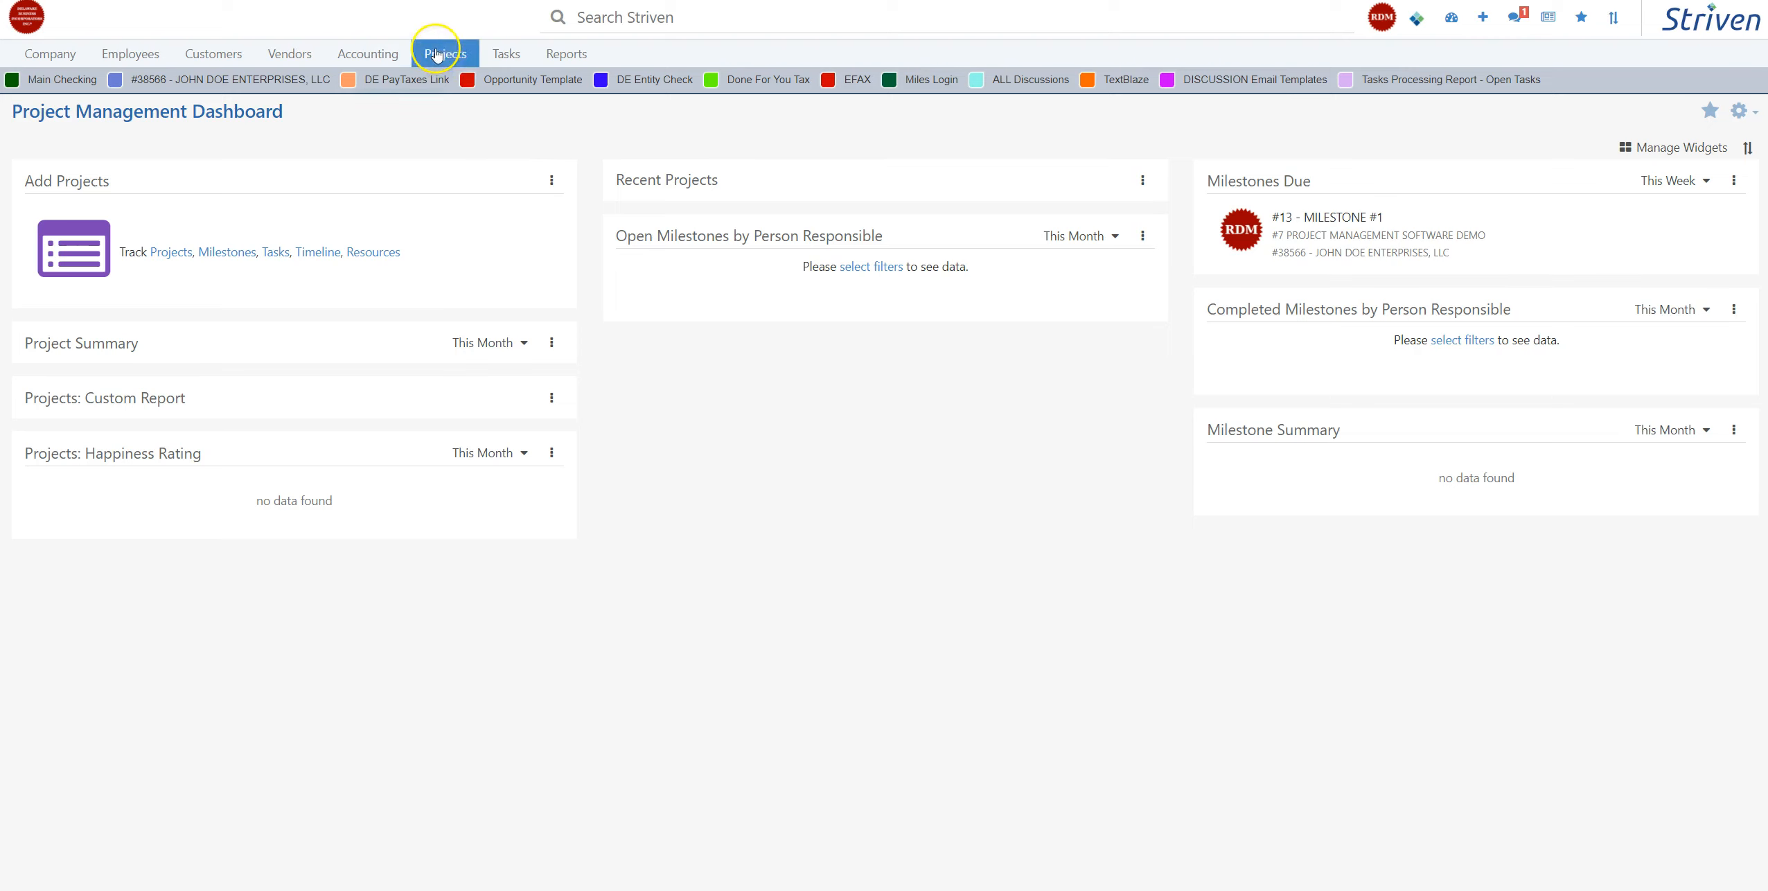
Step: Go from the Projects dashboard to the Projects list showing Pending and In Progress projects
{"action": "left_click", "coordinate": [445, 52]}
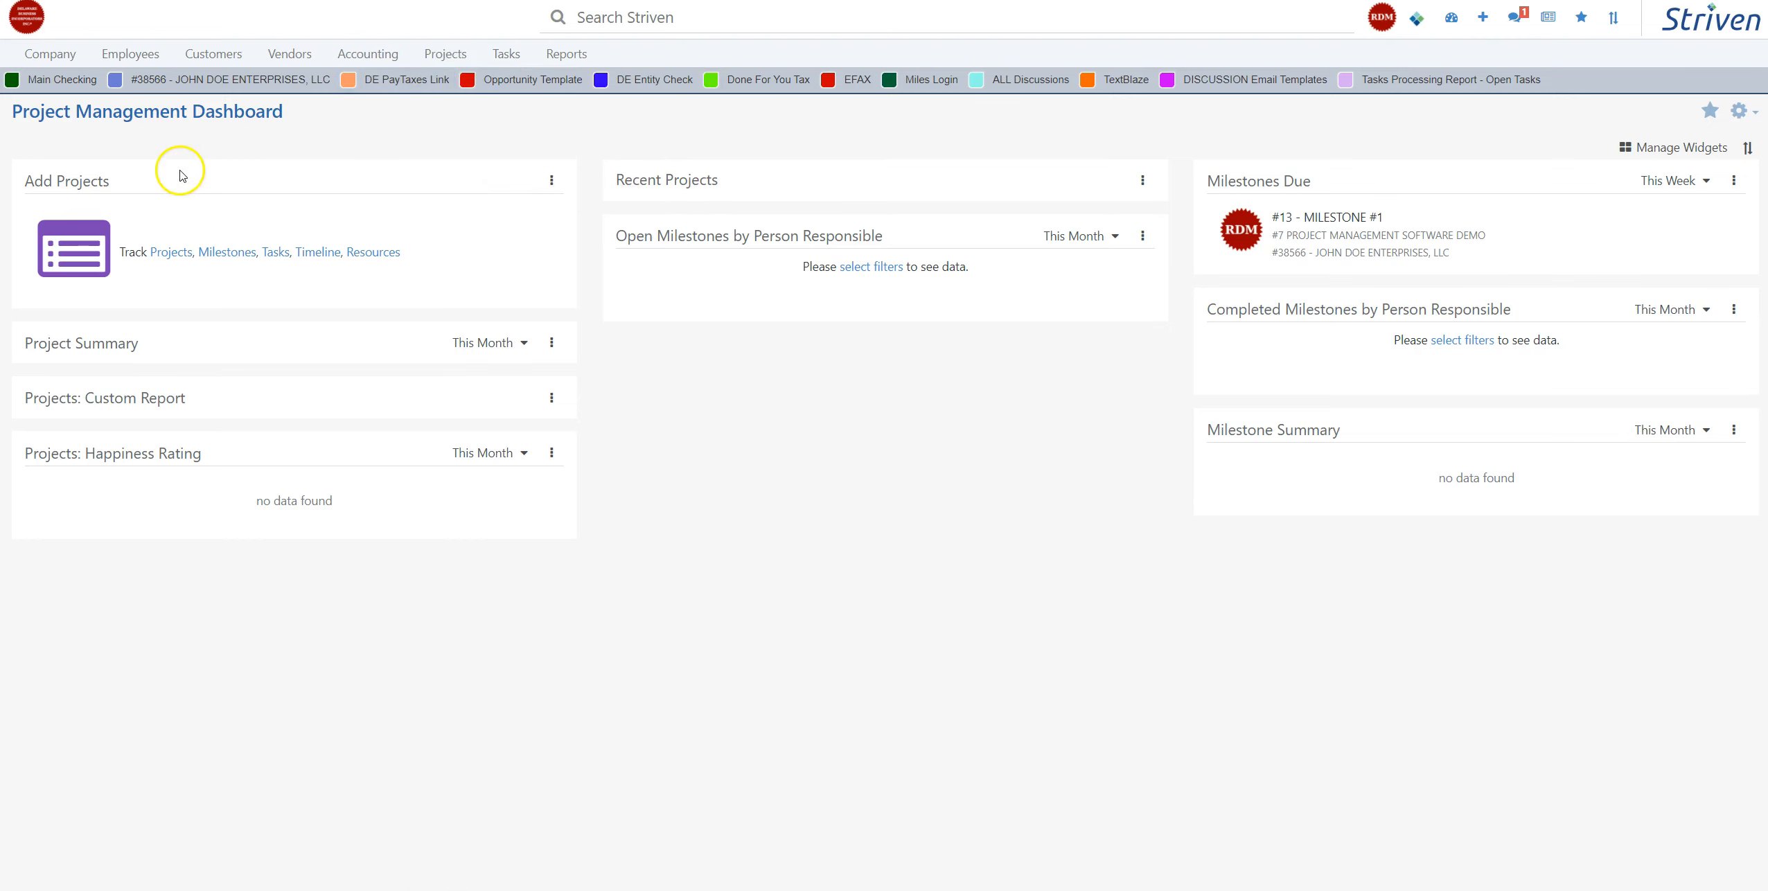
{"action": "mouse_move", "coordinate": [293, 223]}
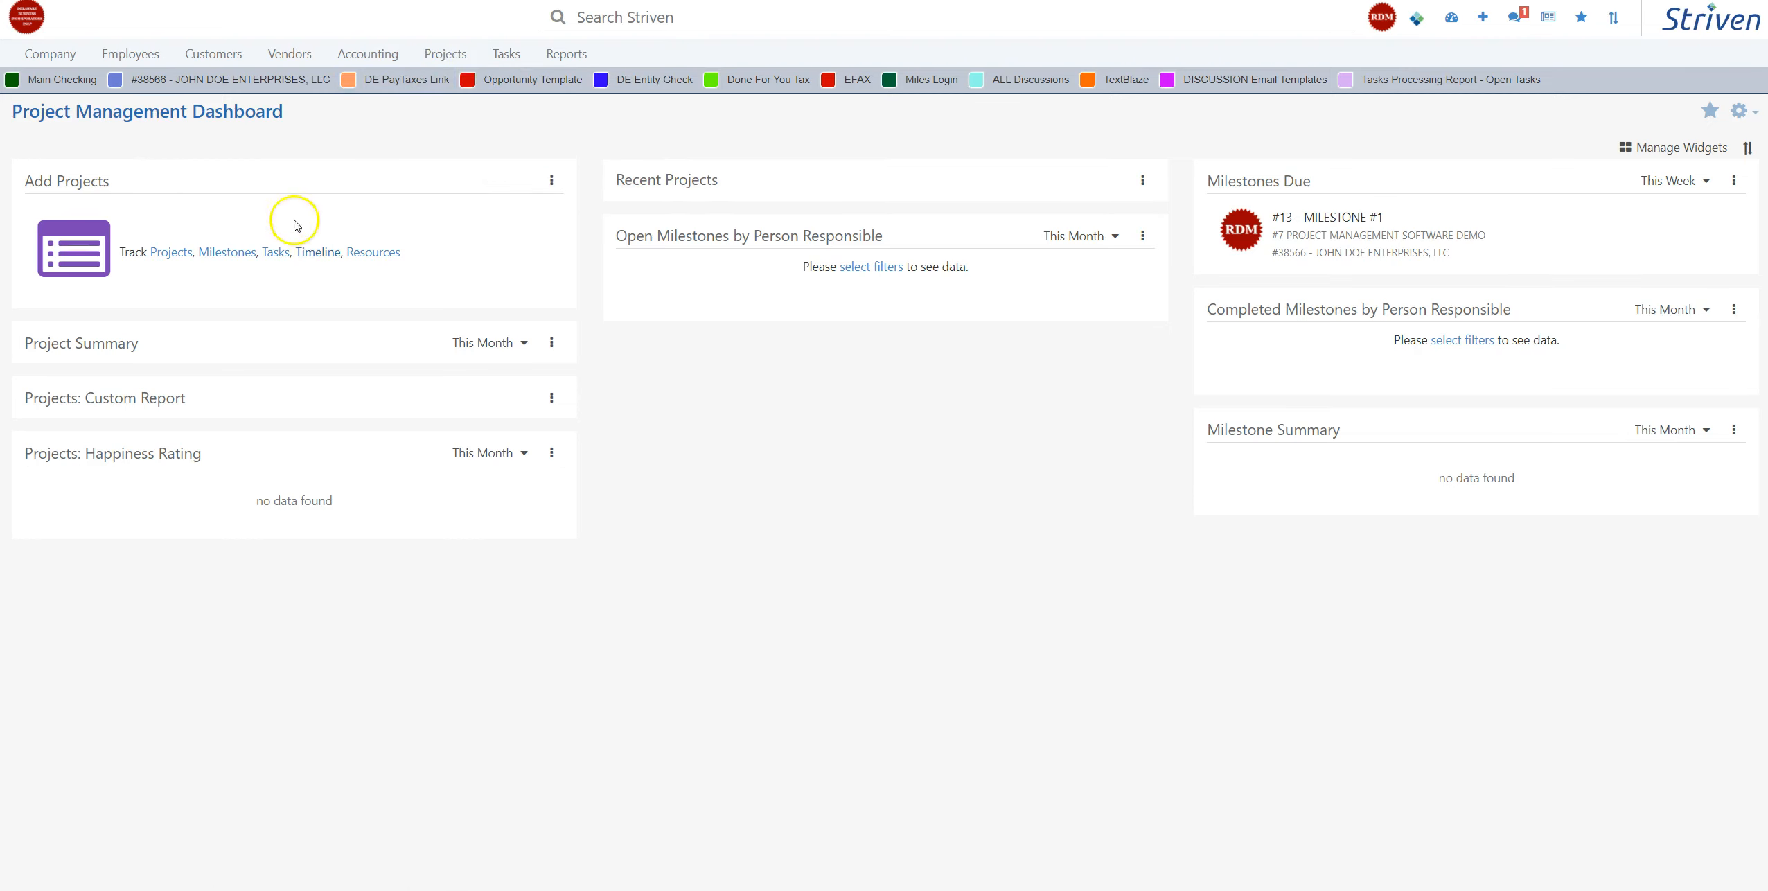
{"action": "mouse_move", "coordinate": [1457, 425]}
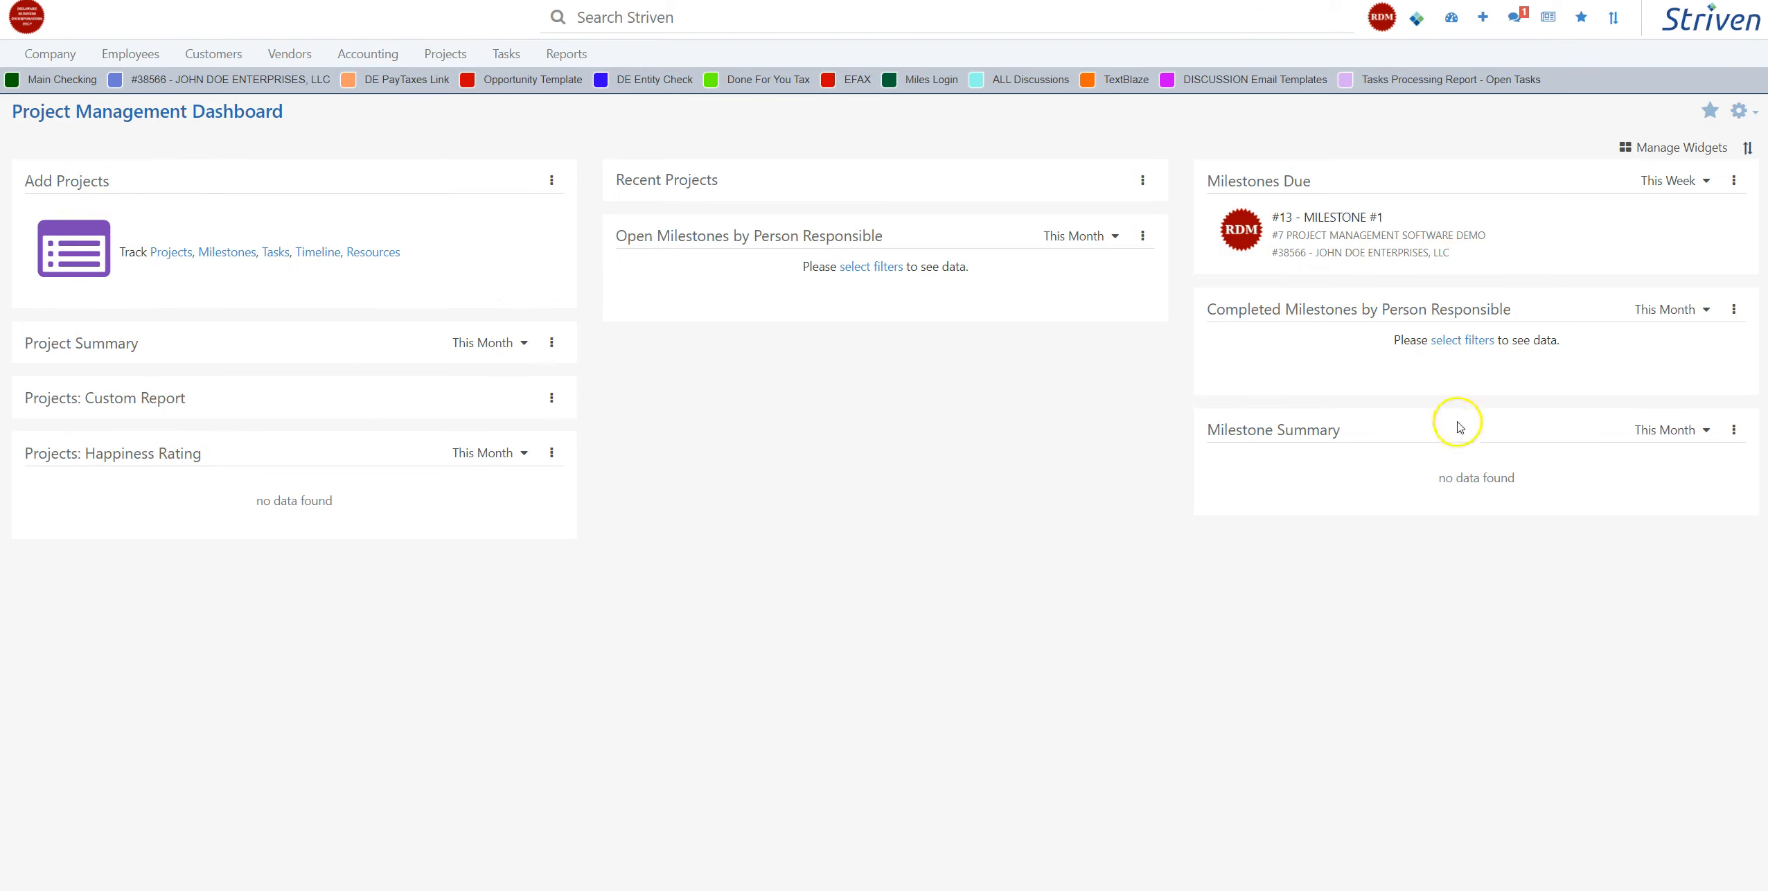
{"action": "mouse_move", "coordinate": [241, 464]}
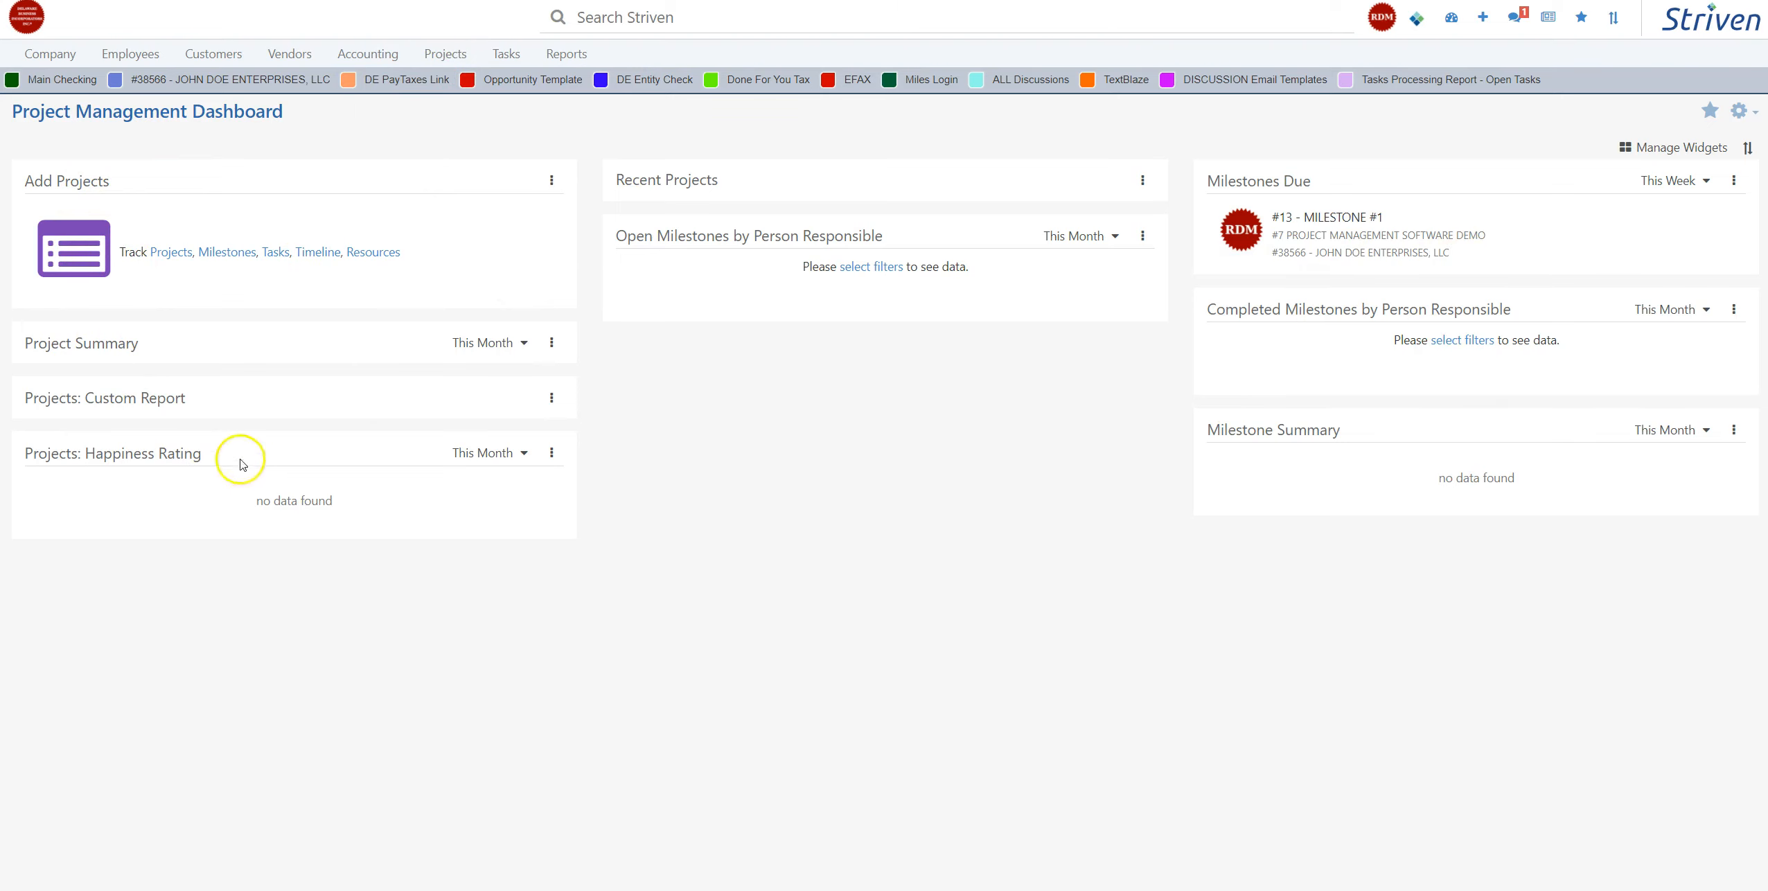
{"action": "left_click", "coordinate": [445, 54]}
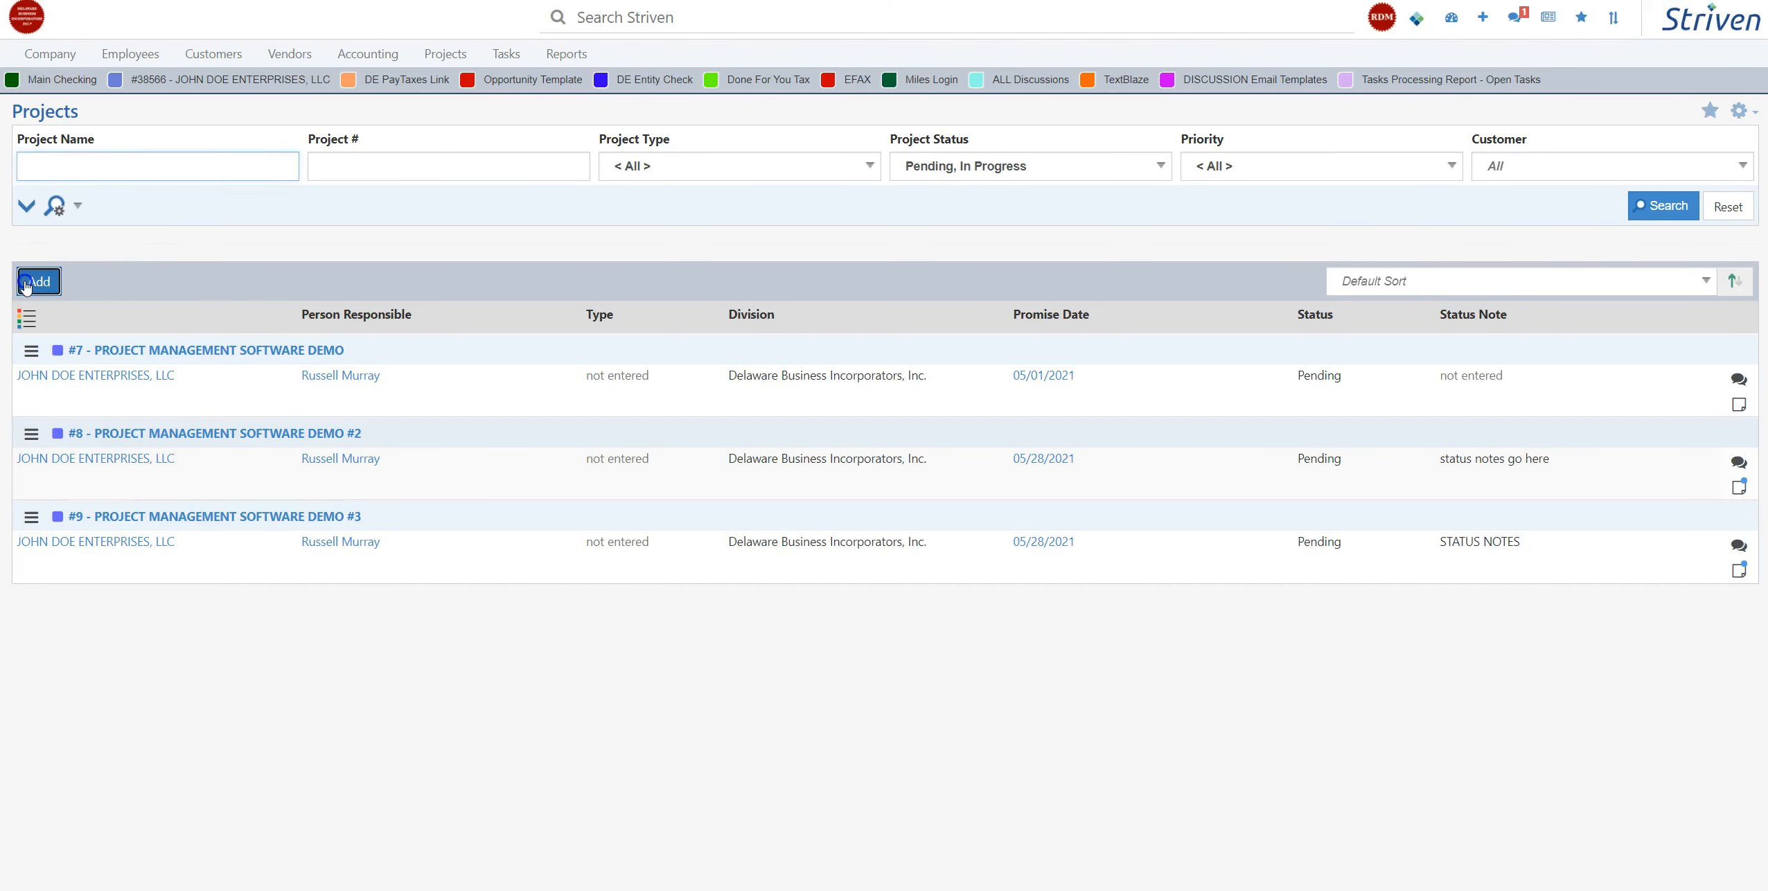
Step: Start a new project named PROJECT MANAGEMENT SOFTWARE DEMO #4
{"action": "left_click", "coordinate": [38, 281]}
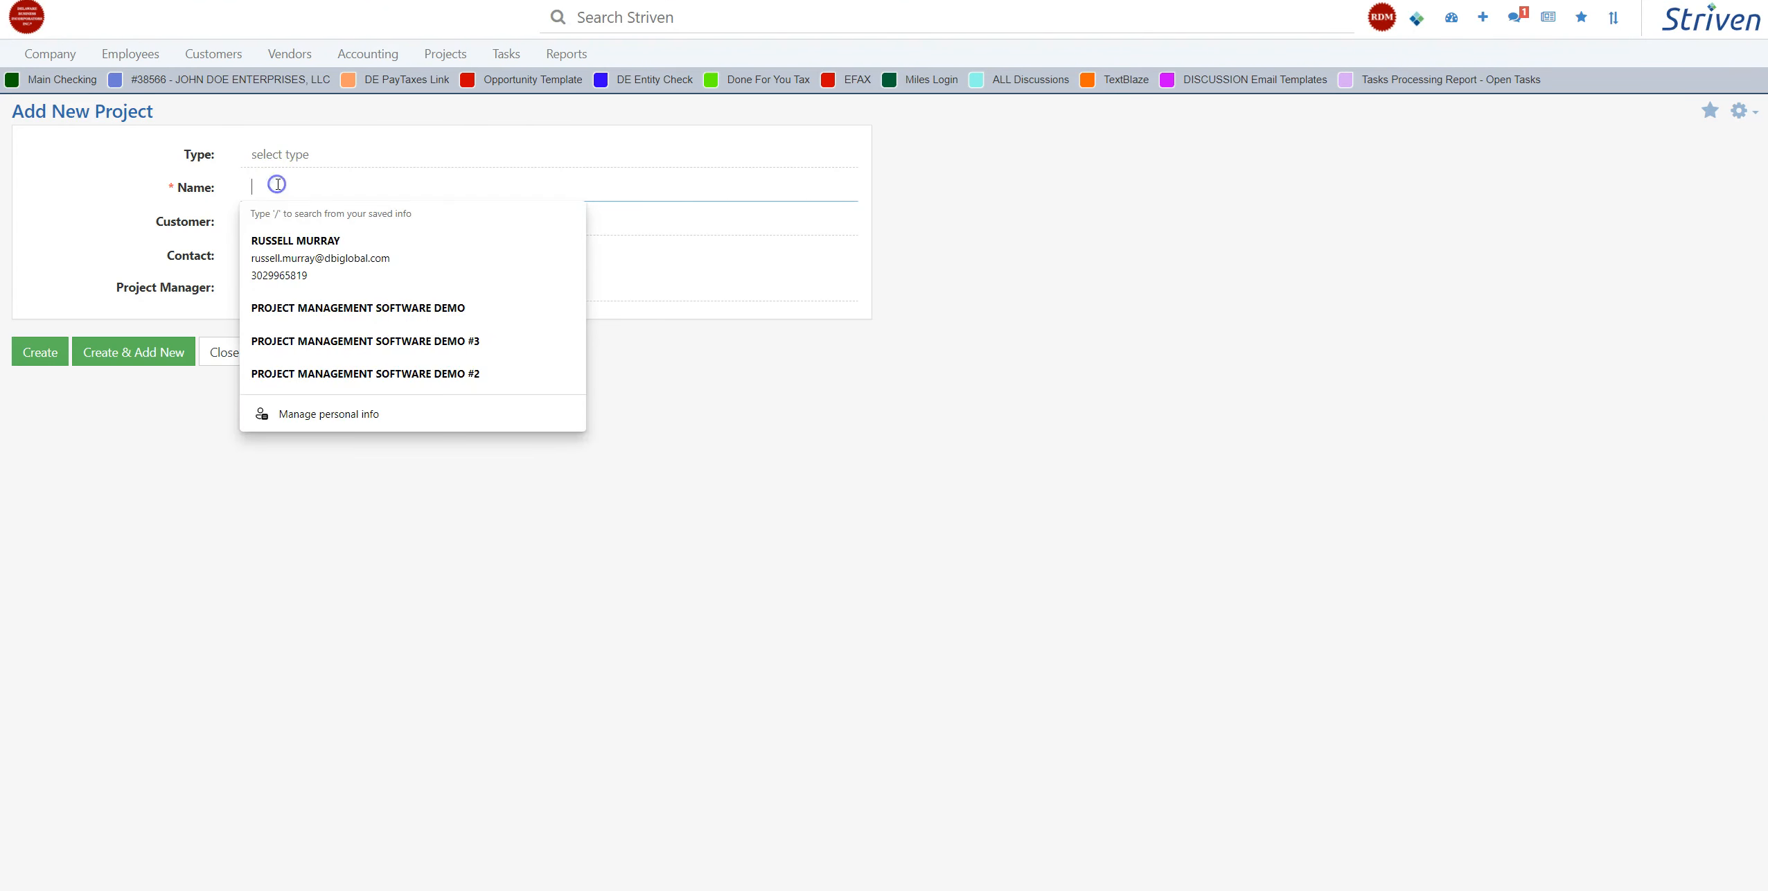
{"action": "type", "text": "PORI"}
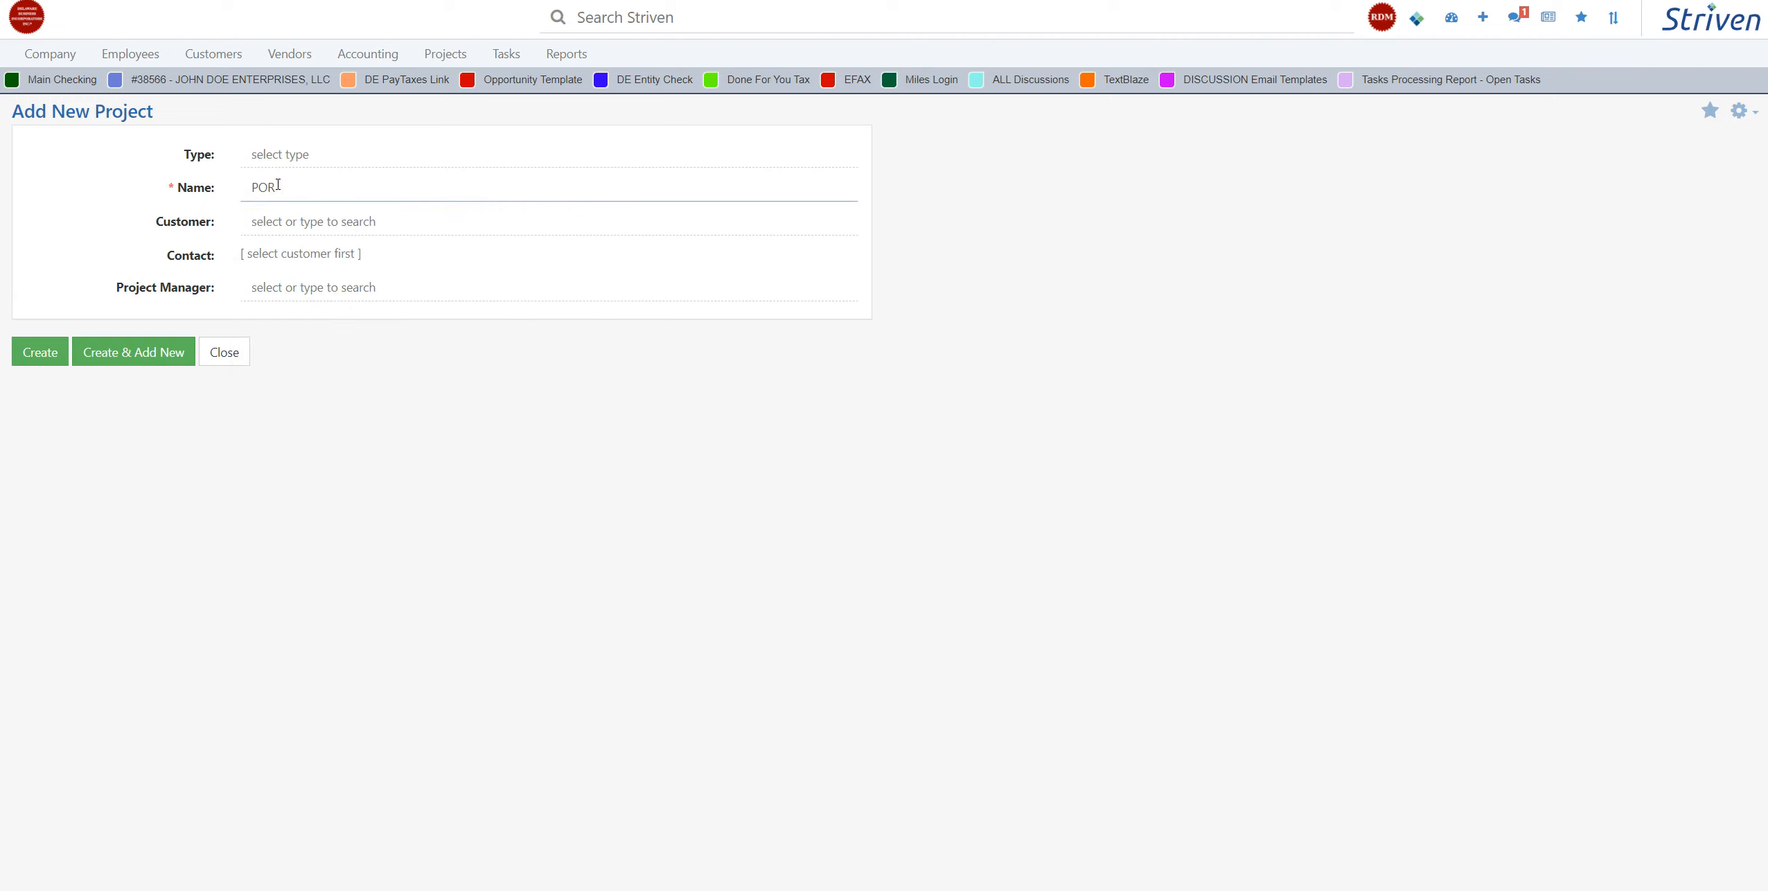
{"action": "type", "text": "PROJECT MANAGE"}
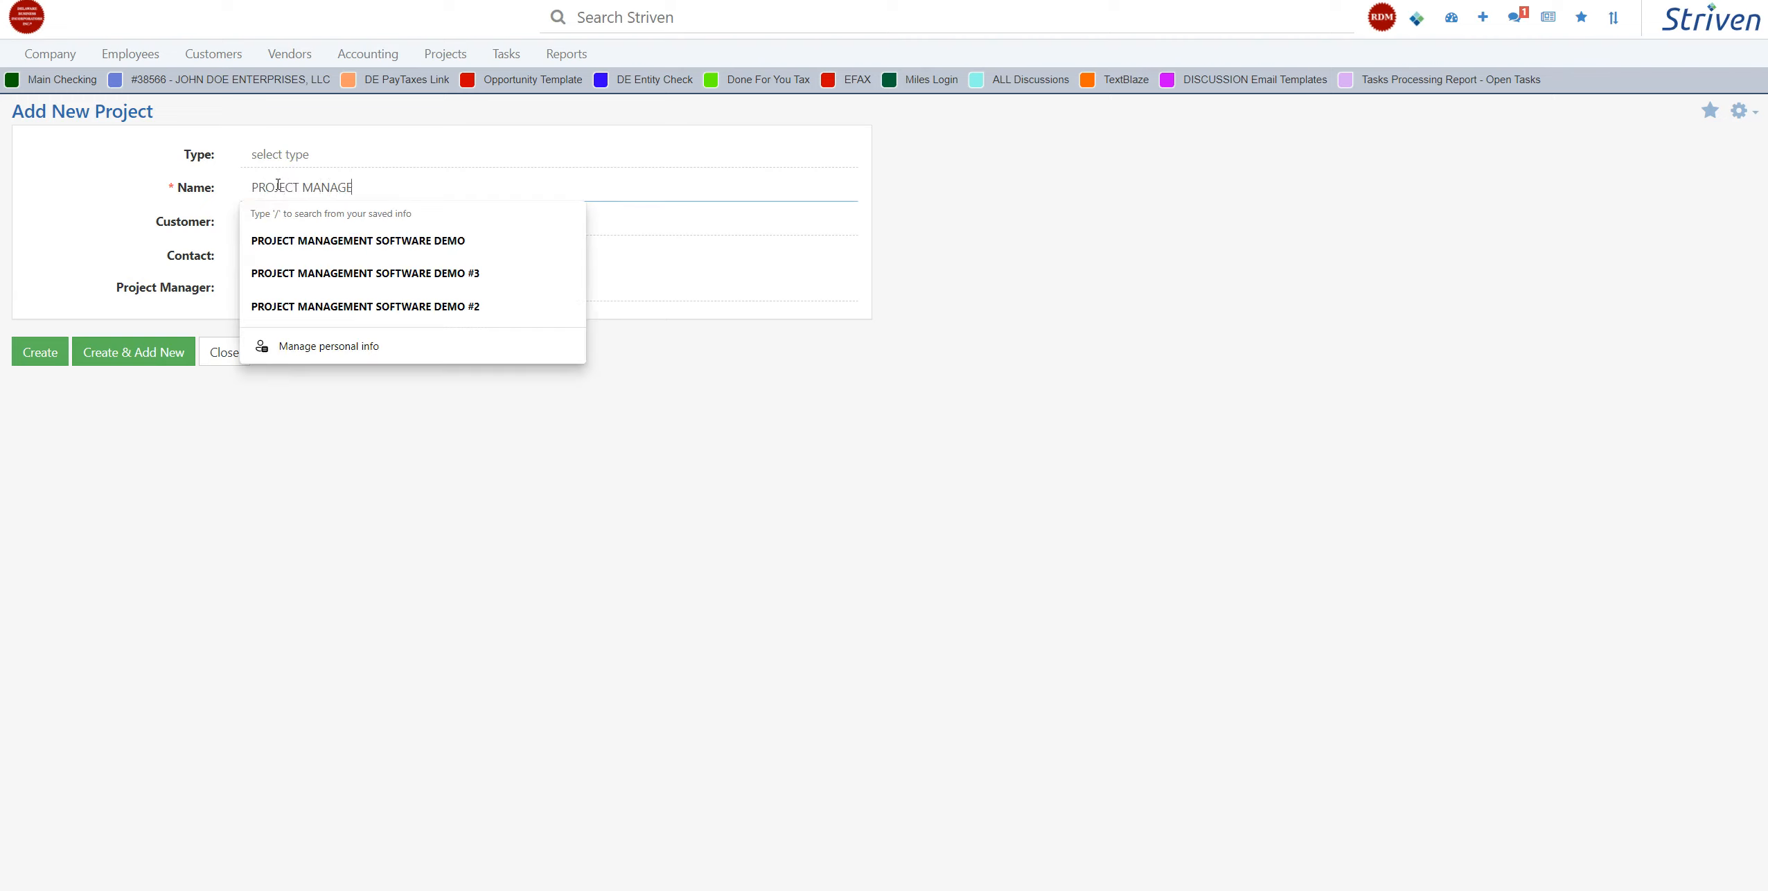
{"action": "type", "text": "MENT SOFTWARE DEMO $"}
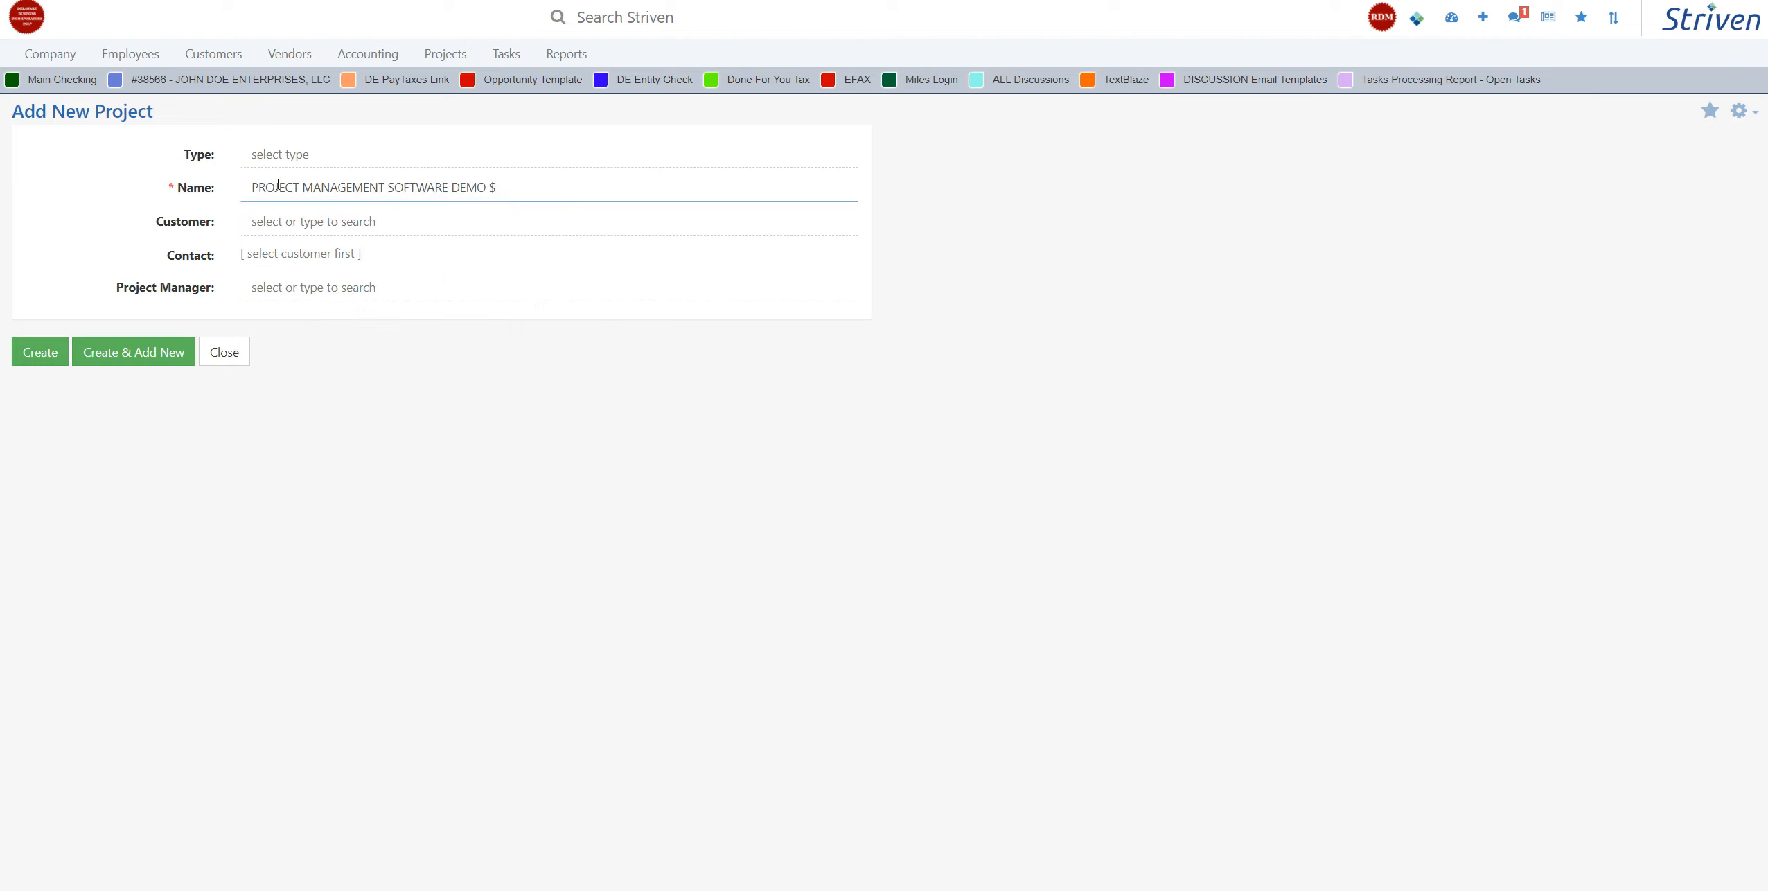
{"action": "type", "text": "#4"}
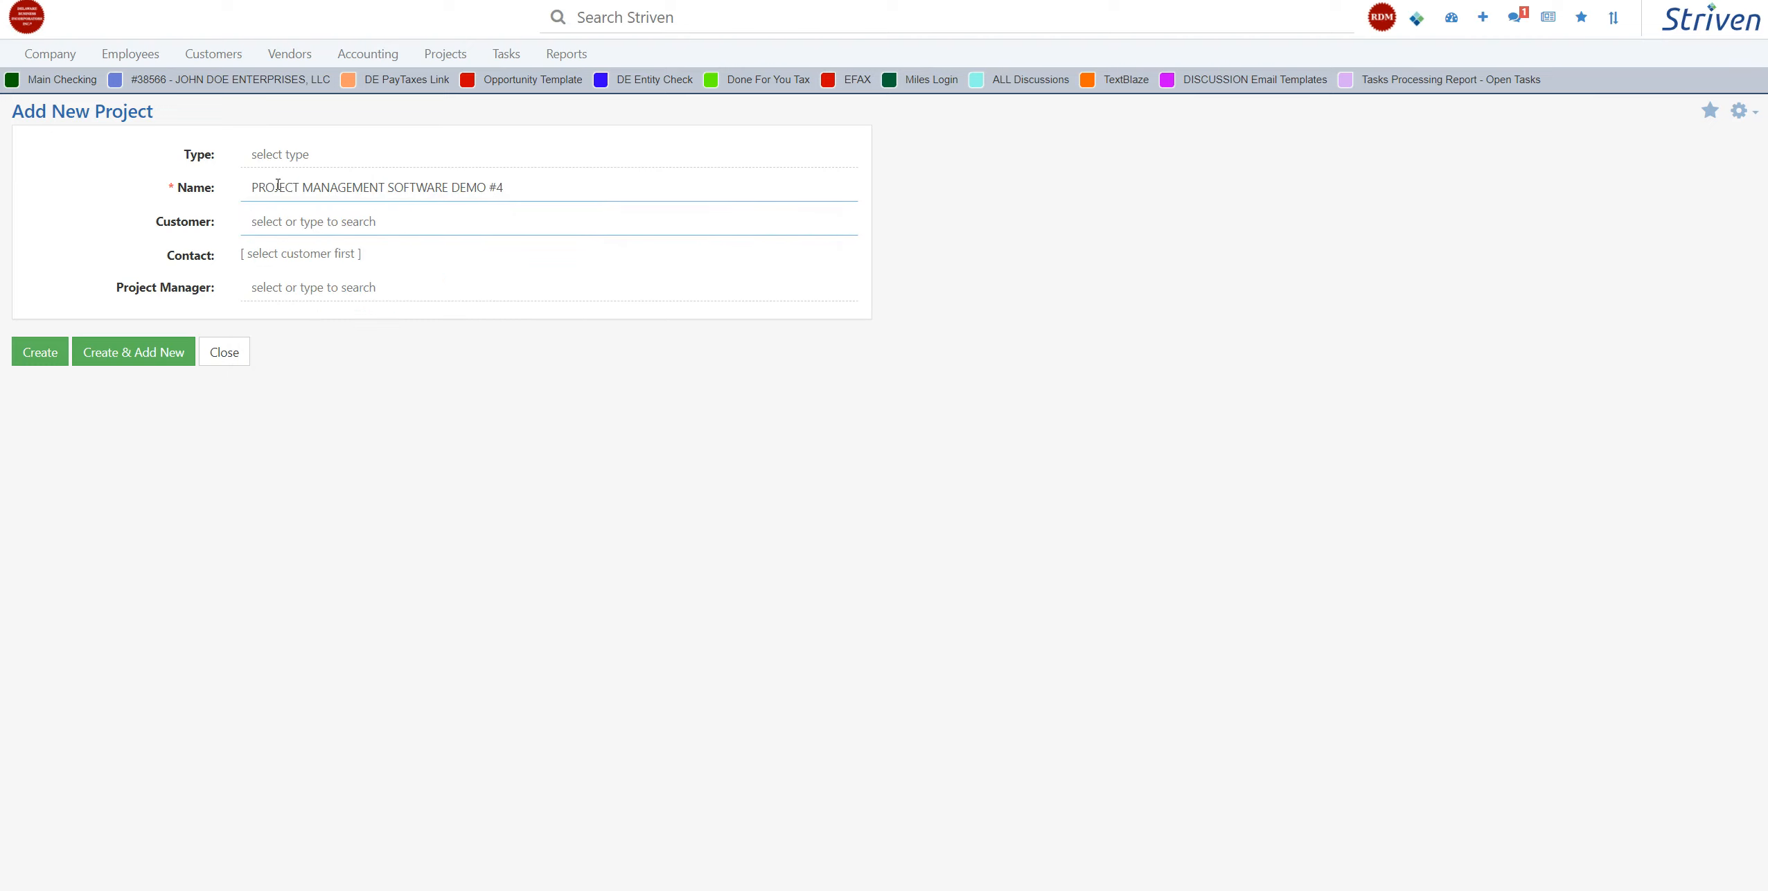
Step: Fill in customer John Doe Enterprises, contact John Doe and project manager Russ, then create the project
{"action": "type", "text": "JOHN DOE"}
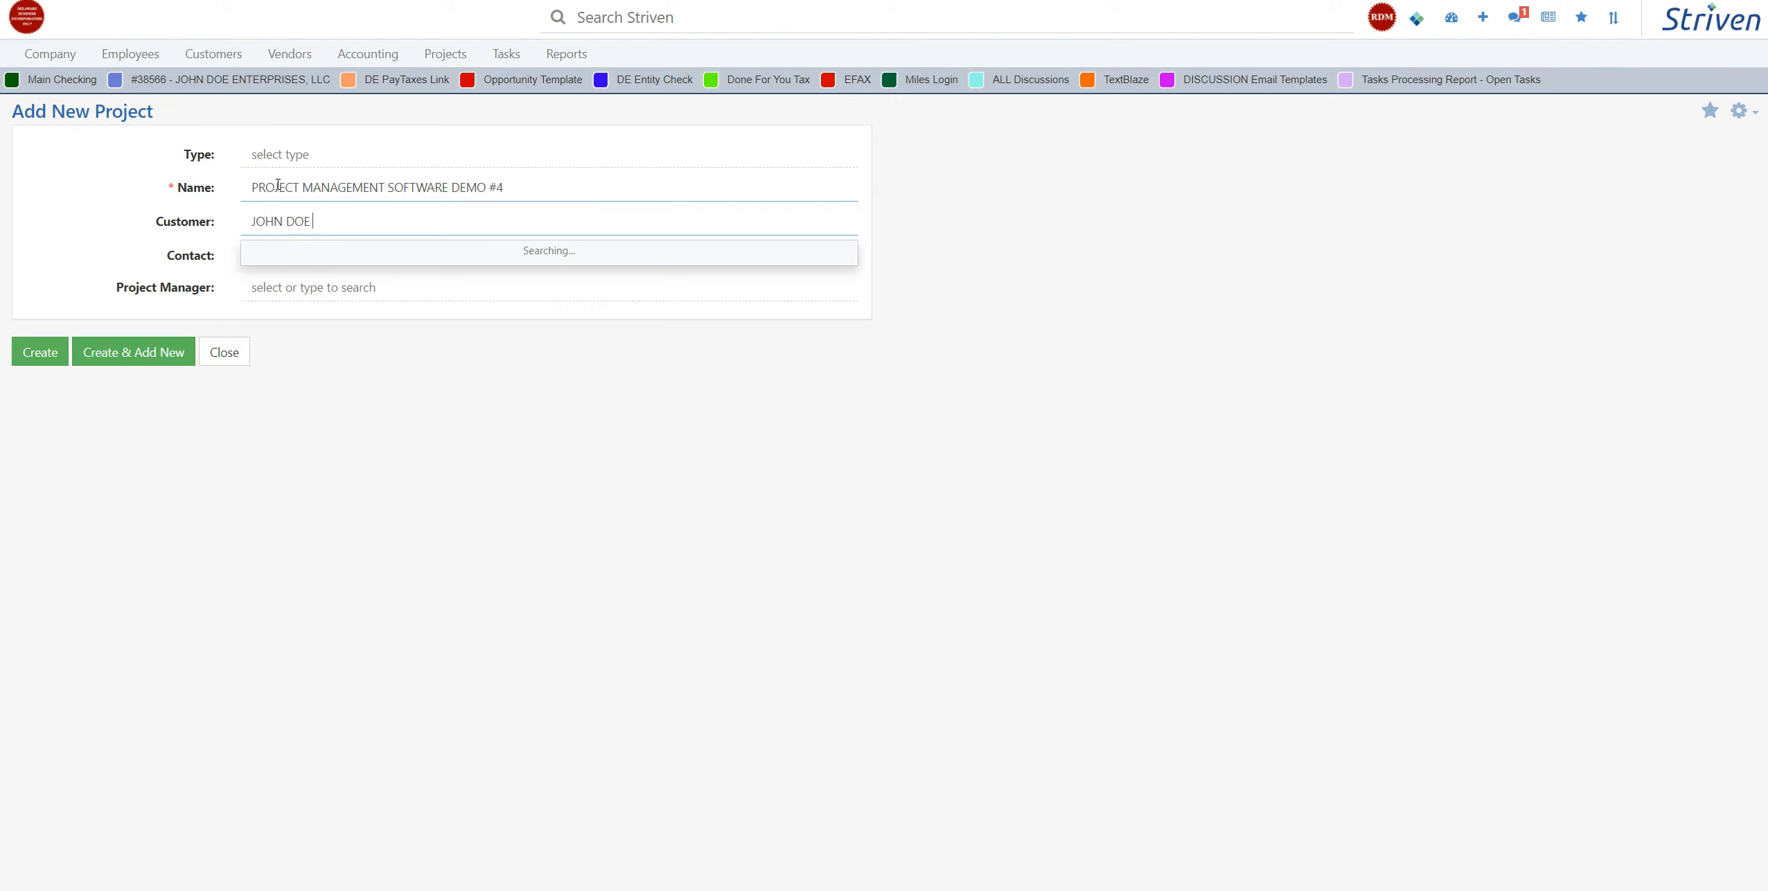
{"action": "left_click", "coordinate": [355, 222]}
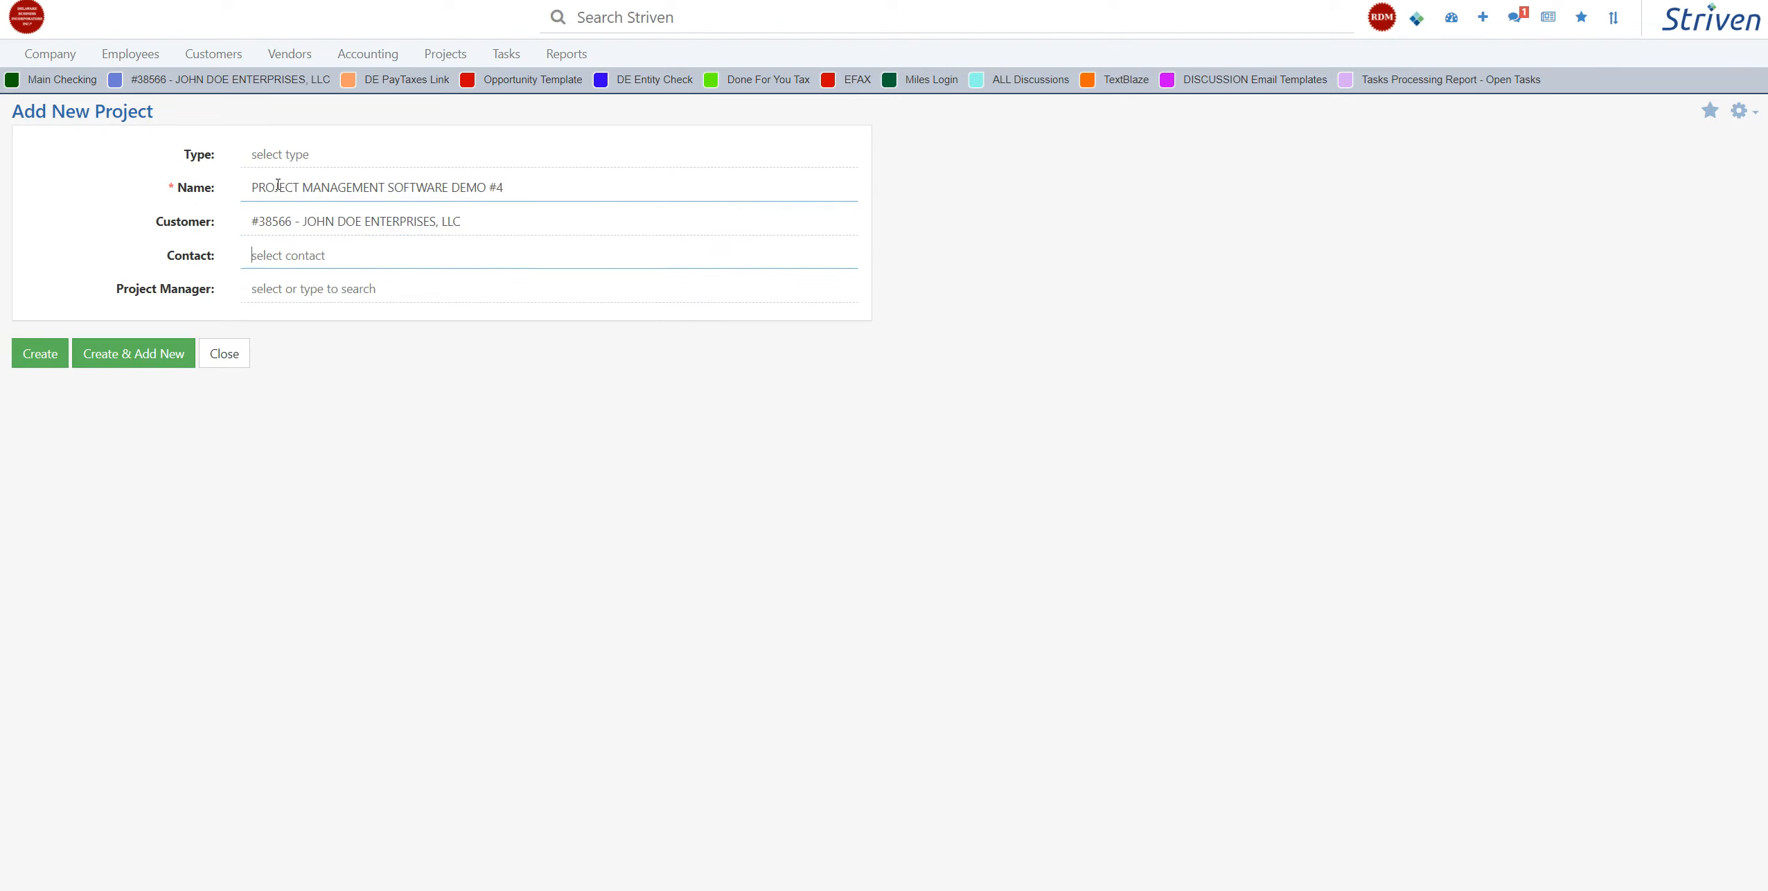
{"action": "type", "text": "JOHN DOE"}
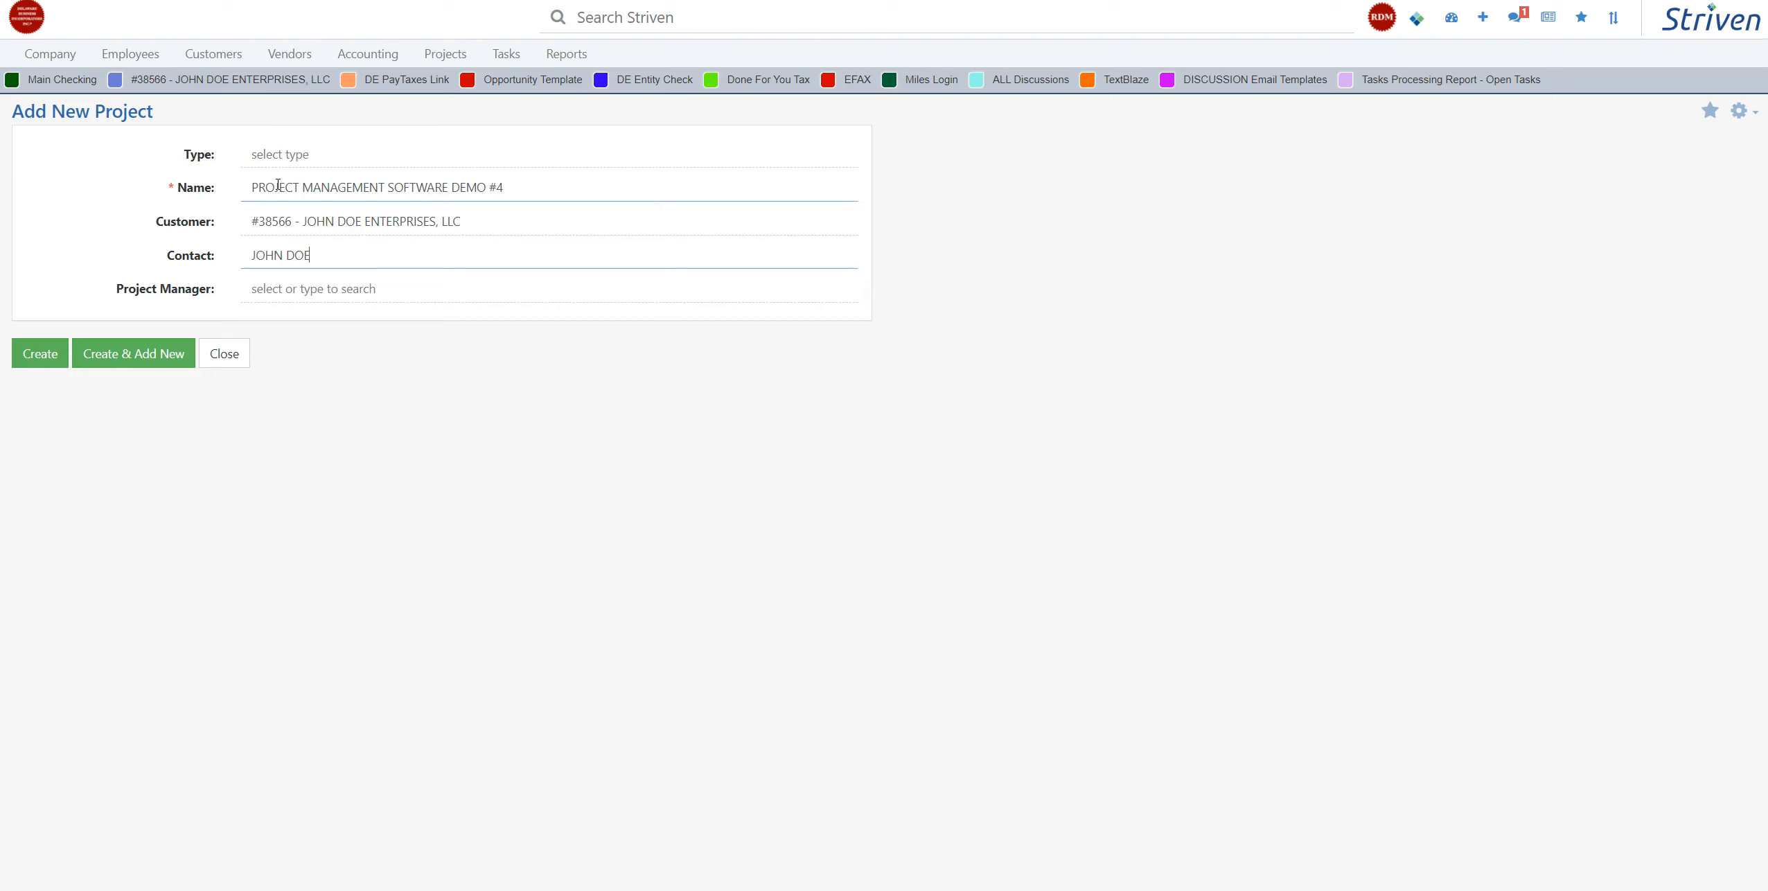
{"action": "type", "text": "RUSSELL"}
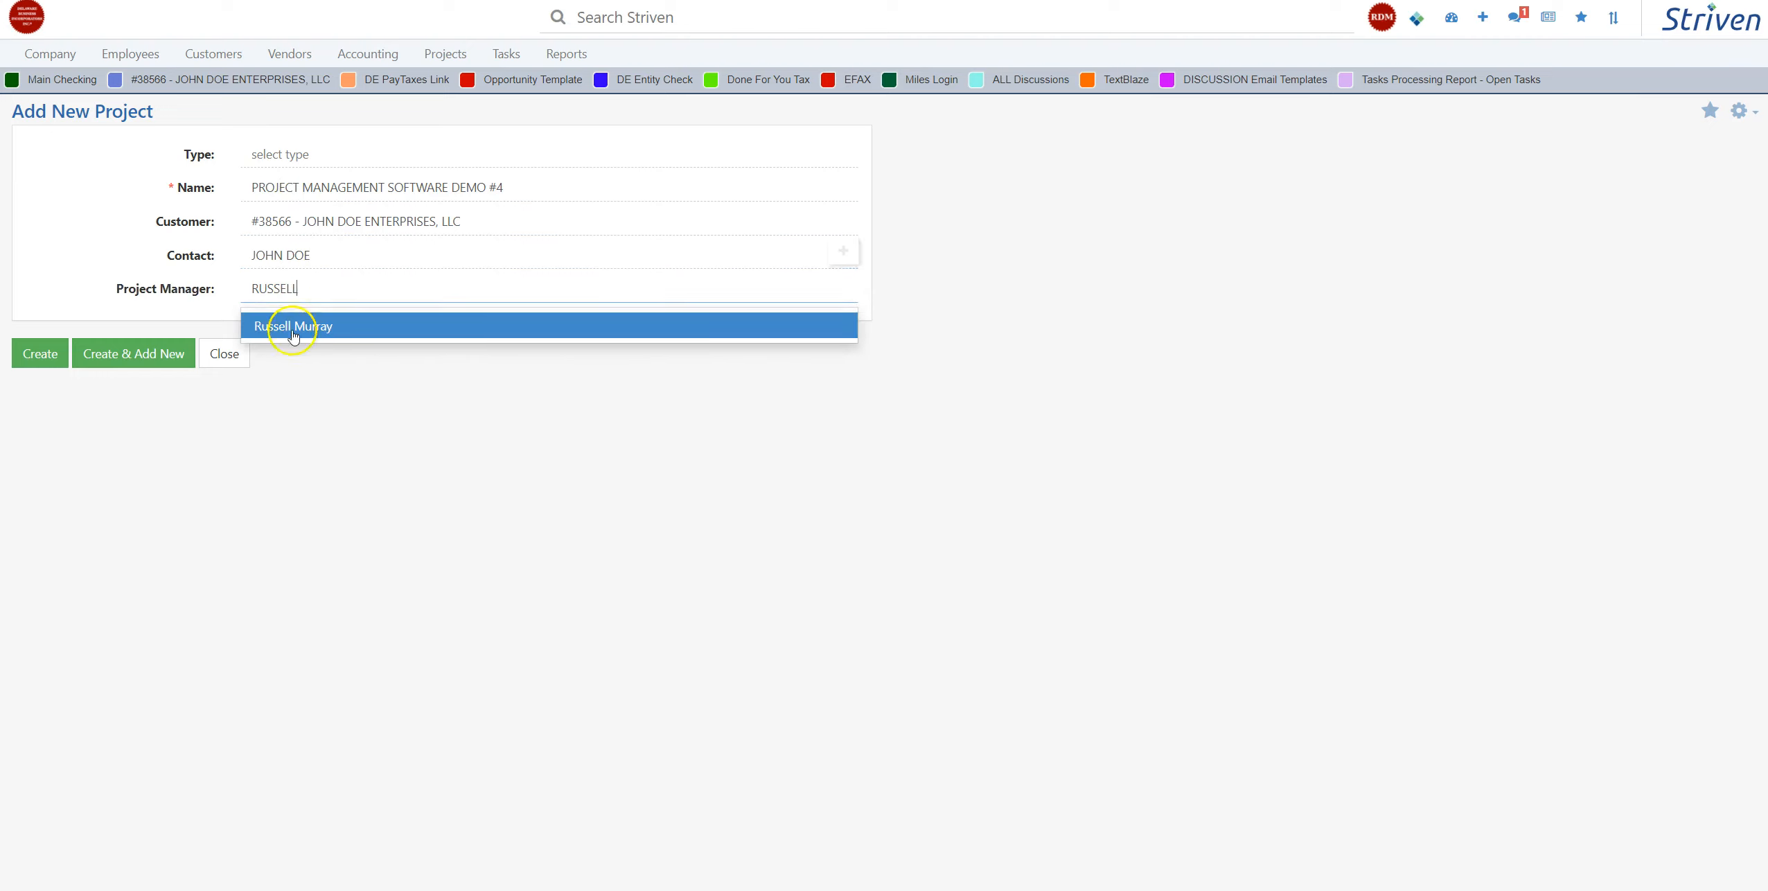
{"action": "left_click", "coordinate": [292, 325]}
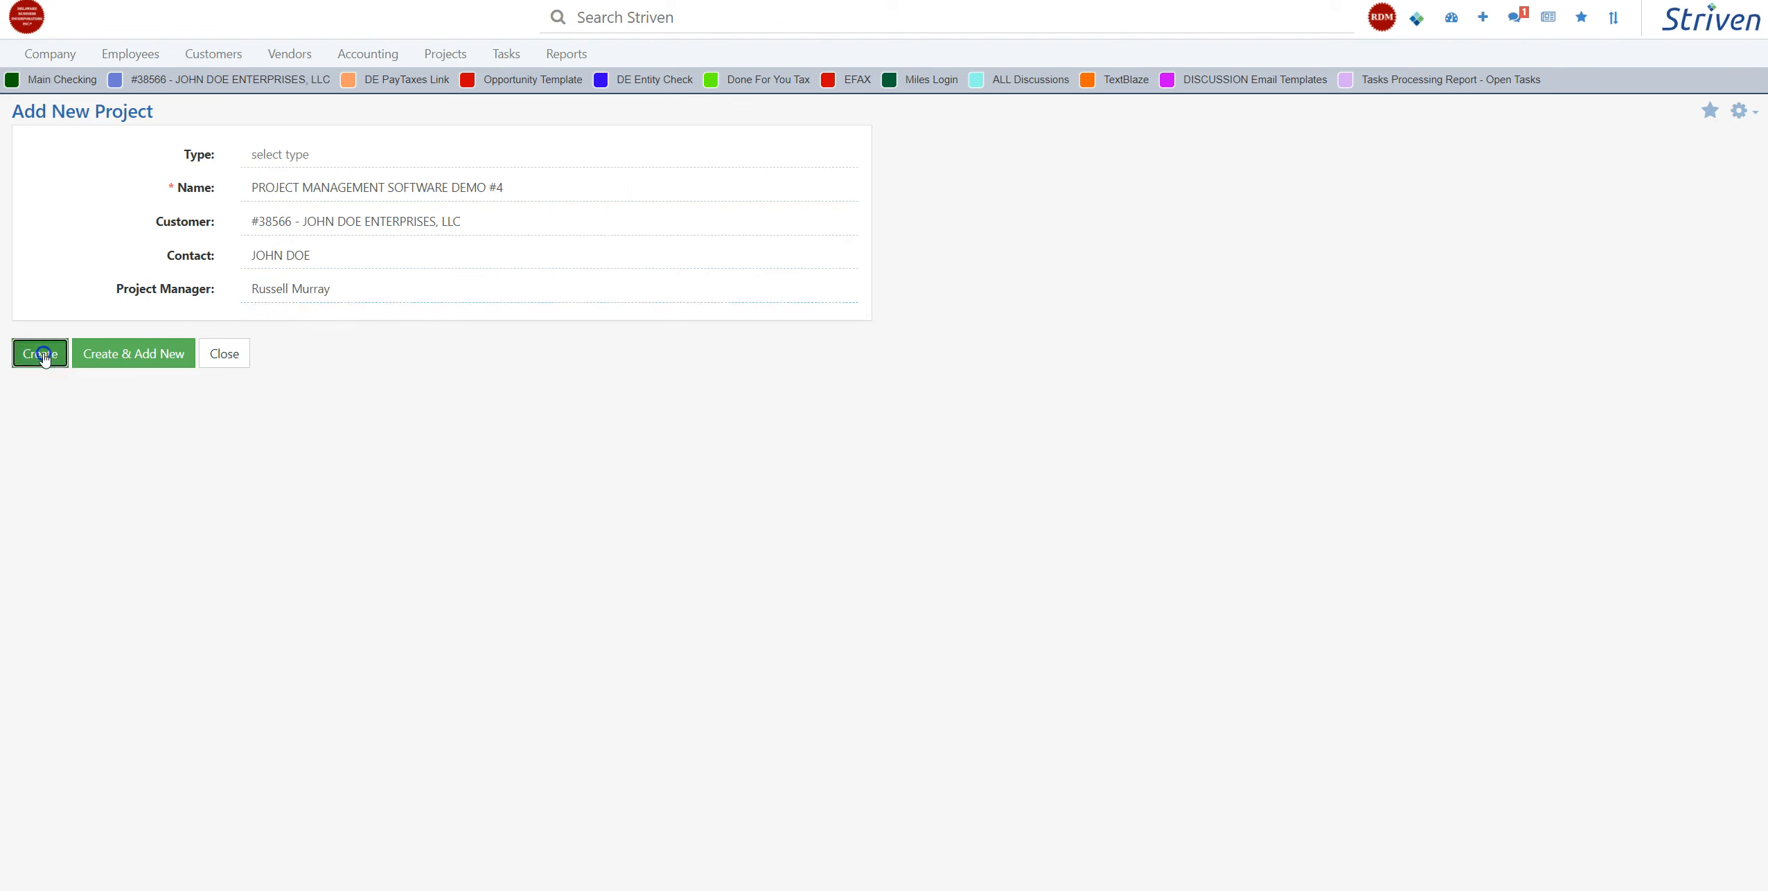
{"action": "left_click", "coordinate": [37, 353]}
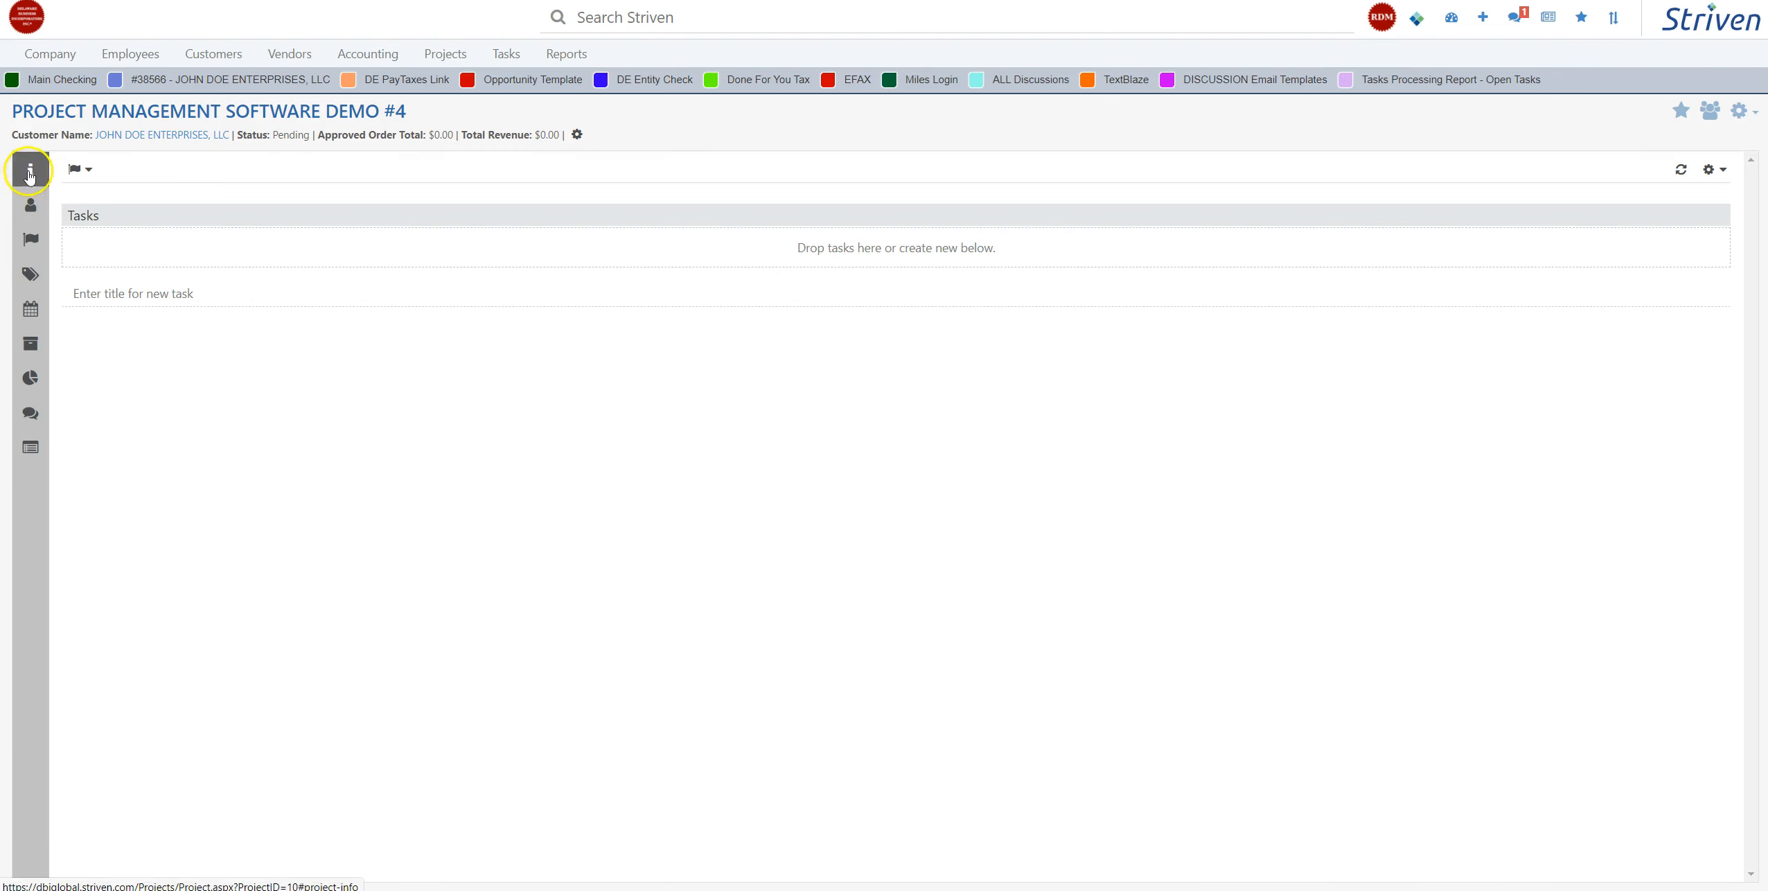
Step: Show the project details panel and add tasks #1 through #3 to the task list
{"action": "left_click", "coordinate": [31, 171]}
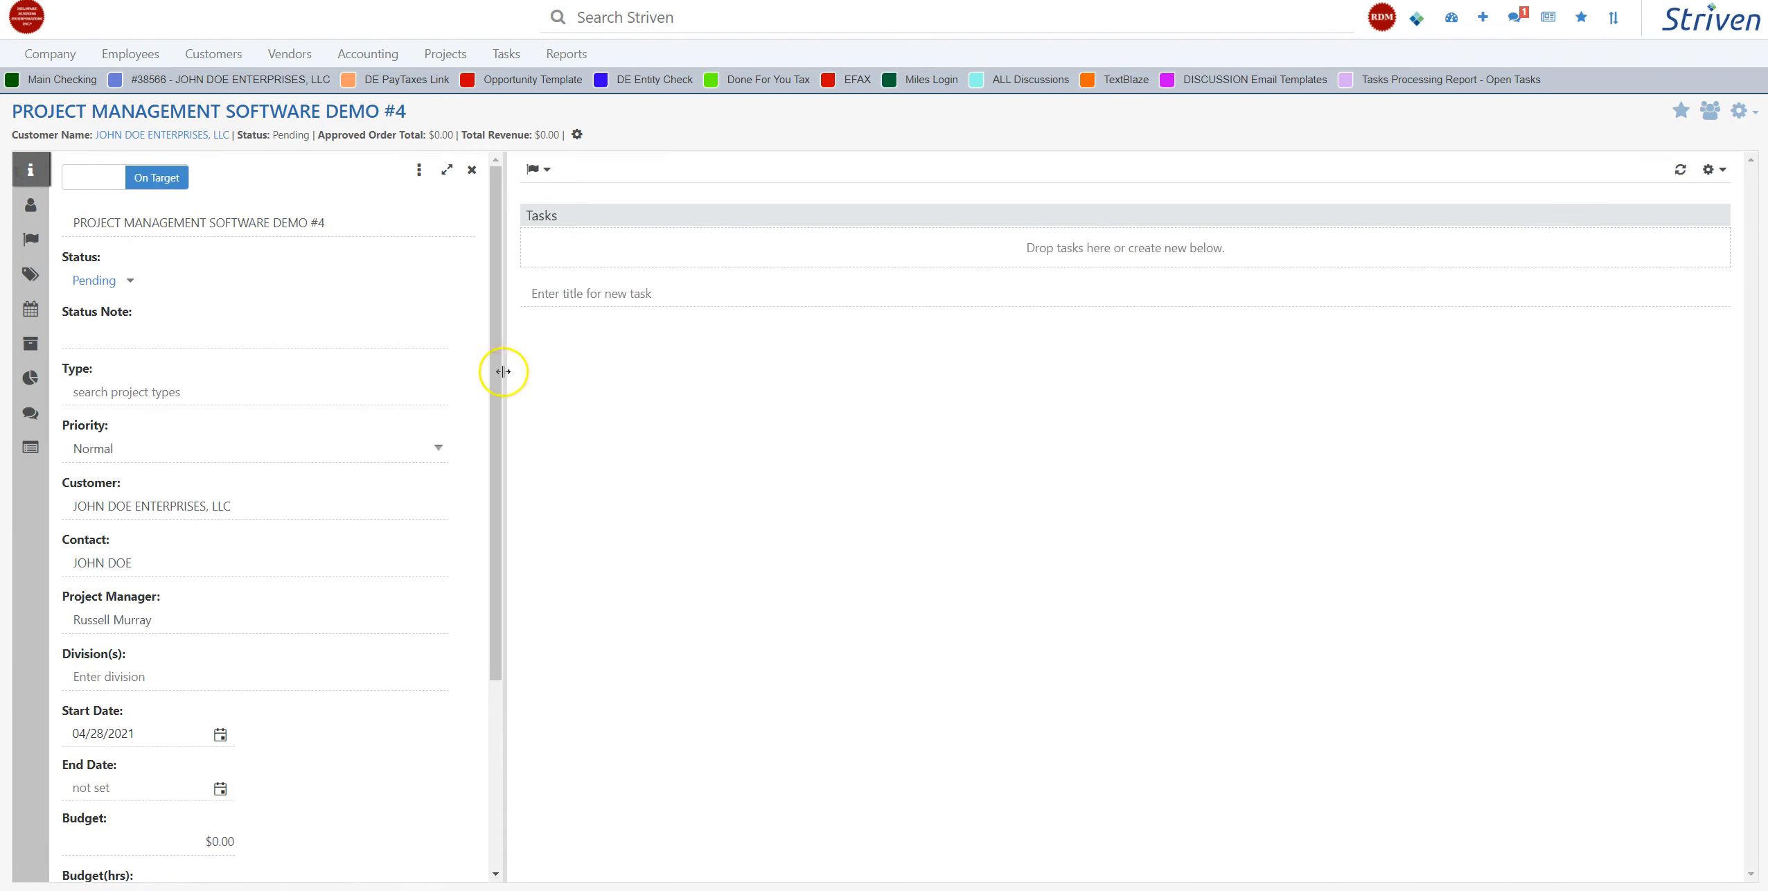
{"action": "scroll", "scroll_direction": "down", "scroll_amount": 3}
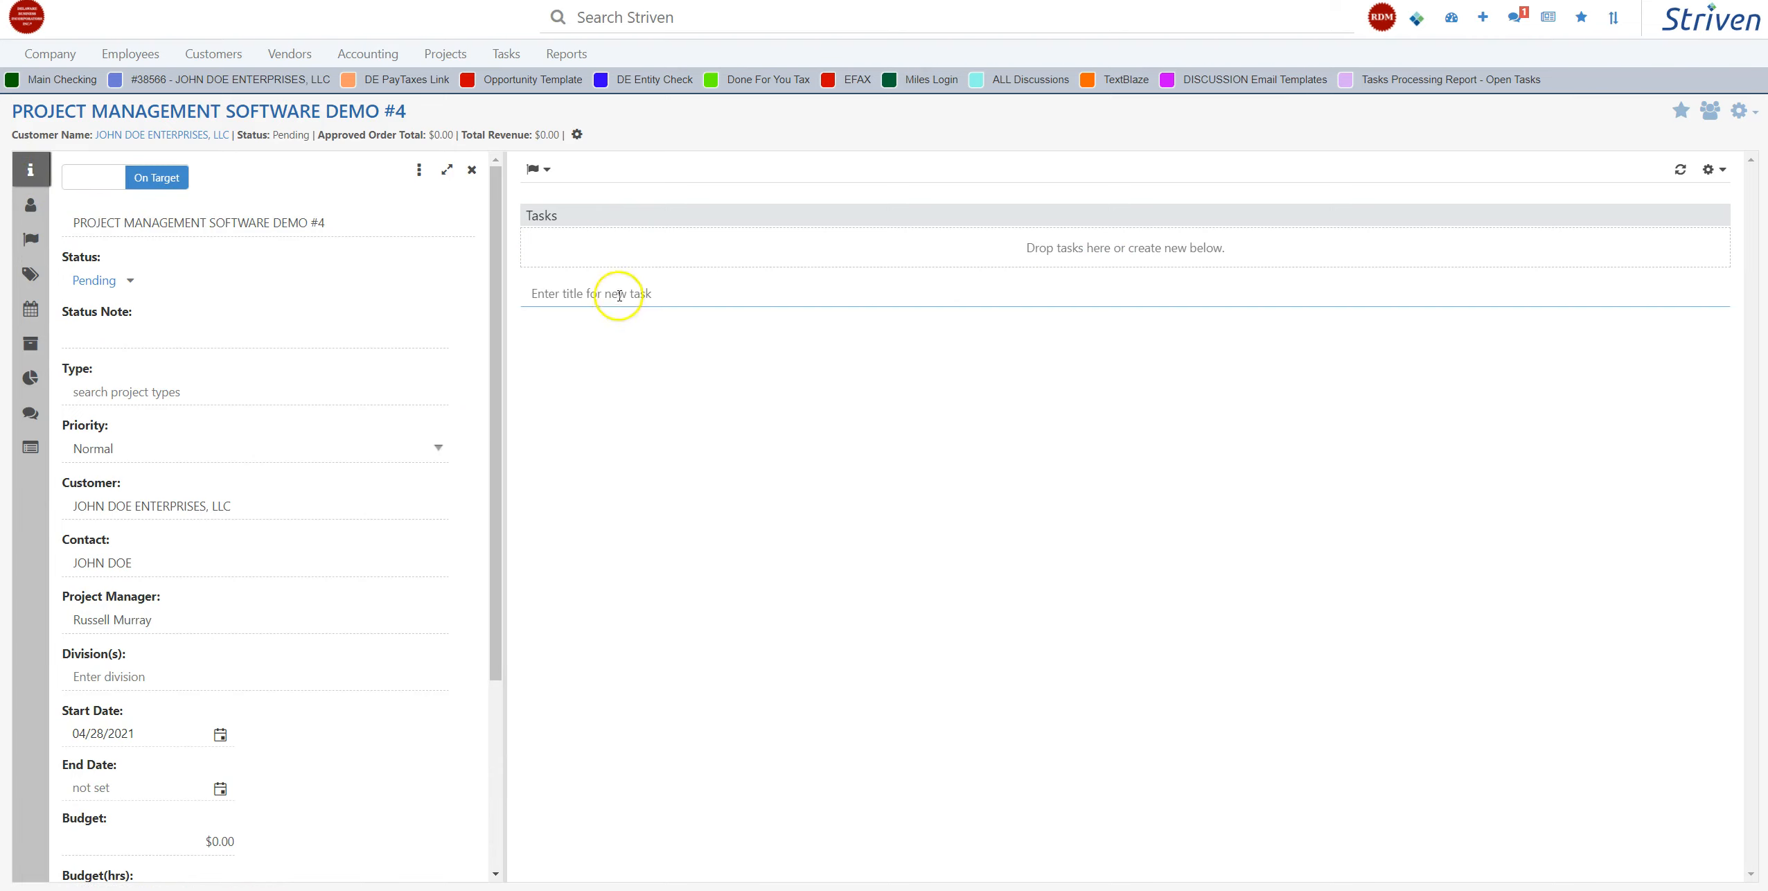
{"action": "type", "text": "tASK #"}
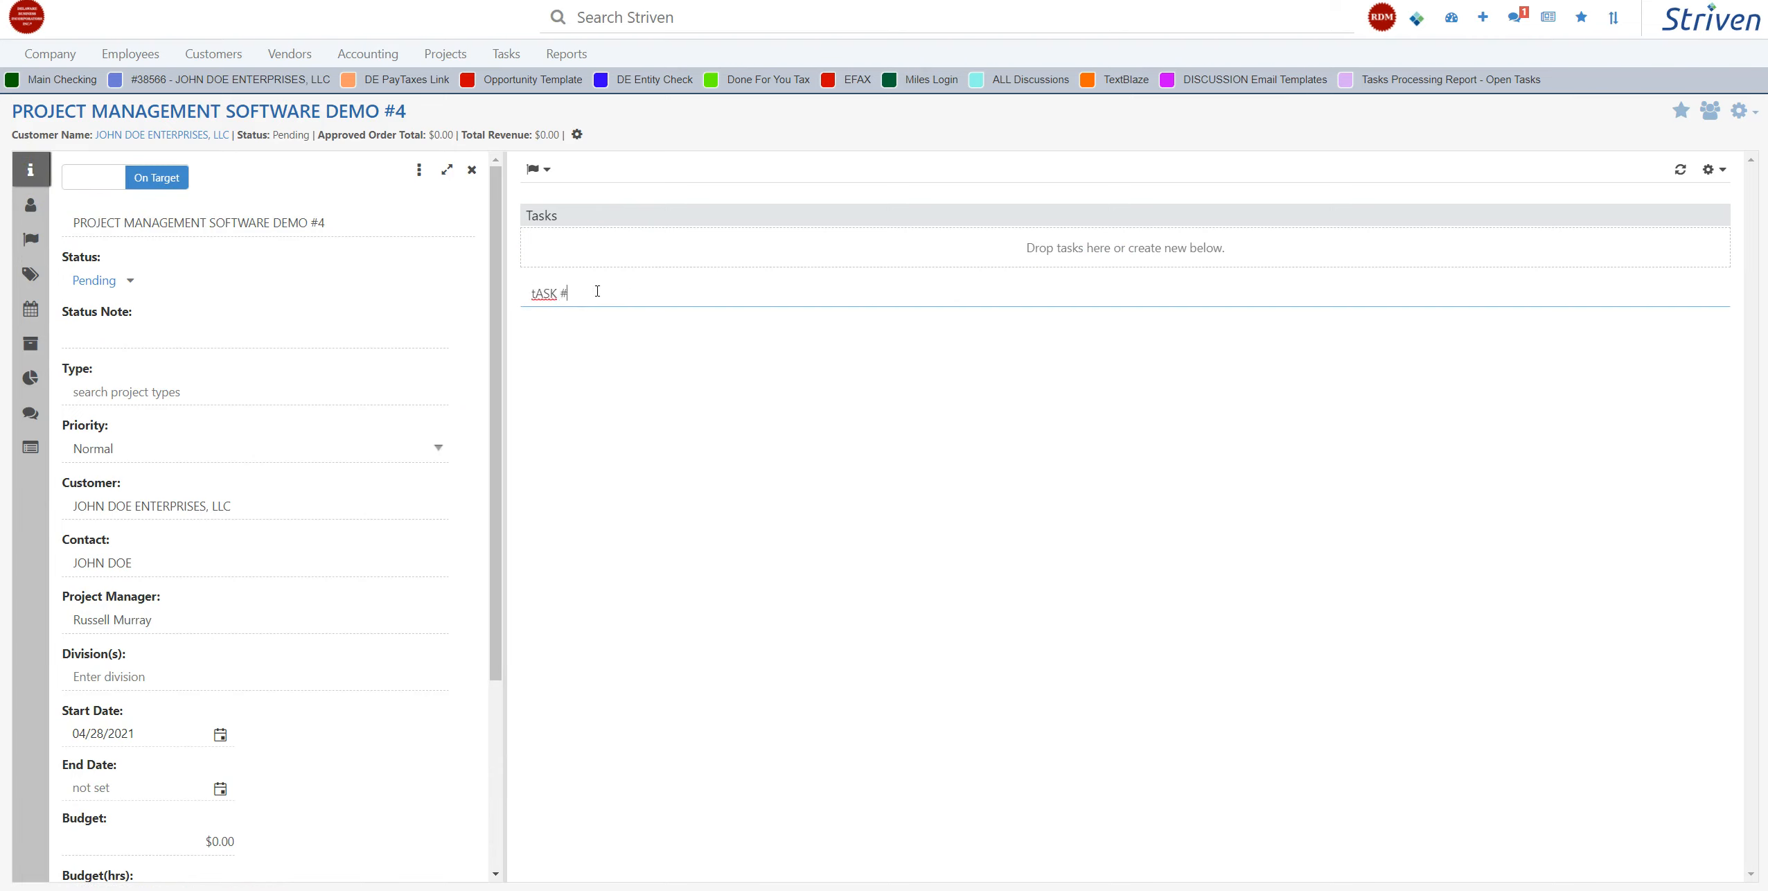
{"action": "key", "text": "Enter"}
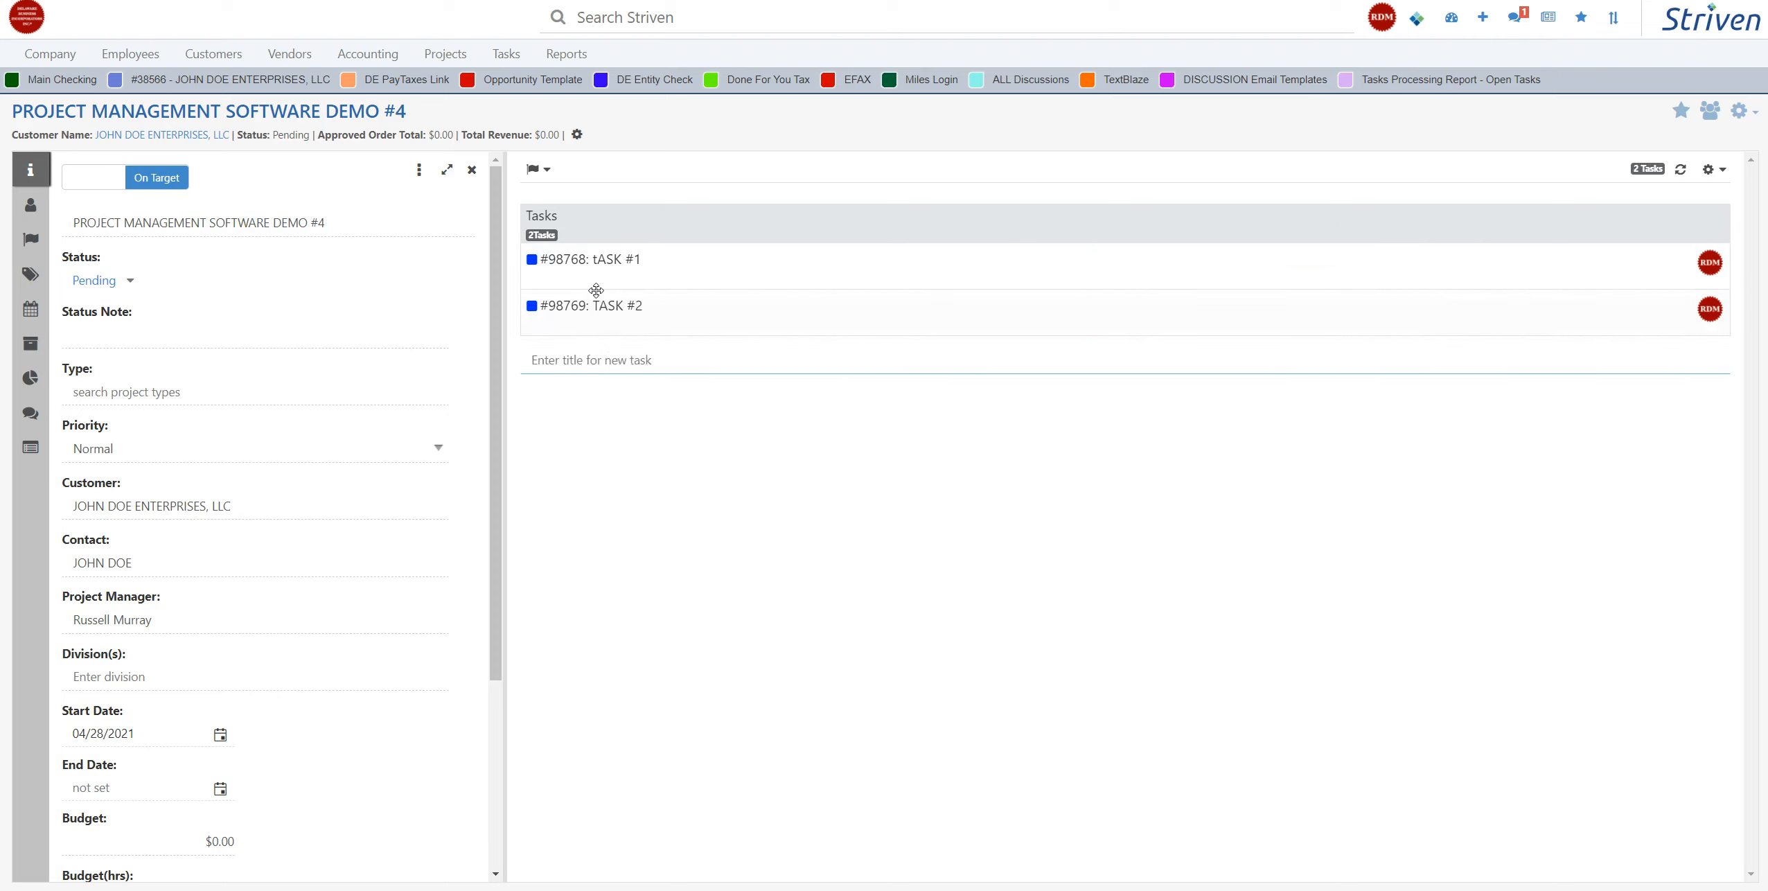
{"action": "type", "text": "tASK #3"}
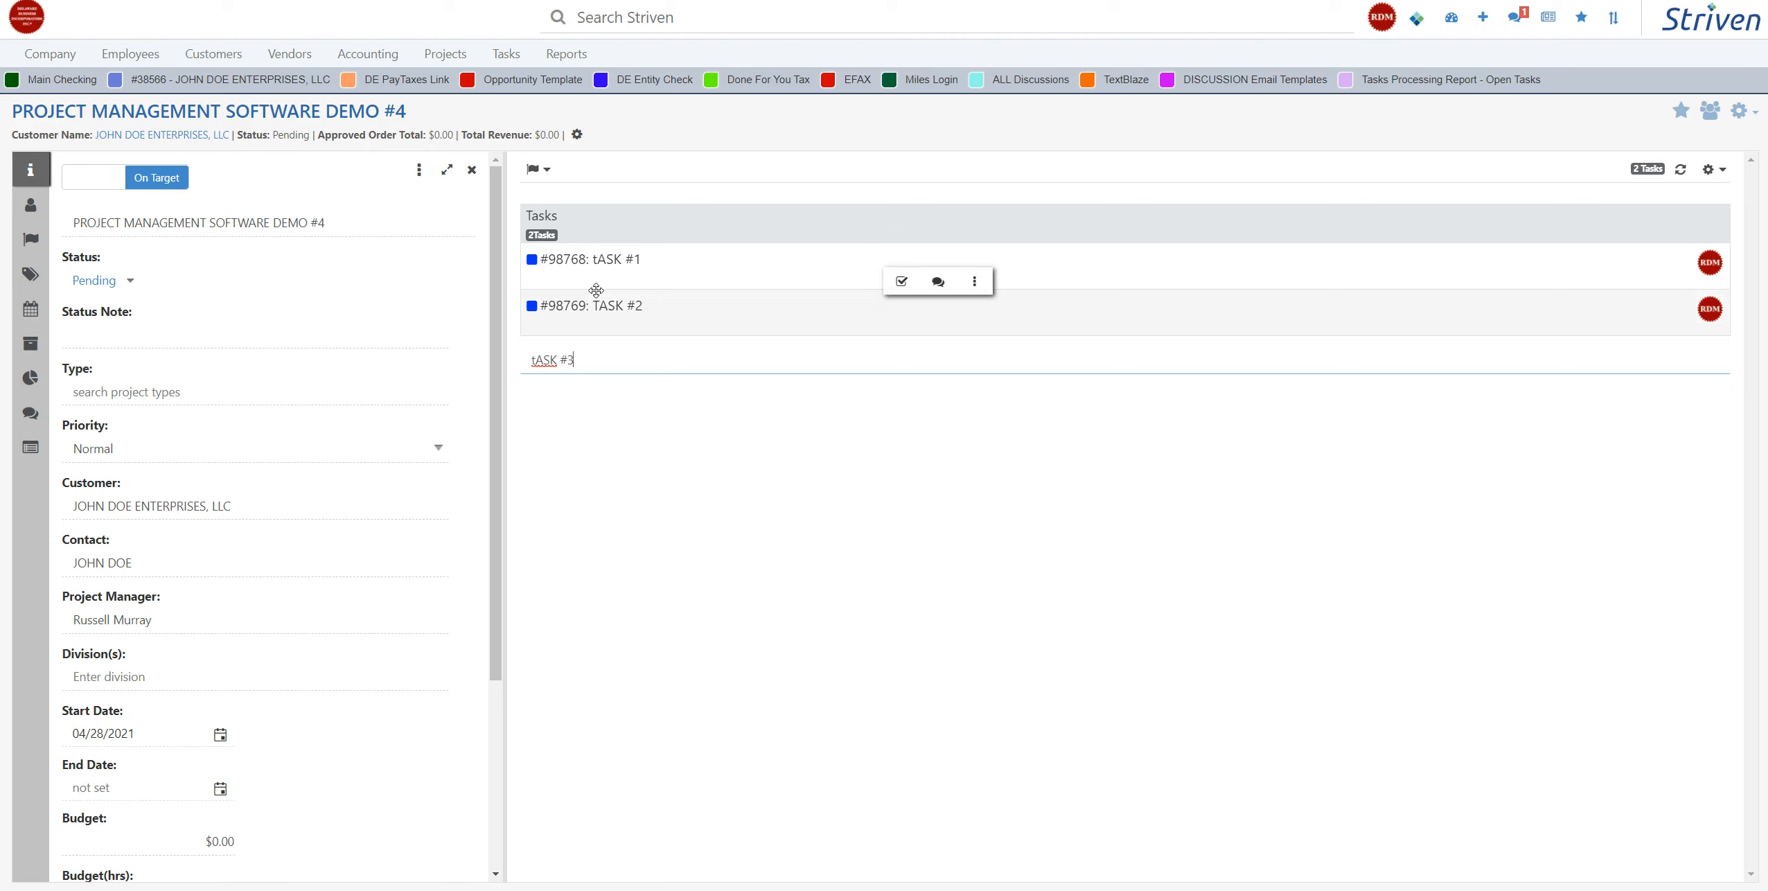
{"action": "key", "text": "Enter"}
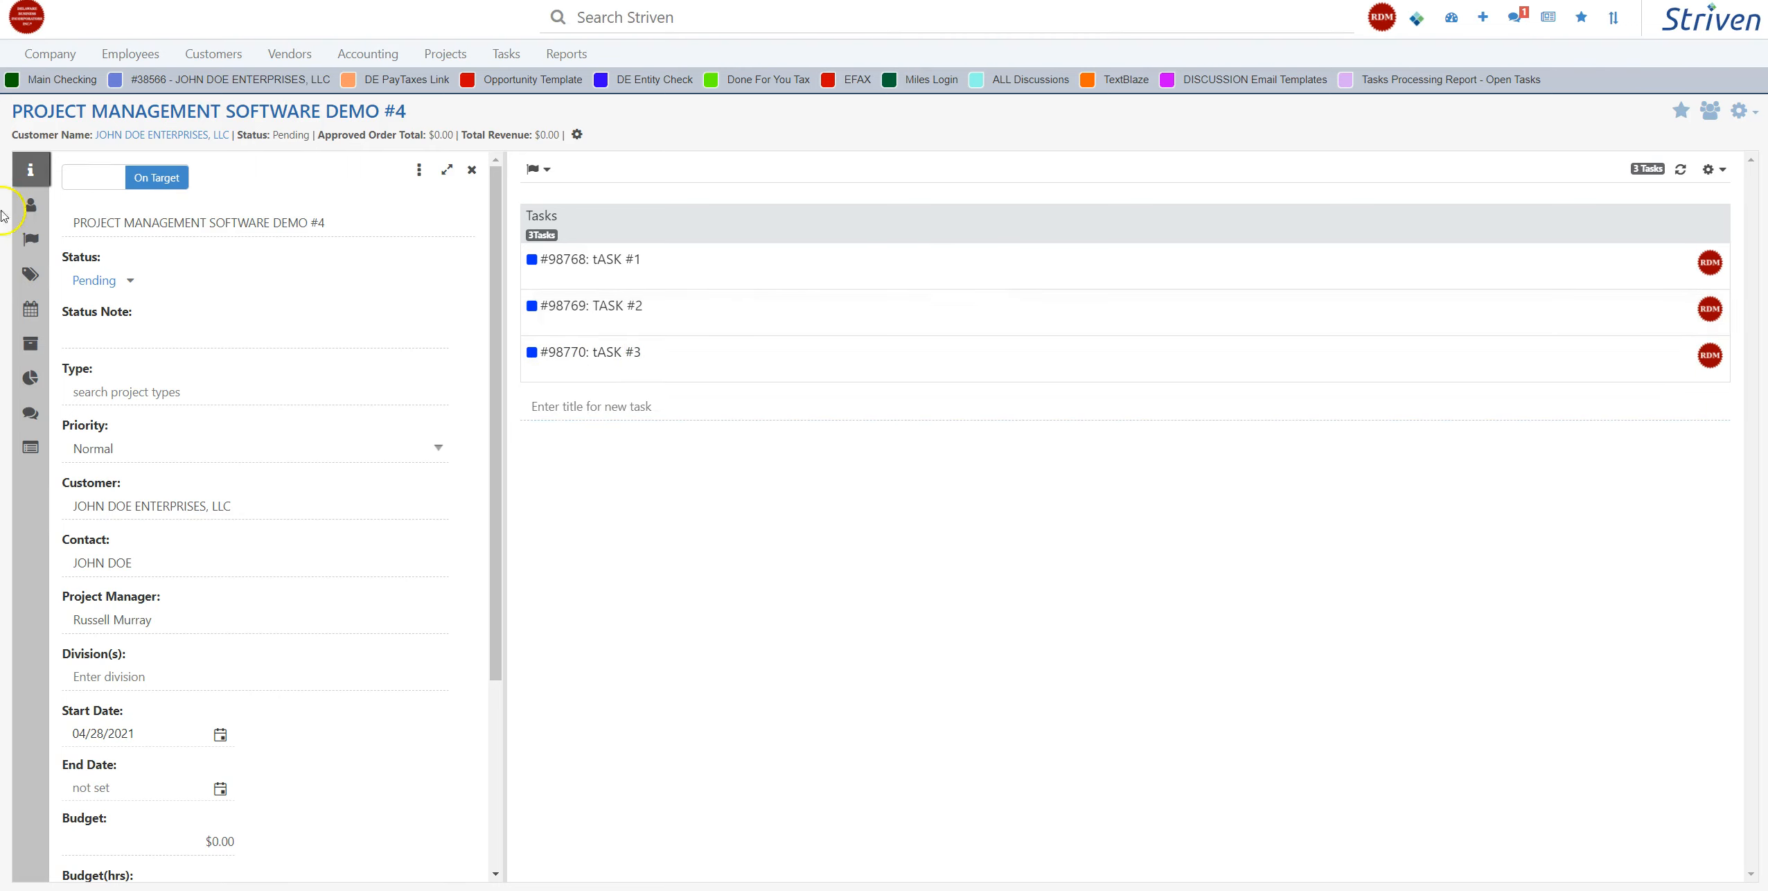
Step: Save MILESTONE 1 from 04/28/2021 to 05/15/2021, visible on the portal
{"action": "left_click", "coordinate": [30, 238]}
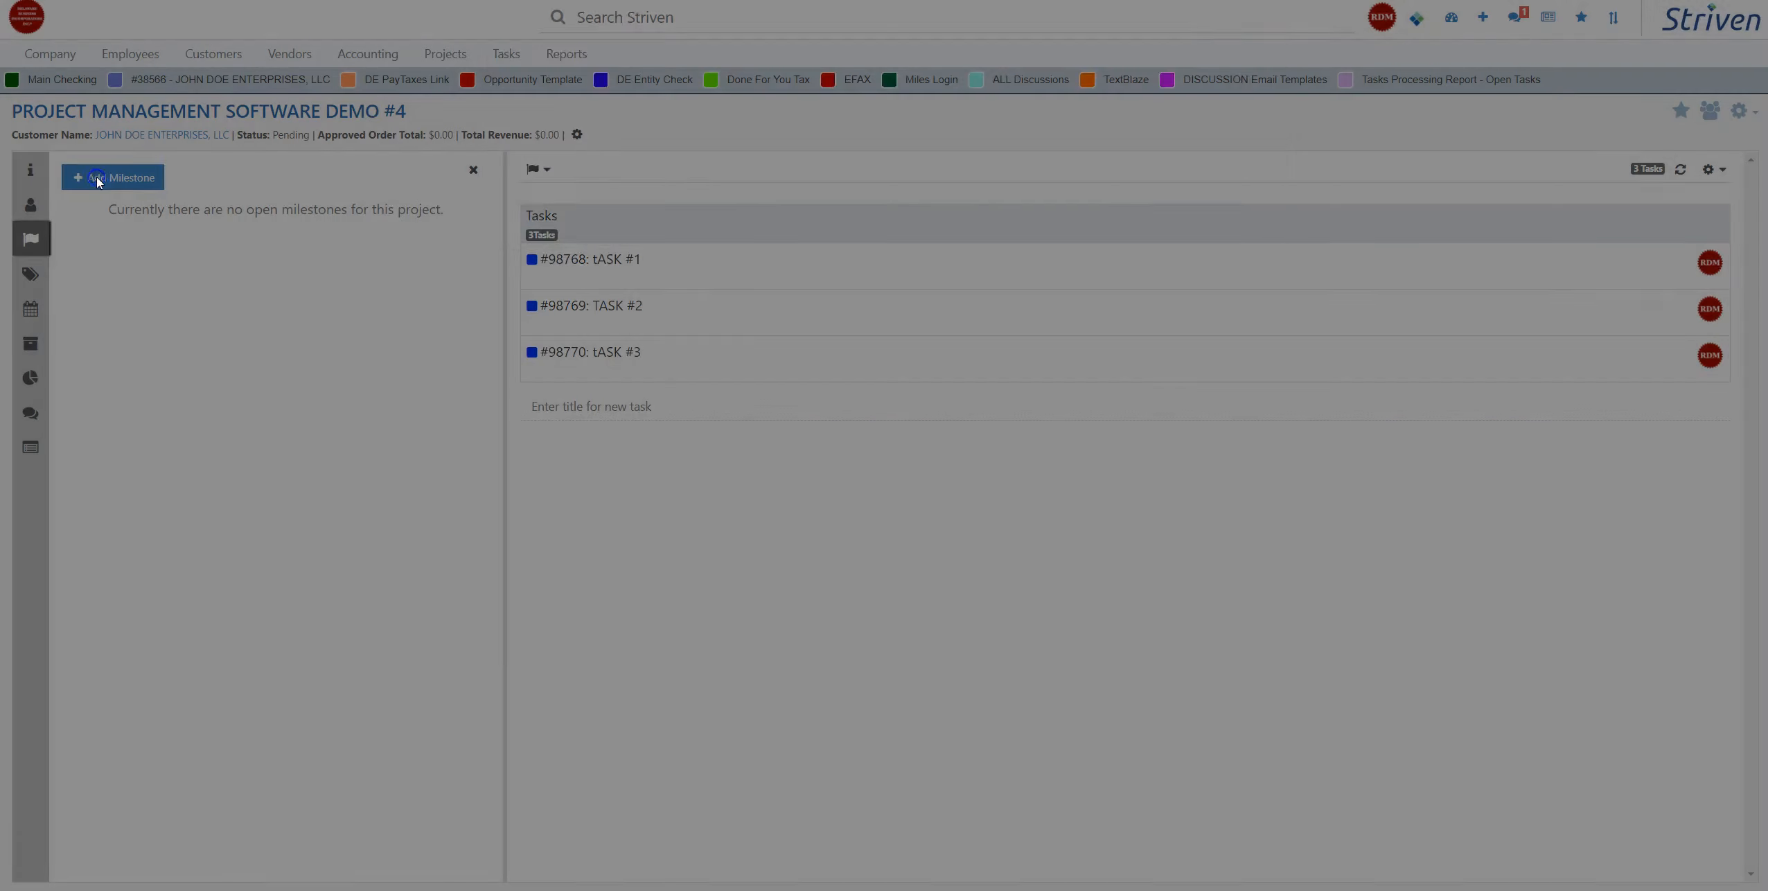
{"action": "left_click", "coordinate": [113, 177]}
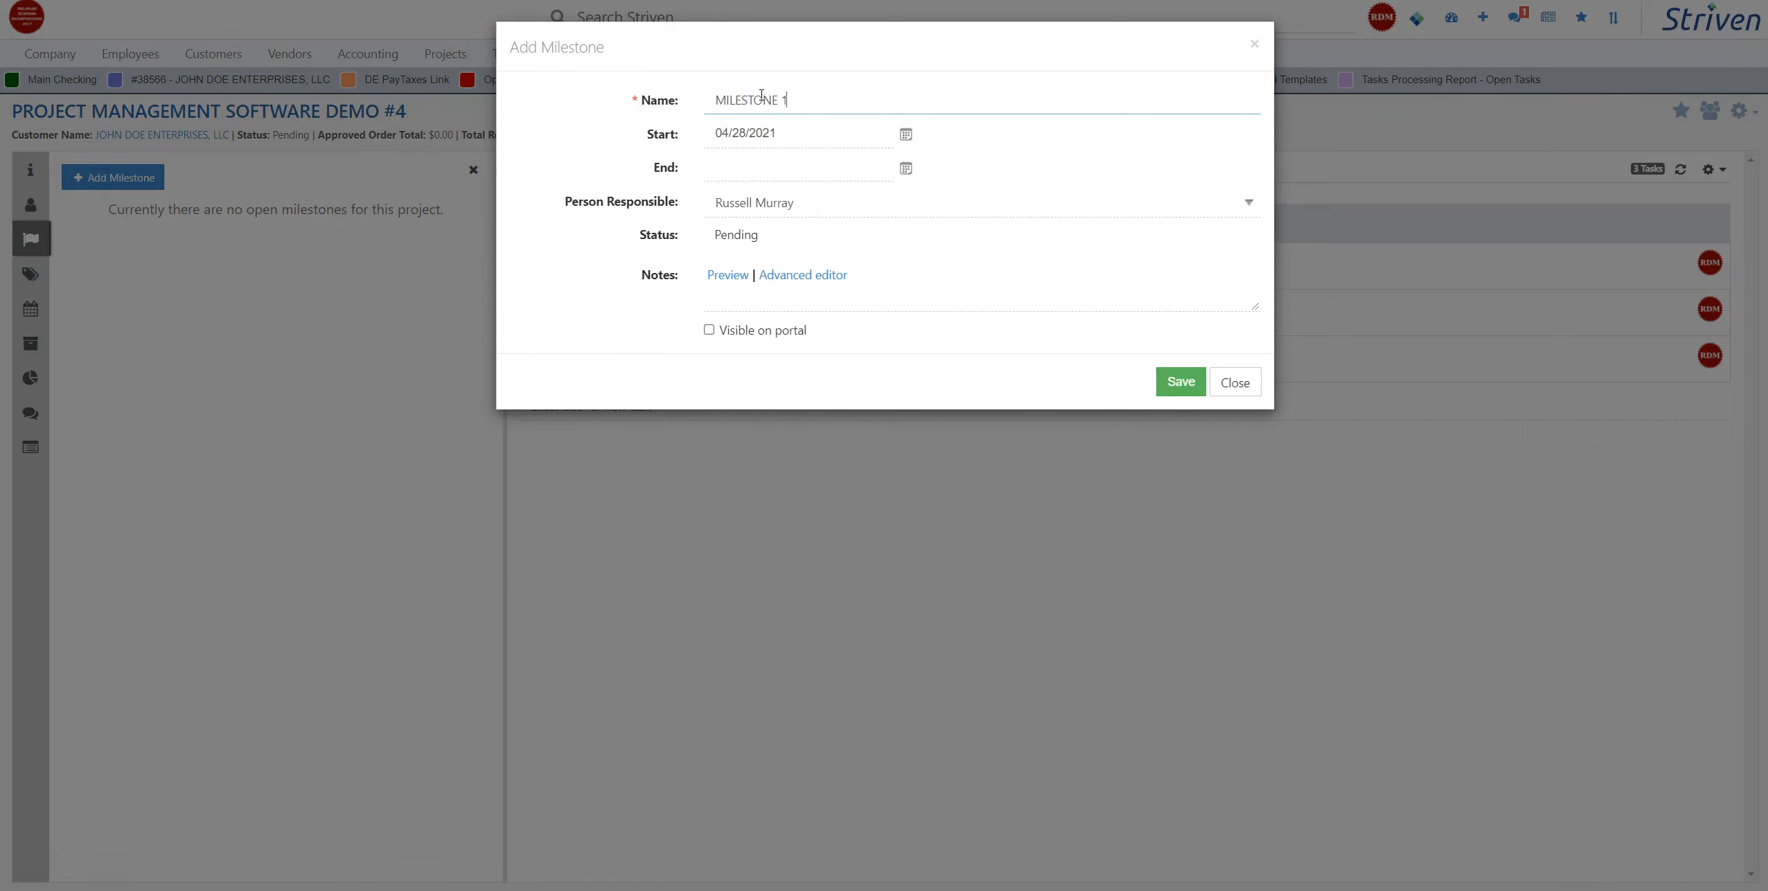
{"action": "type", "text": "5/15/2021"}
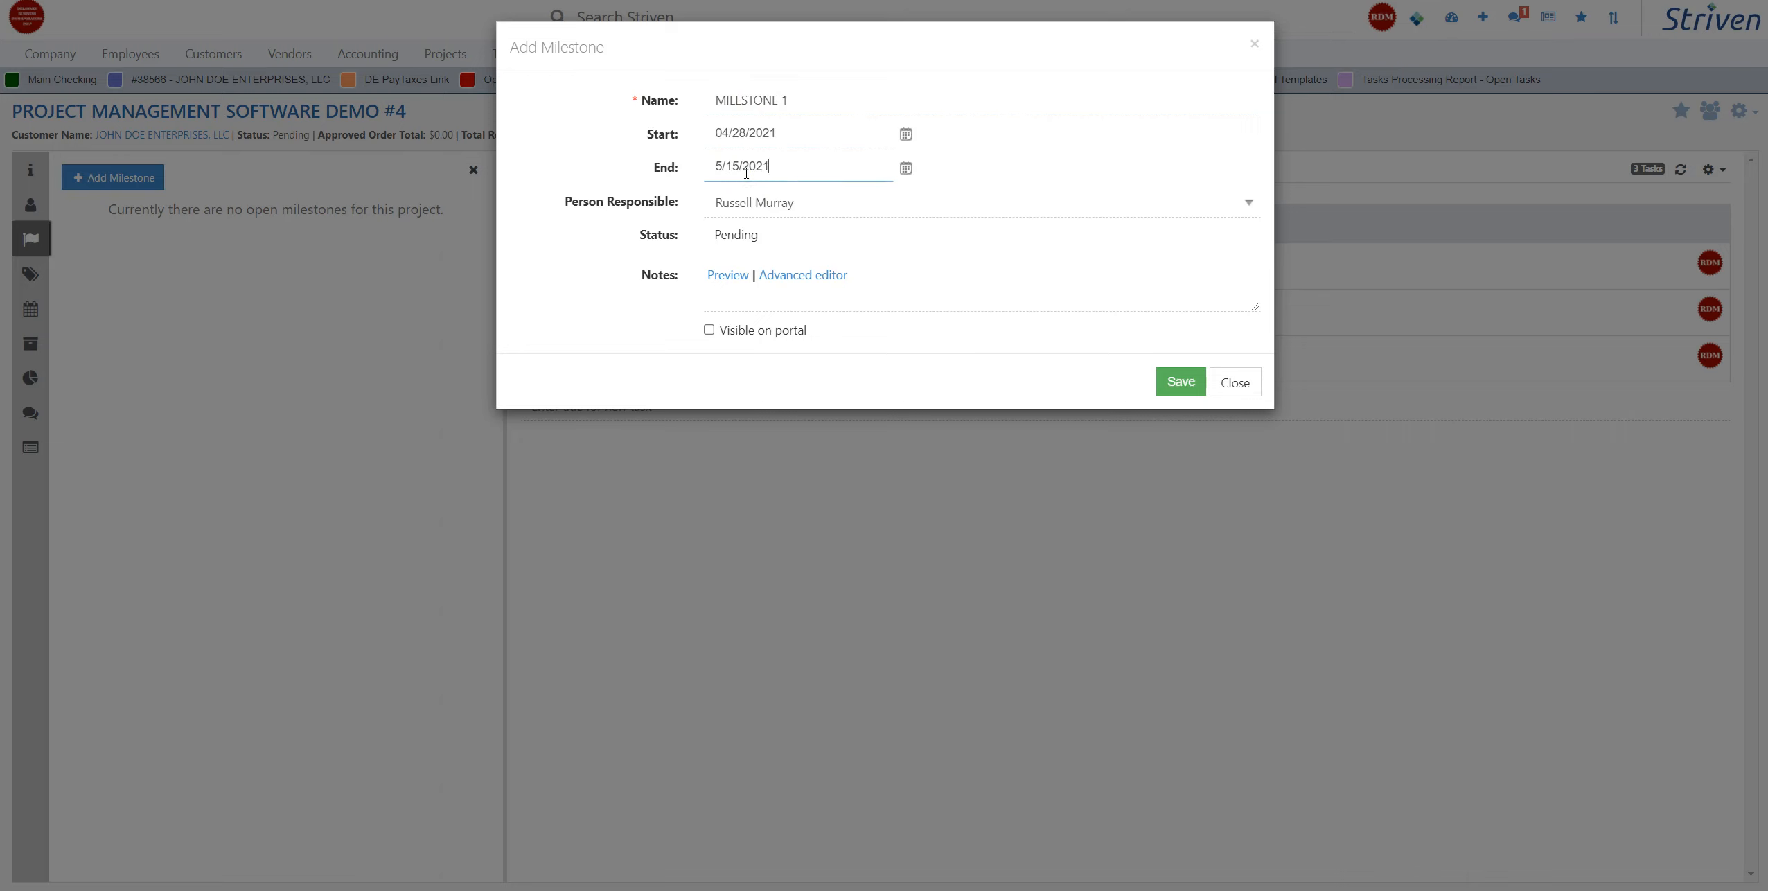
{"action": "left_click", "coordinate": [710, 330]}
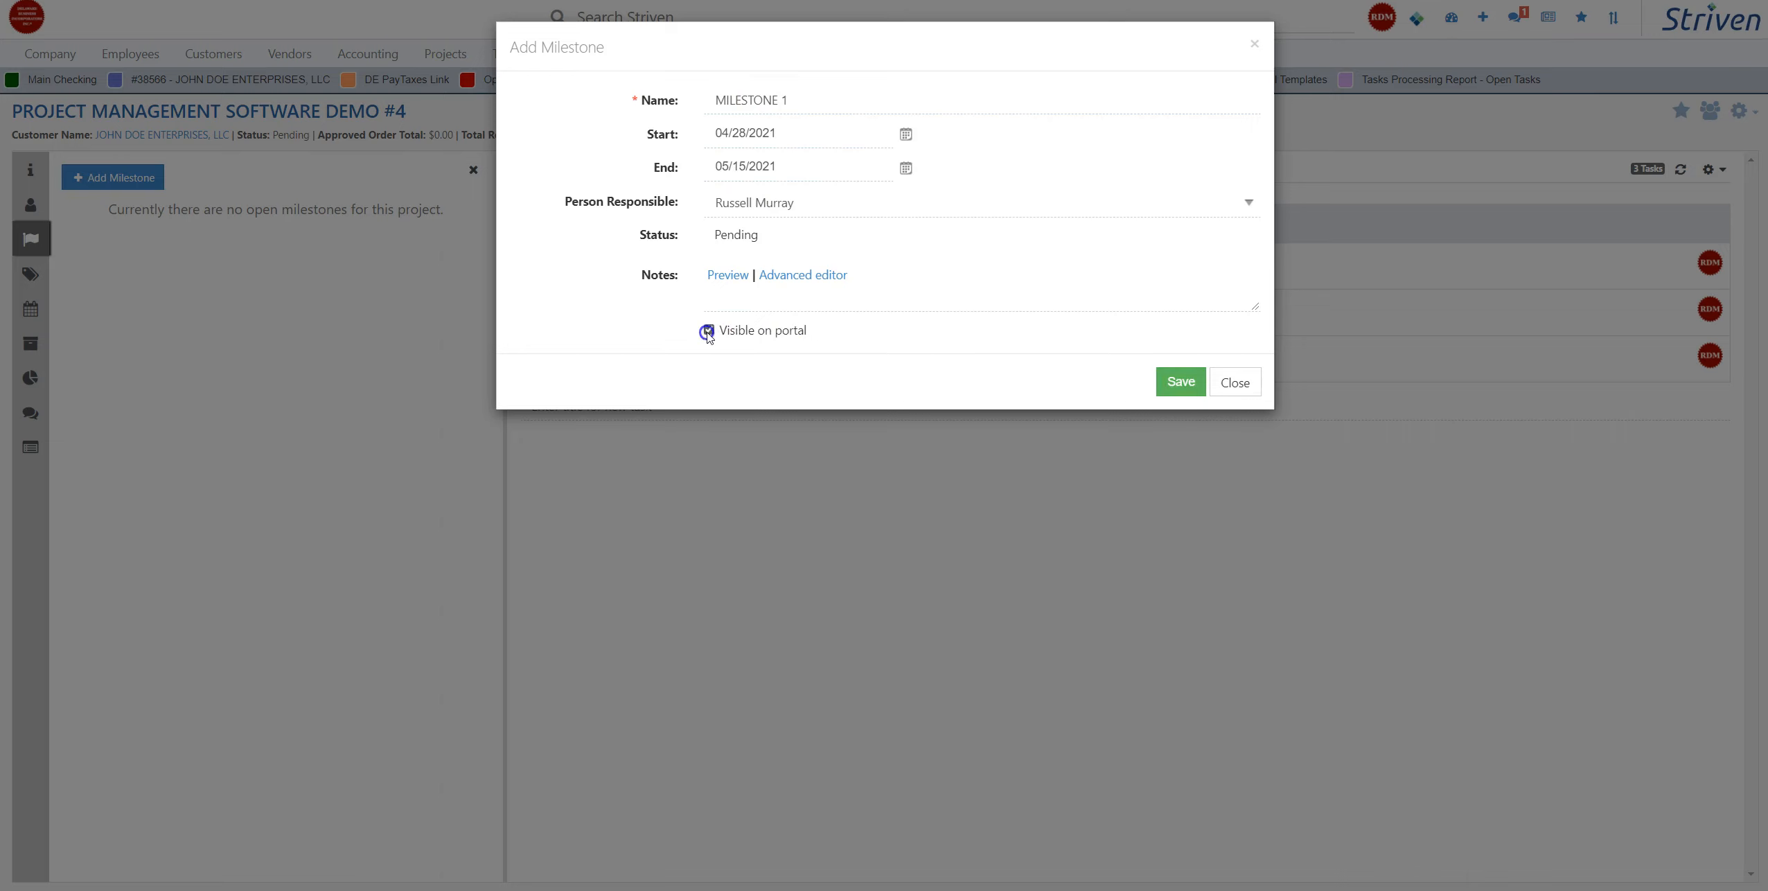
{"action": "left_click", "coordinate": [707, 330]}
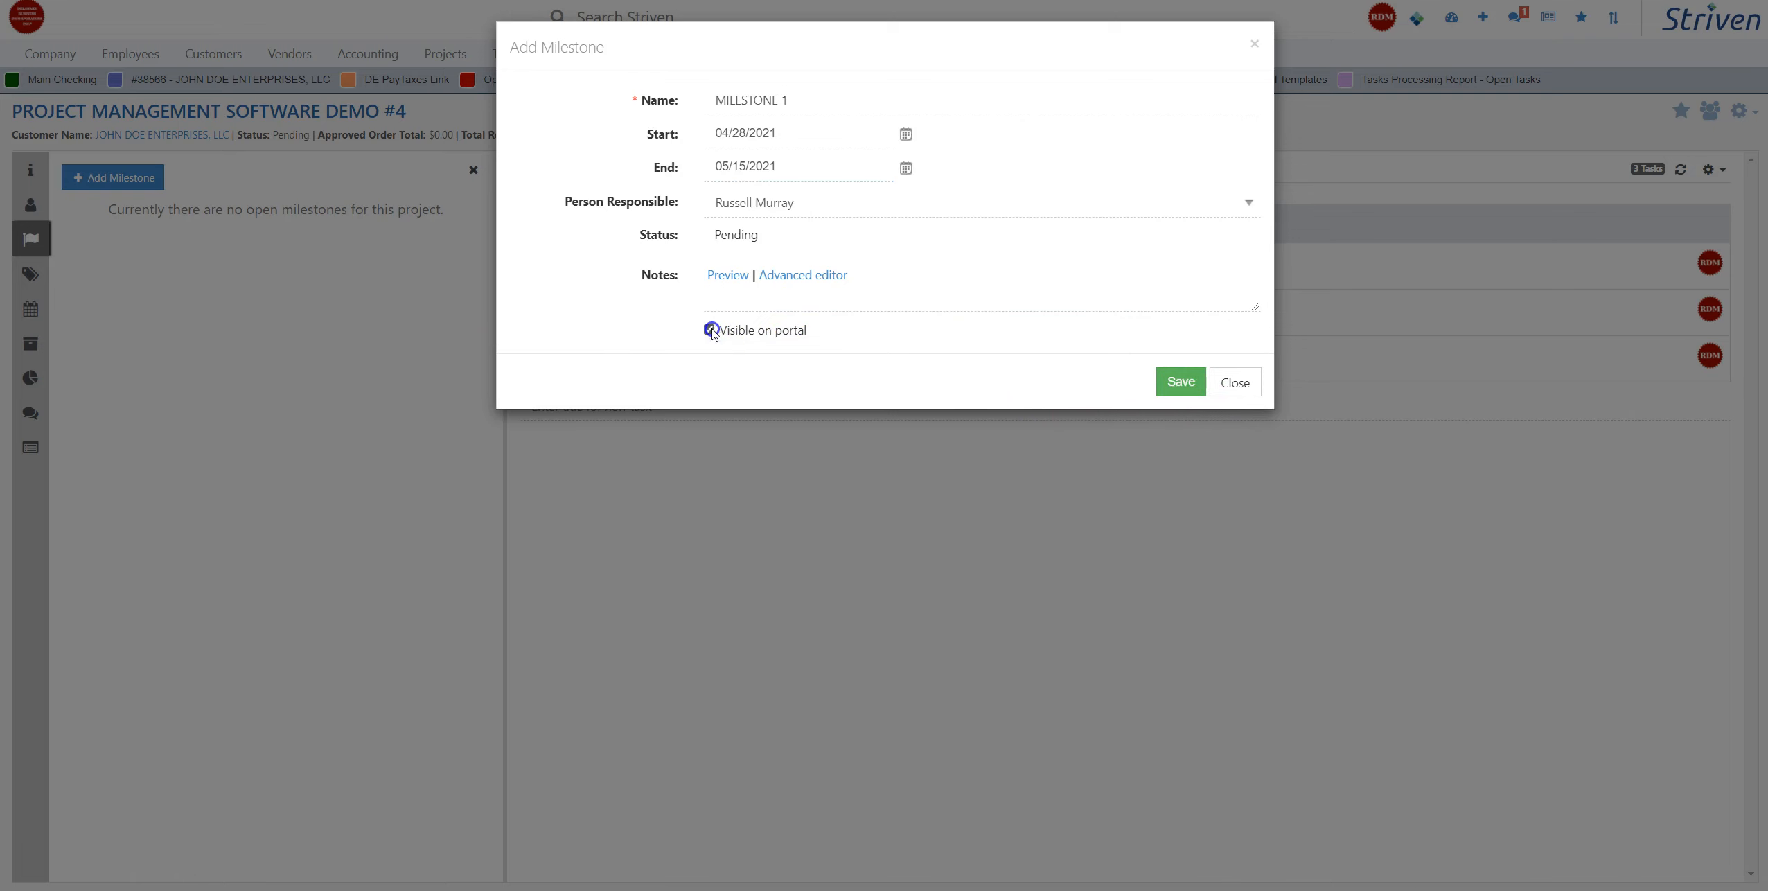
{"action": "left_click", "coordinate": [1179, 381]}
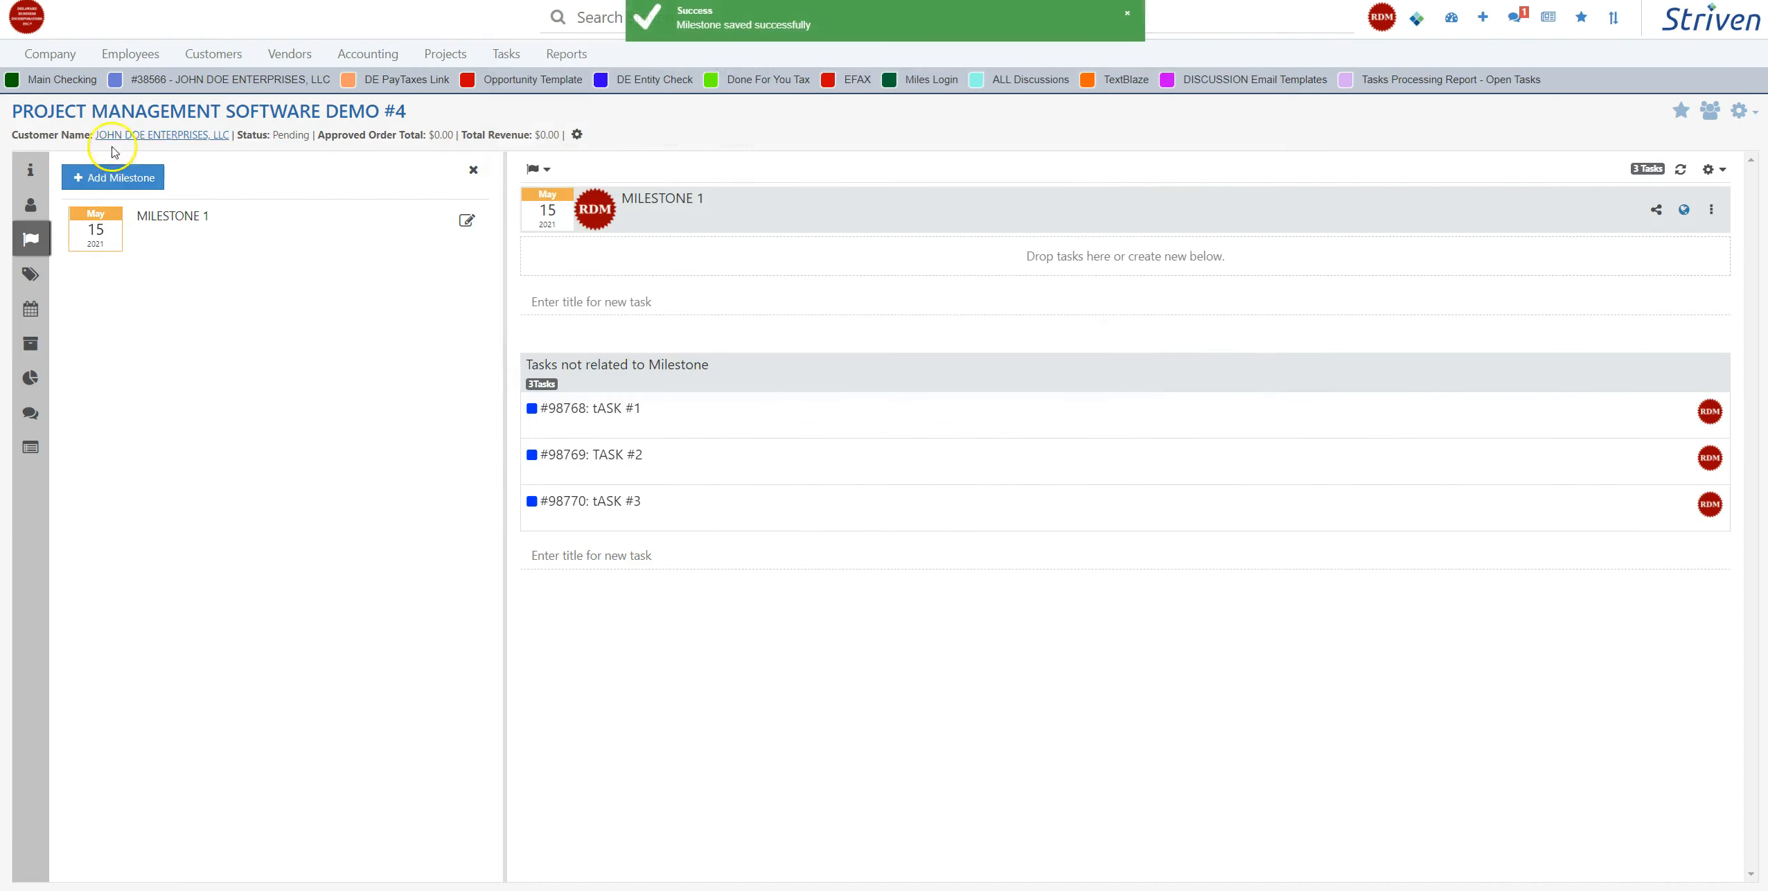
Step: Begin adding a second milestone
{"action": "left_click", "coordinate": [113, 178]}
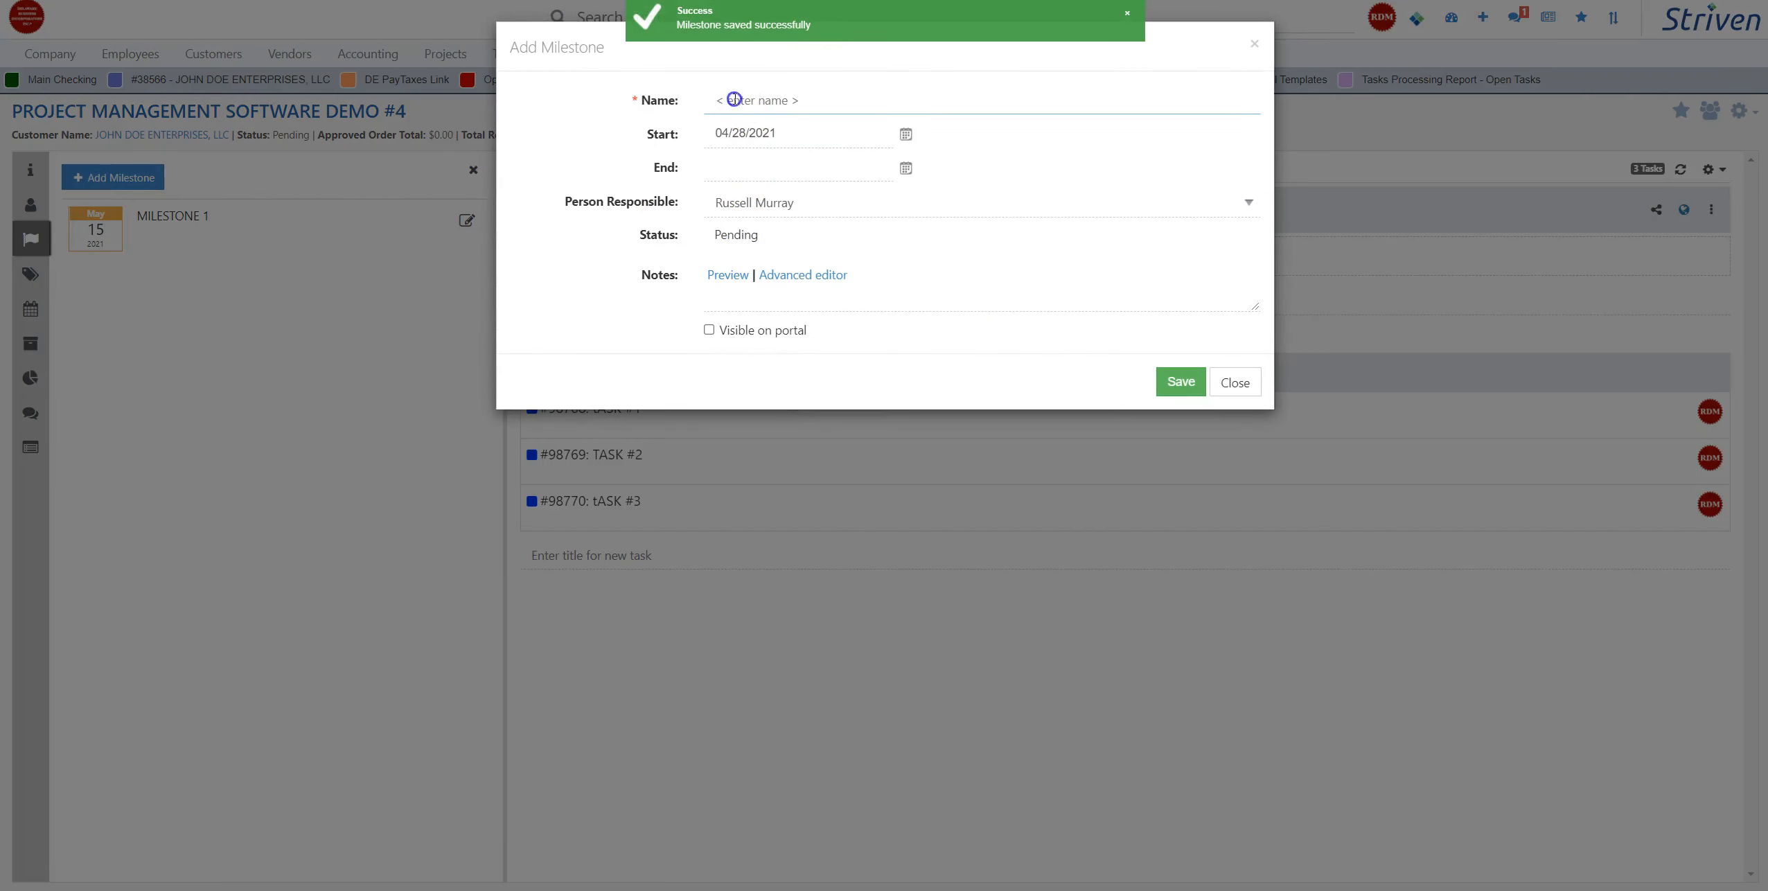
Step: Enter MILESTONE #2 starting 5/16 and ending 5/27/2021 and set its portal visibility
{"action": "type", "text": "MILESTONE #2"}
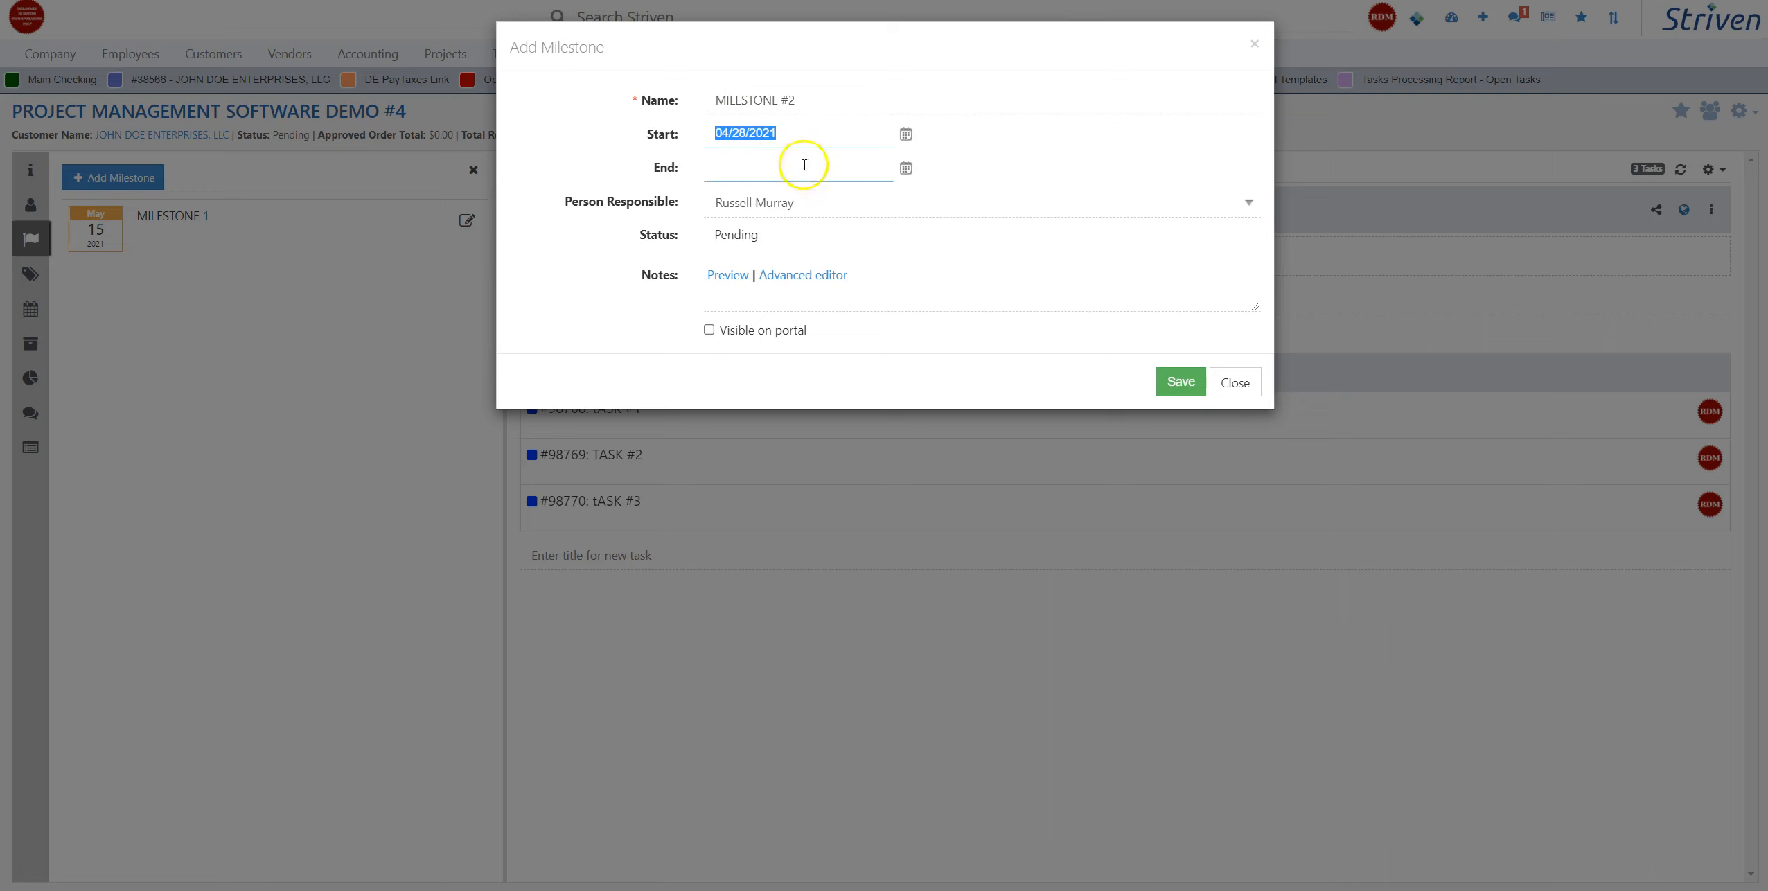
{"action": "left_click", "coordinate": [796, 166]}
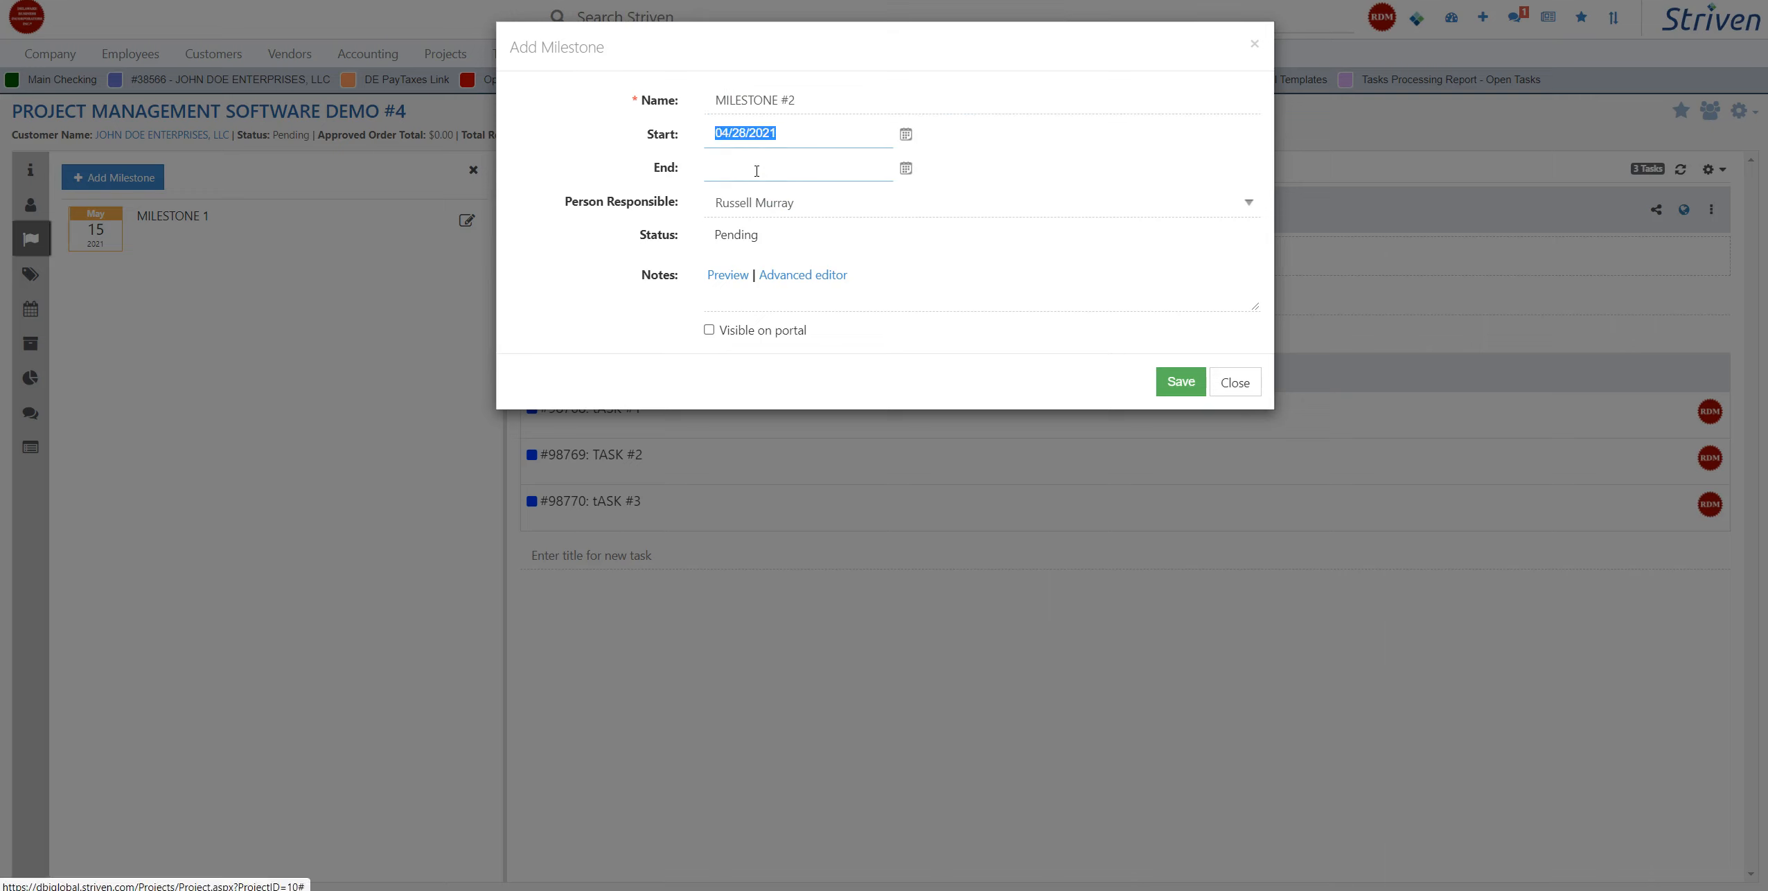
{"action": "type", "text": "5/16/"}
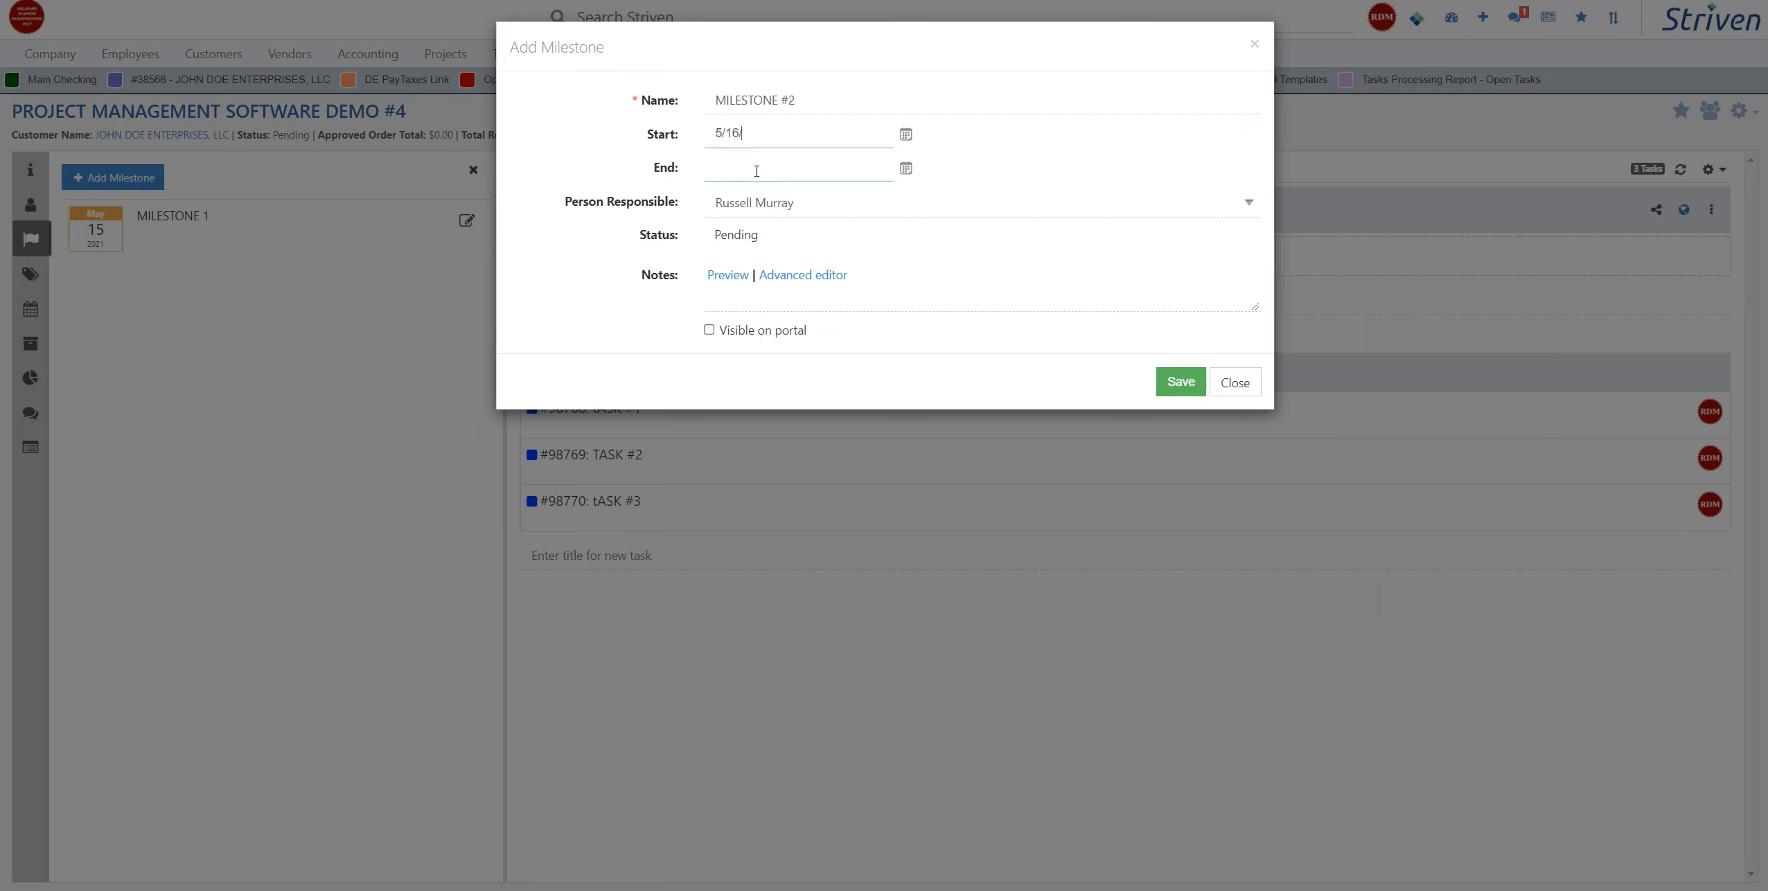
{"action": "left_click", "coordinate": [795, 166]}
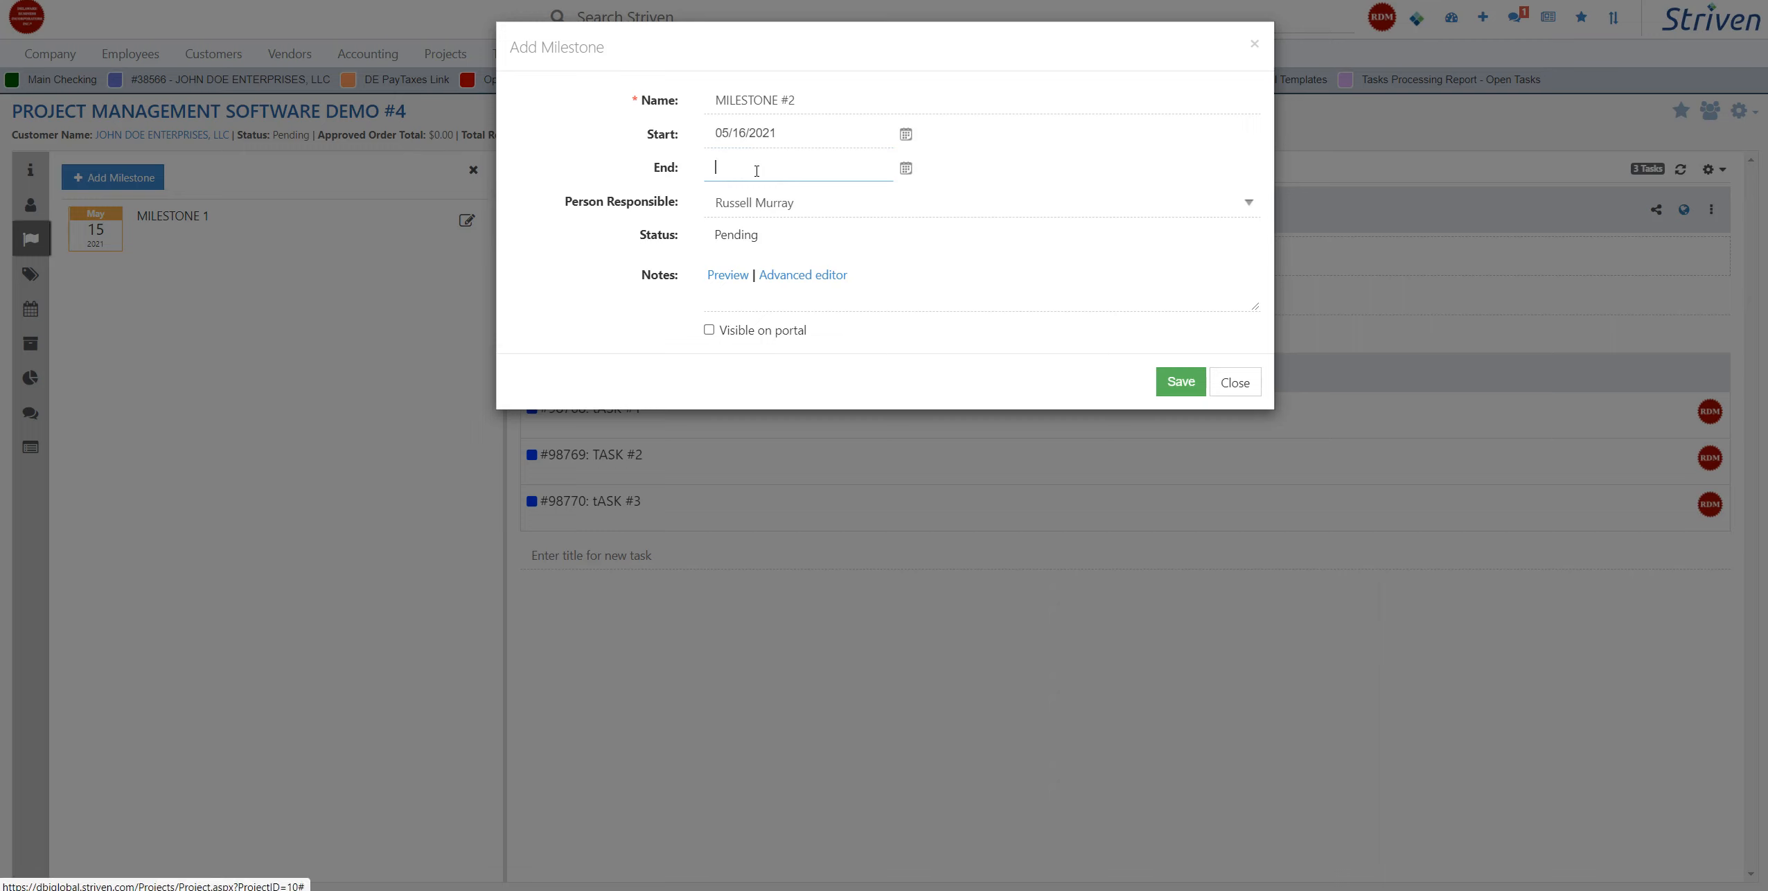
{"action": "type", "text": "5/27/2021"}
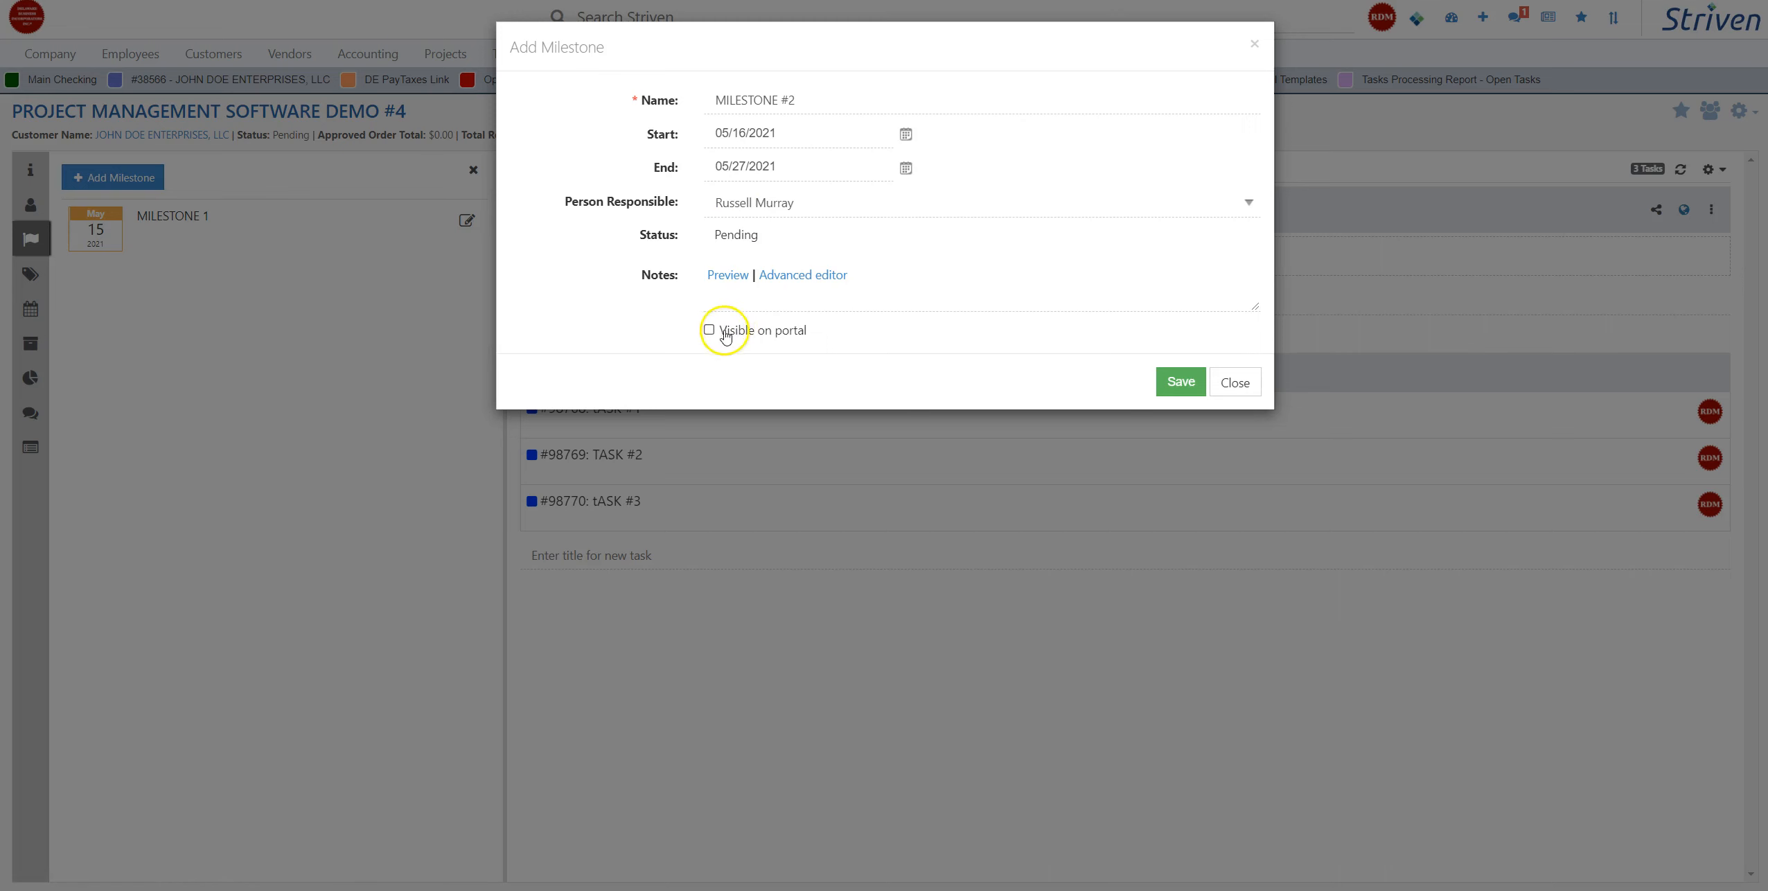
{"action": "left_click", "coordinate": [1179, 381]}
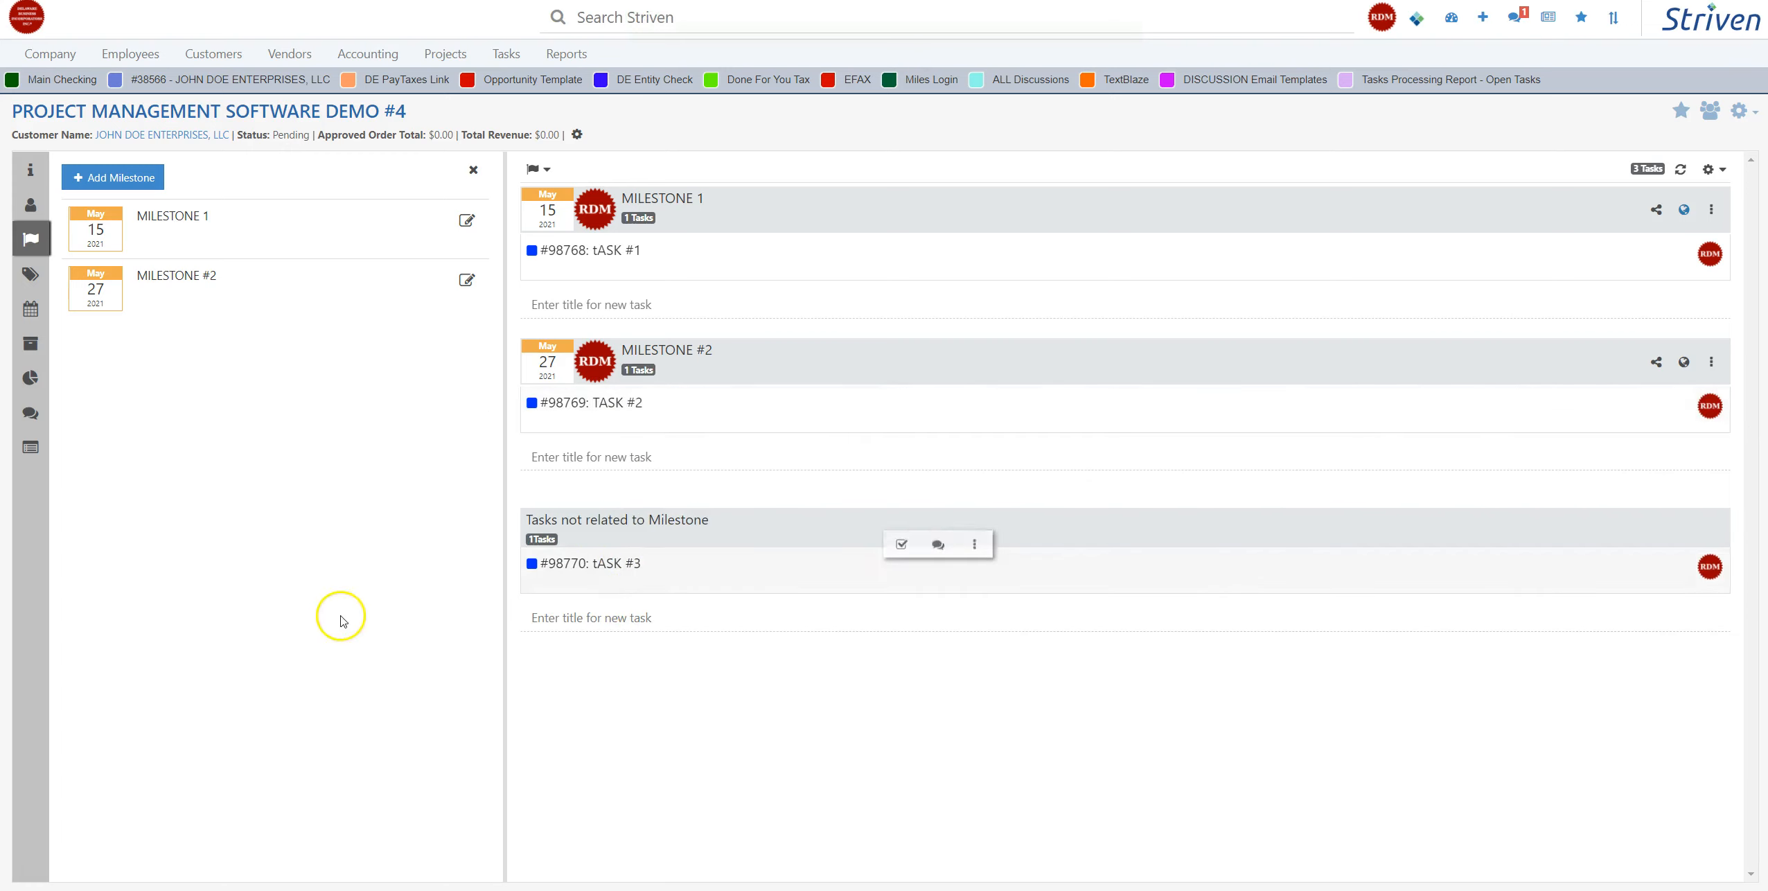
Step: Move tASK #3 under MILESTONE 1, then show the project's labels list
{"action": "left_click_drag", "start_coordinate": [585, 563], "coordinate": [591, 294]}
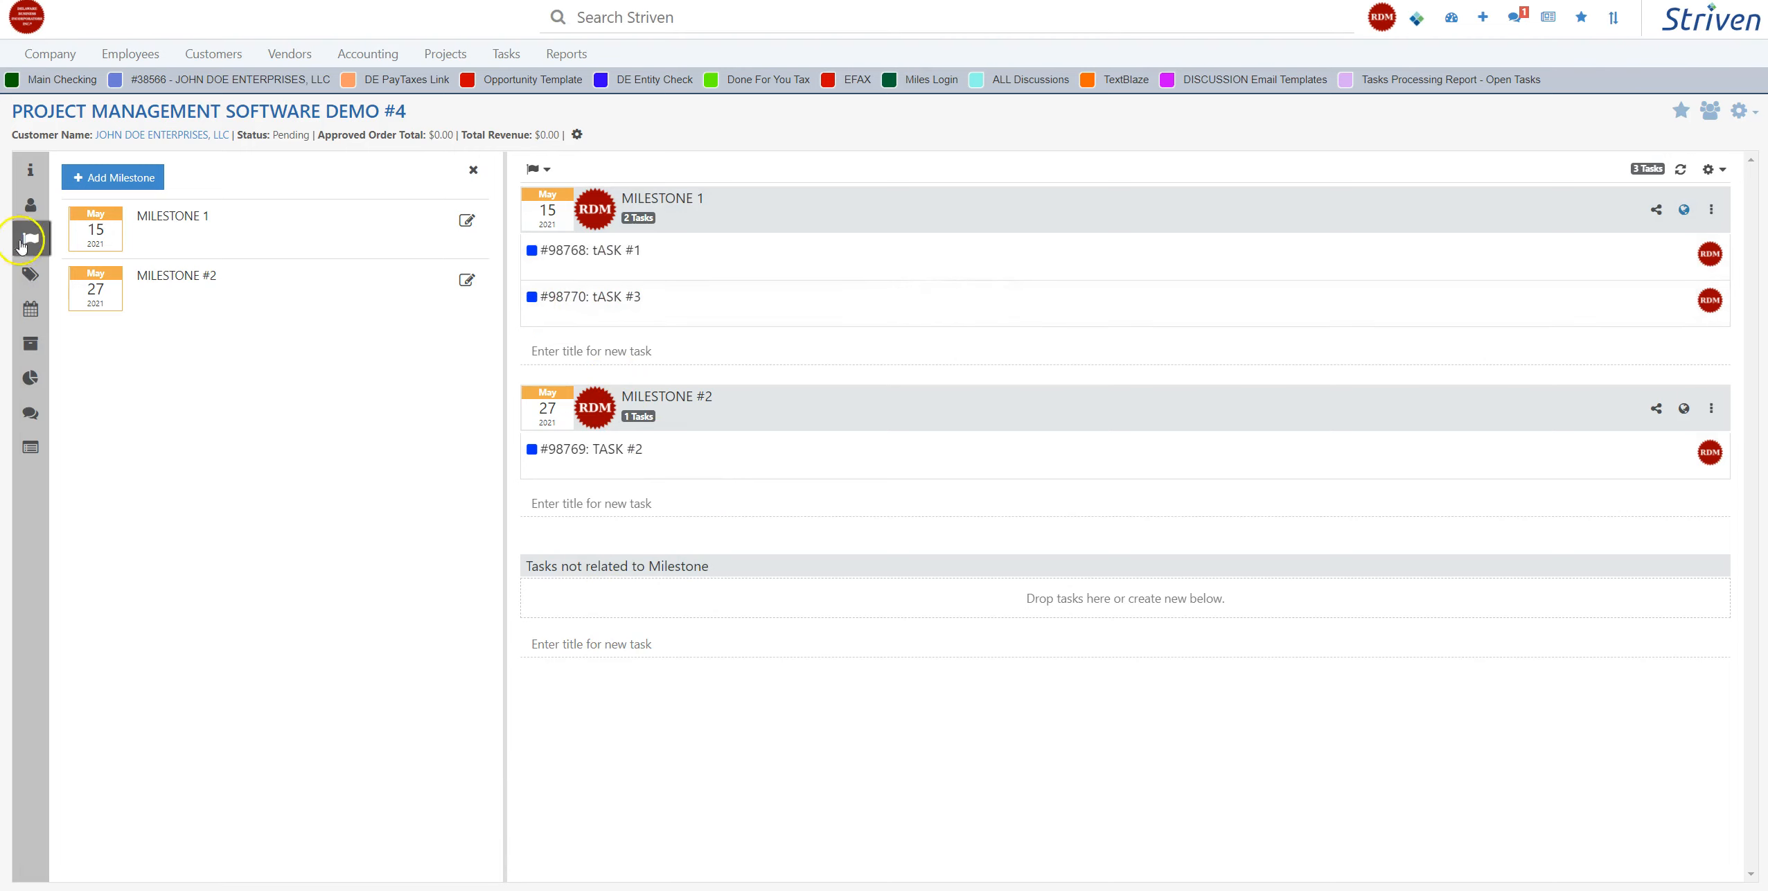
{"action": "left_click", "coordinate": [31, 273]}
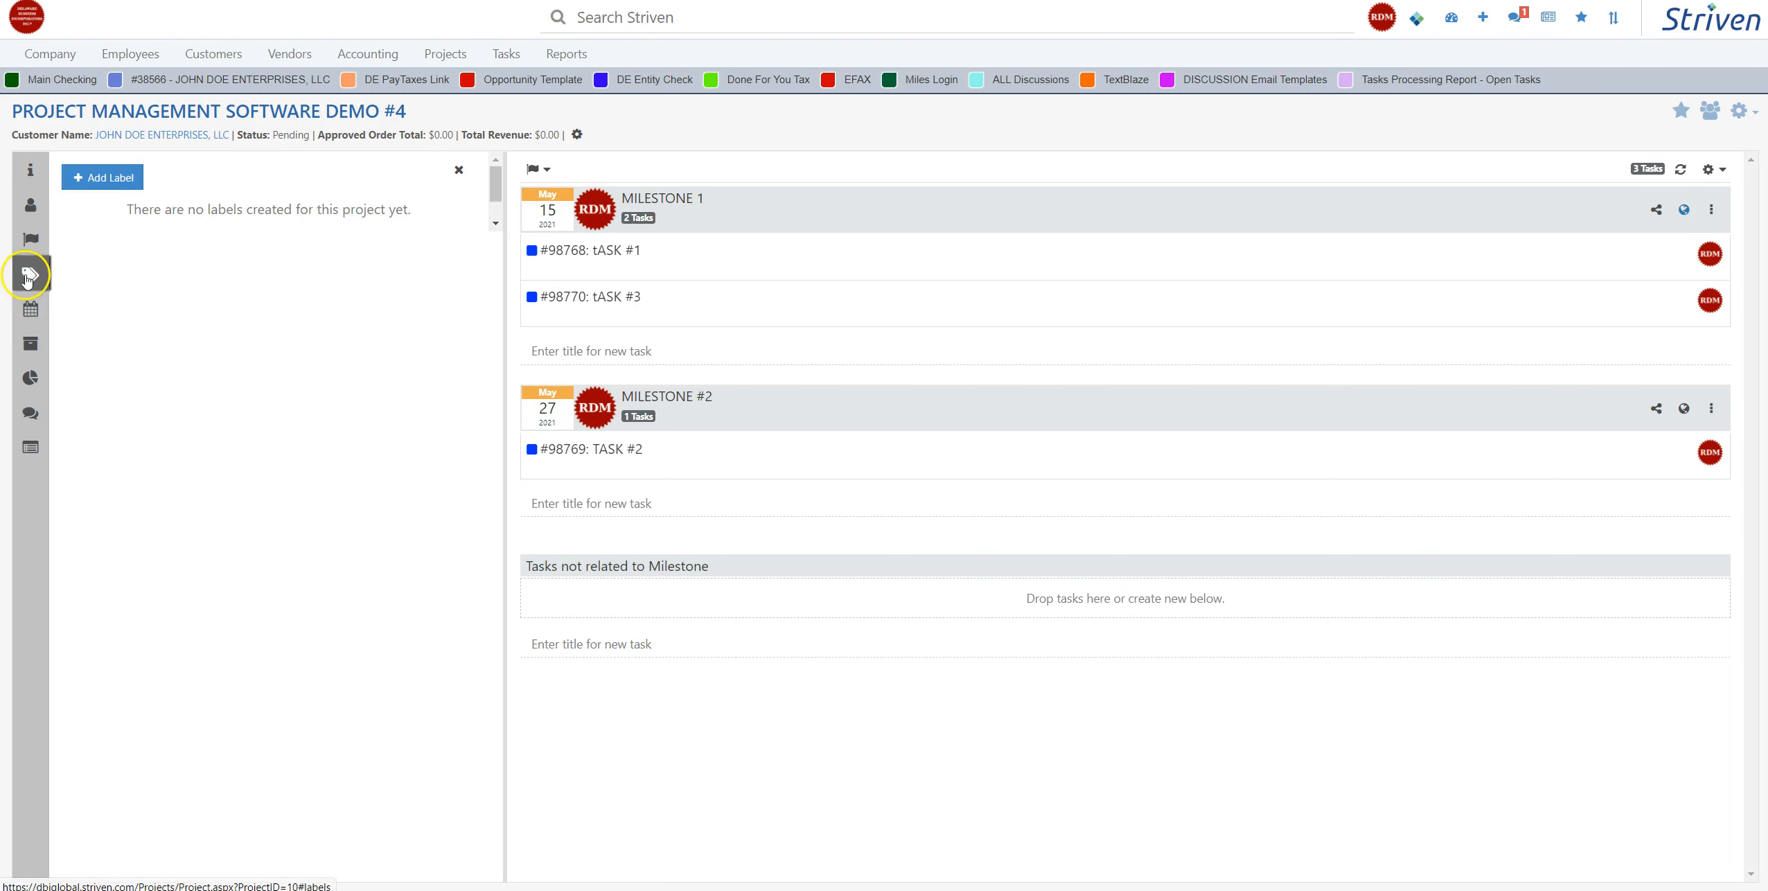
Step: From the project Hub, add a Document to the Uncategorized group and browse for a file to upload
{"action": "left_click", "coordinate": [31, 309]}
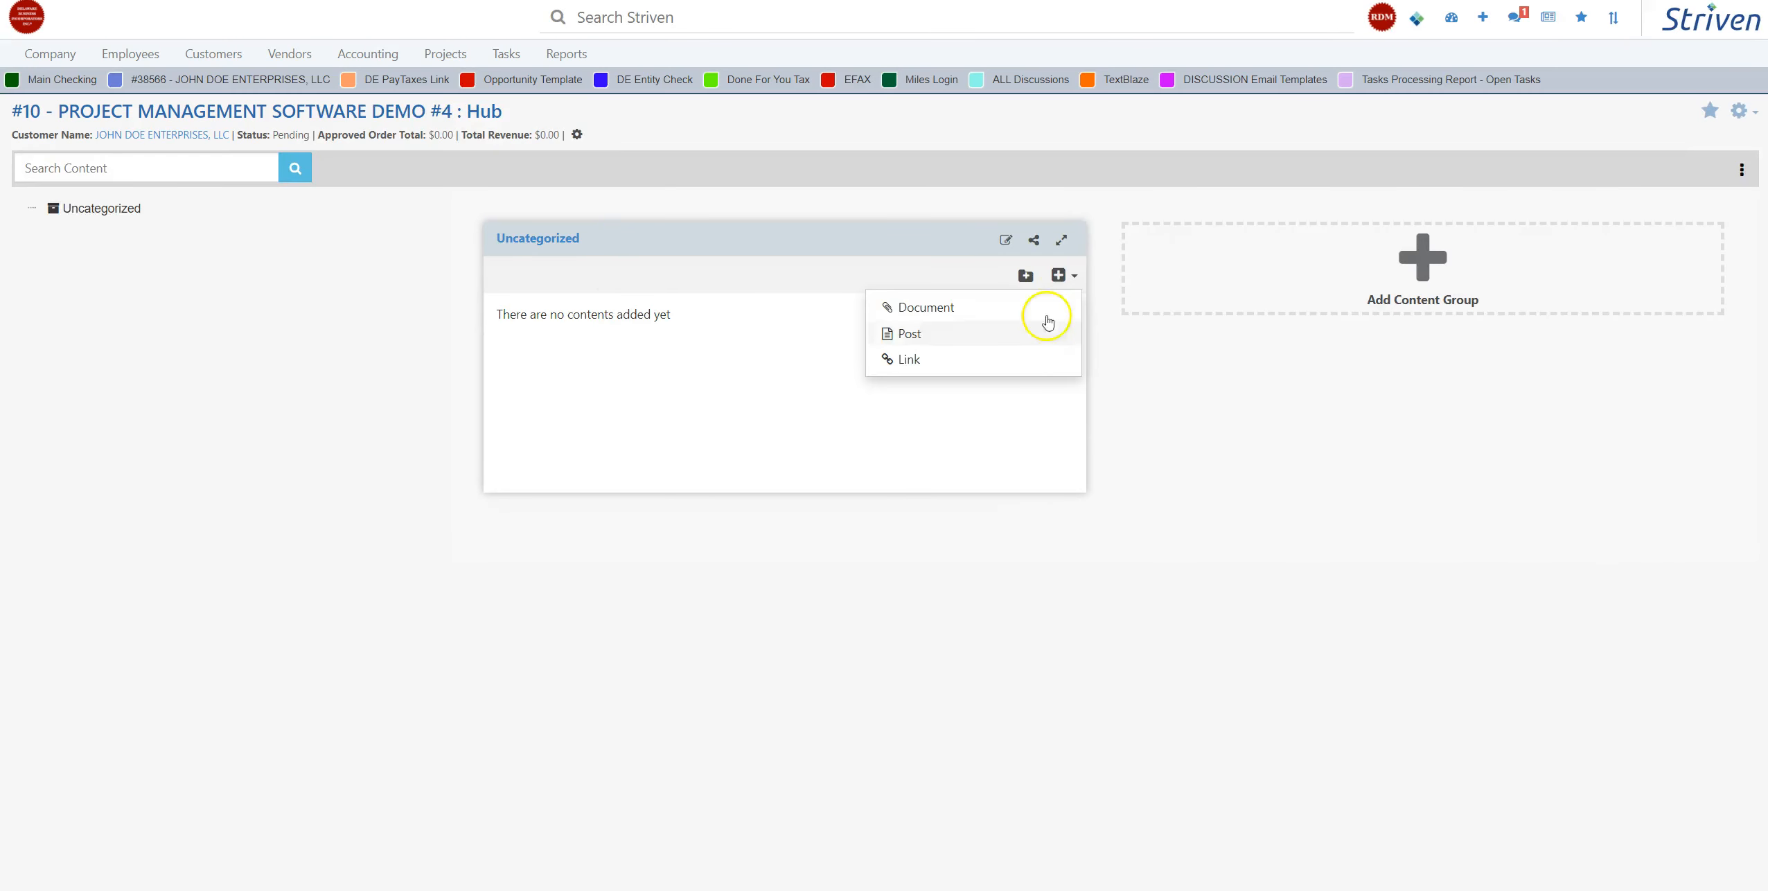
{"action": "left_click", "coordinate": [925, 307]}
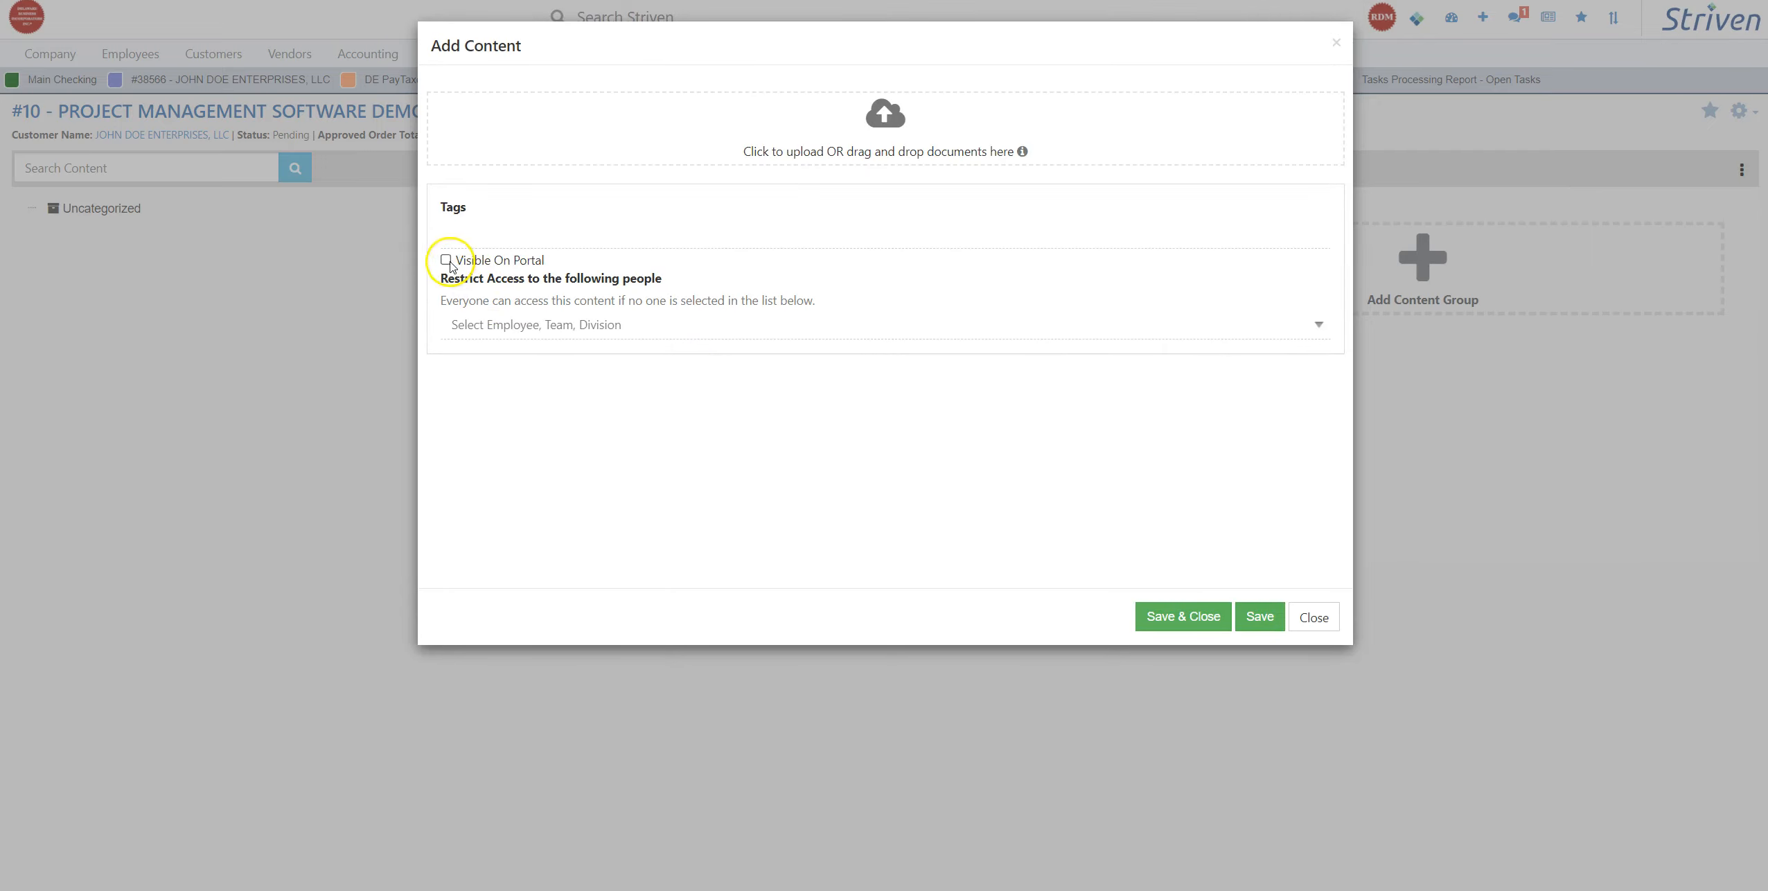
{"action": "mouse_move", "coordinate": [884, 112]}
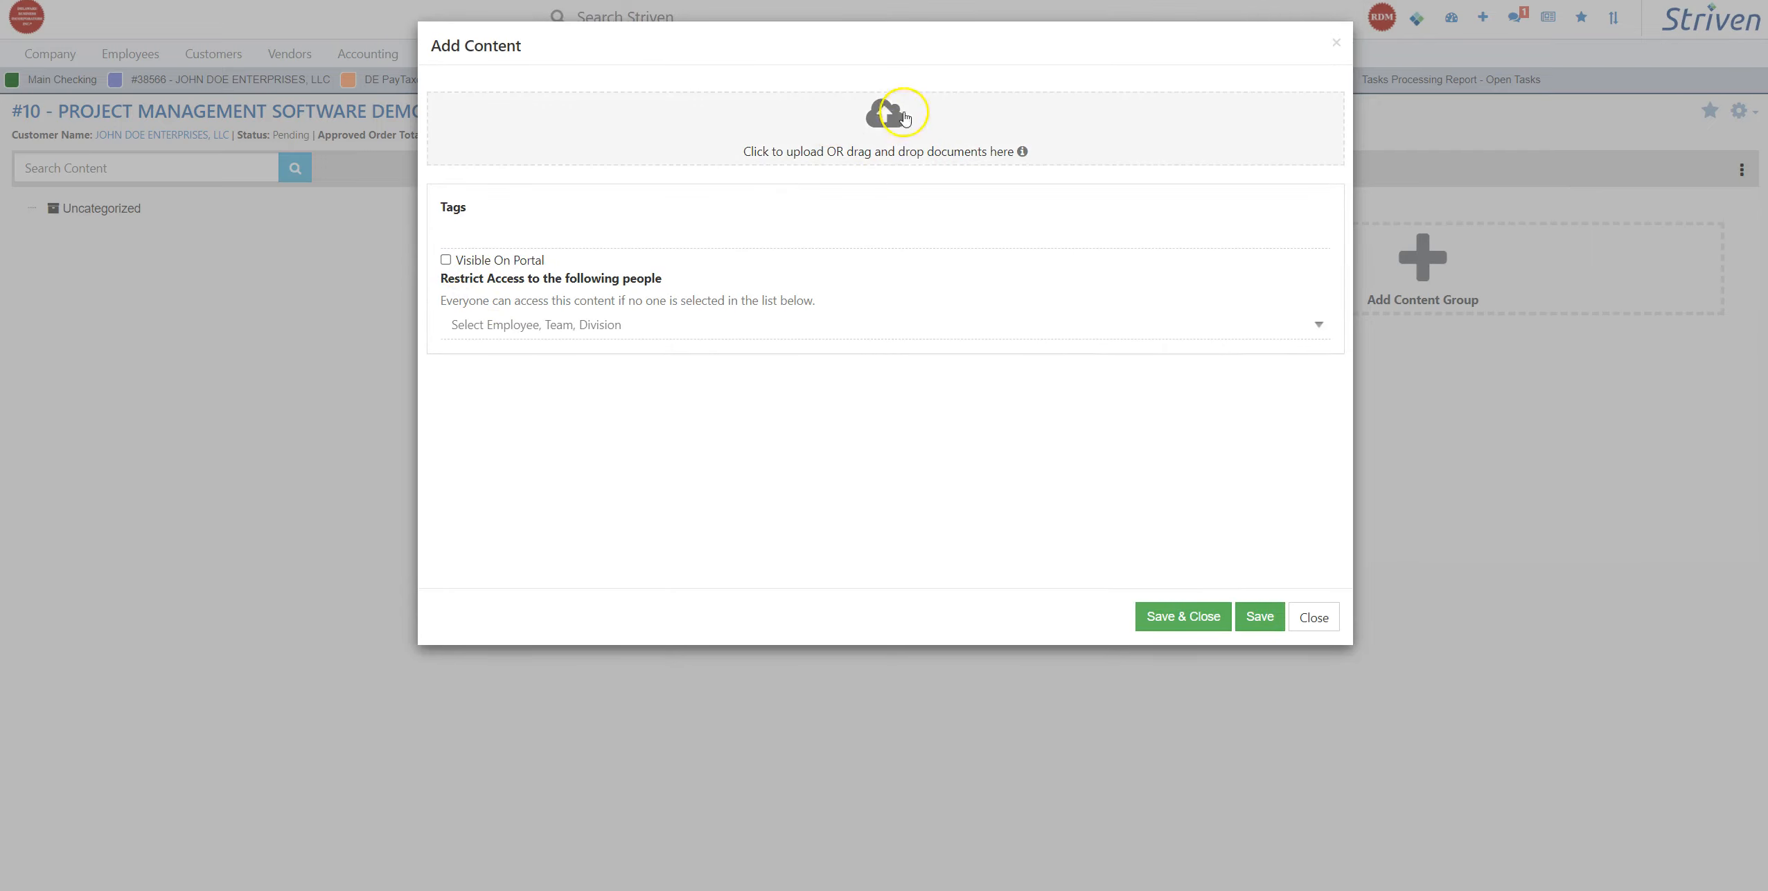
{"action": "left_click", "coordinate": [1311, 617]}
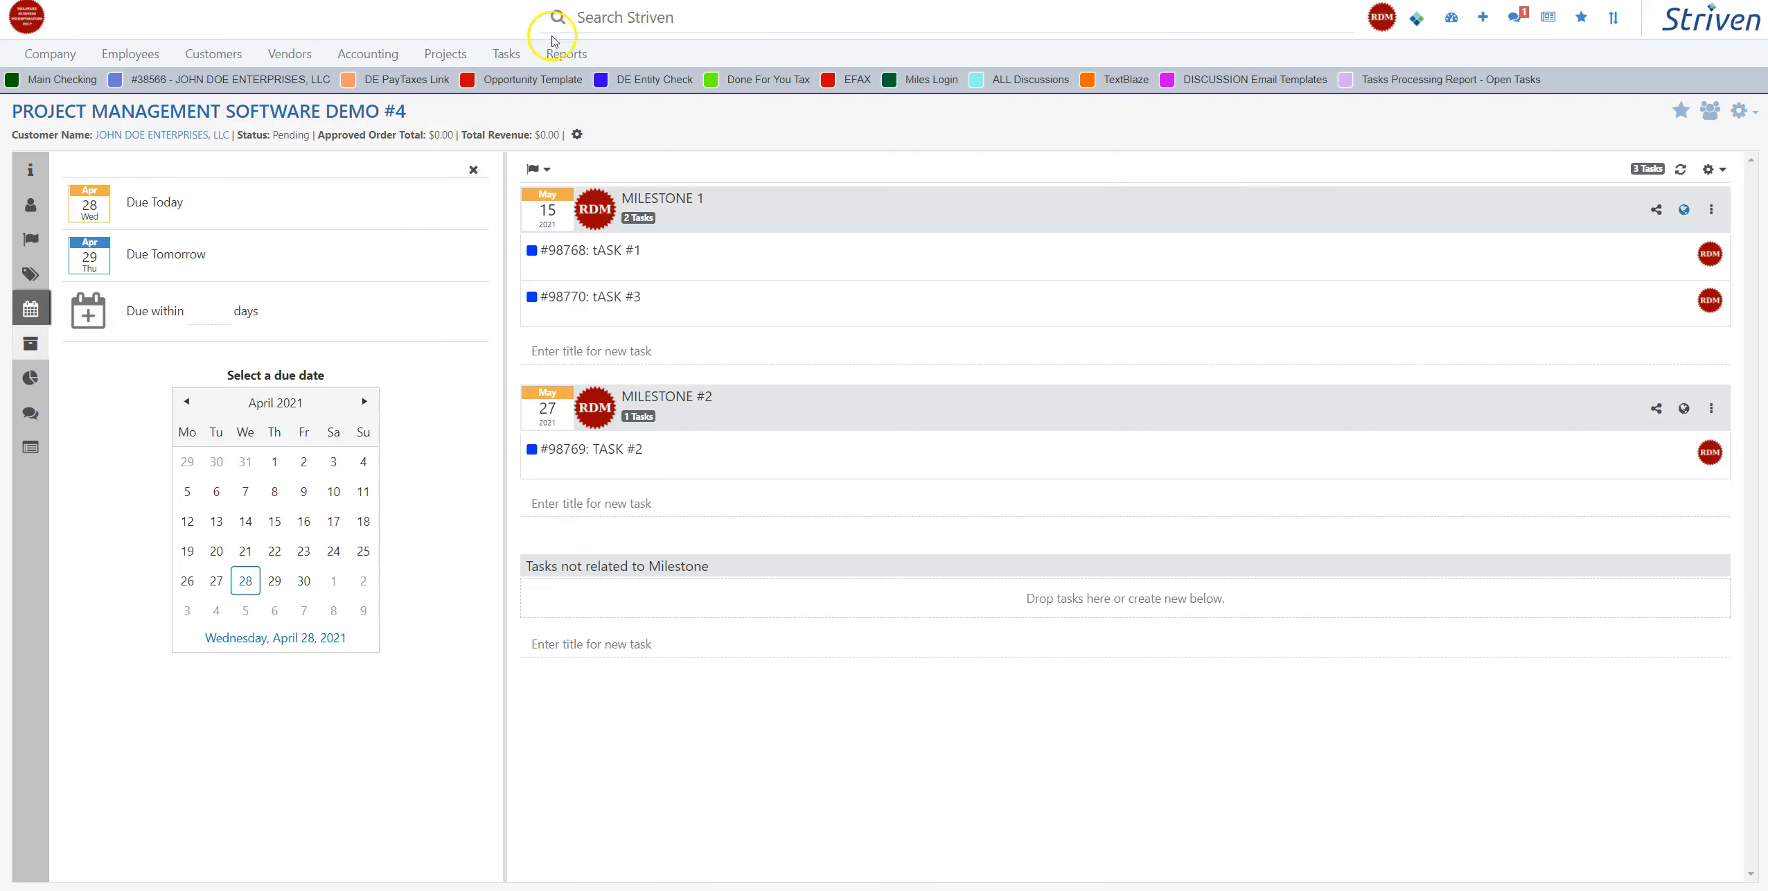
Step: Close the Add Content dialog and return to the project page with the Due Dates panel
{"action": "left_click", "coordinate": [51, 166]}
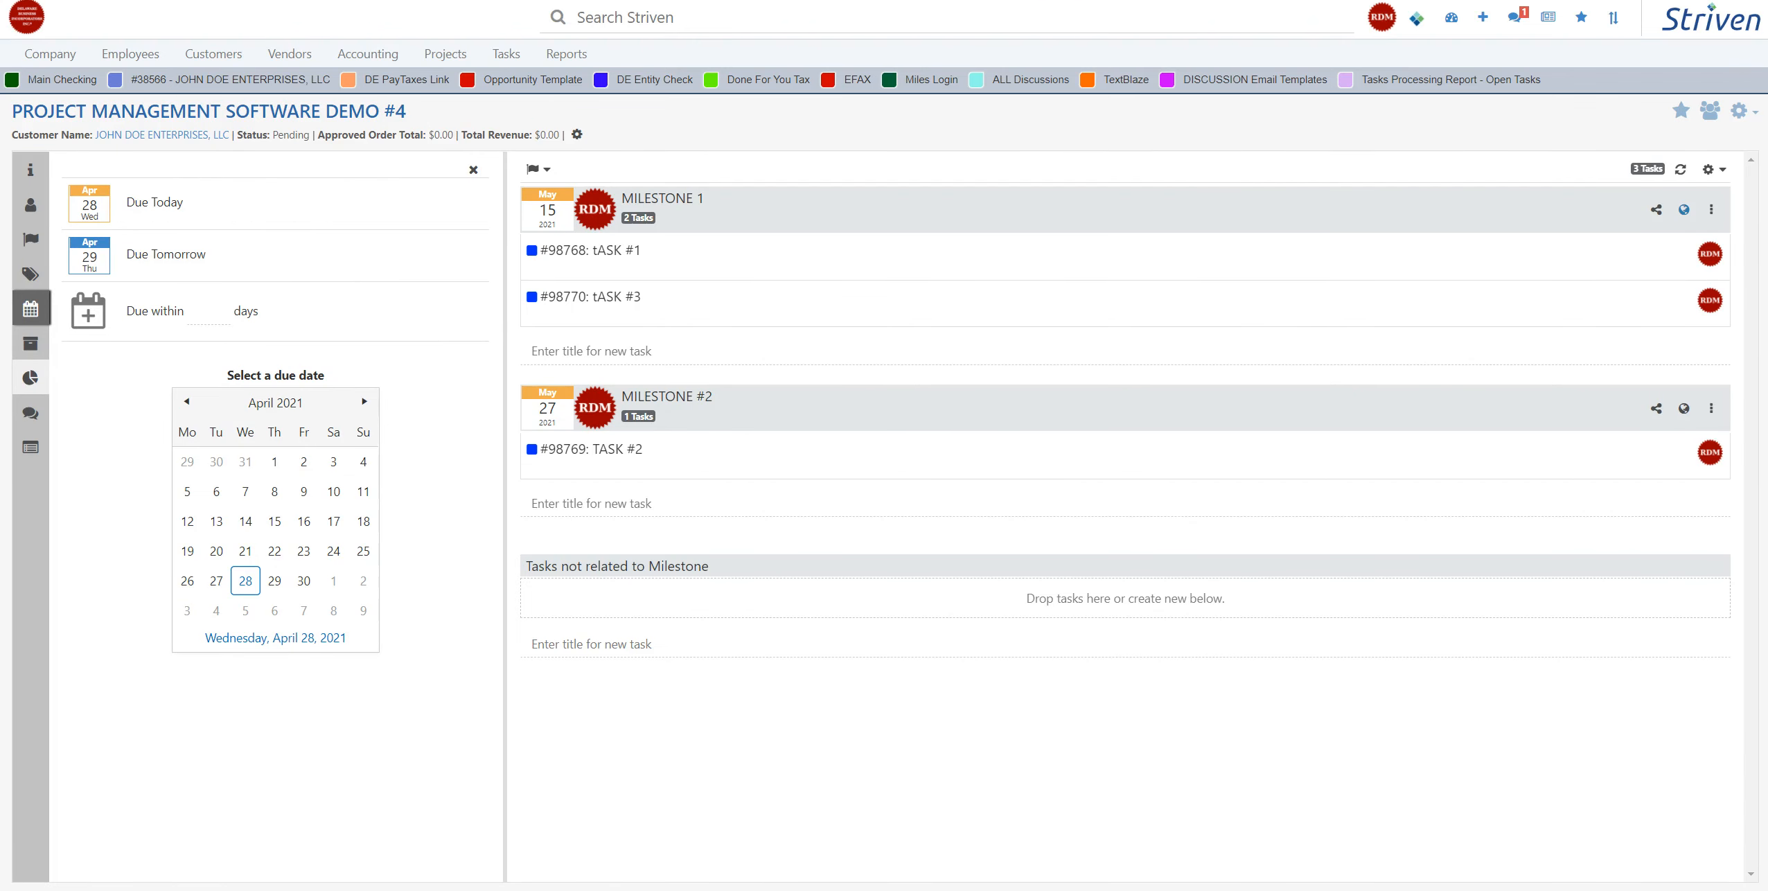
{"action": "mouse_move", "coordinate": [190, 357]}
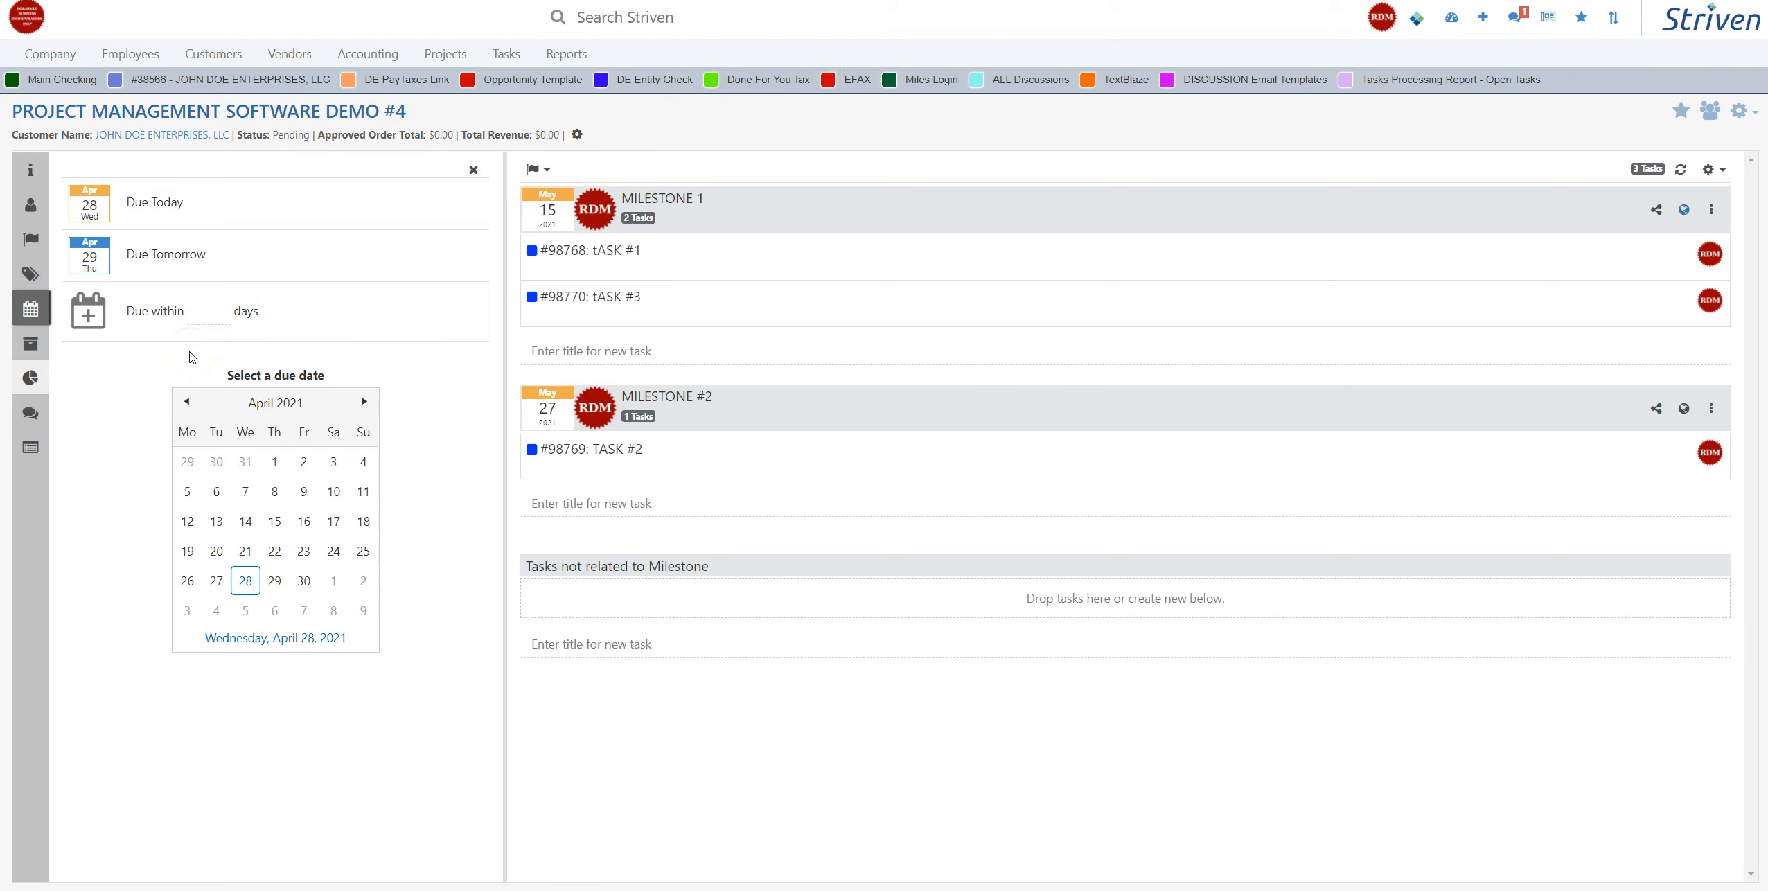
{"action": "mouse_move", "coordinate": [30, 413]}
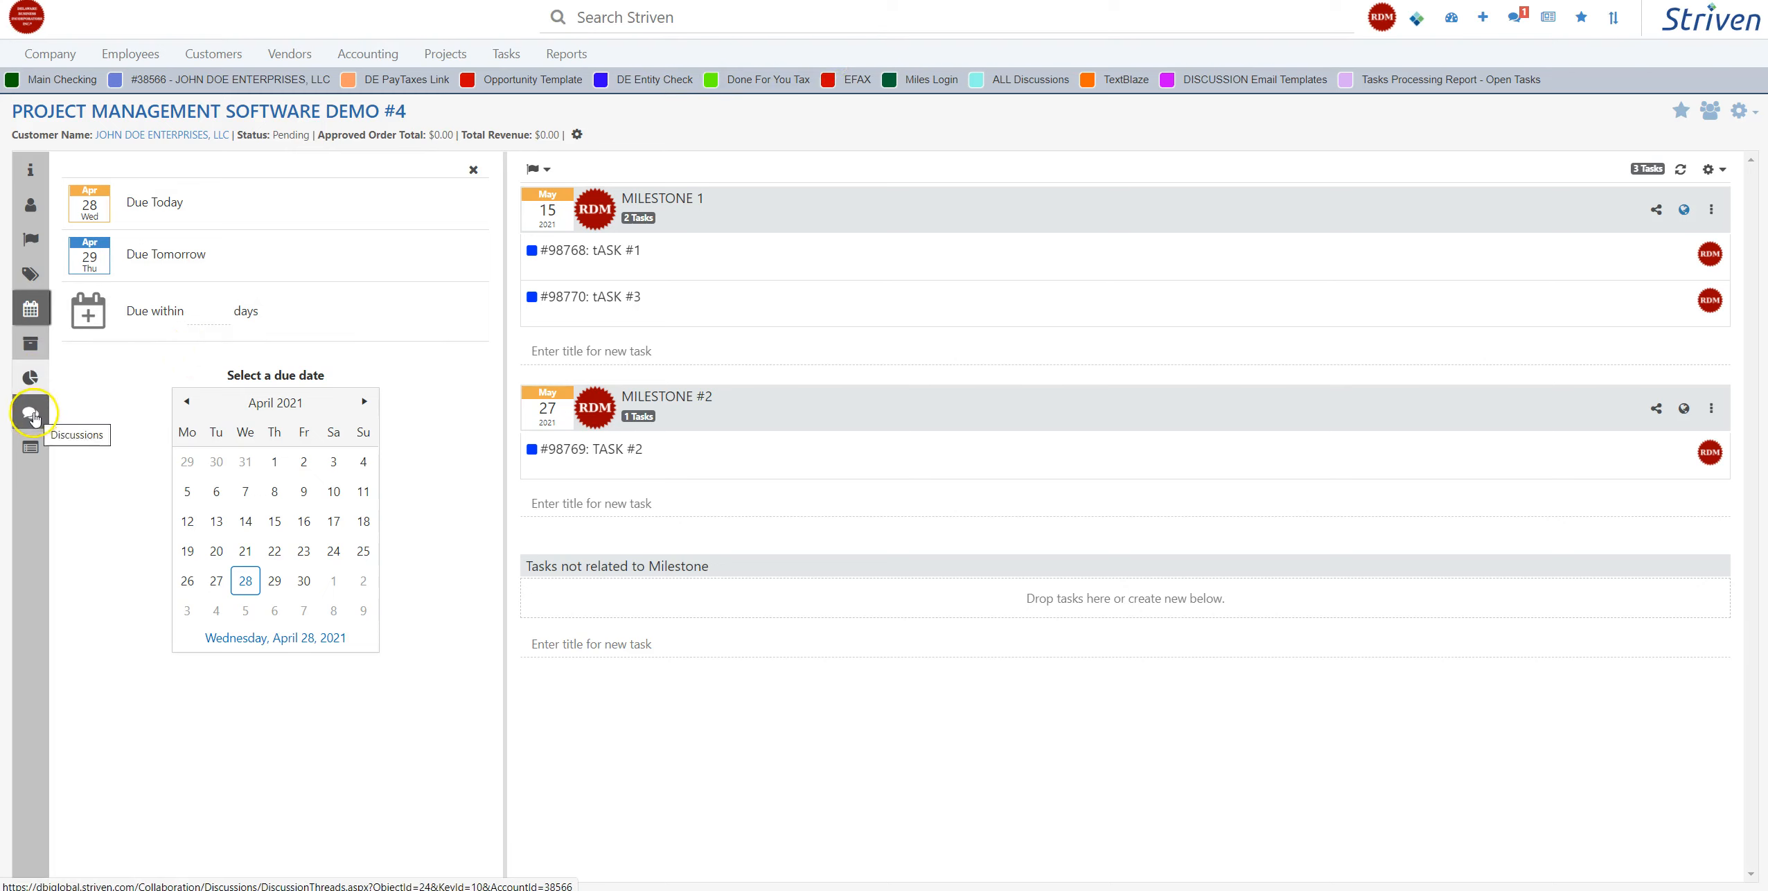
{"action": "left_click", "coordinate": [31, 413]}
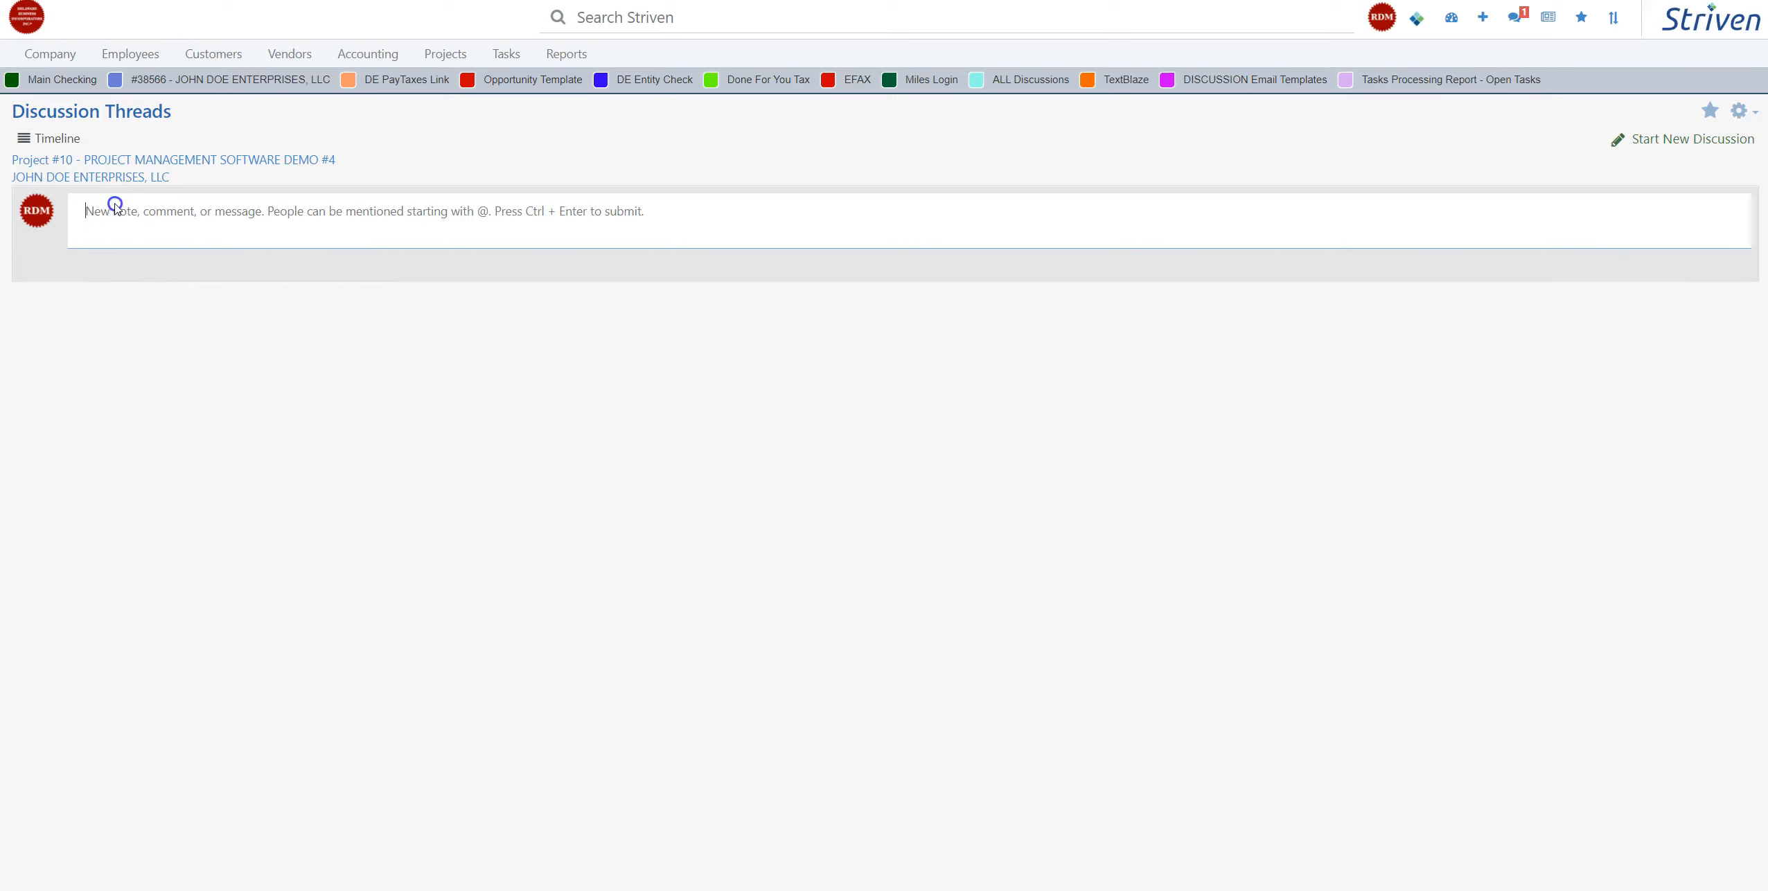
{"action": "type", "text": "@AM"}
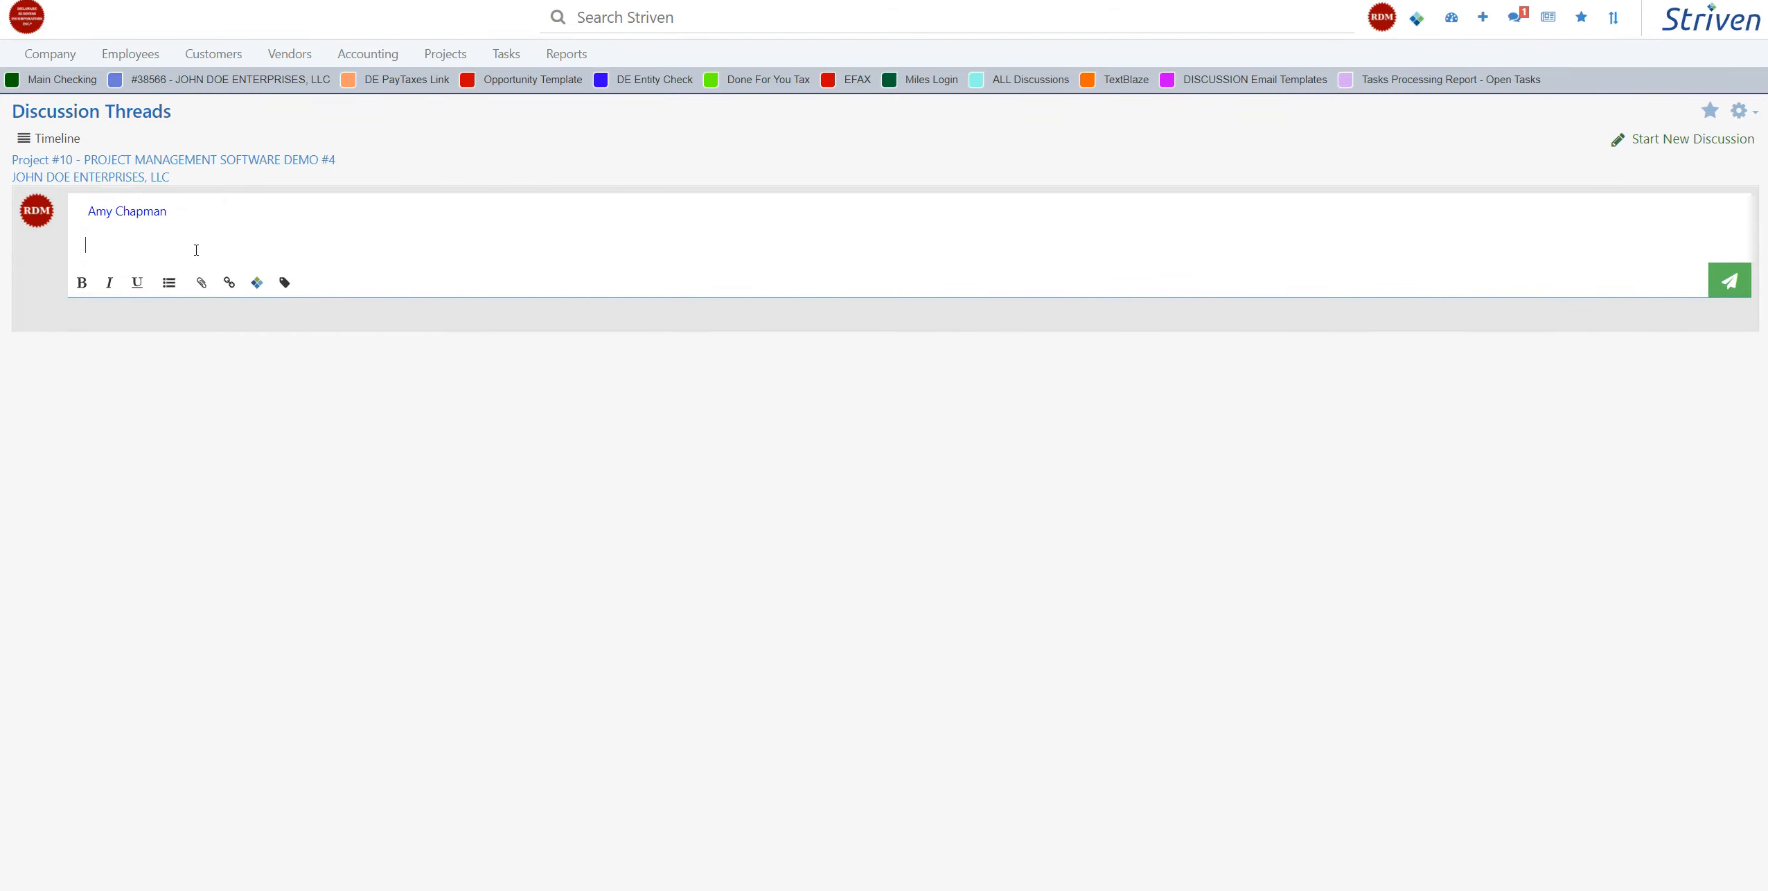
{"action": "type", "text": "wH"}
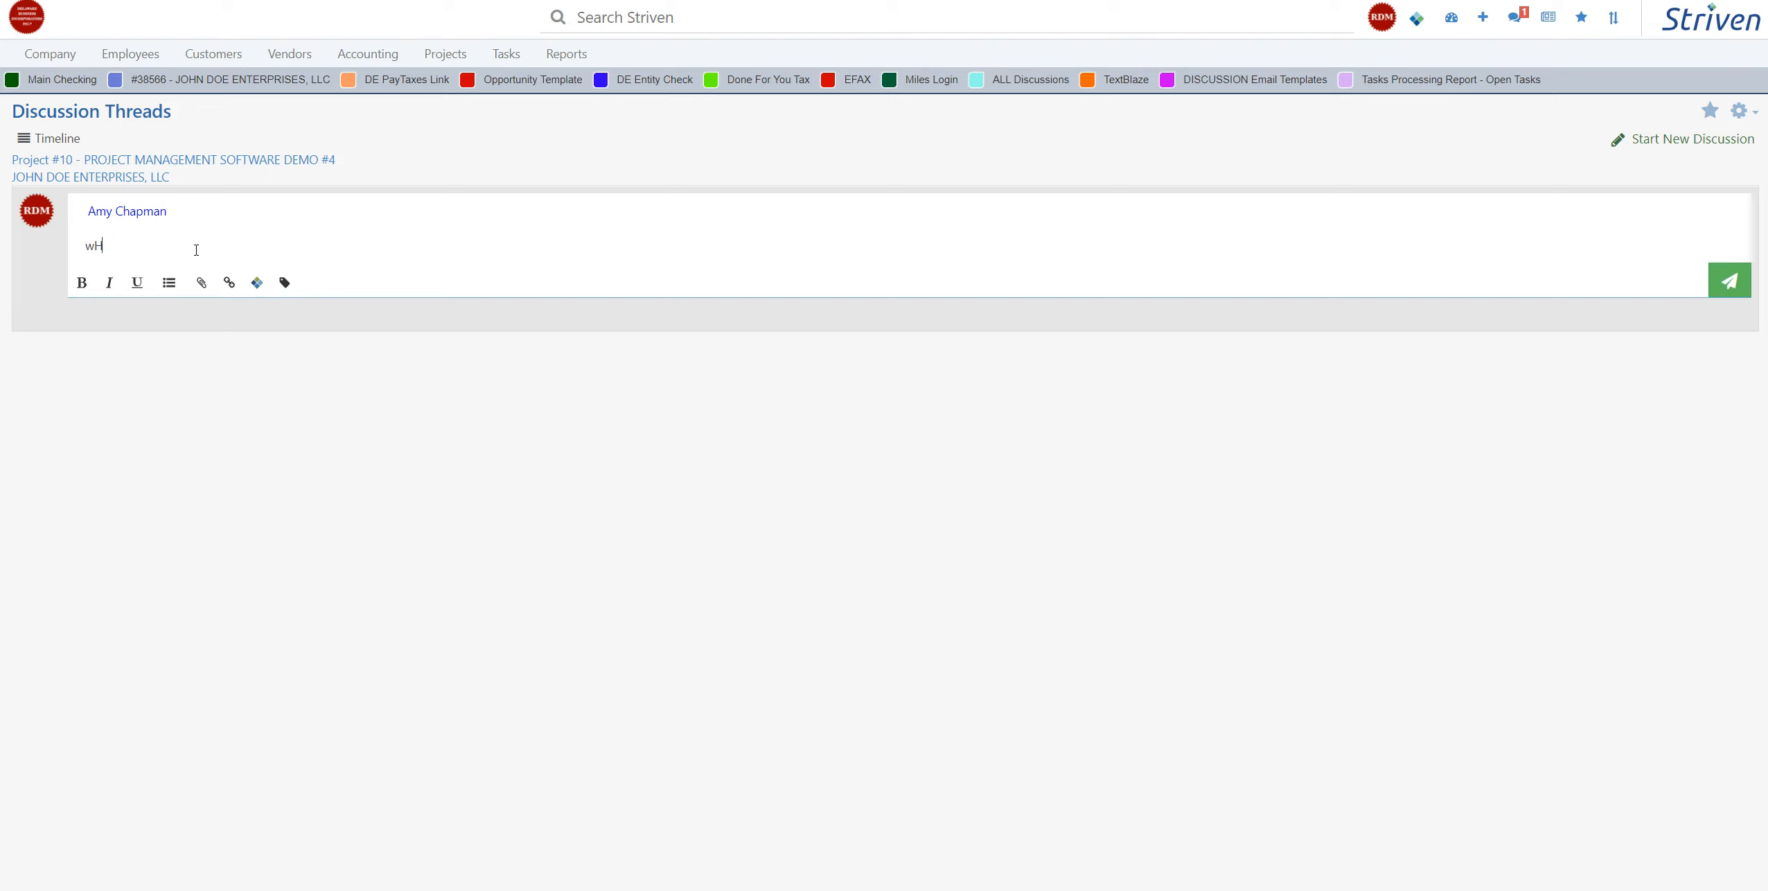
{"action": "type", "text": "AT IS THE STAT"}
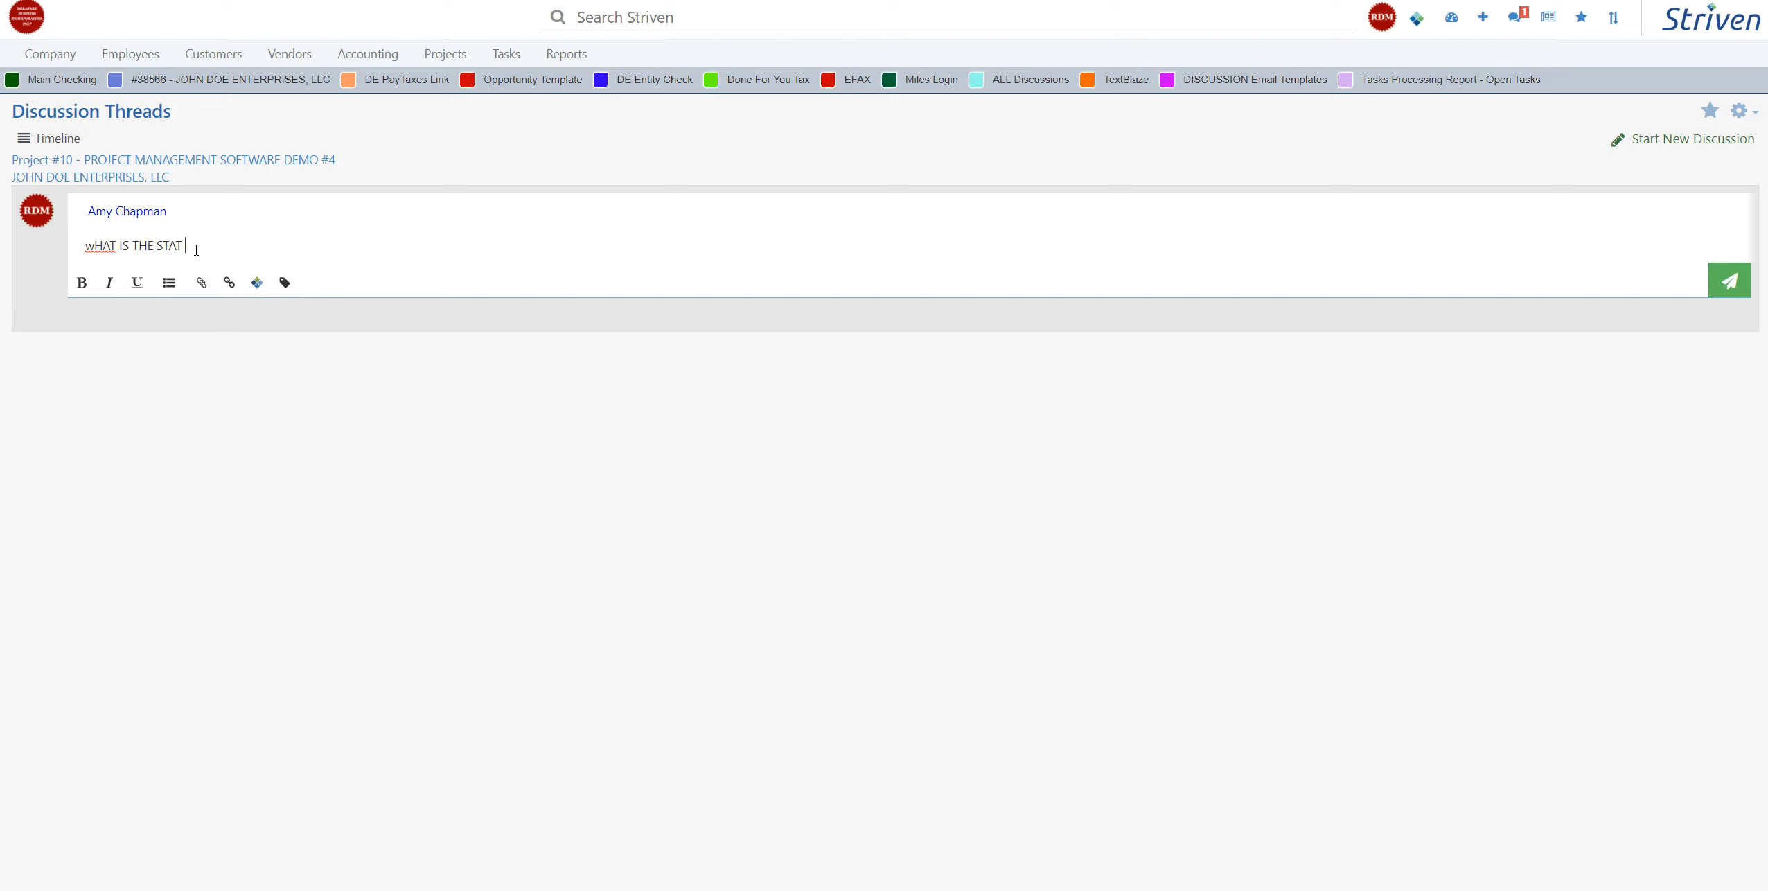
{"action": "type", "text": "What is the status of th"}
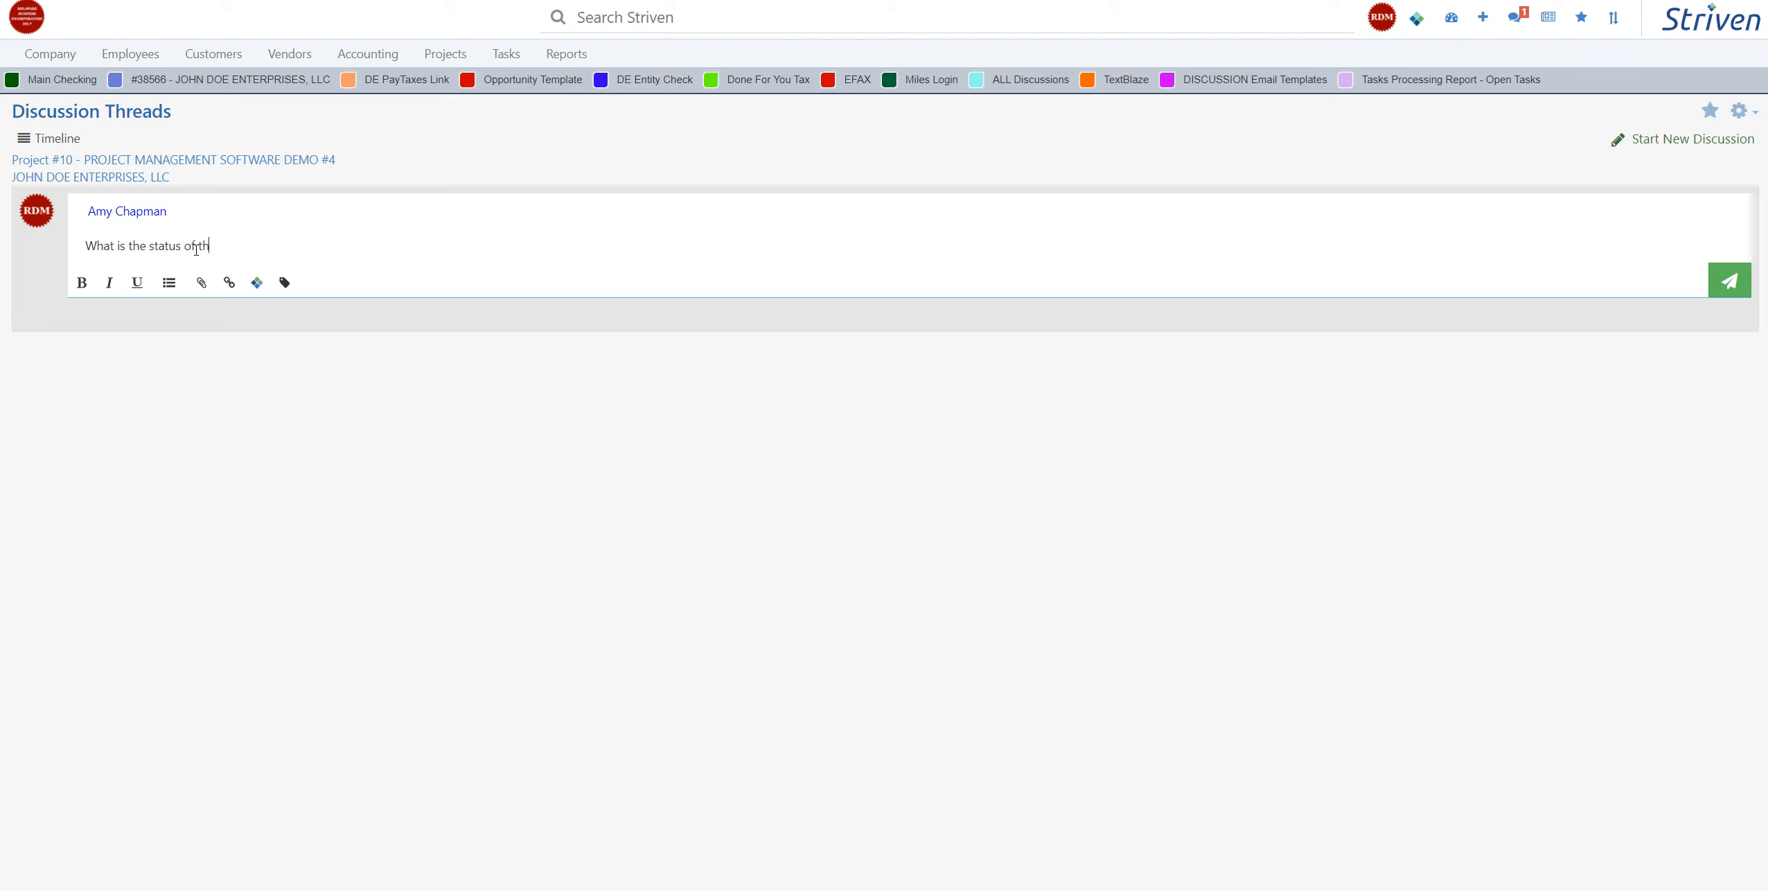
{"action": "type", "text": "is task?"}
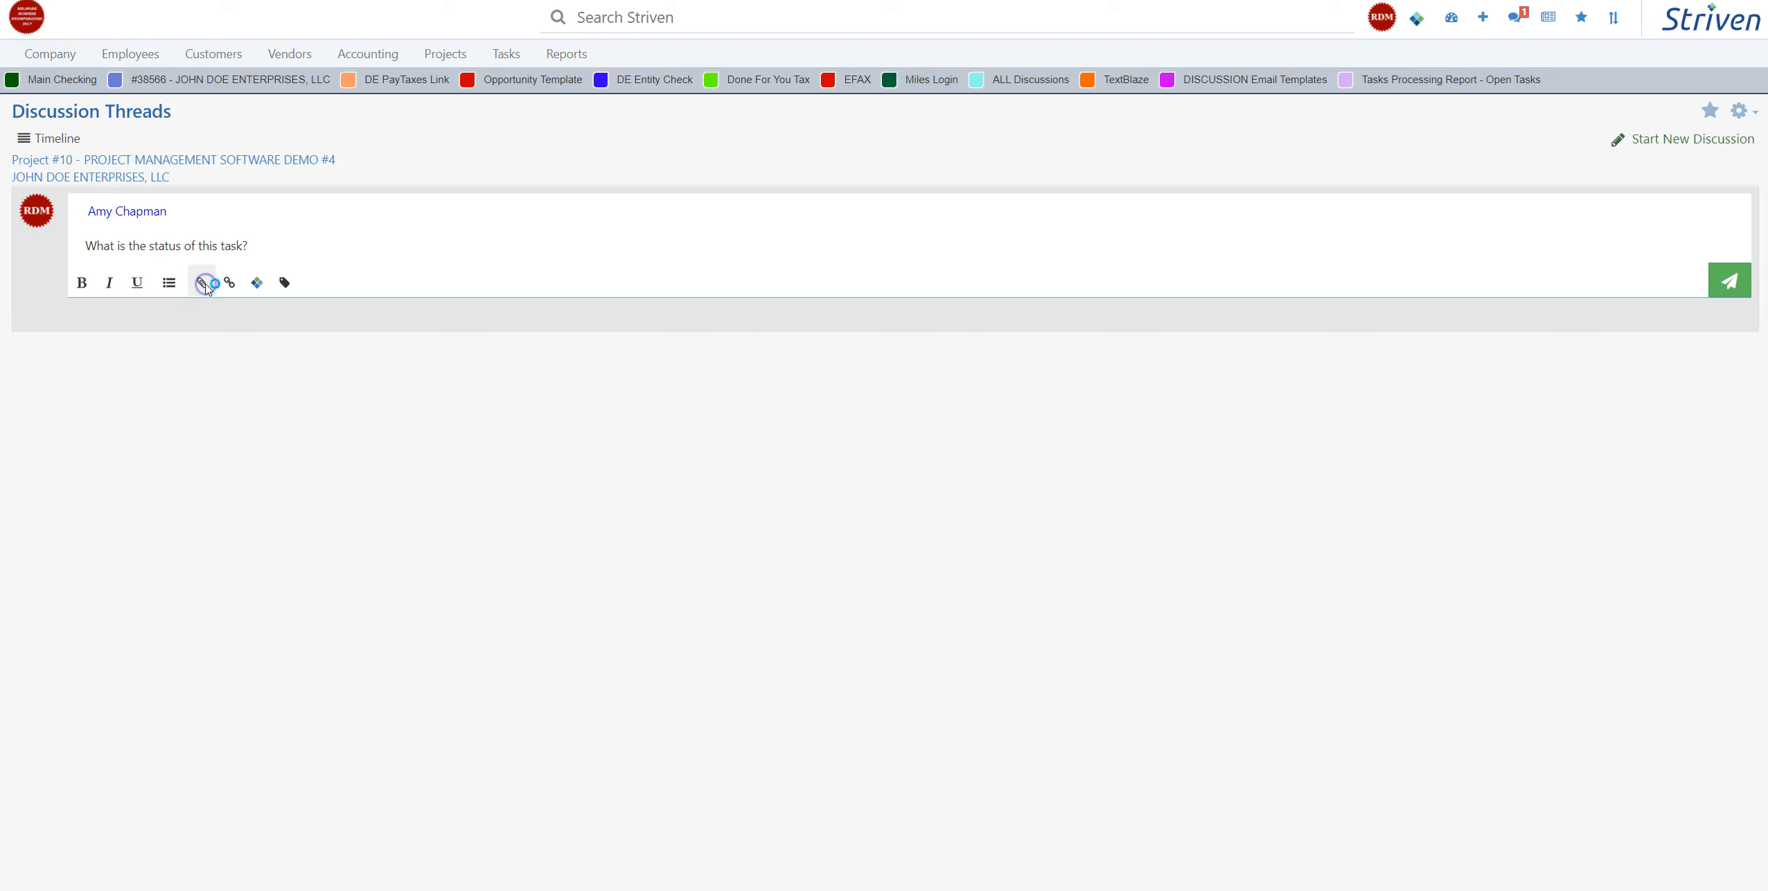
Step: Try the attach-file and insert-link options on the note and cancel both
{"action": "left_click", "coordinate": [202, 283]}
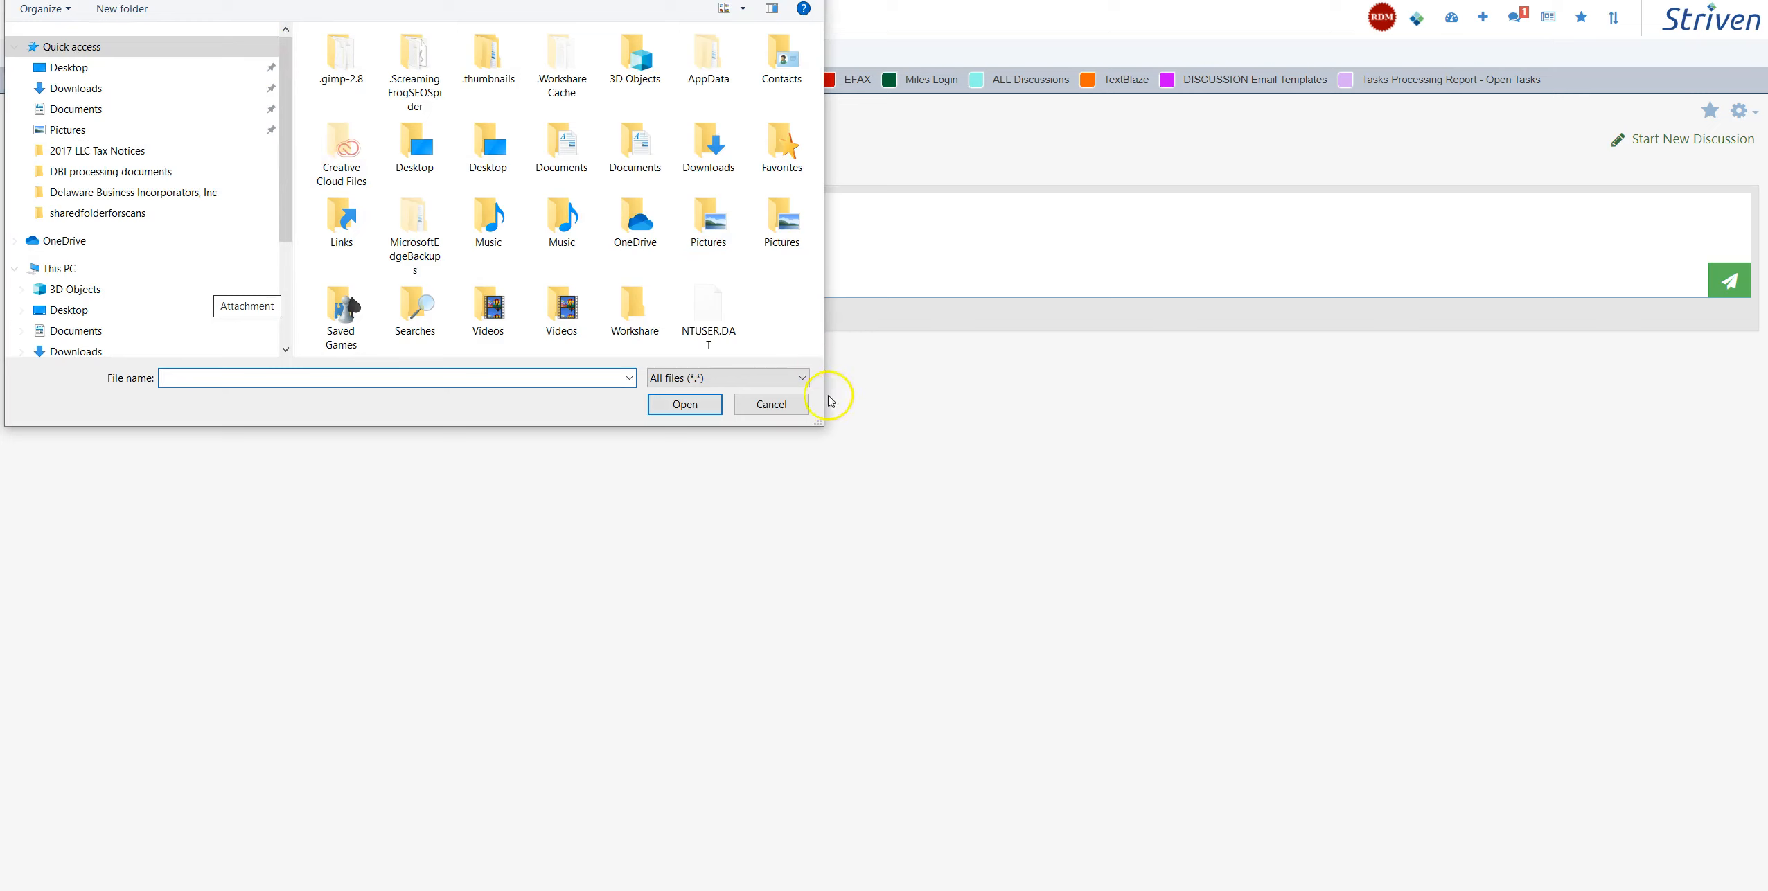
{"action": "left_click", "coordinate": [771, 403]}
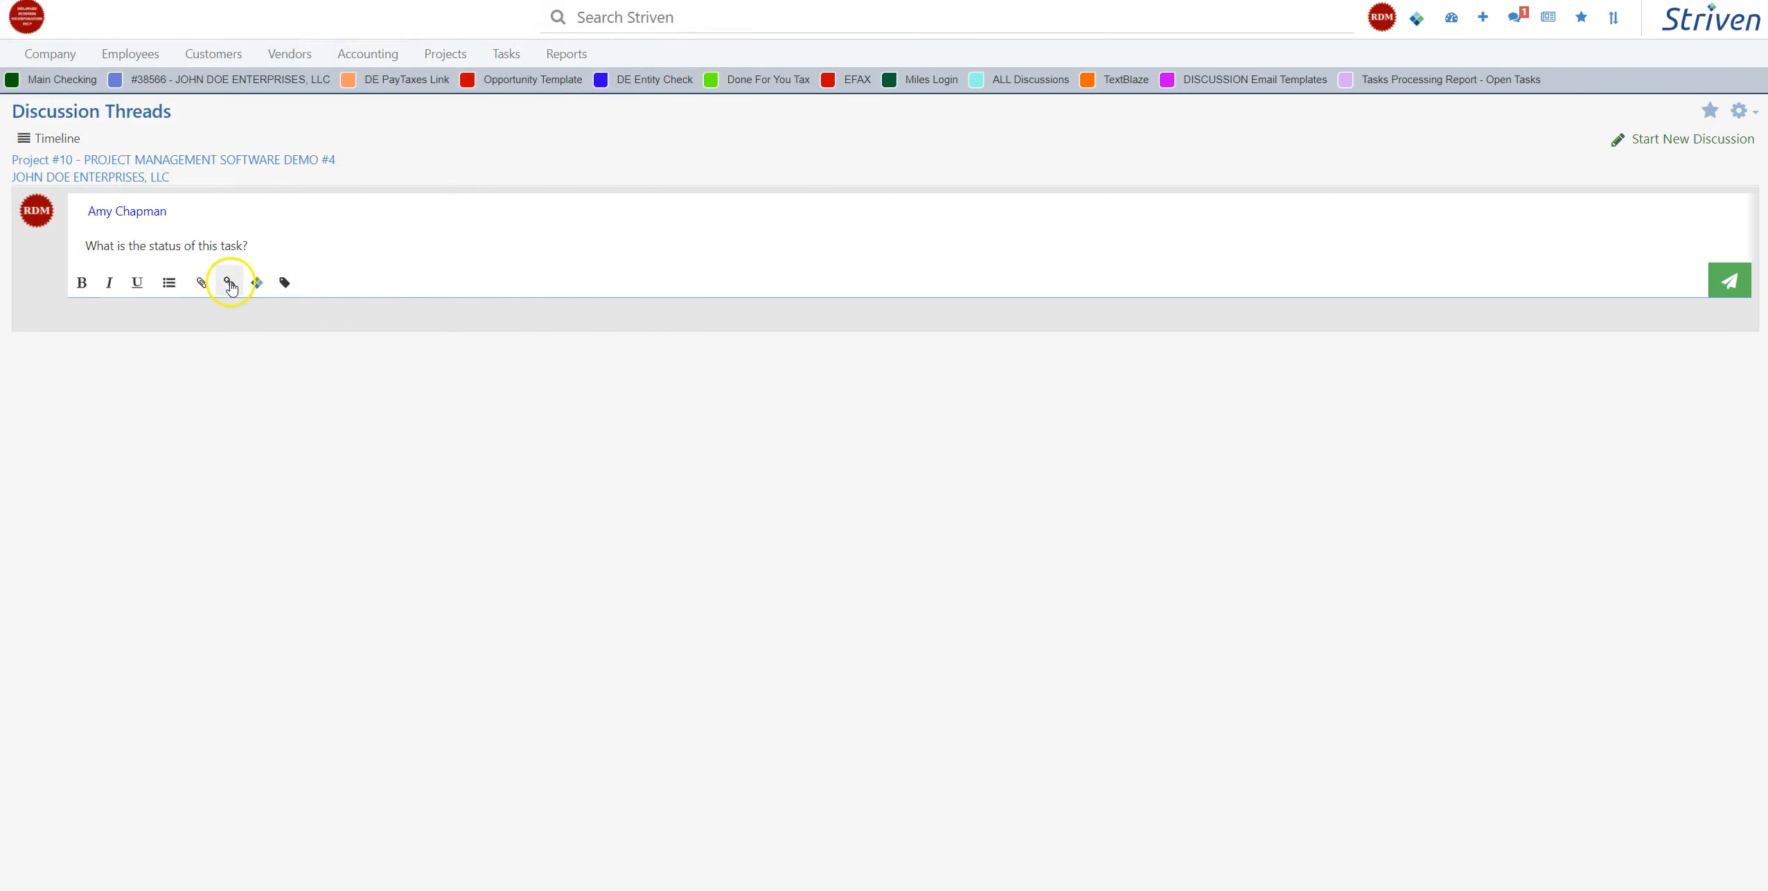
{"action": "left_click", "coordinate": [201, 281]}
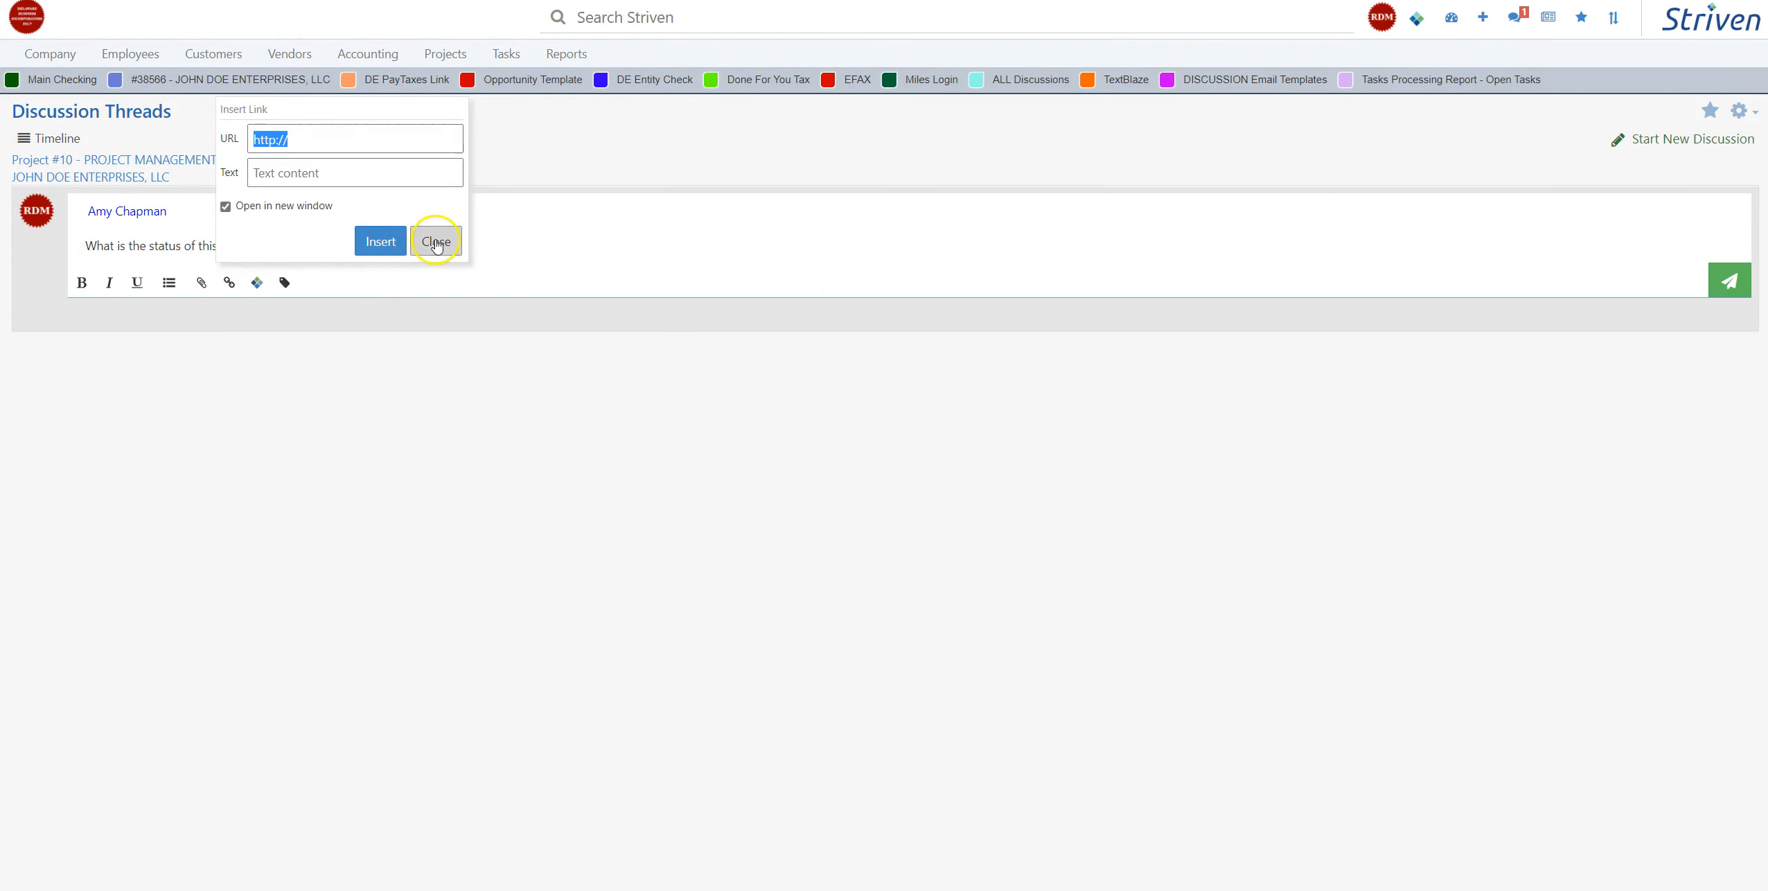
{"action": "left_click", "coordinate": [436, 239]}
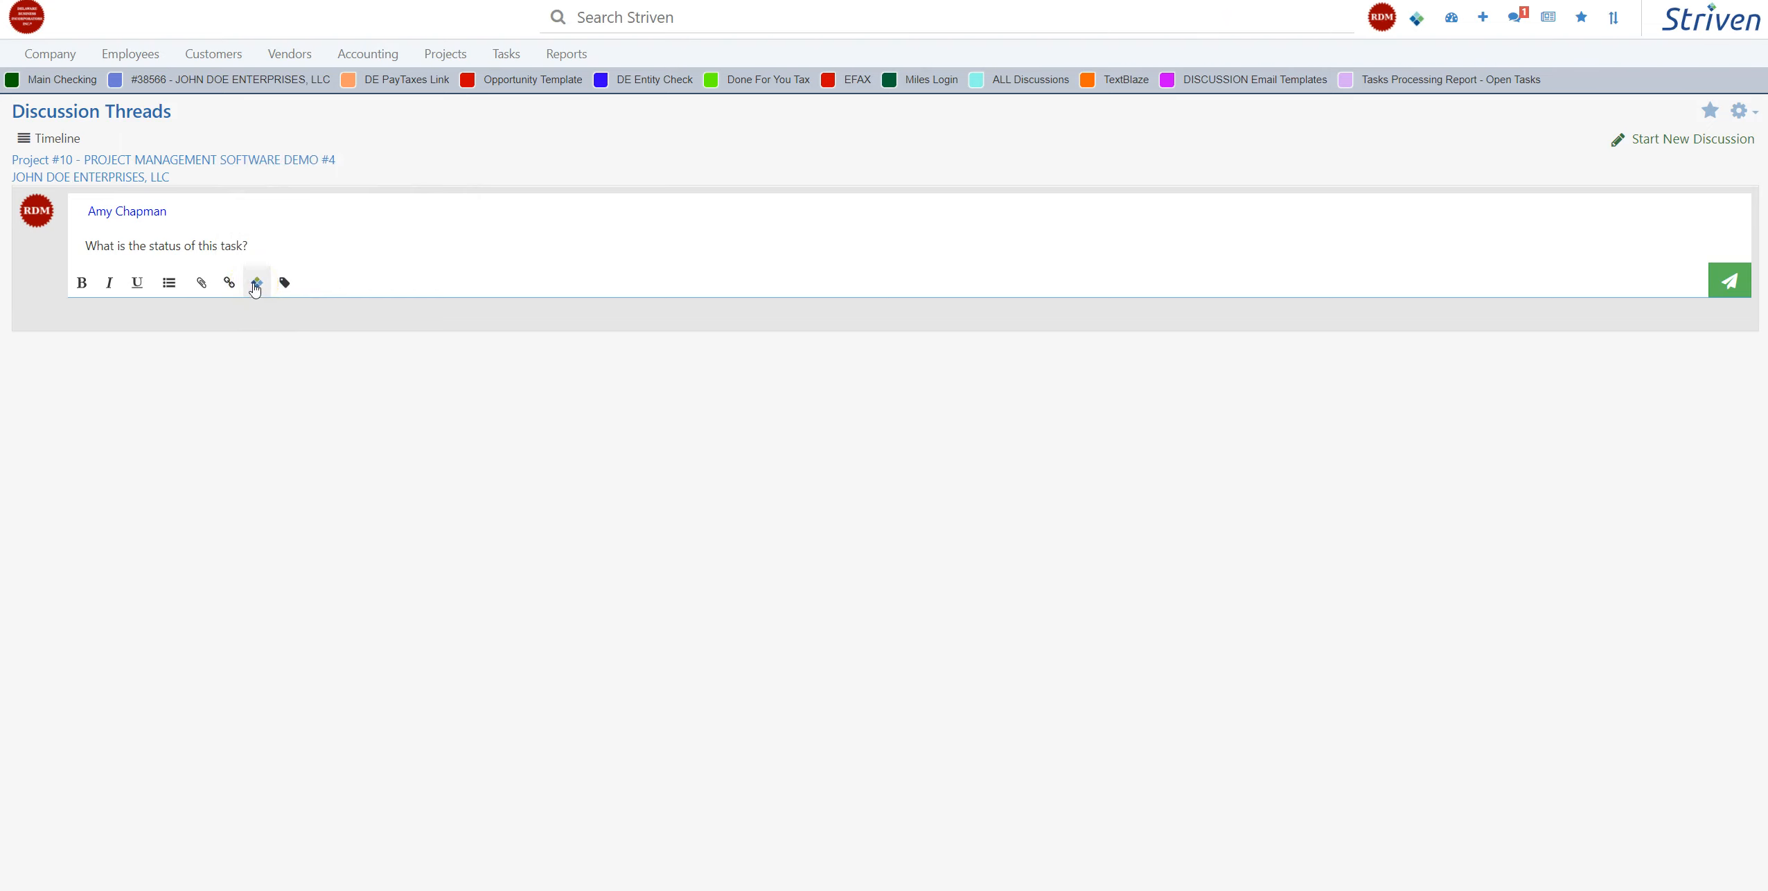
Step: Post the status question to the thread, dismiss the popup and return to Project Management Software Demo #4
{"action": "left_click", "coordinate": [284, 281]}
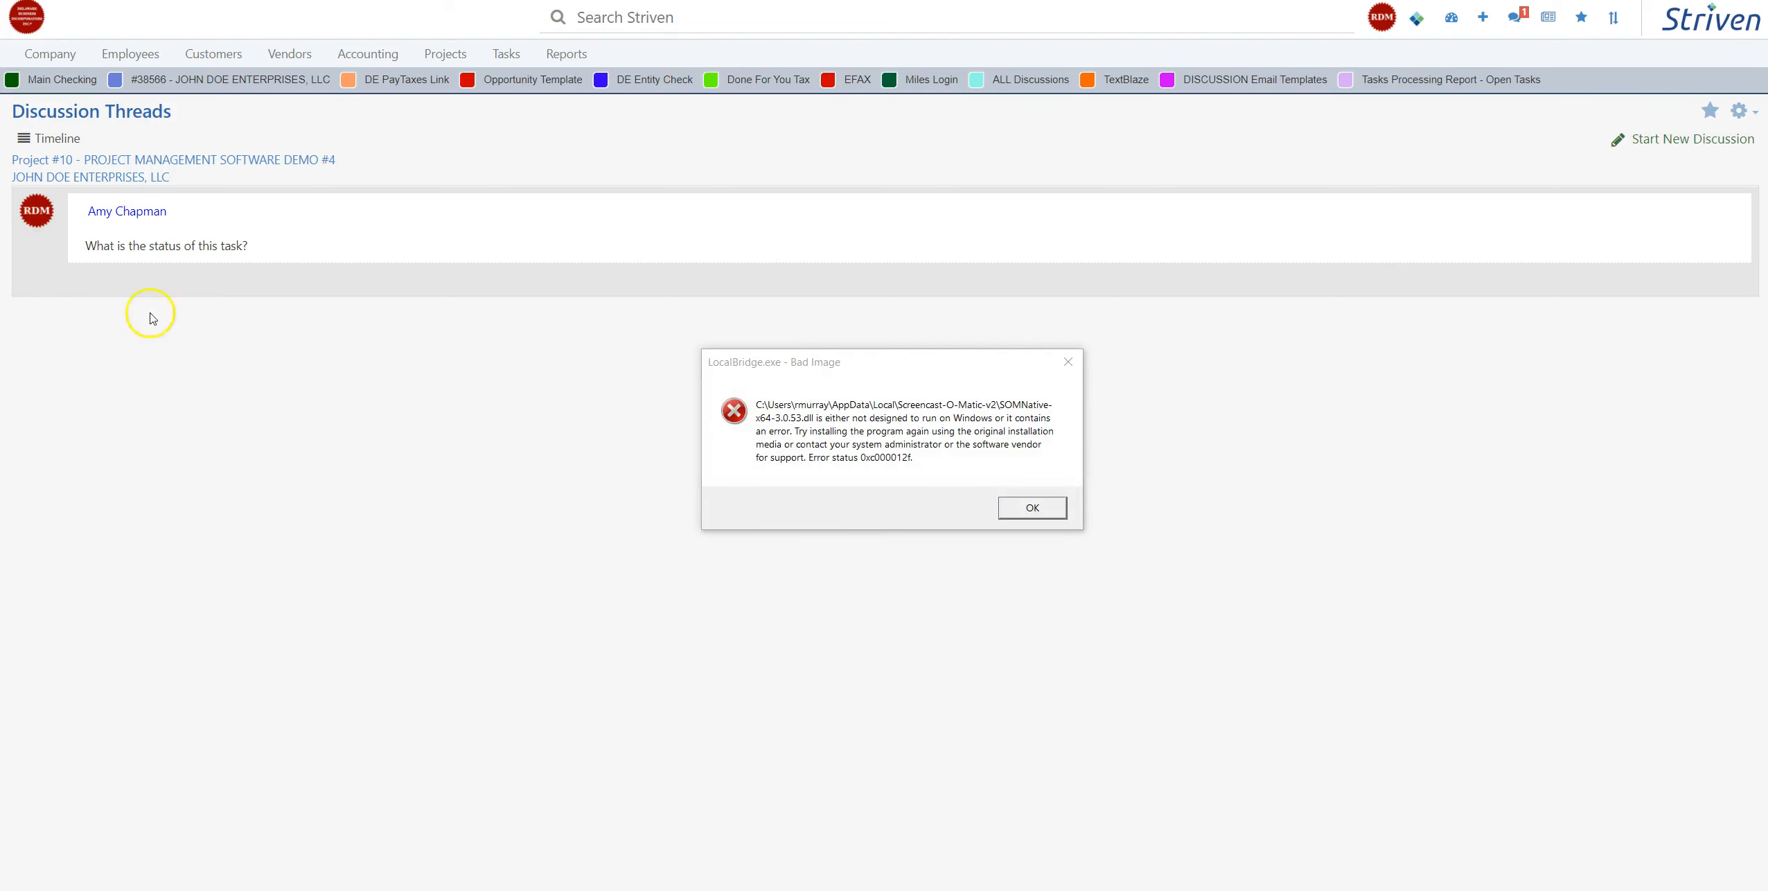
{"action": "left_click", "coordinate": [1029, 506]}
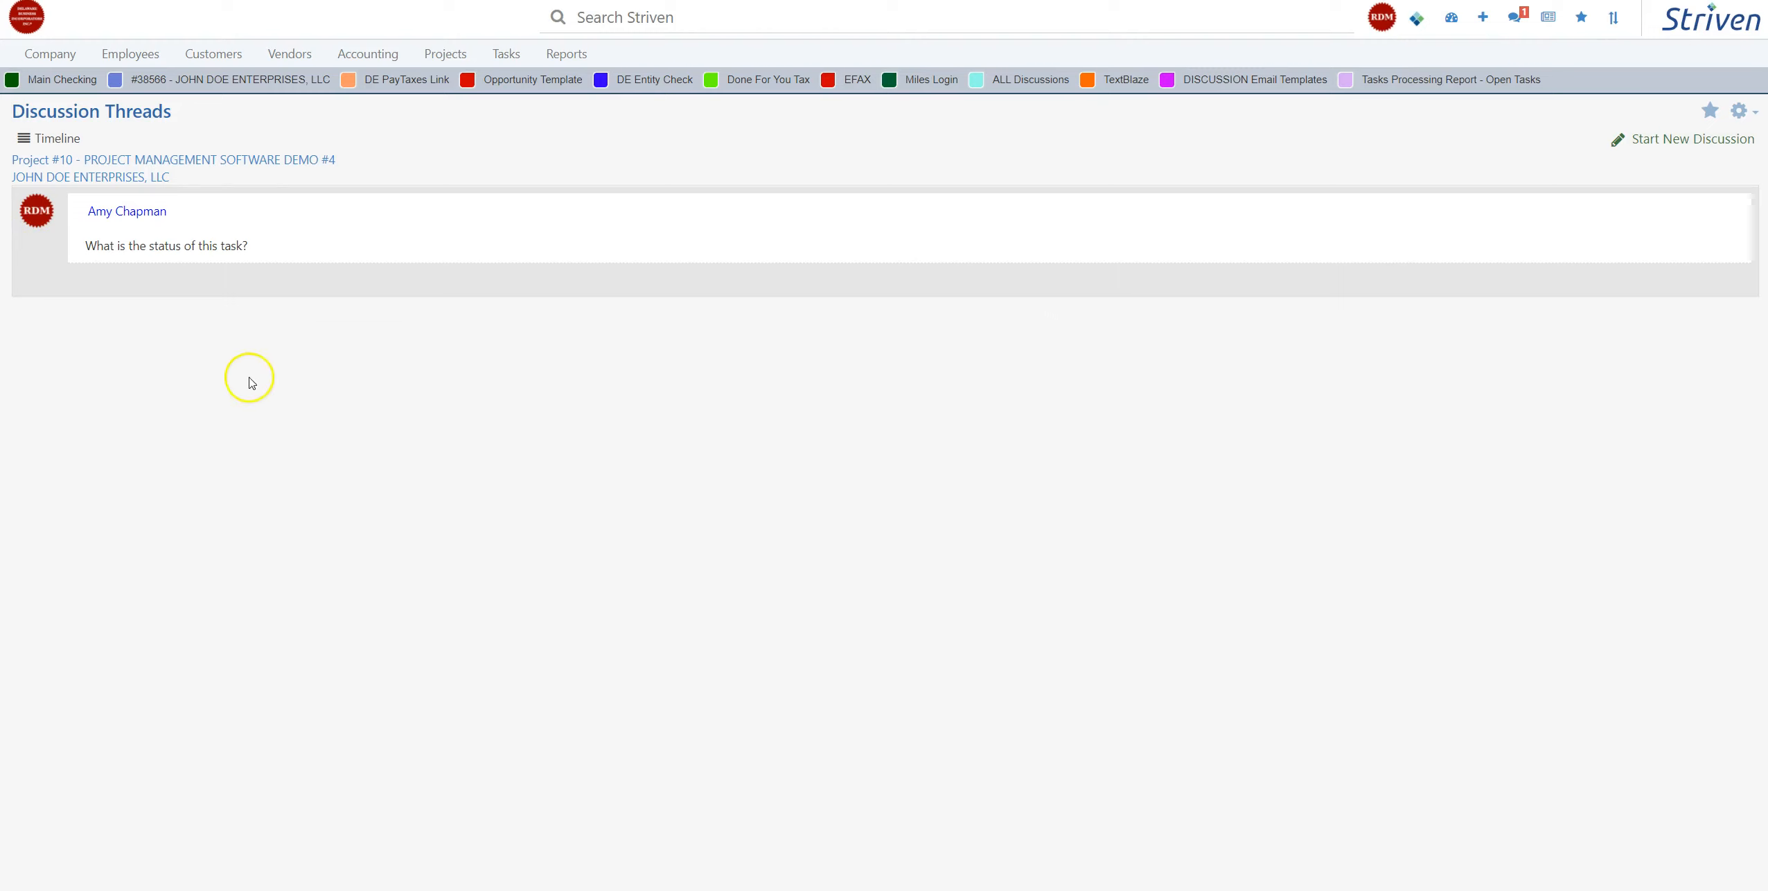
{"action": "mouse_move", "coordinate": [245, 194]}
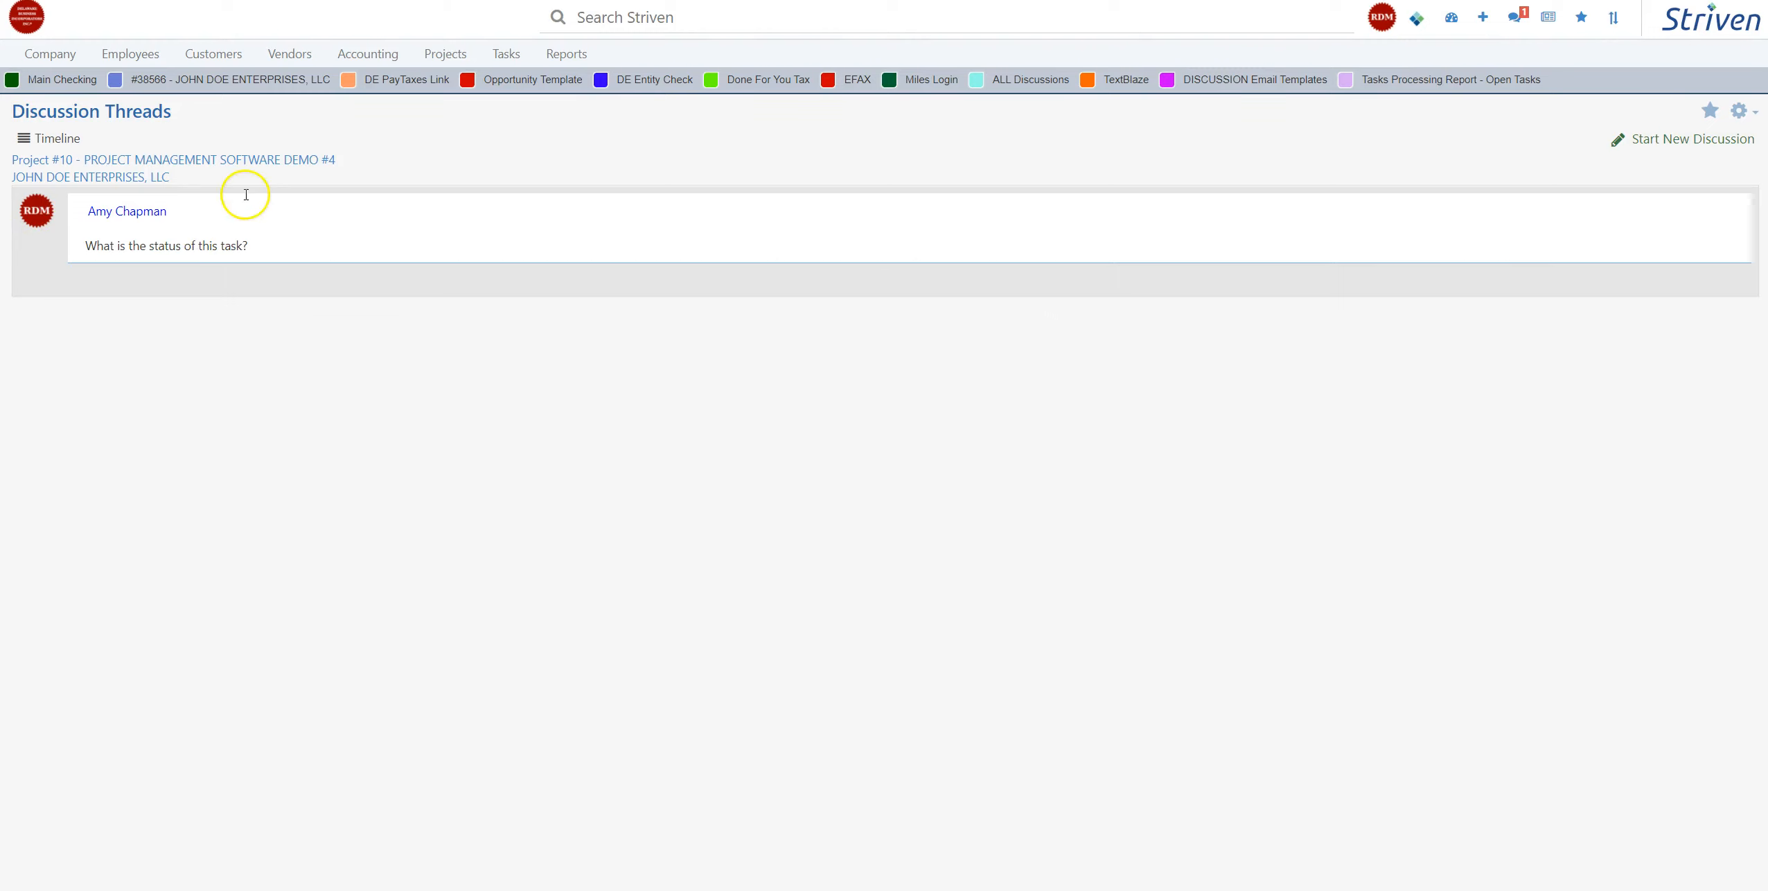
{"action": "left_click", "coordinate": [165, 246]}
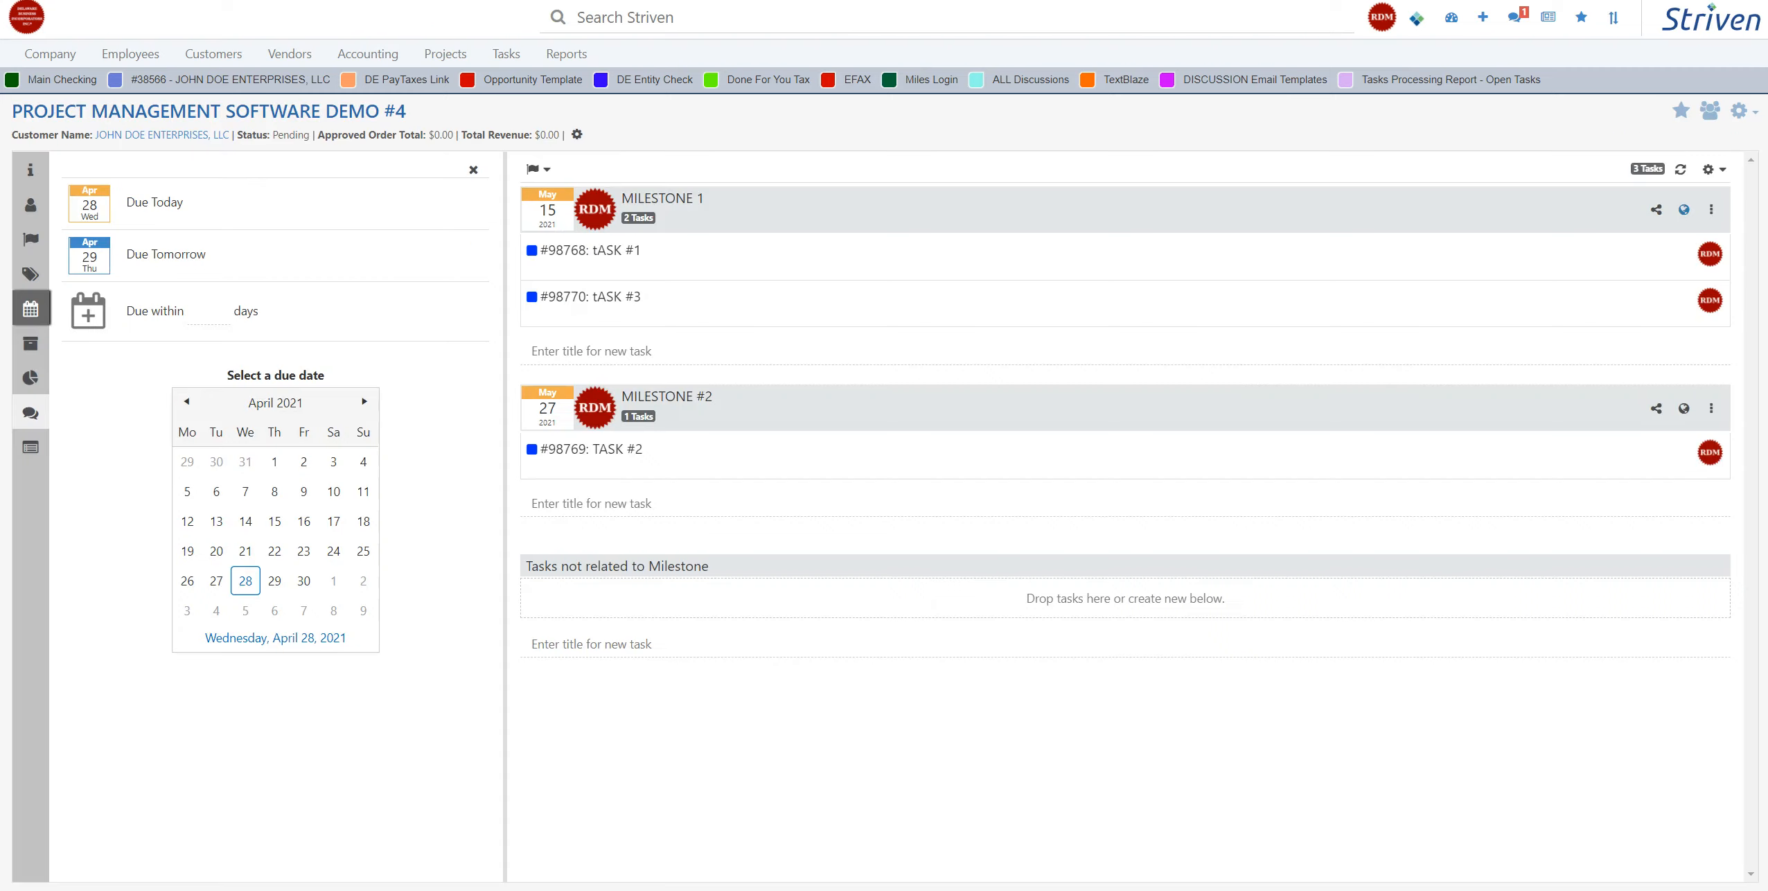
Step: Show the orders panel for Project Management Software Demo #4, which has none mapped
{"action": "left_click", "coordinate": [30, 446]}
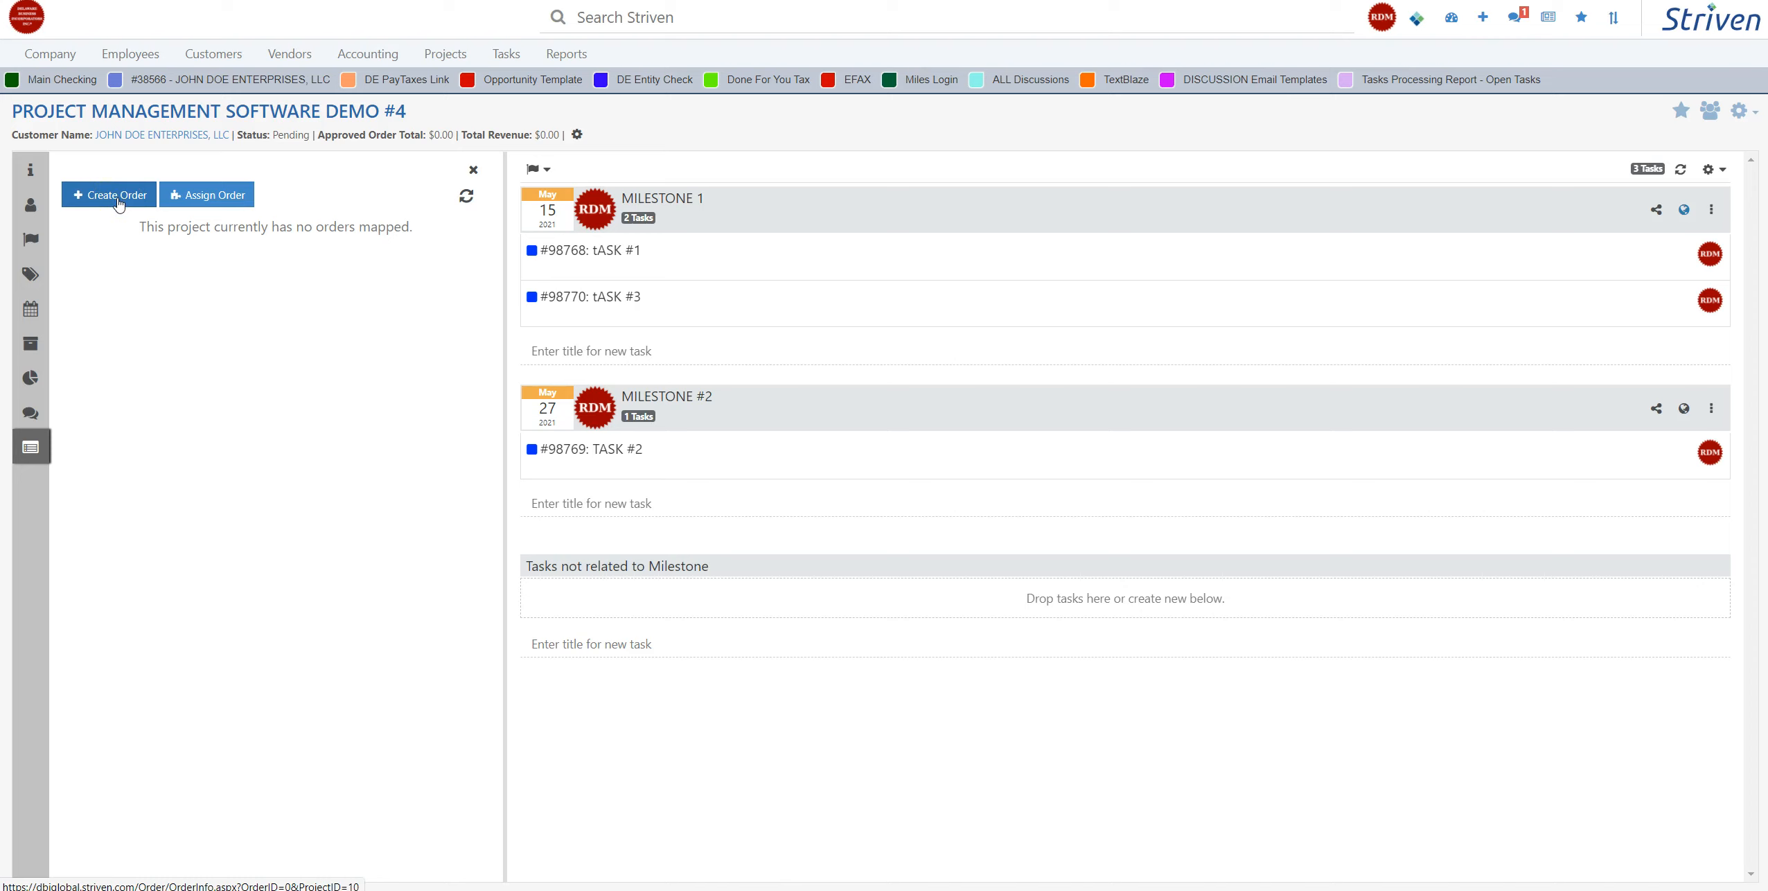
{"action": "mouse_move", "coordinate": [208, 194]}
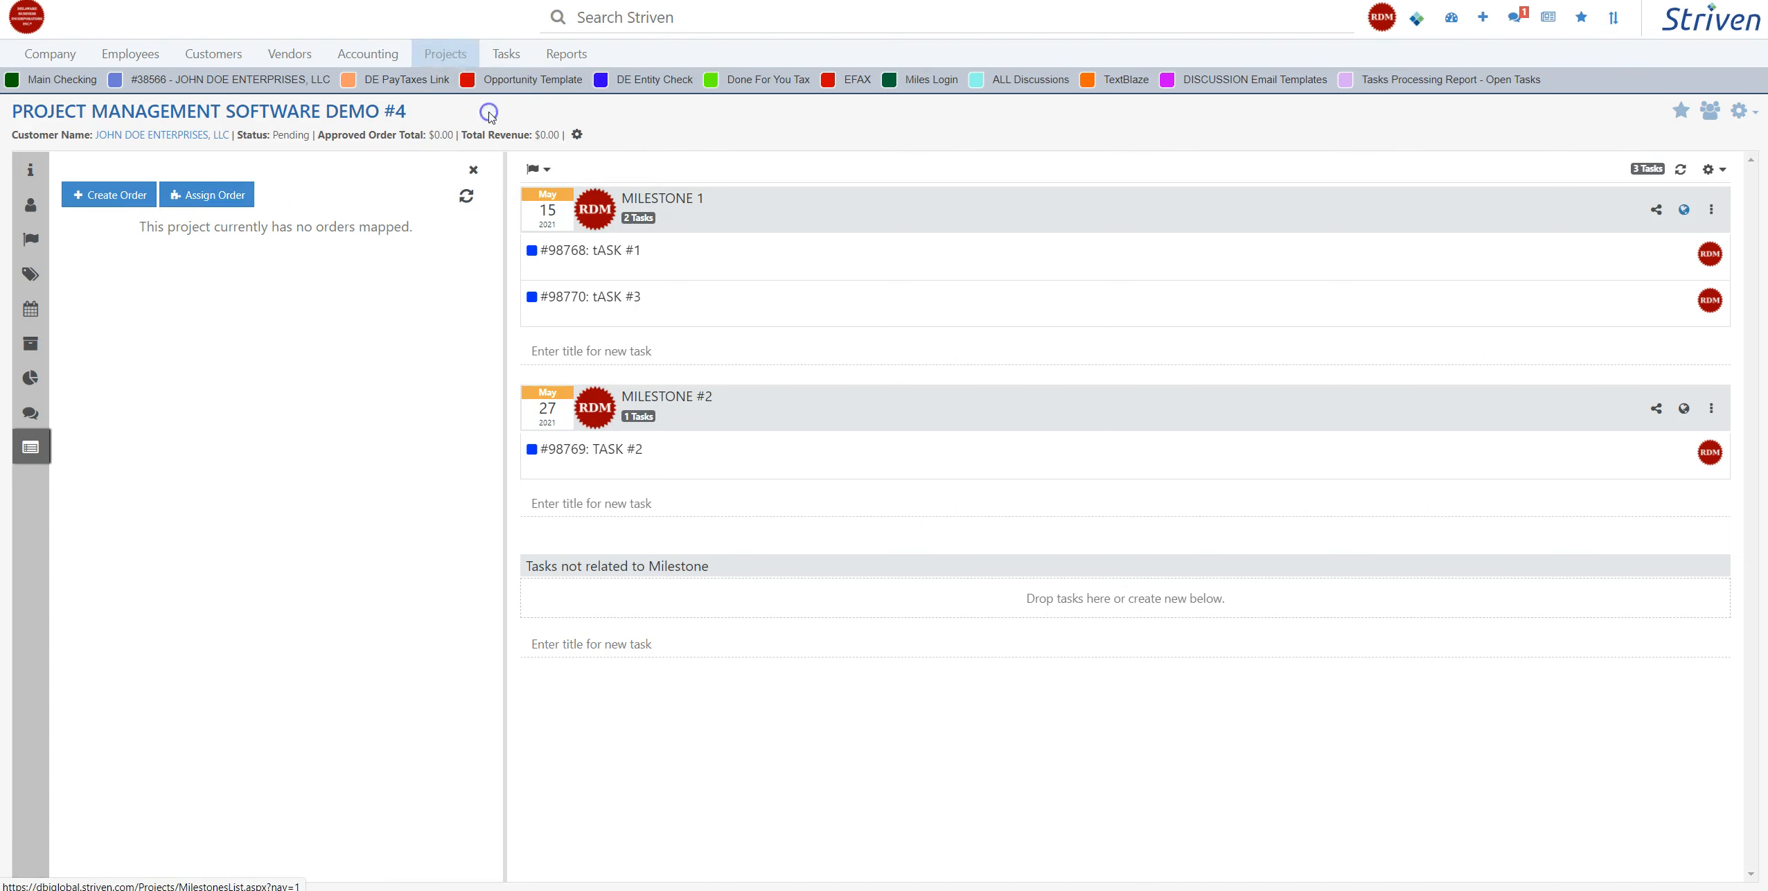
Step: Load the late and upcoming milestones list and start saving that search
{"action": "left_click", "coordinate": [488, 111]}
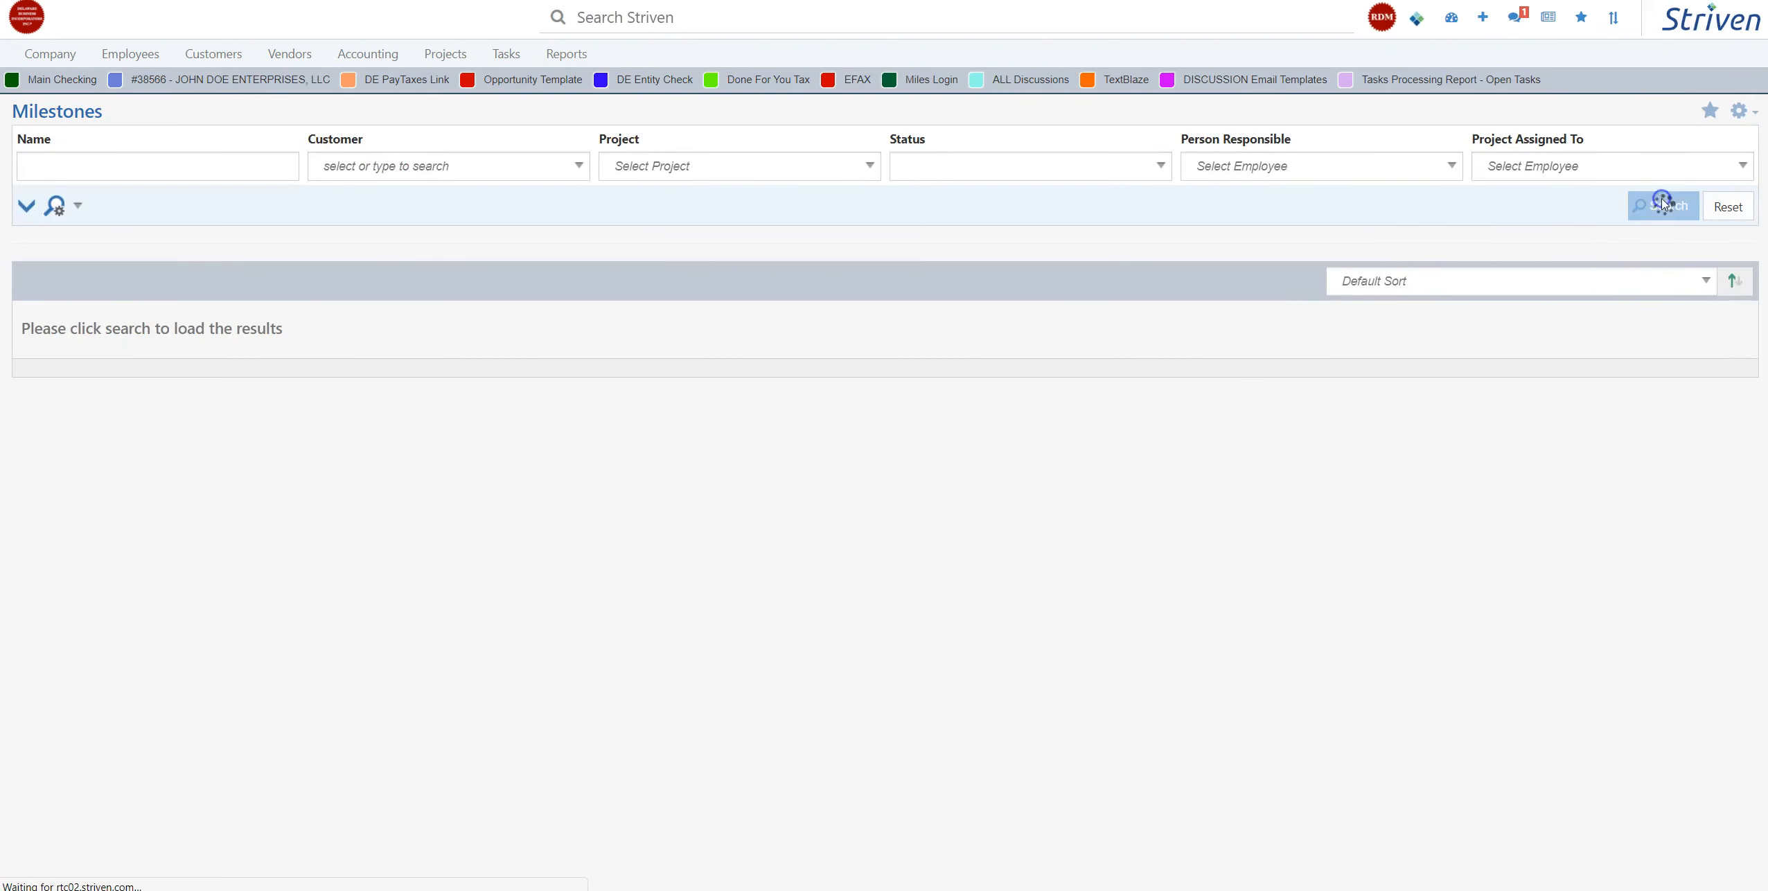
{"action": "left_click", "coordinate": [1664, 207]}
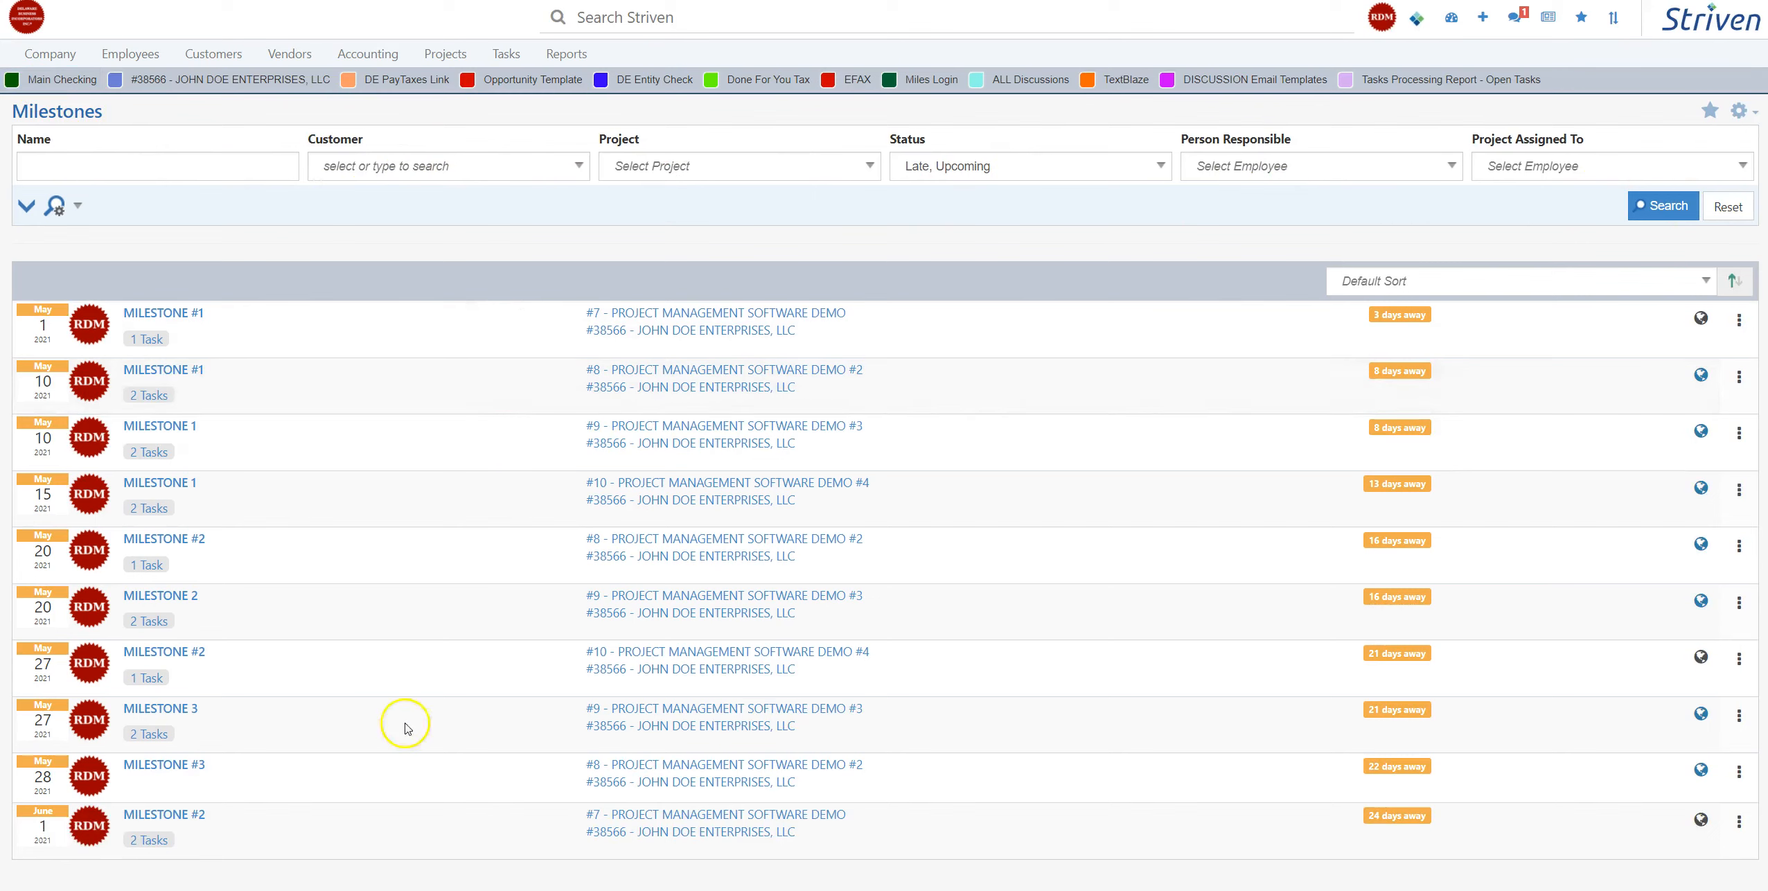
{"action": "mouse_move", "coordinate": [57, 207]}
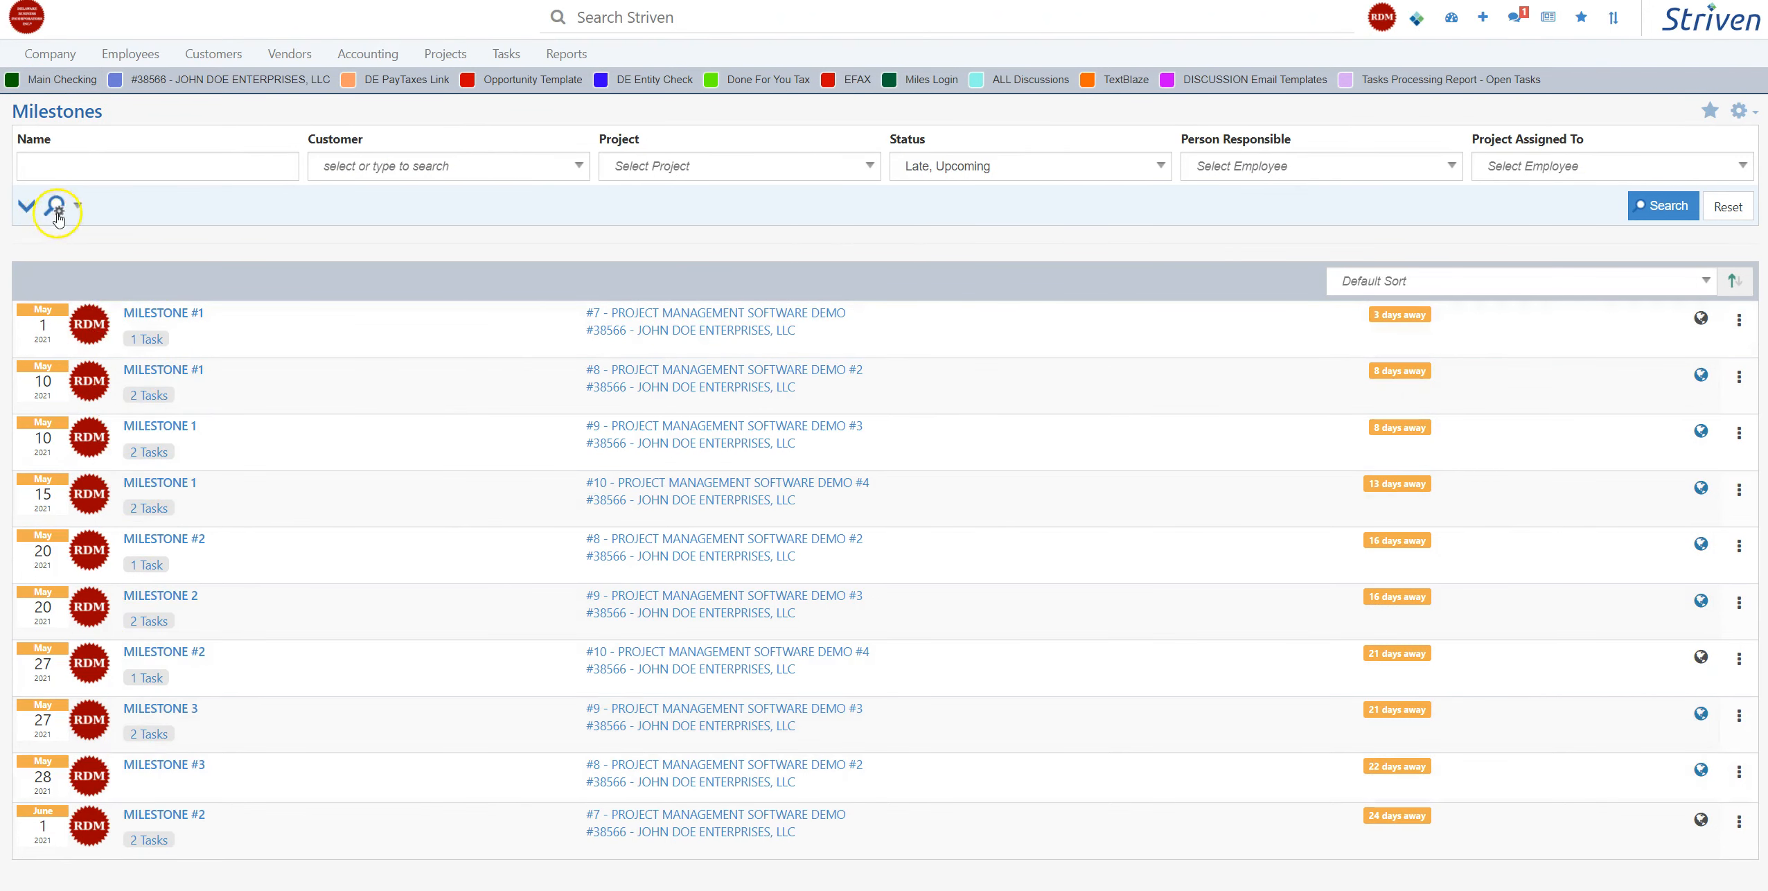
{"action": "left_click", "coordinate": [53, 209]}
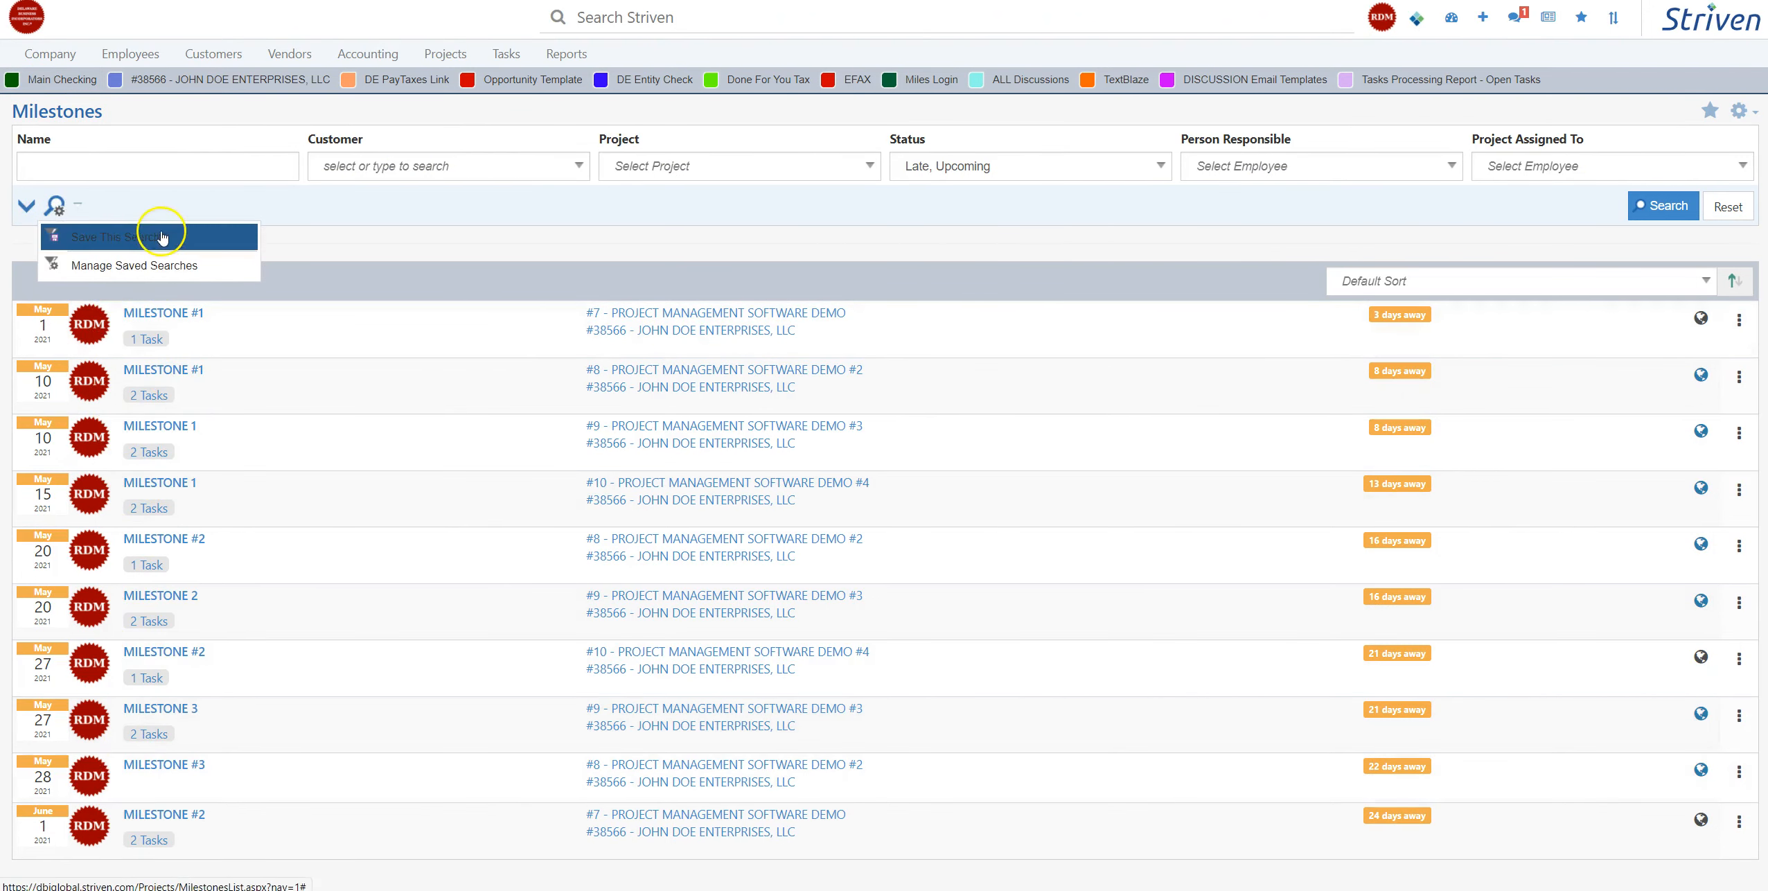
{"action": "left_click", "coordinate": [113, 236]}
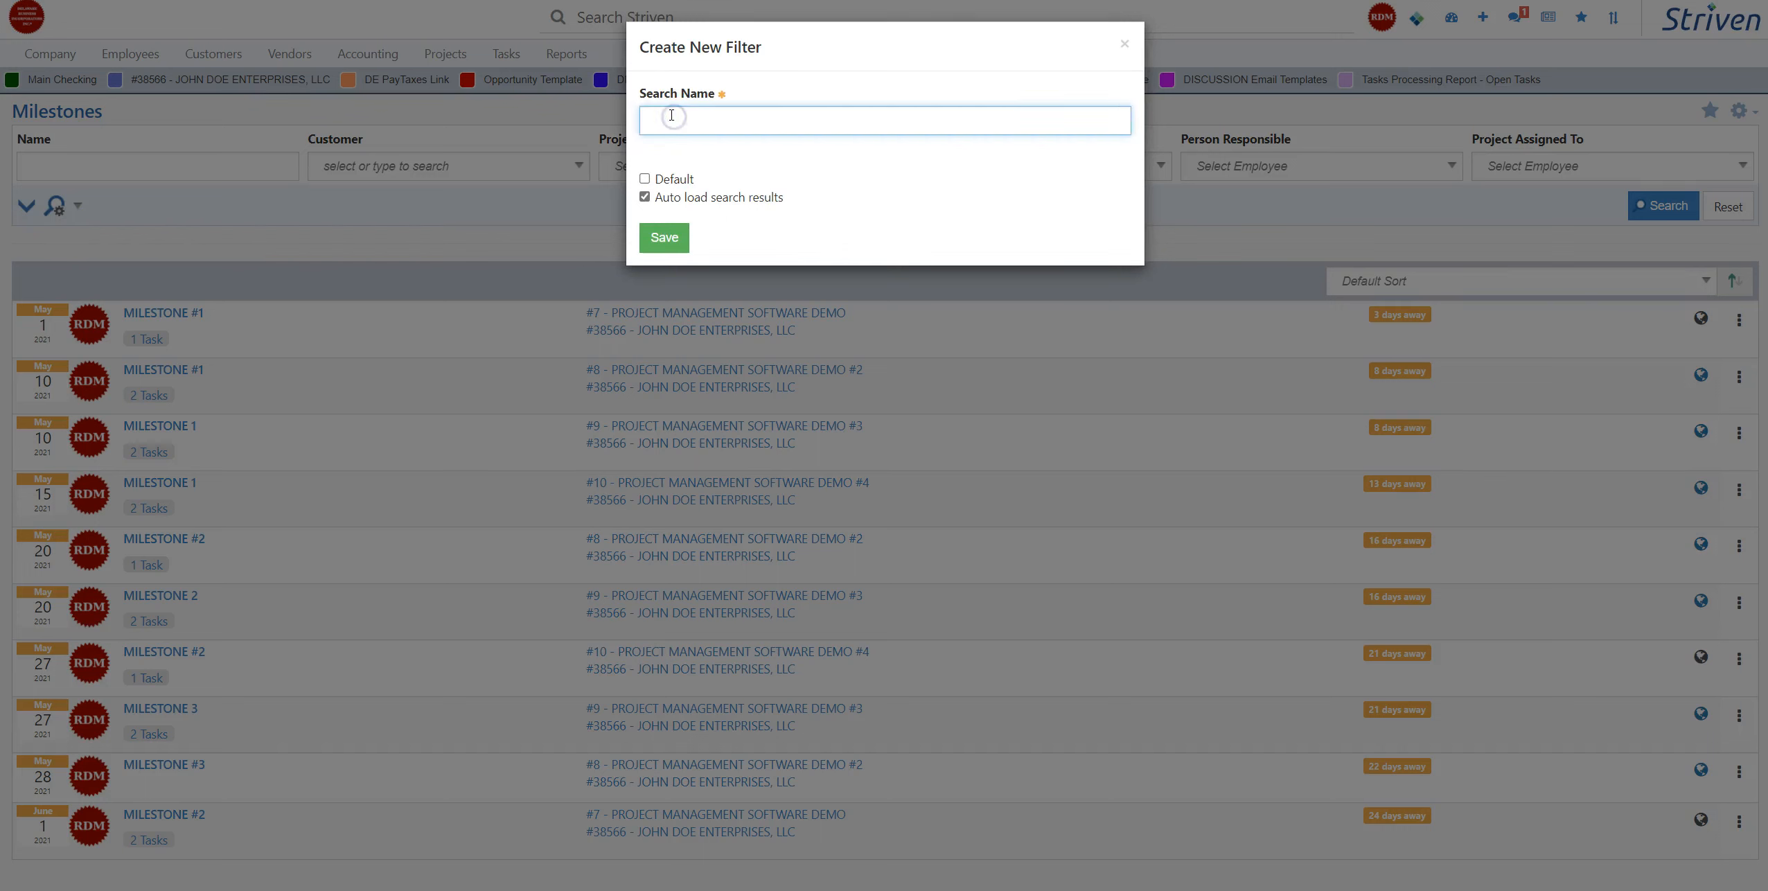
Step: Name the saved milestone search 'all projects' and save it as the default
{"action": "type", "text": "all projedcts"}
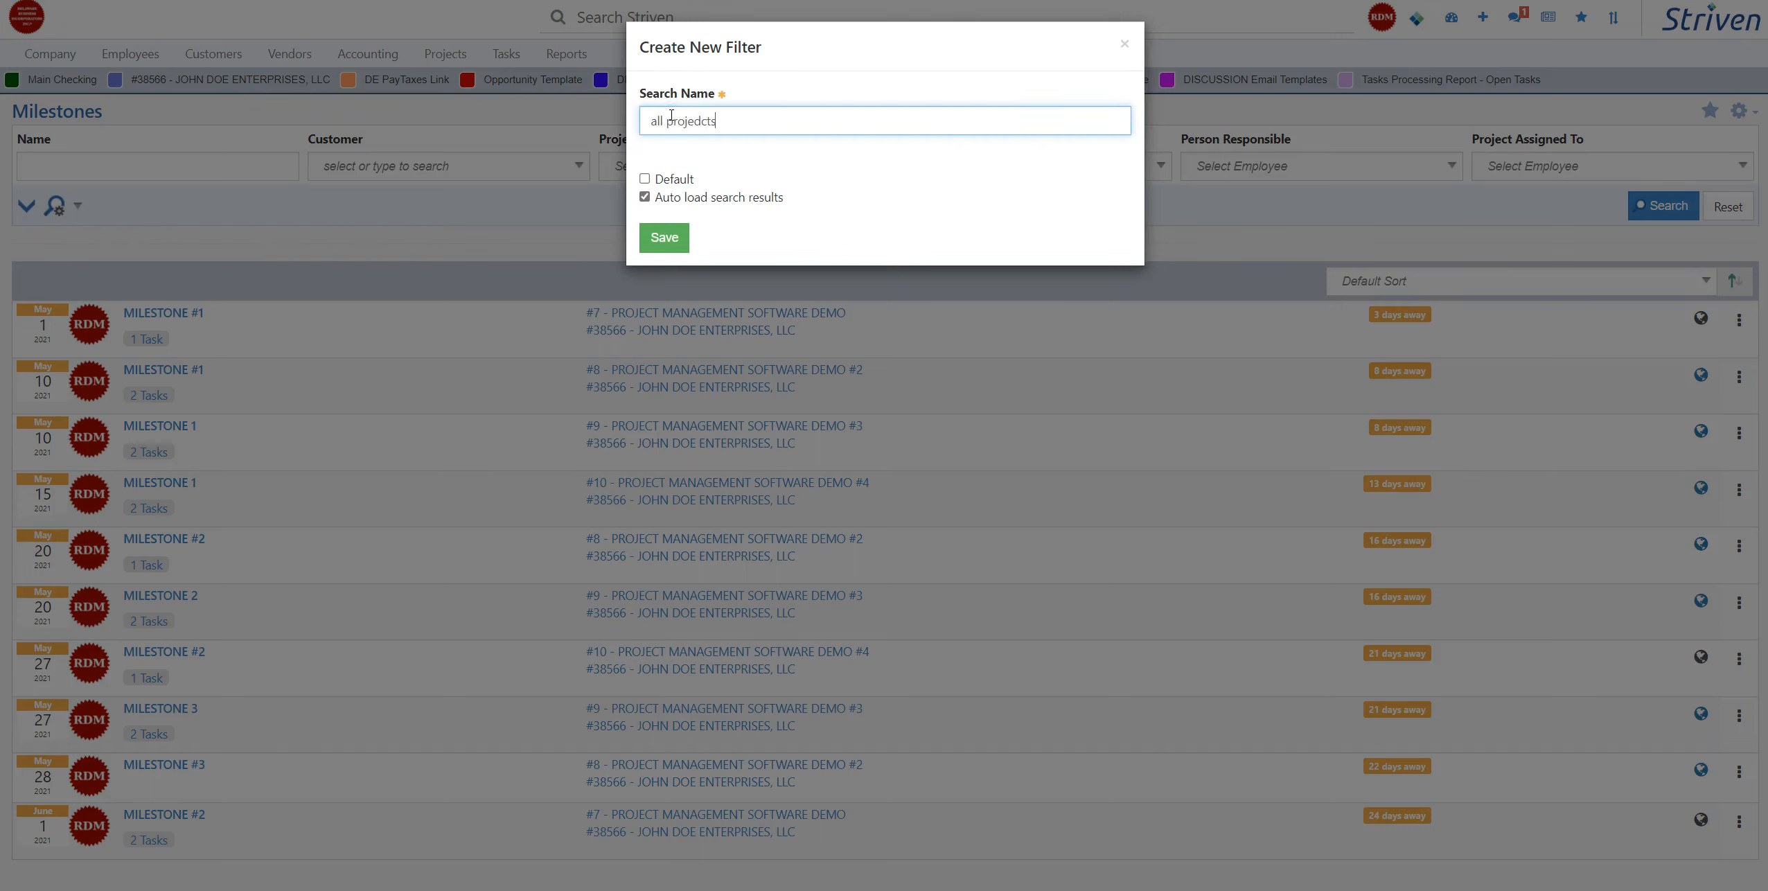
{"action": "key", "text": "Backspace"}
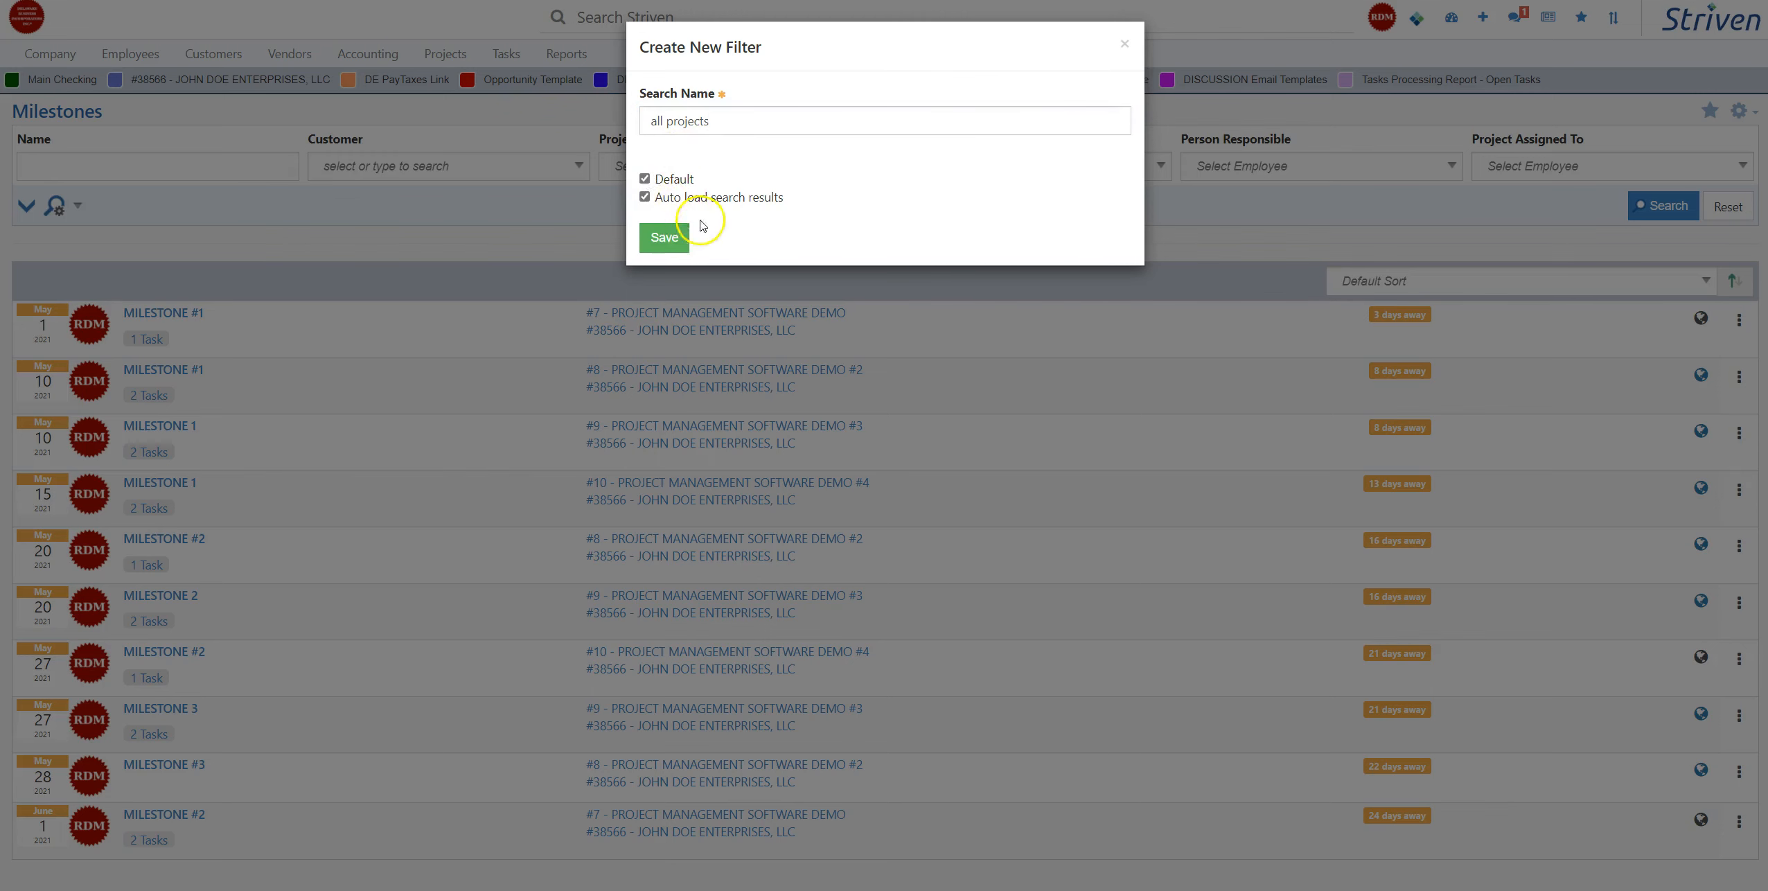
{"action": "left_click", "coordinate": [664, 237]}
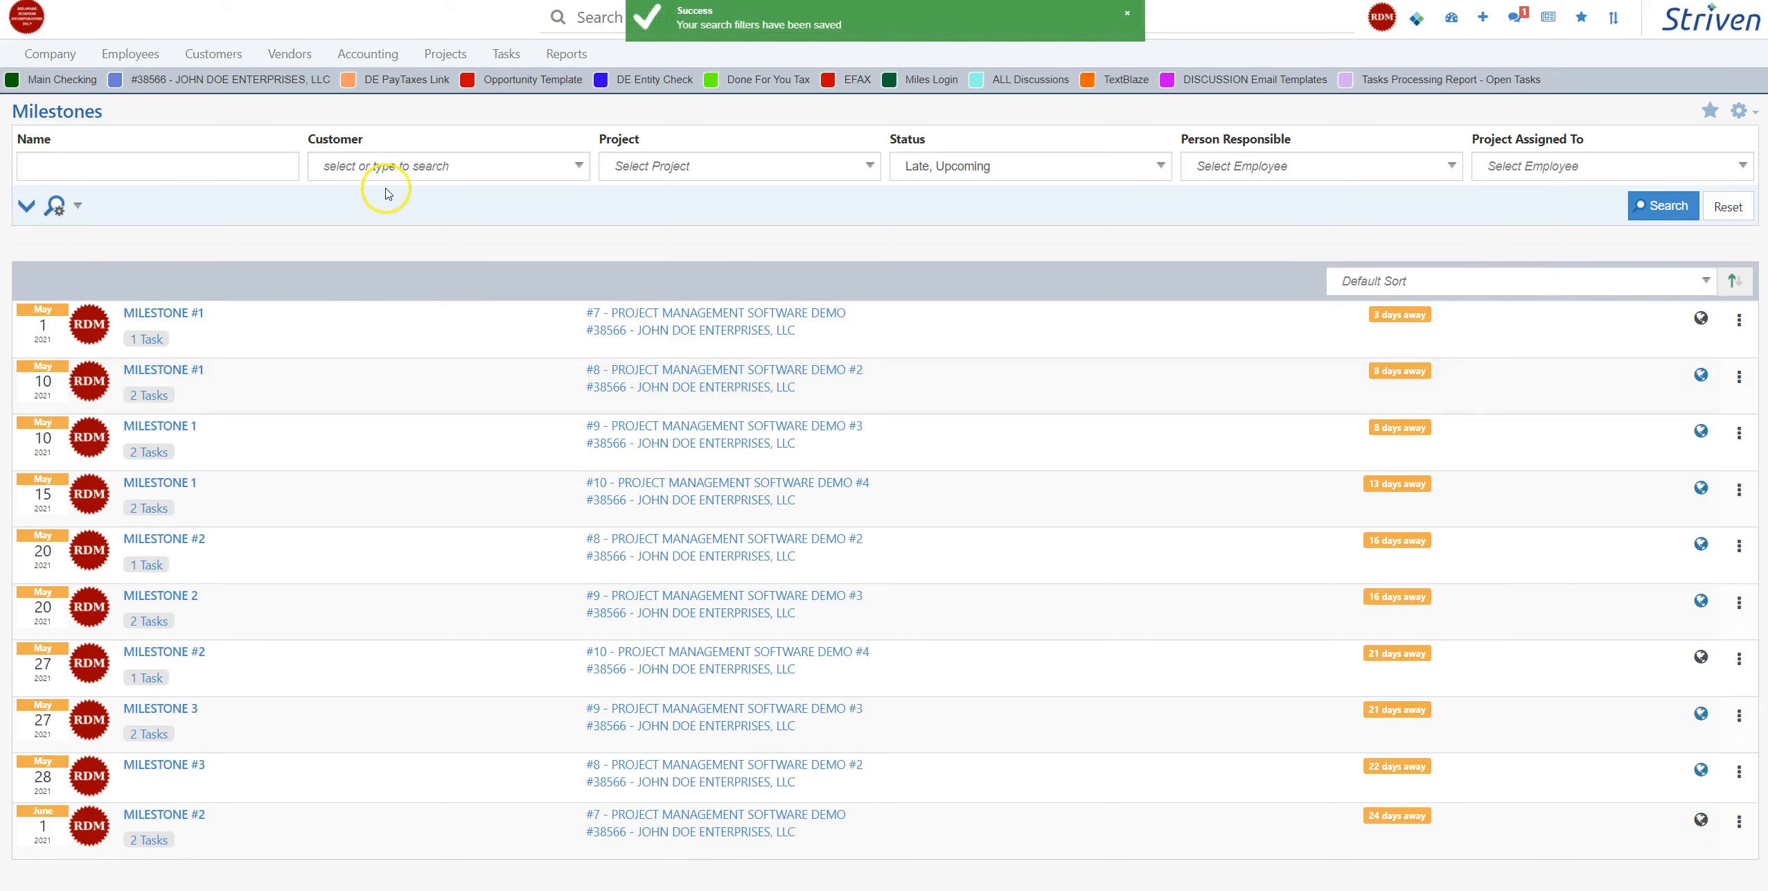
Step: Filter milestone status to Late and Upcoming and overwrite the 'all projects' default search
{"action": "left_click", "coordinate": [1027, 166]}
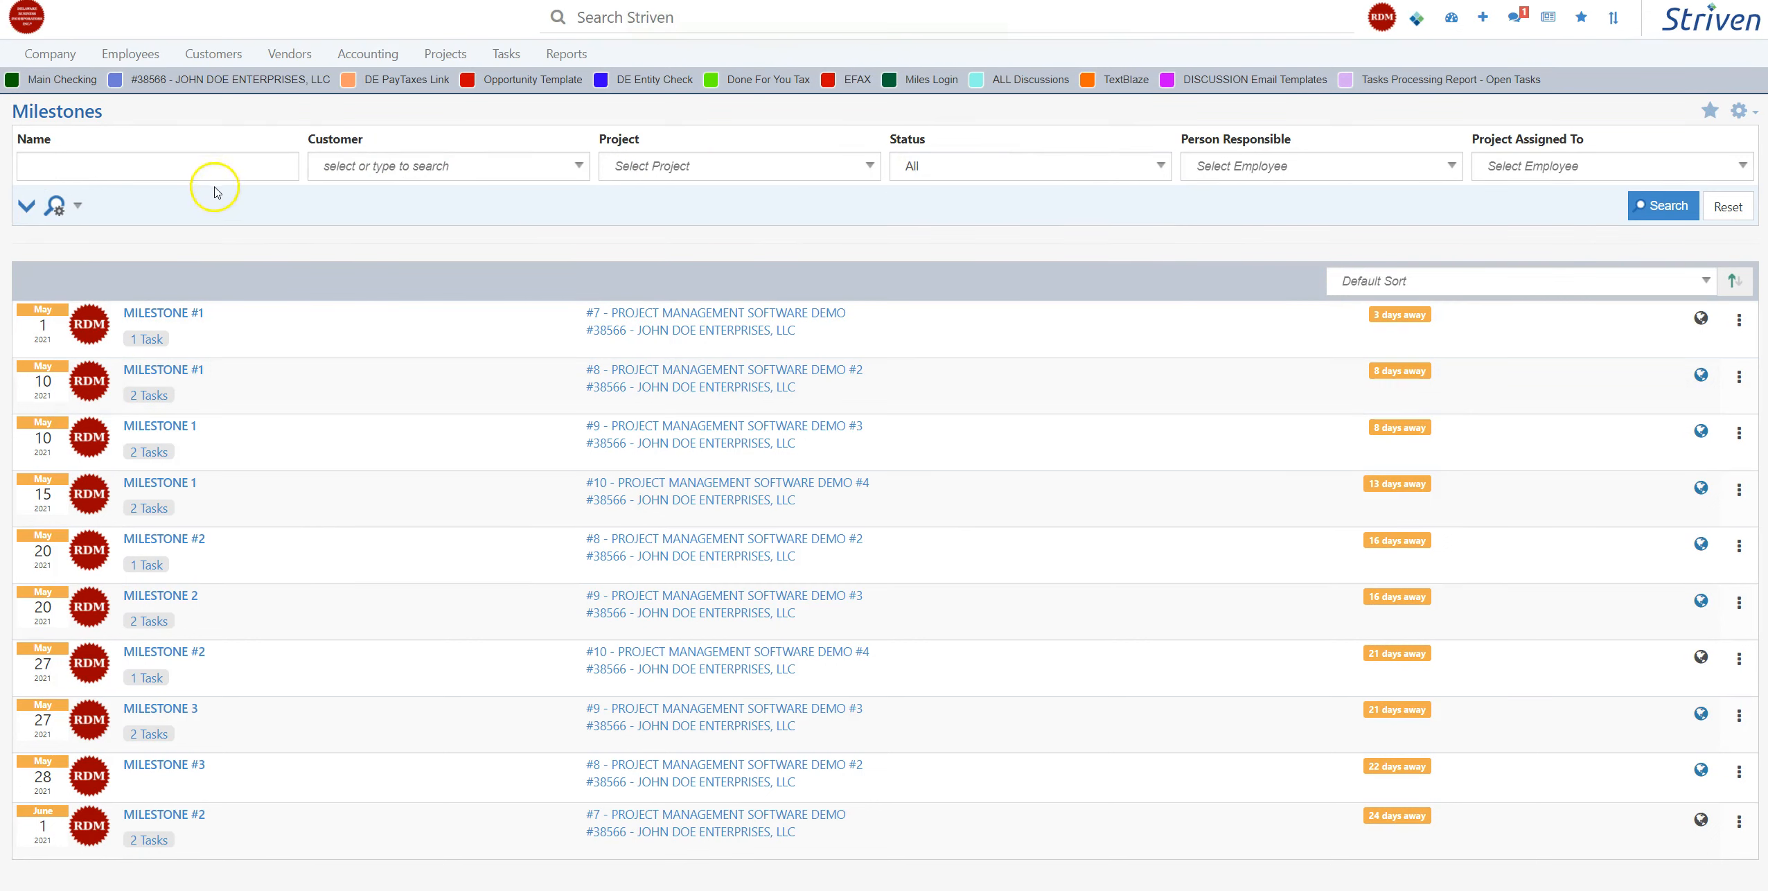
{"action": "left_click", "coordinate": [1027, 166]}
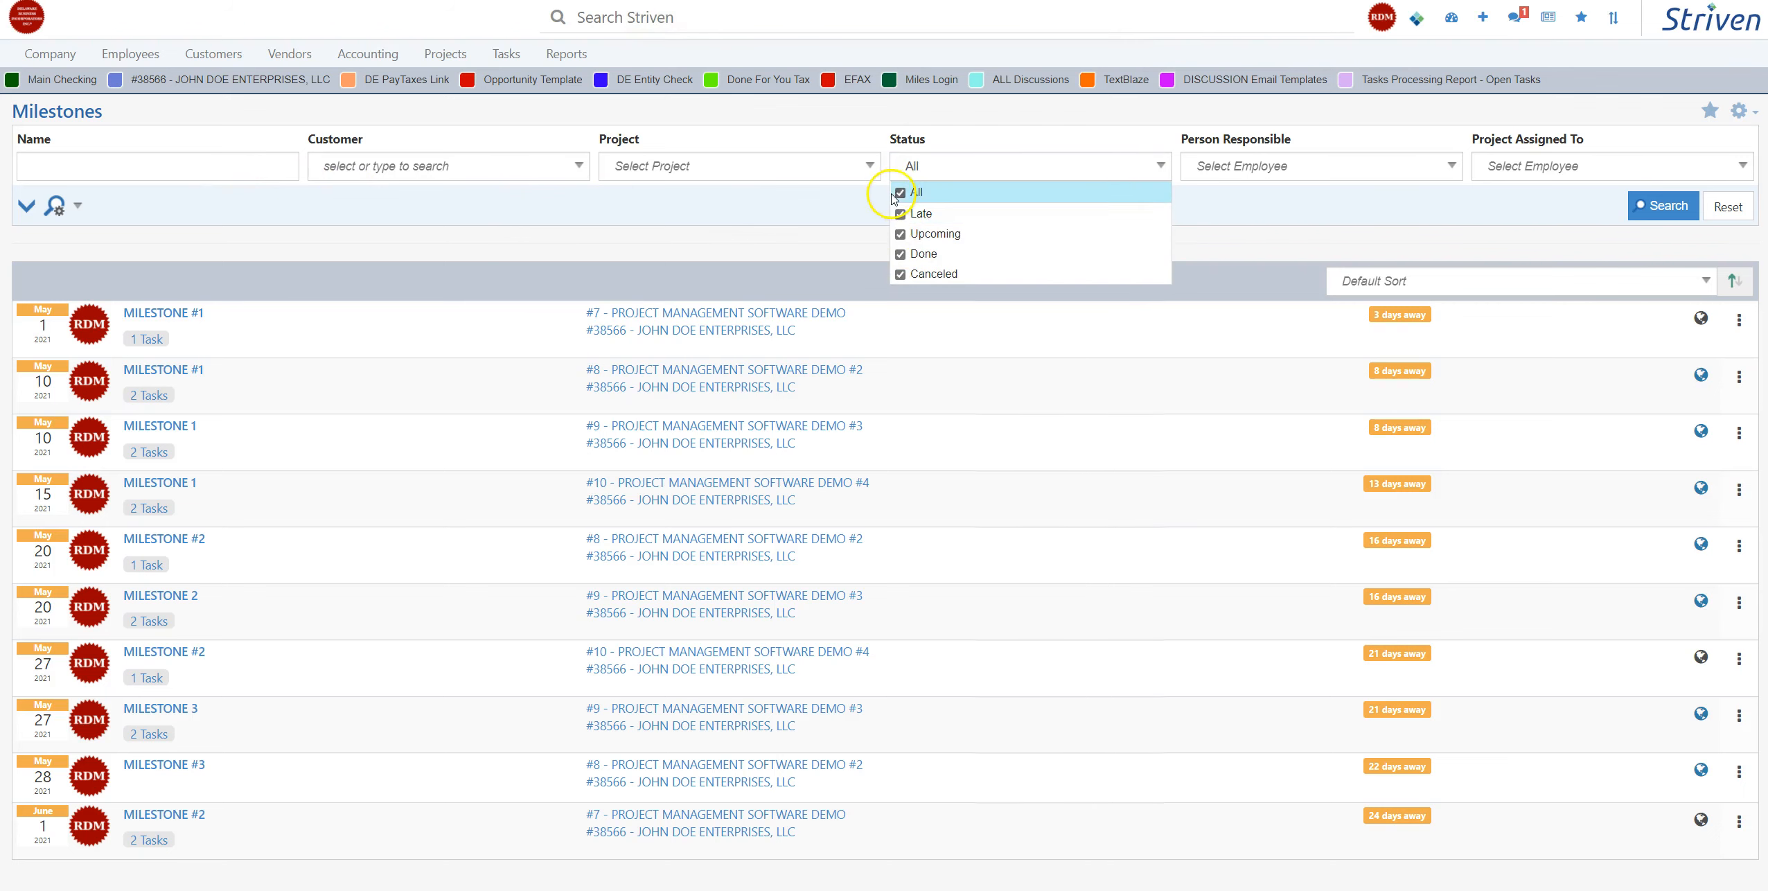
{"action": "left_click", "coordinate": [900, 191]}
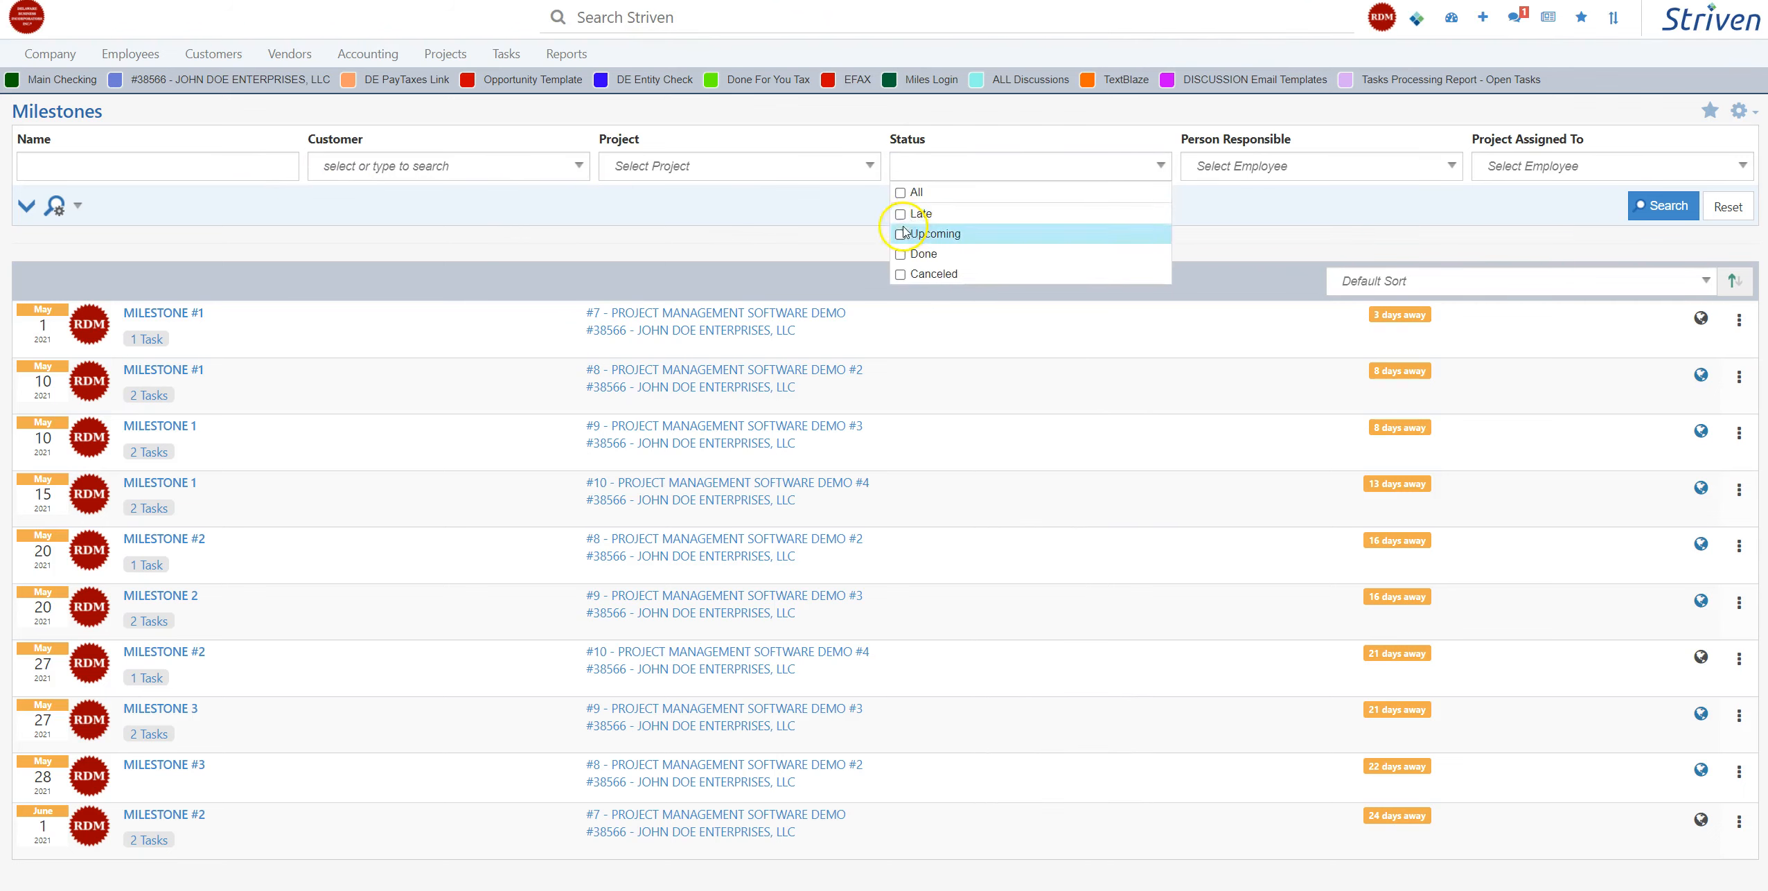
{"action": "left_click", "coordinate": [900, 233]}
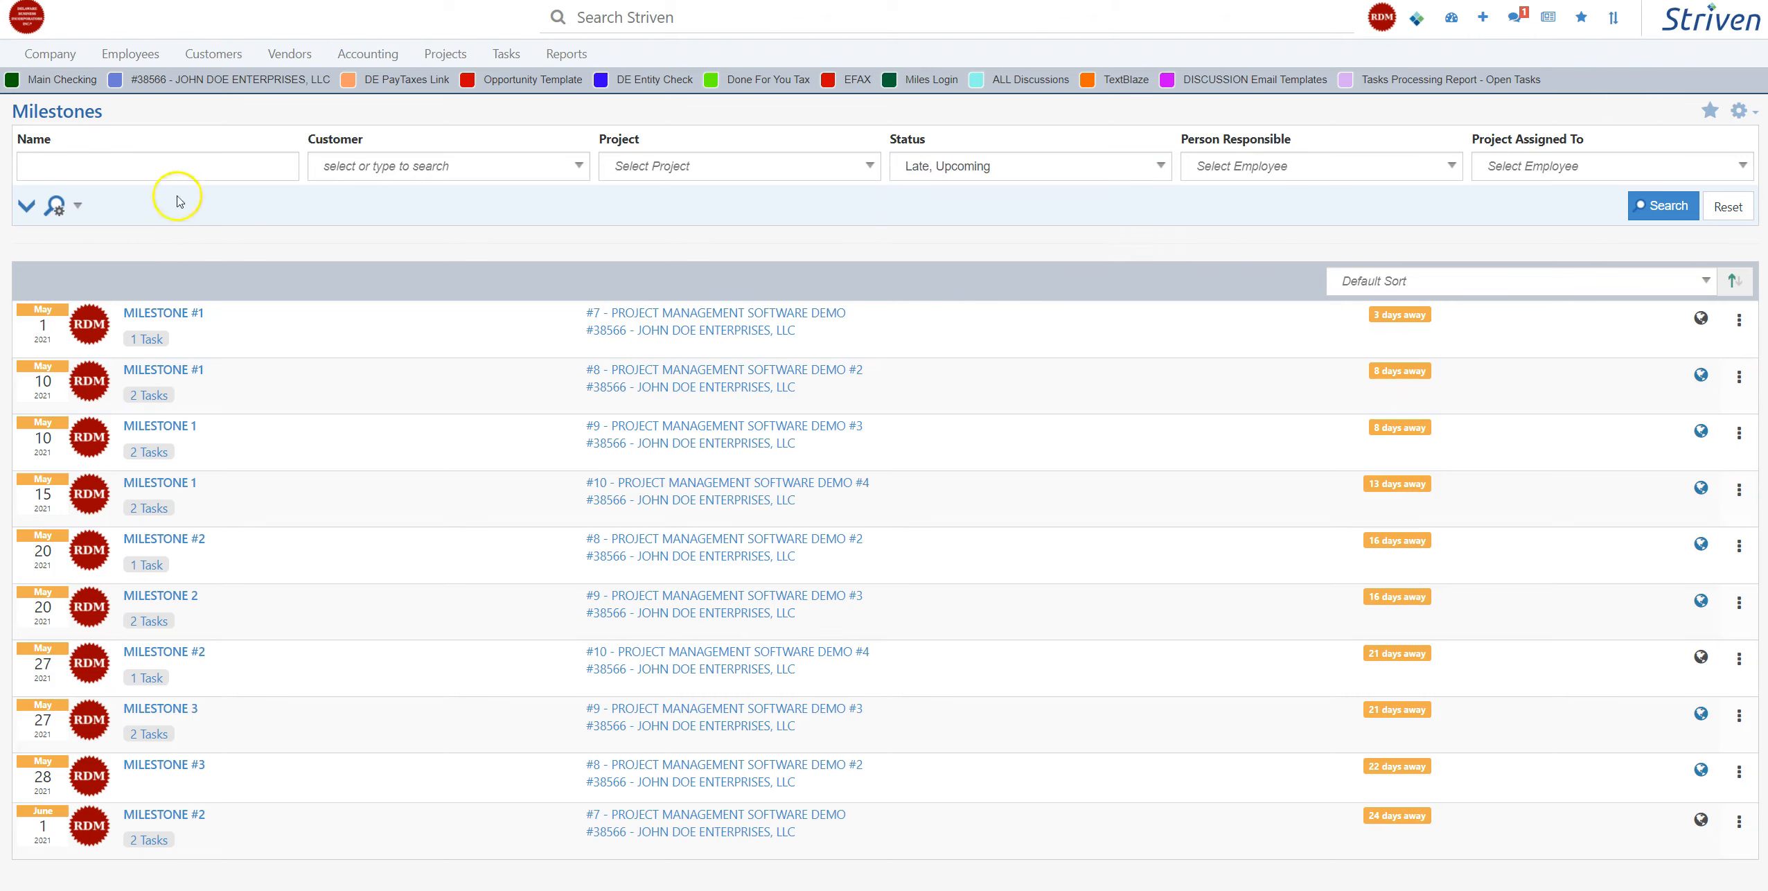
{"action": "left_click", "coordinate": [54, 205]}
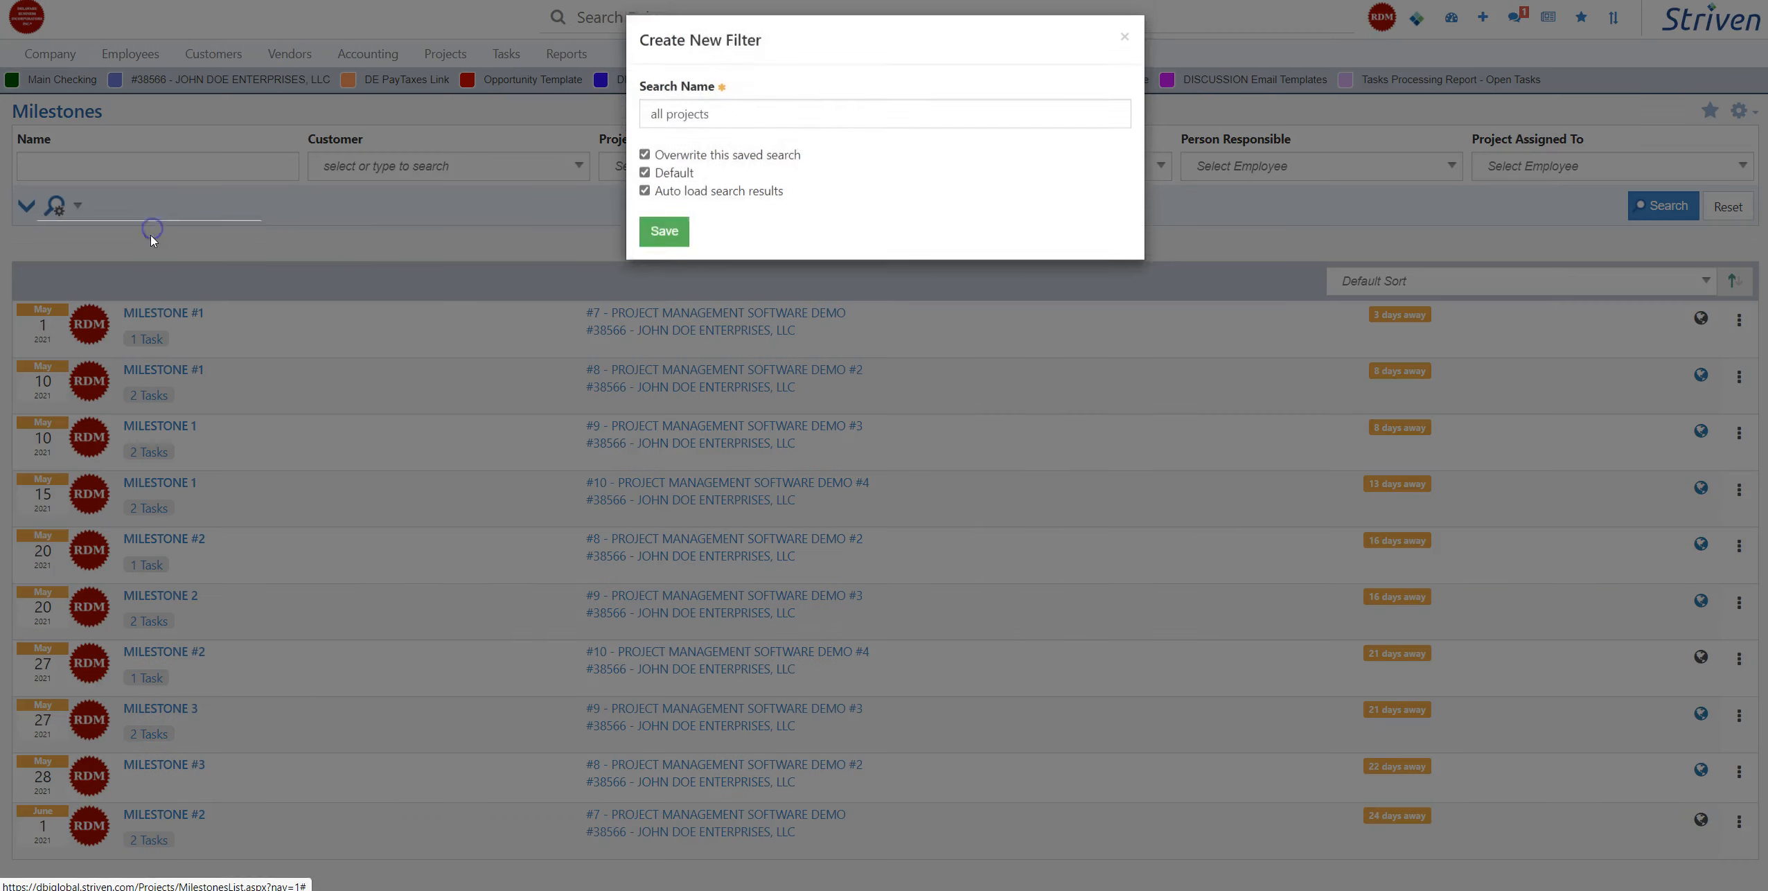
{"action": "left_click", "coordinate": [664, 232]}
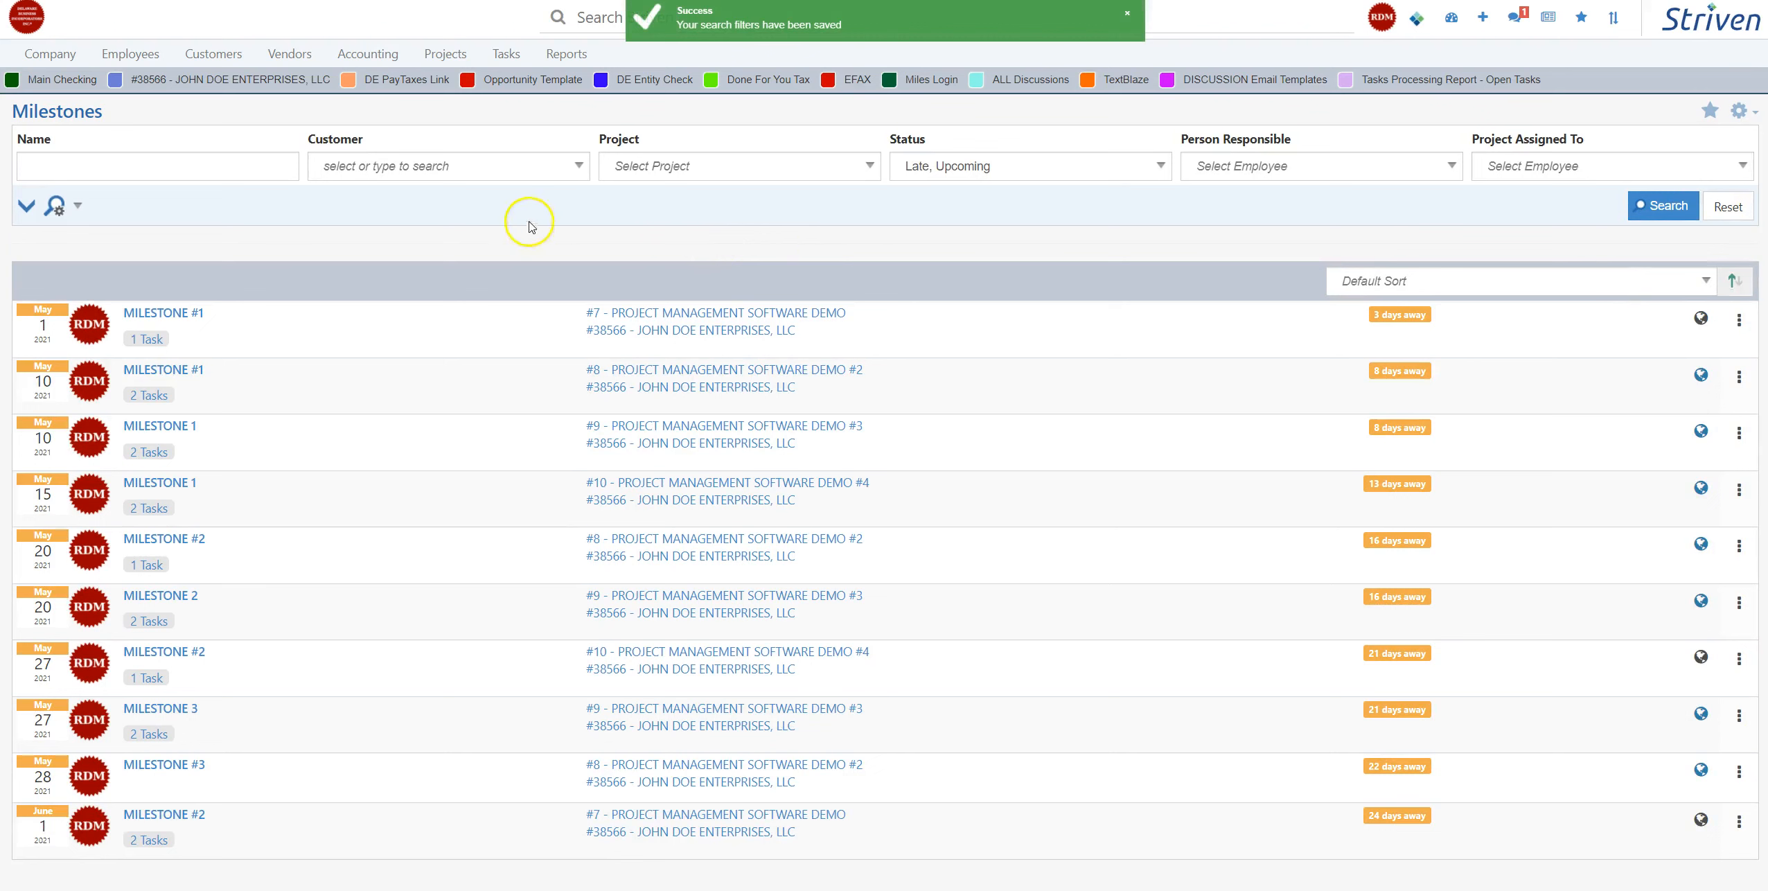
Step: Go to the Multi-Touch Email queue and add a new campaign
{"action": "left_click", "coordinate": [445, 53]}
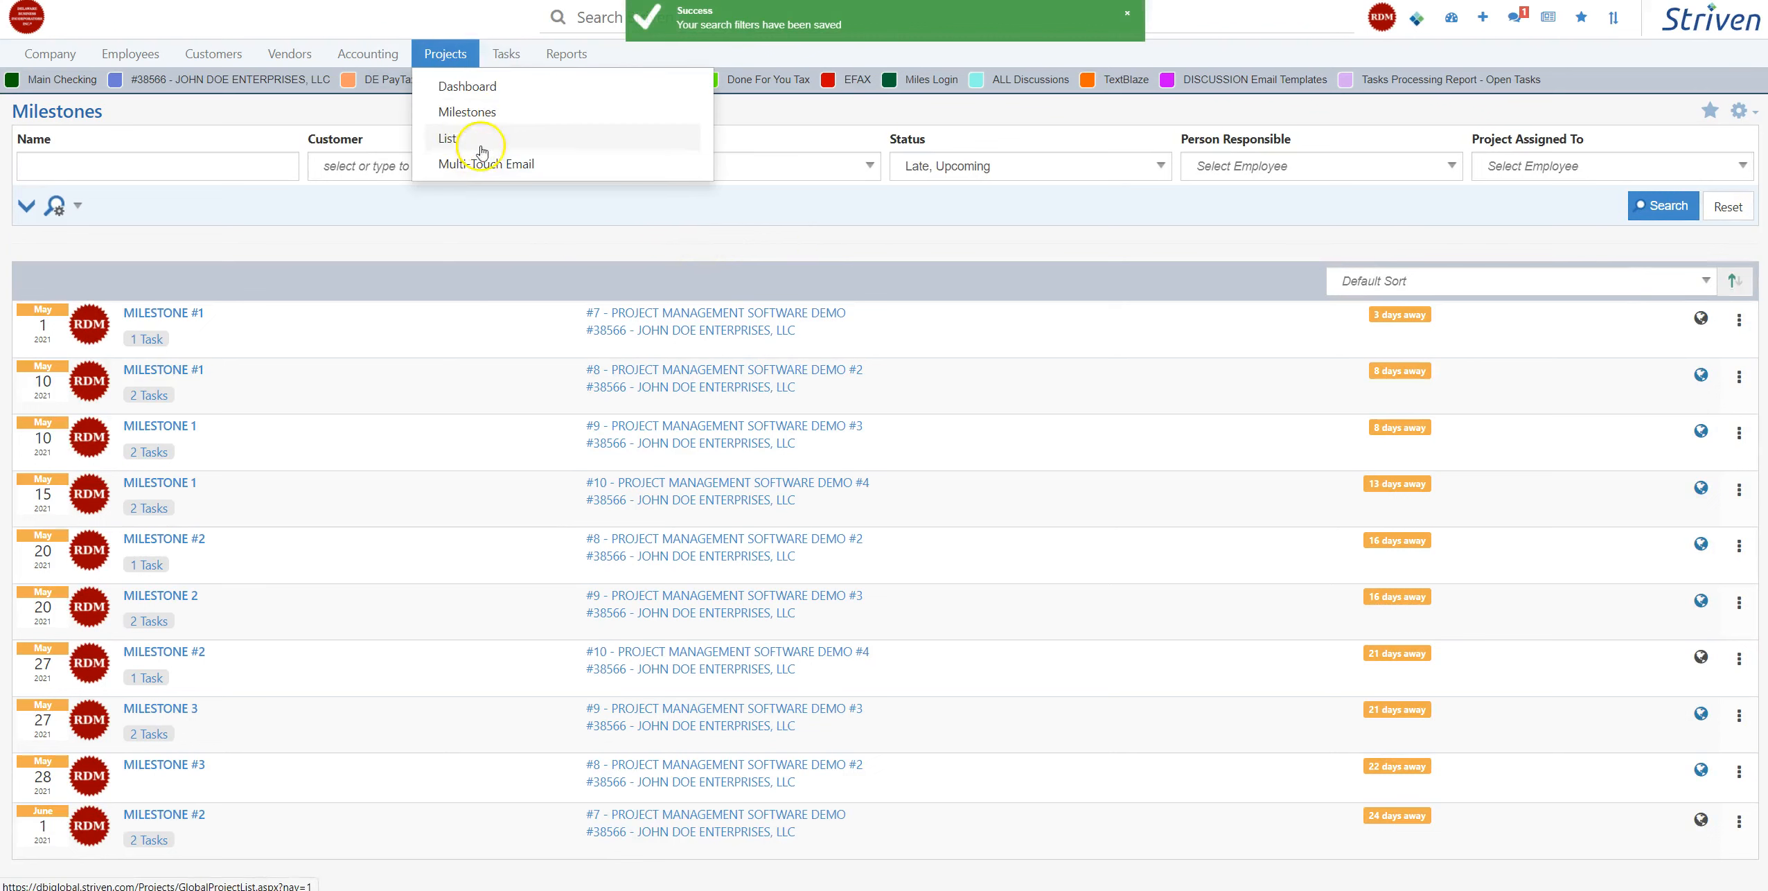
{"action": "left_click", "coordinate": [488, 164]}
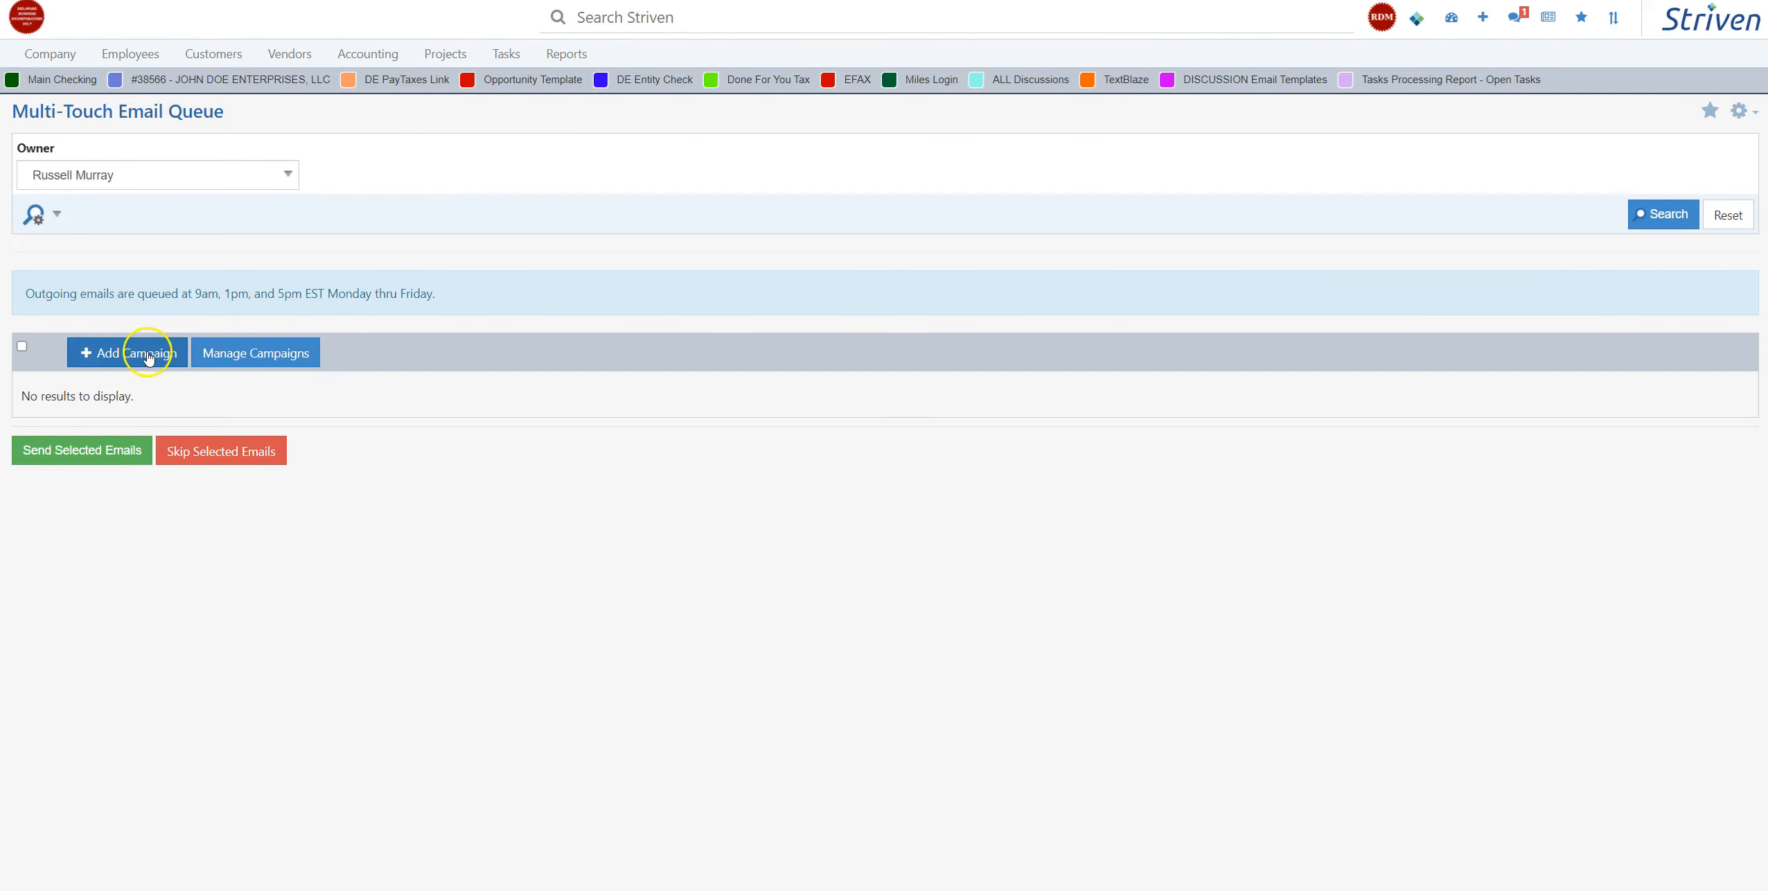
{"action": "left_click", "coordinate": [126, 354]}
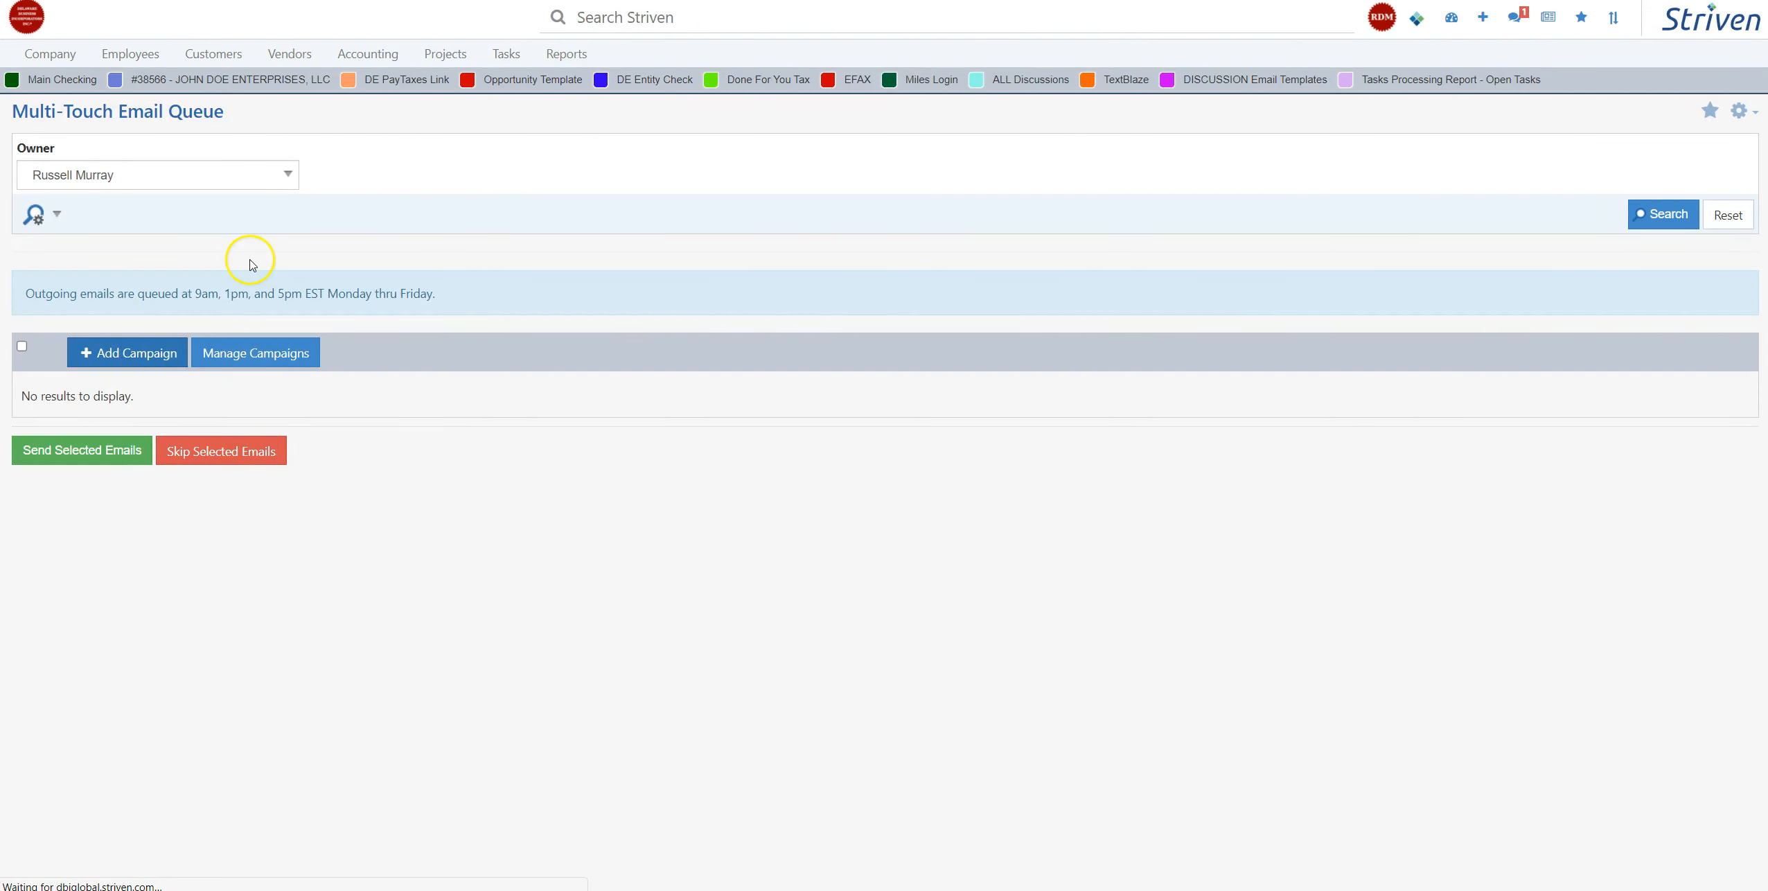
Step: Name the campaign 'multi touch for project demo'
{"action": "left_click", "coordinate": [126, 353]}
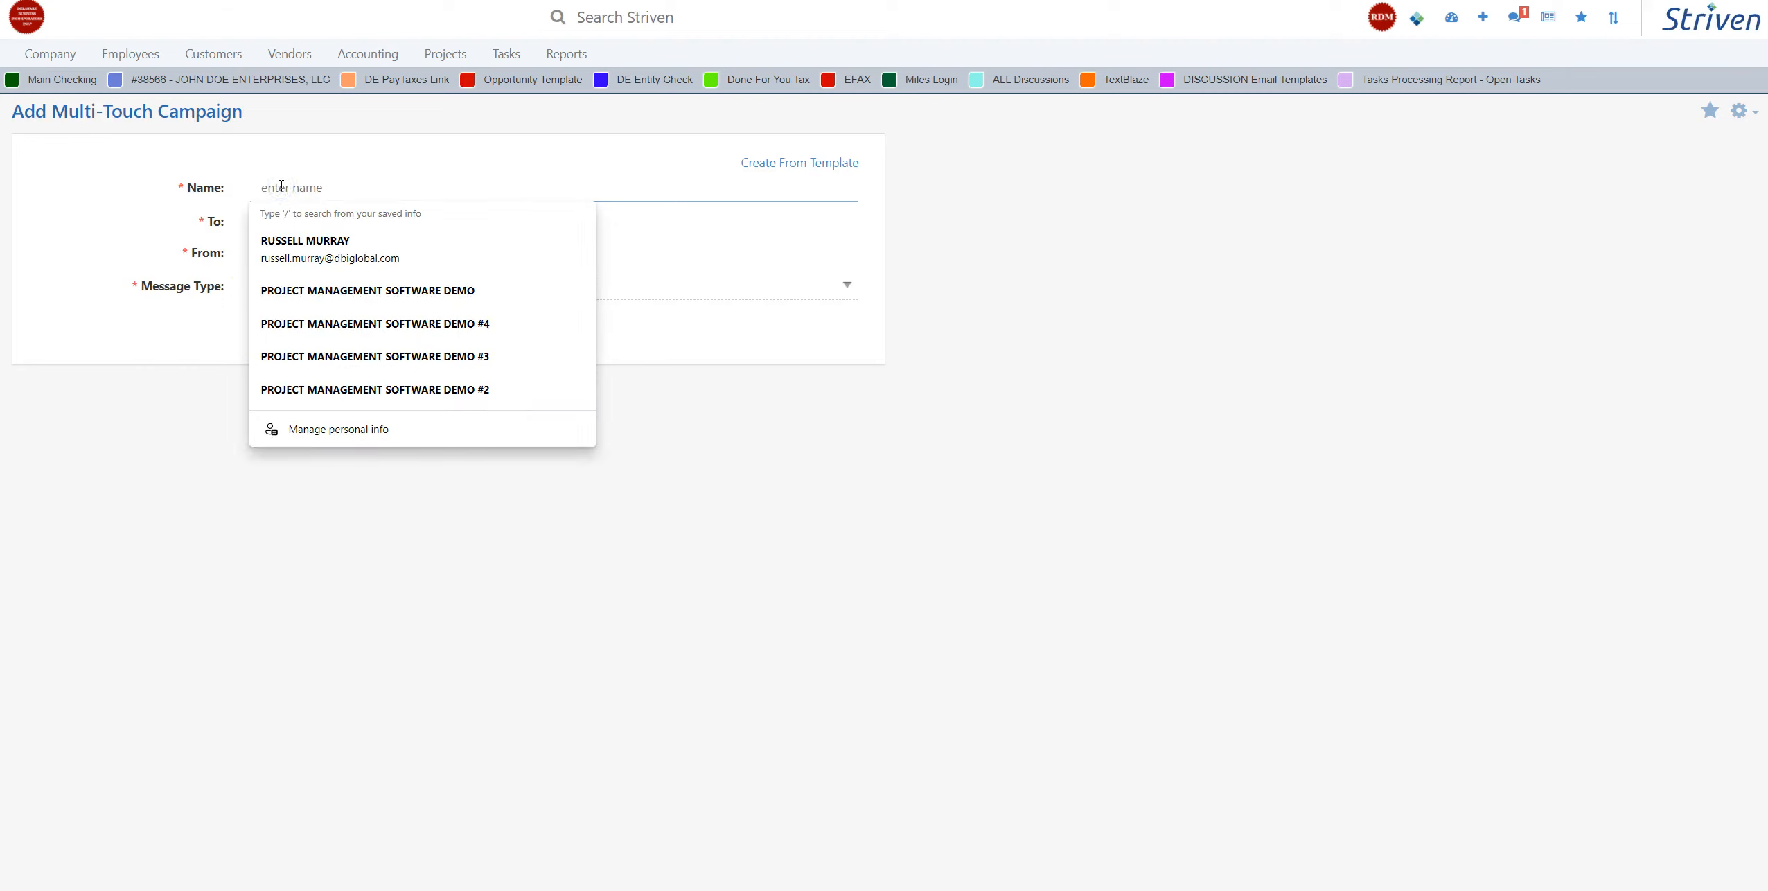
{"action": "type", "text": "multi touch for"}
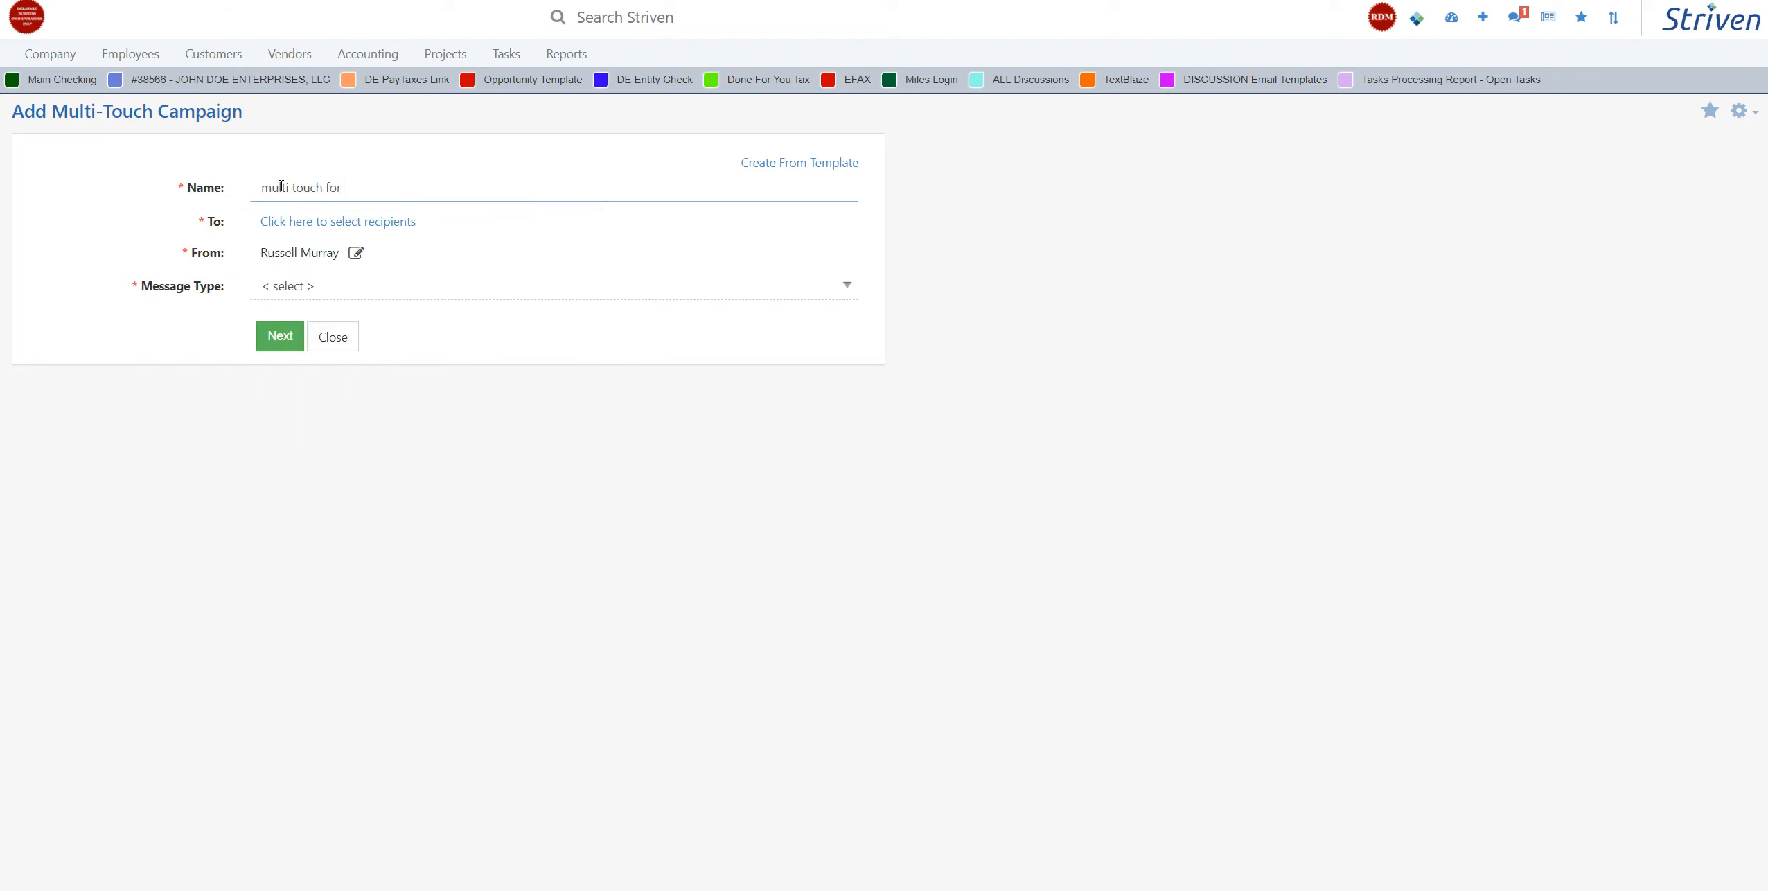
{"action": "type", "text": "project demo"}
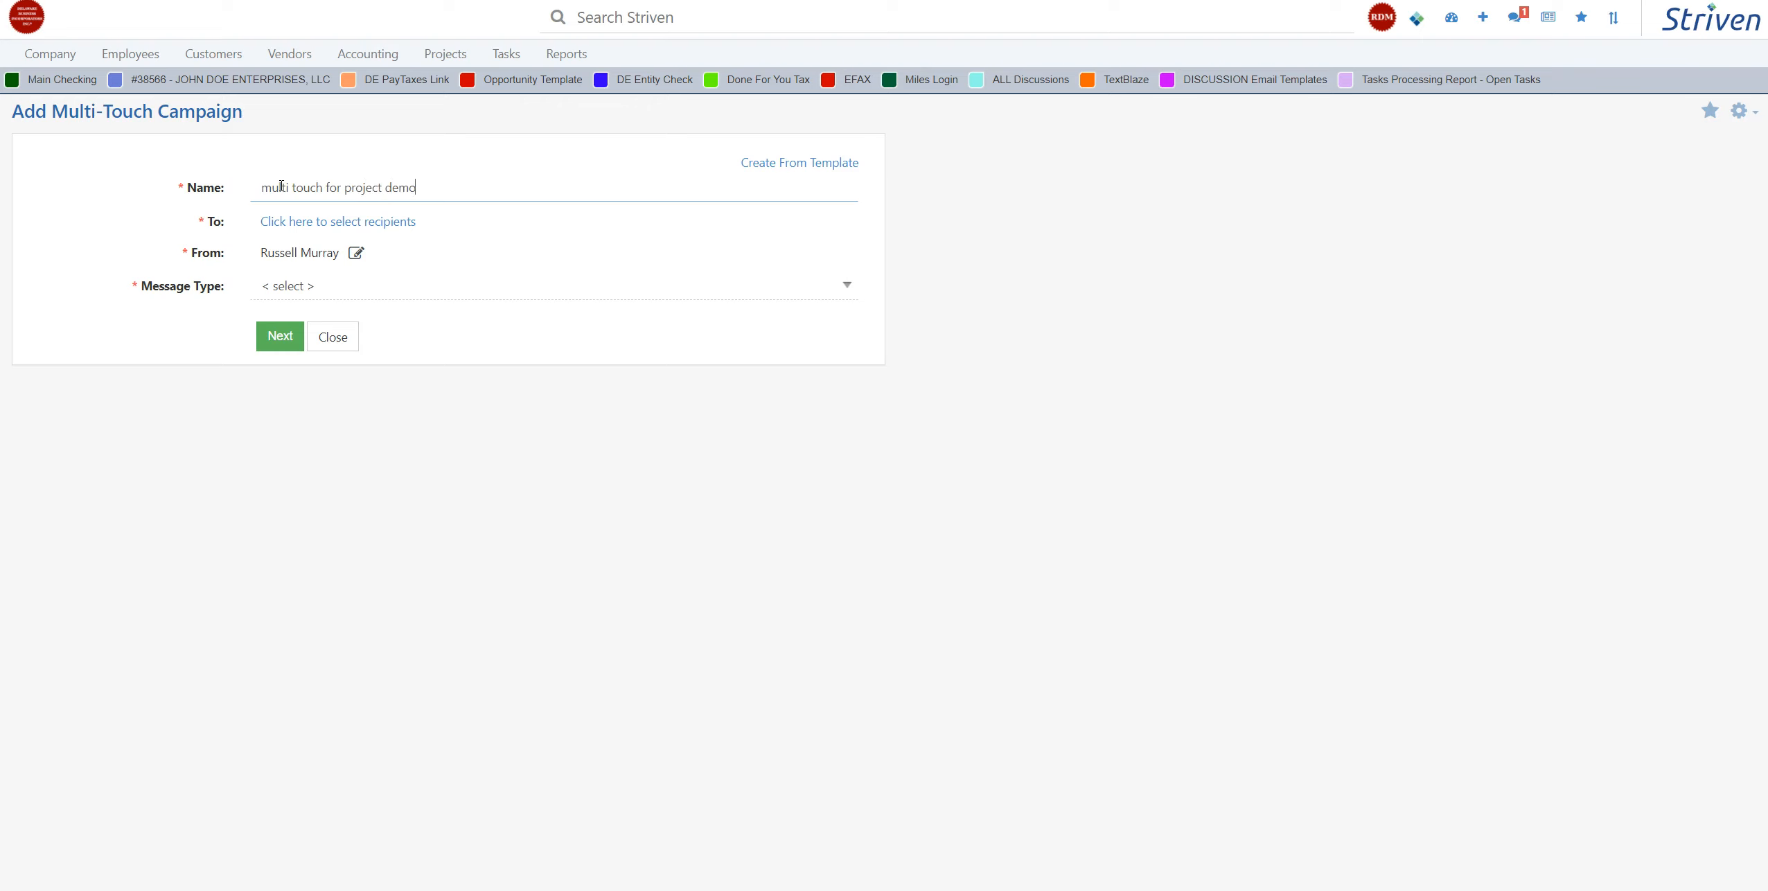
Step: Set recipients to each project's Primary Contact with Project Status left at All
{"action": "left_click", "coordinate": [337, 221]}
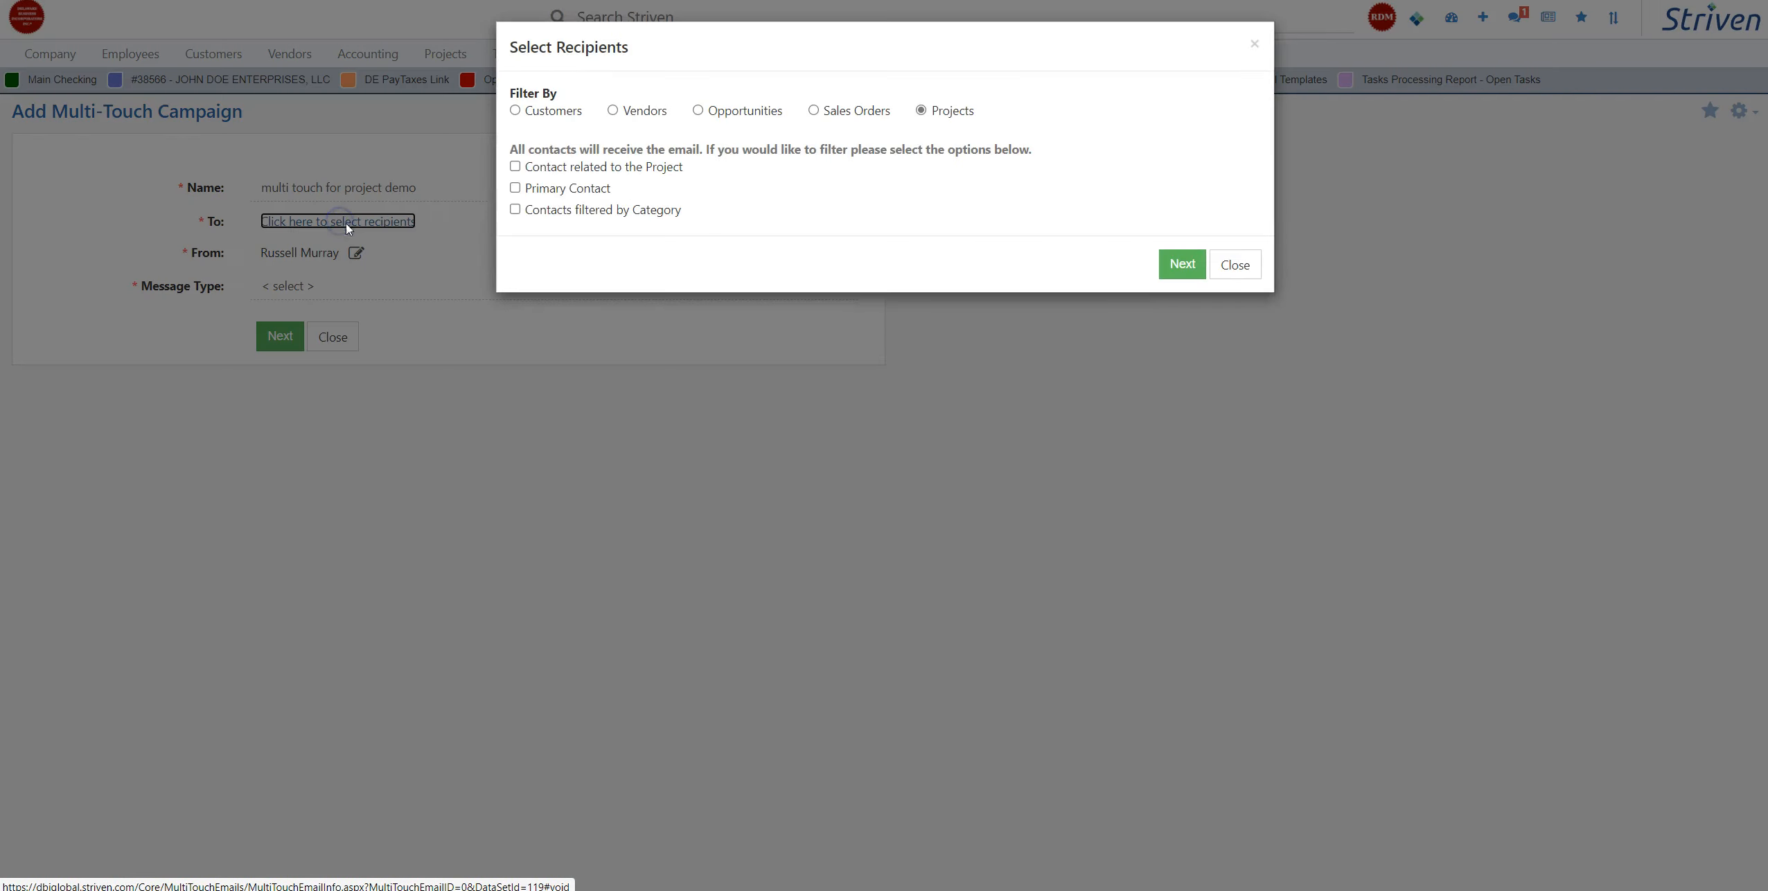
{"action": "left_click", "coordinate": [515, 188]}
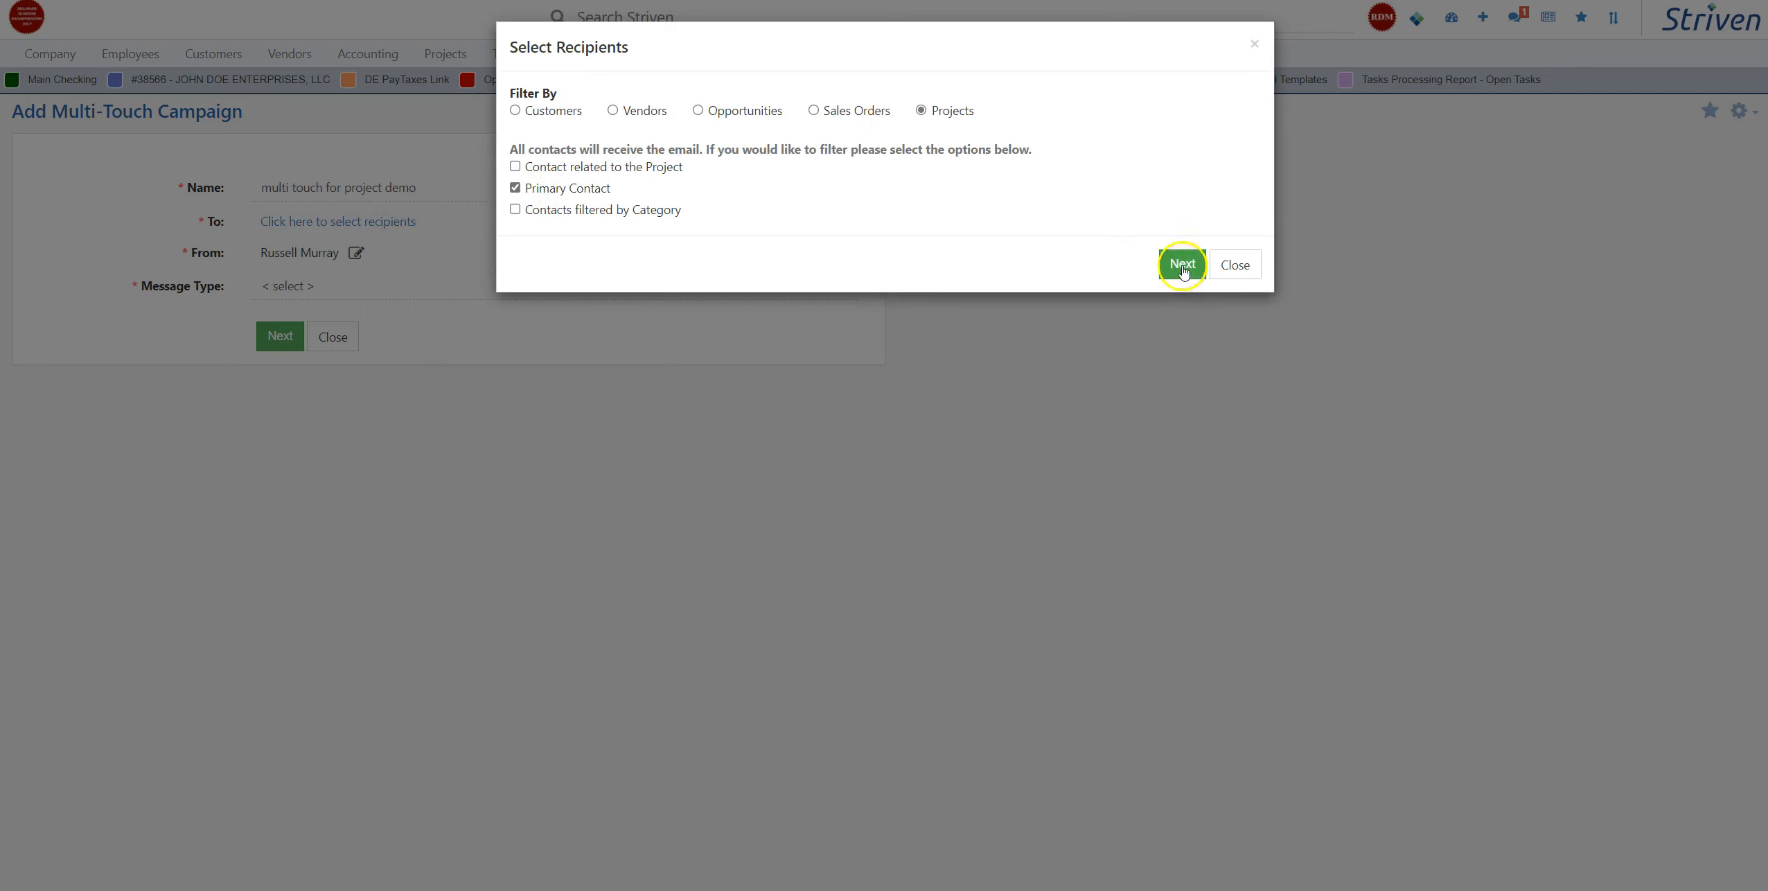
{"action": "left_click", "coordinate": [1182, 263]}
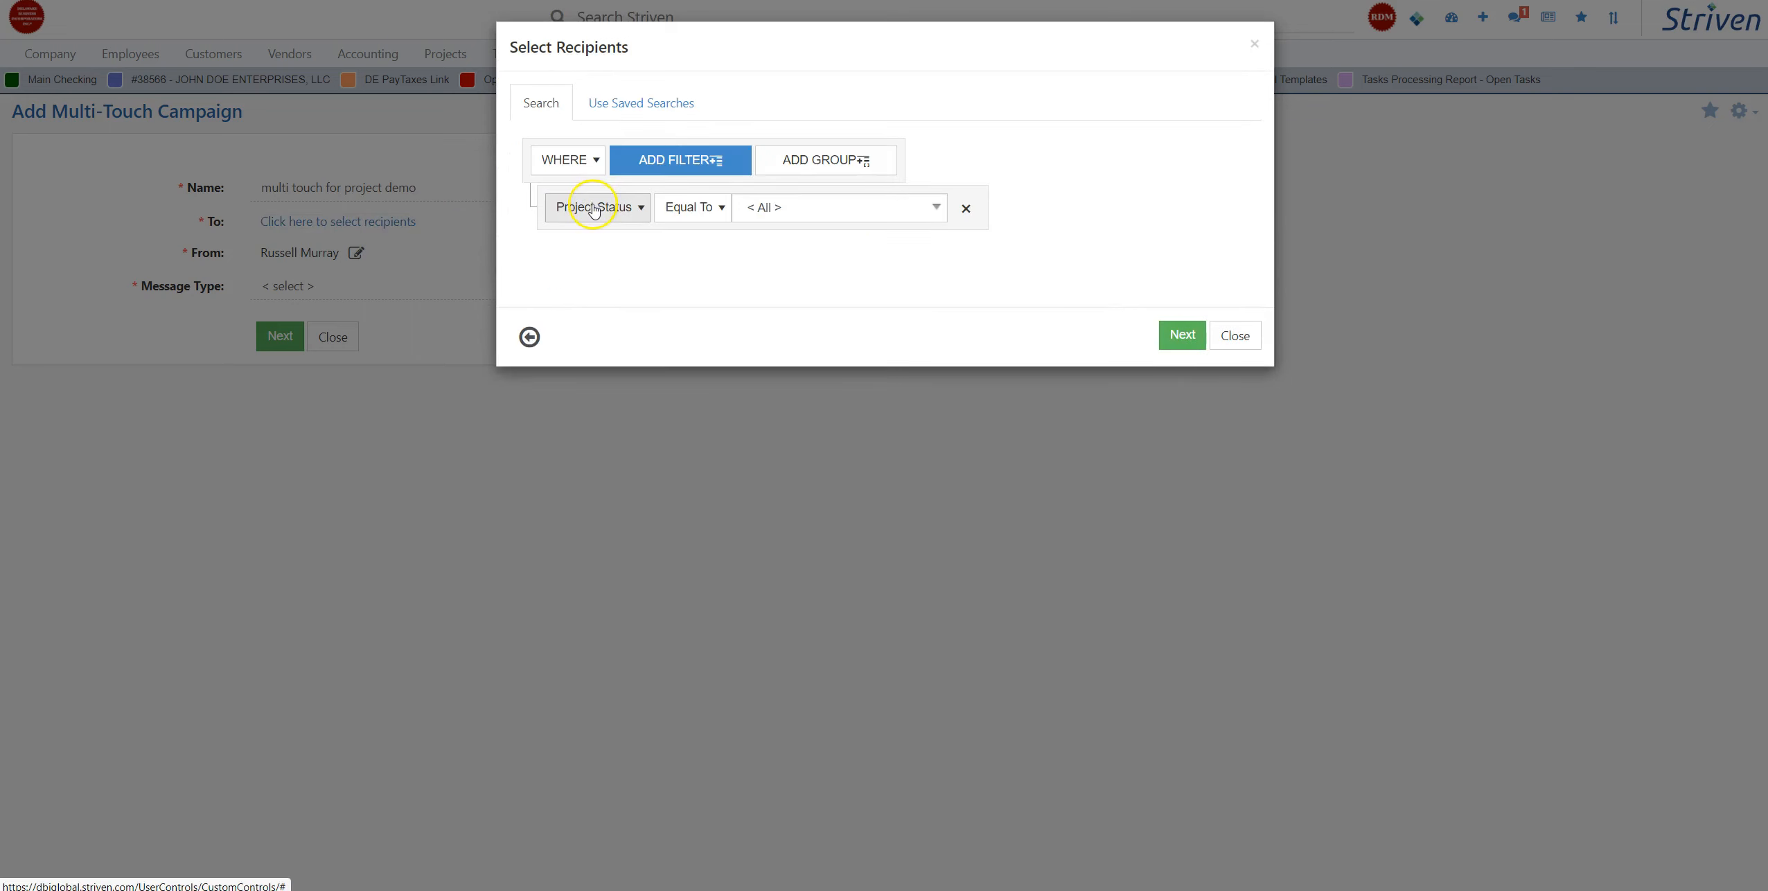
{"action": "mouse_move", "coordinate": [600, 220]}
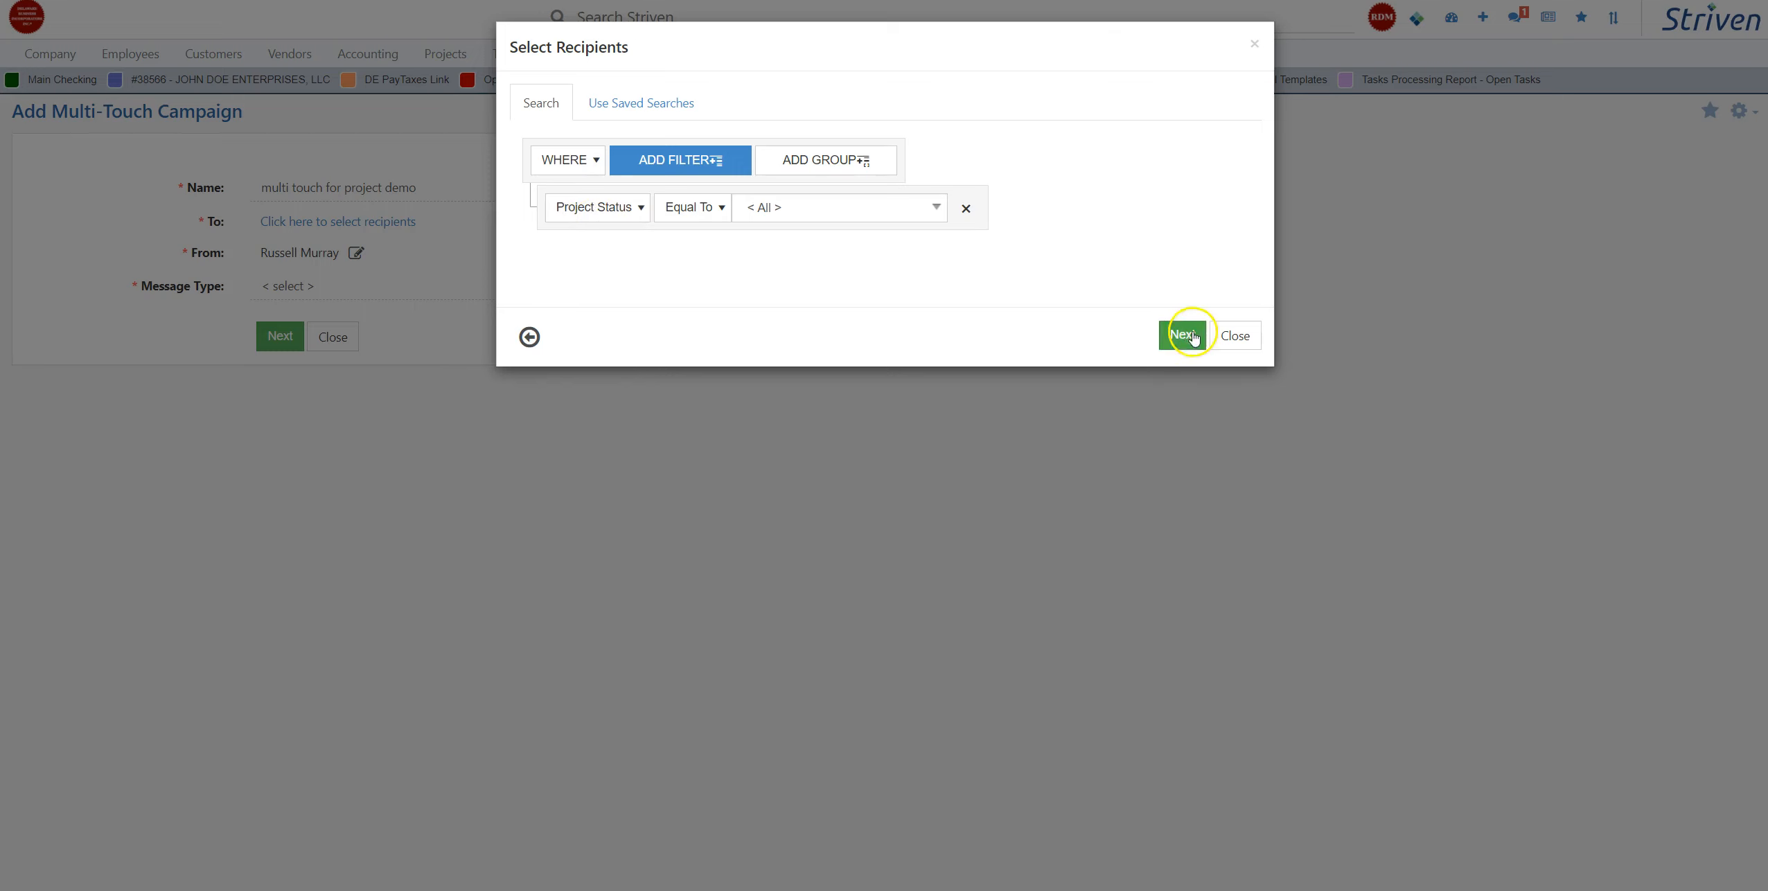
{"action": "left_click", "coordinate": [1182, 336]}
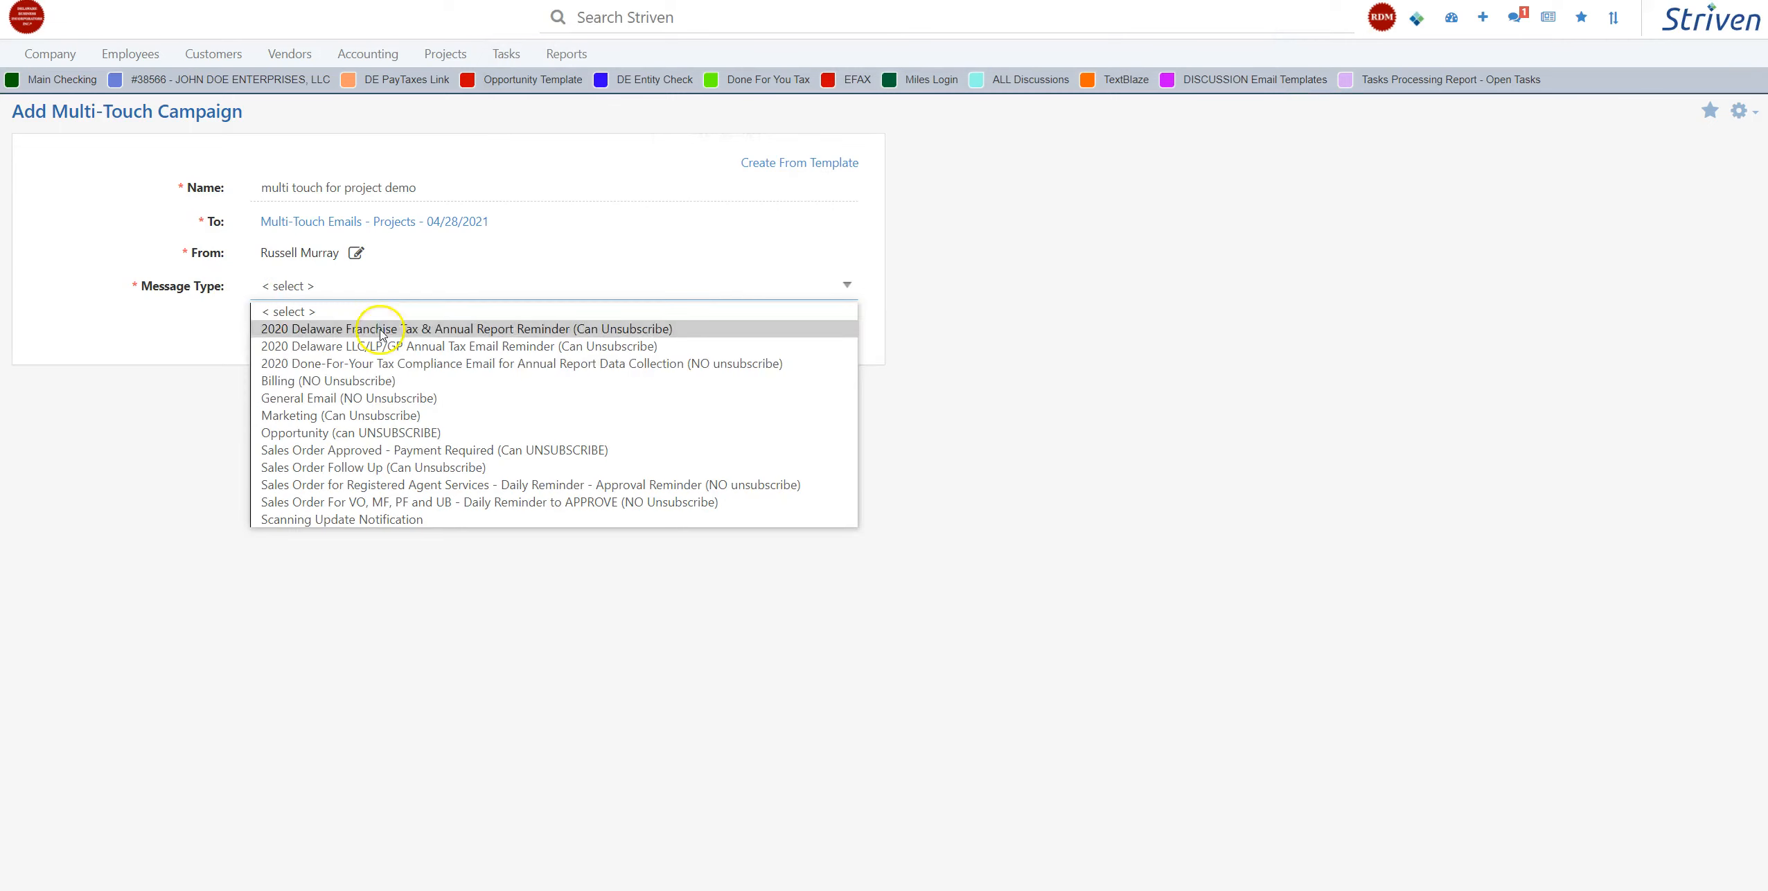
Step: Set the message type to General Email (NO Unsubscribe) instead of Marketing and continue
{"action": "left_click", "coordinate": [341, 415]}
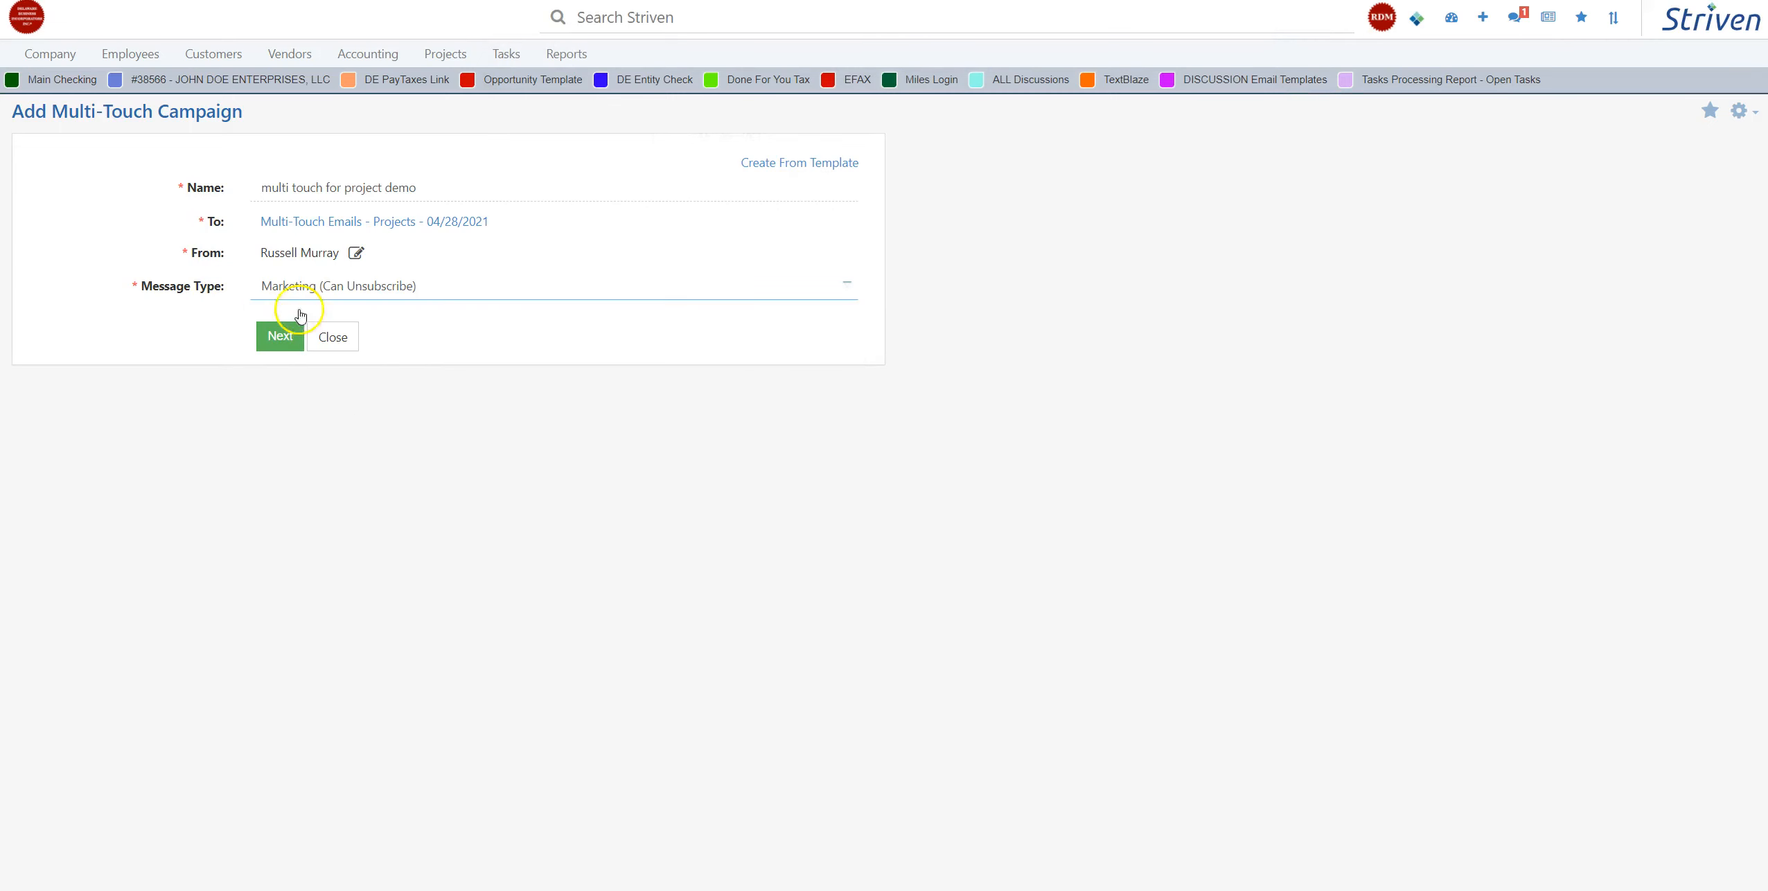
{"action": "left_click", "coordinate": [553, 285]}
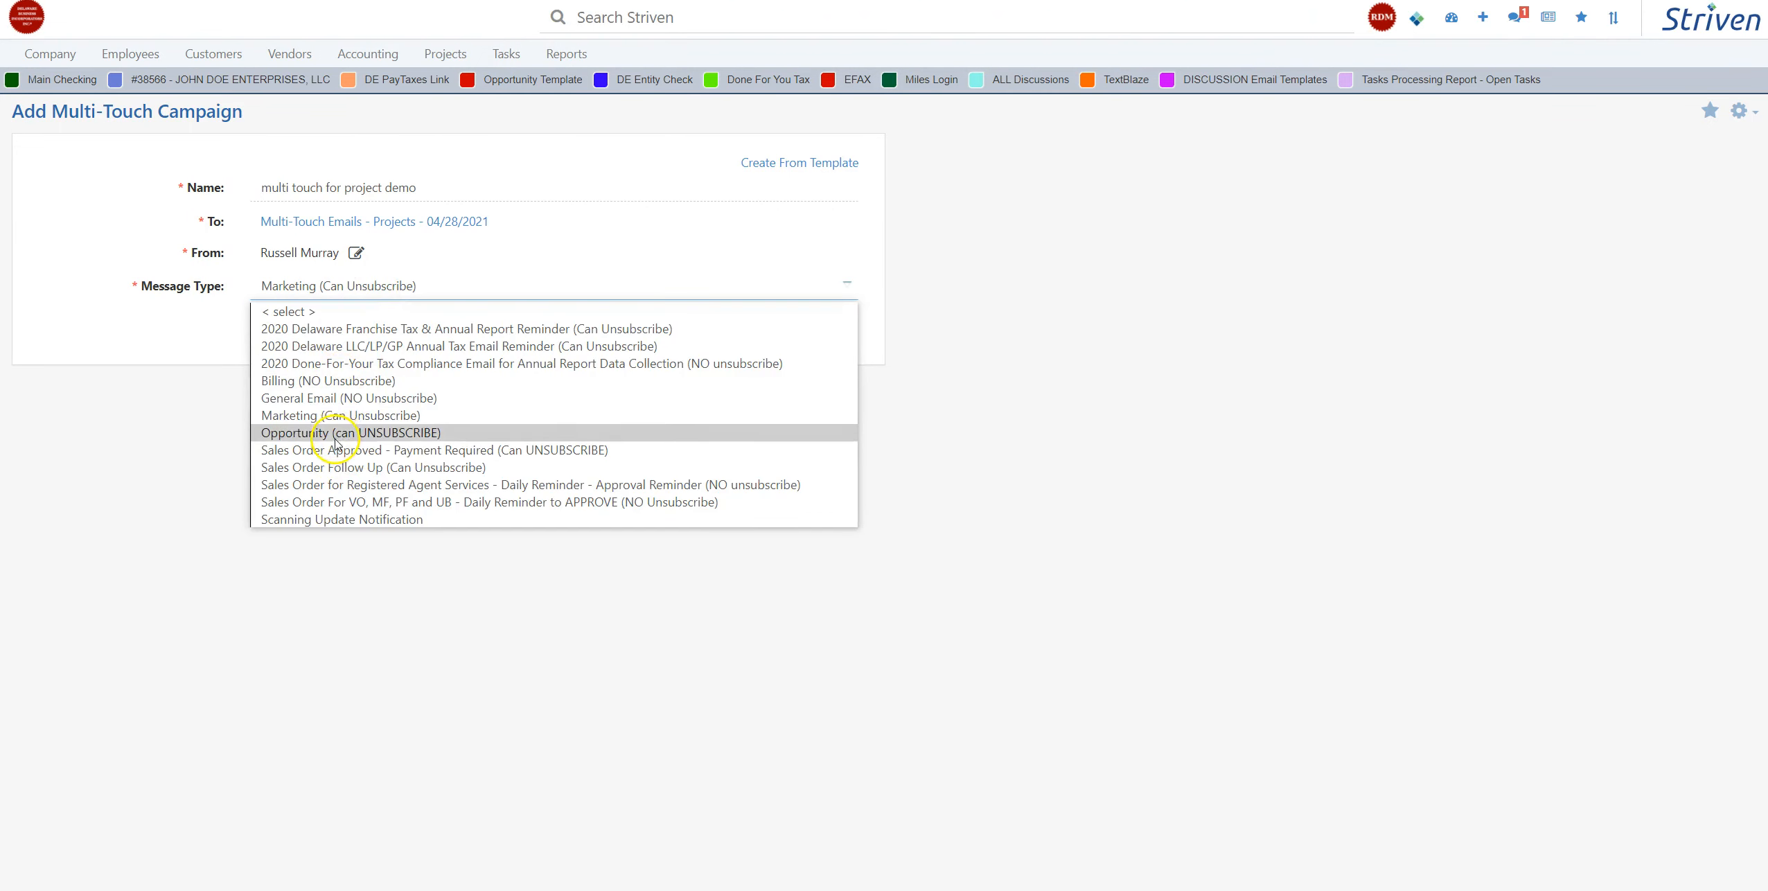
{"action": "mouse_move", "coordinate": [316, 398]}
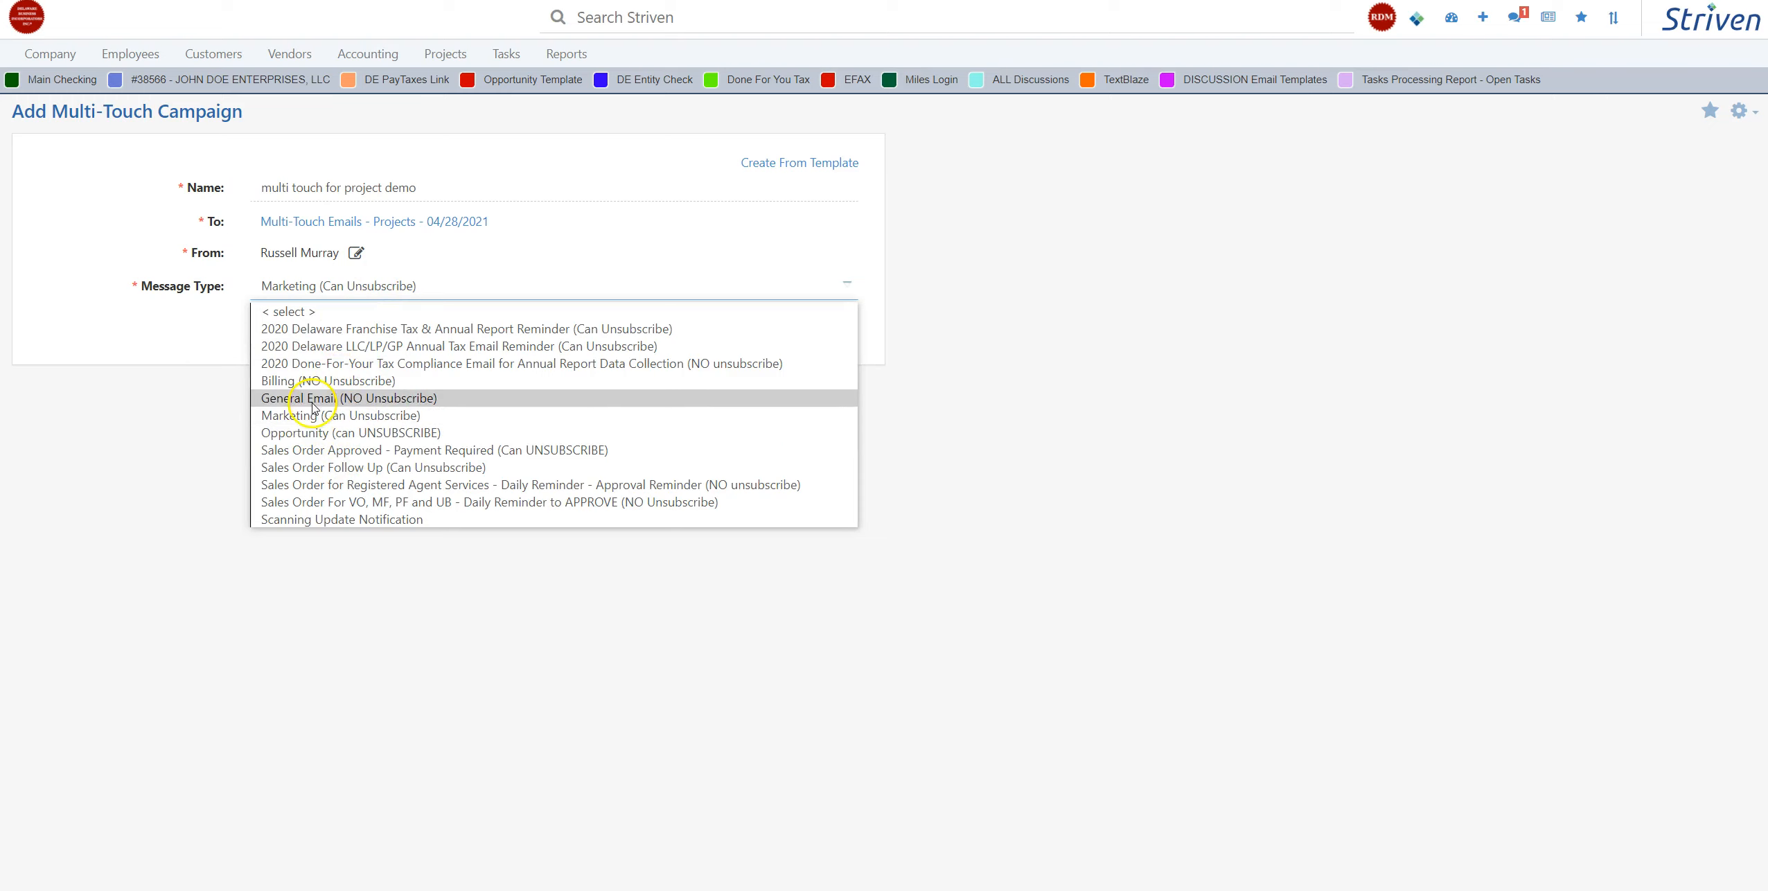
{"action": "left_click", "coordinate": [331, 398]}
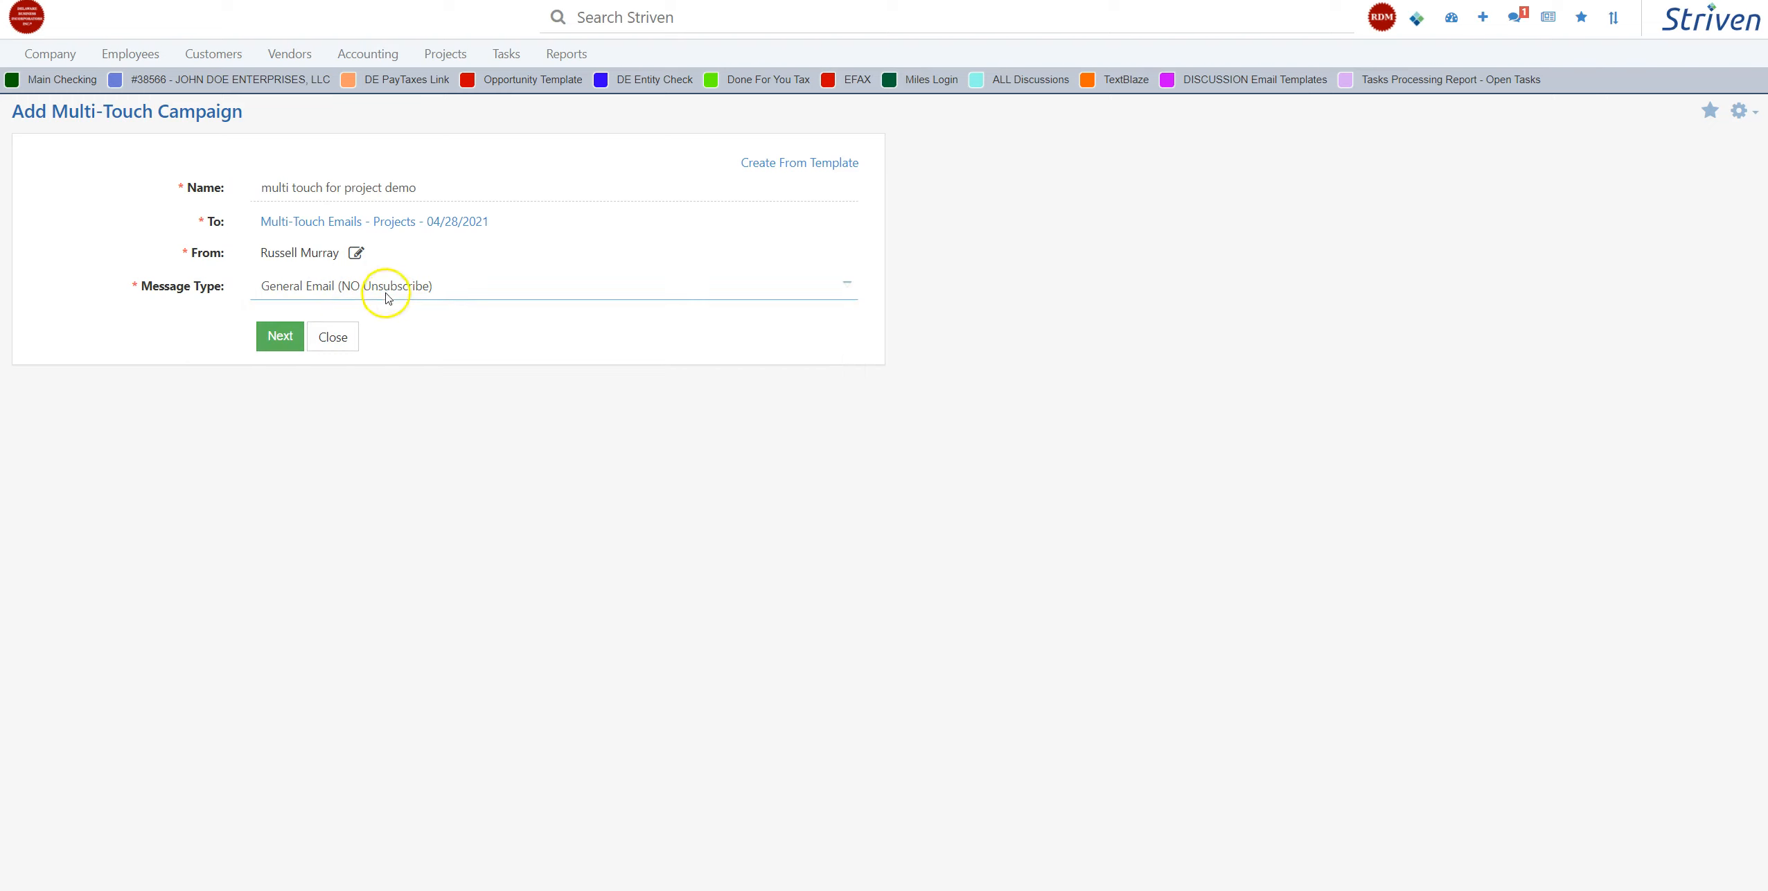
{"action": "left_click", "coordinate": [278, 337]}
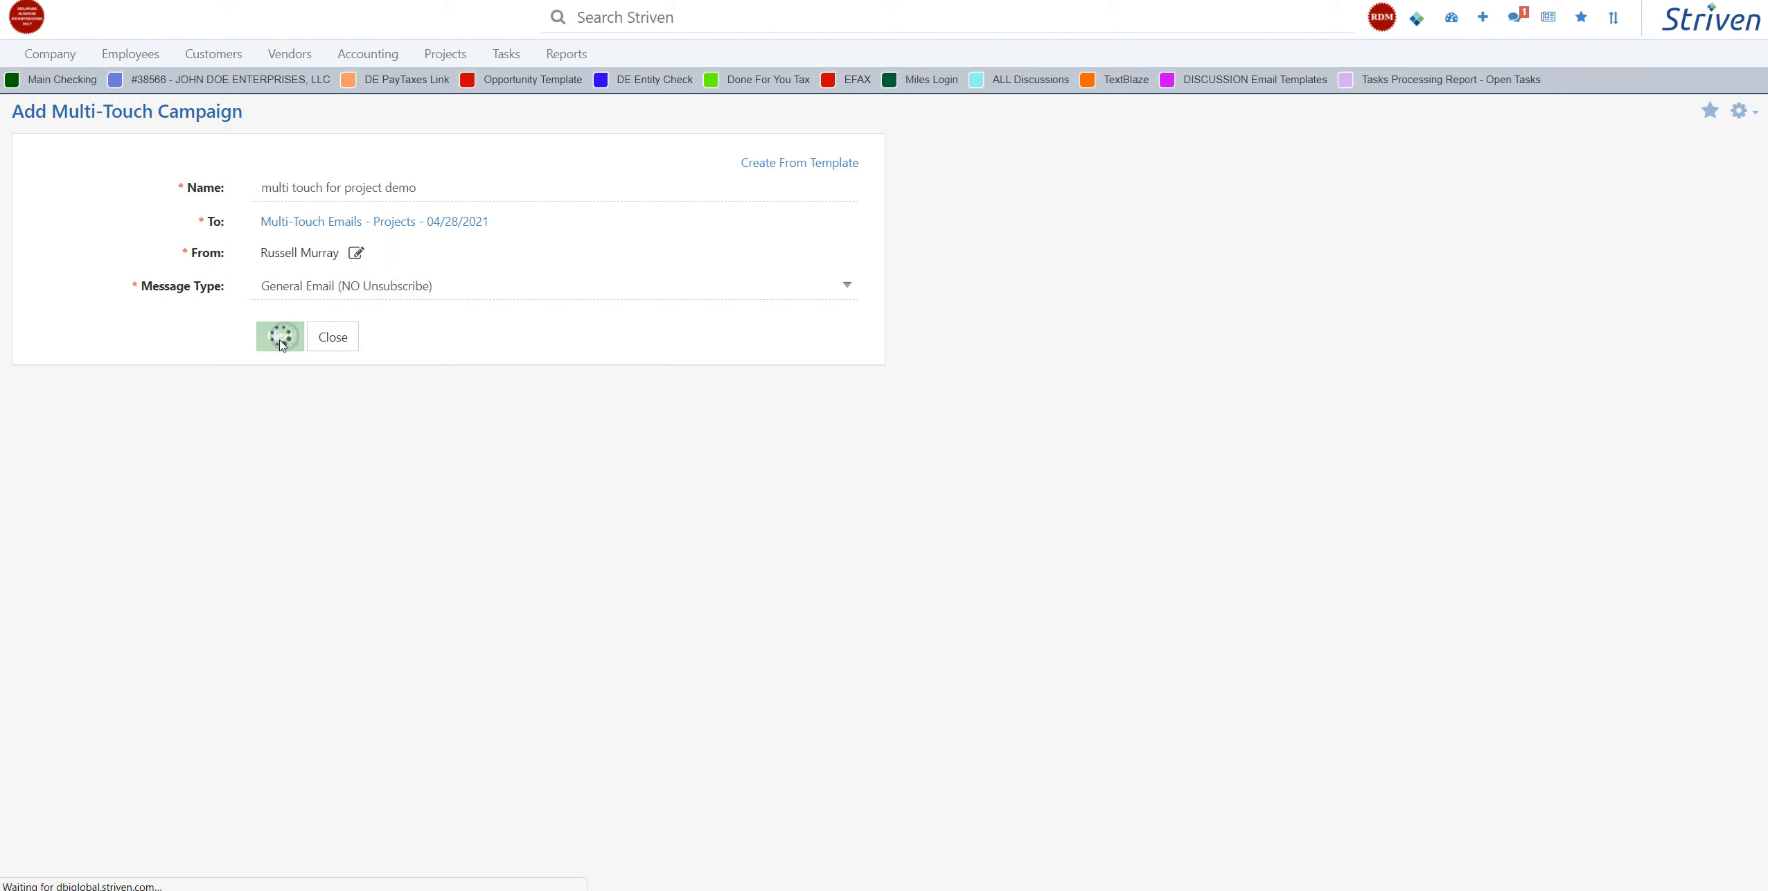
Step: Begin the first message body with 'Dear' followed by the Contact-First-Name merge field
{"action": "left_click", "coordinate": [279, 336]}
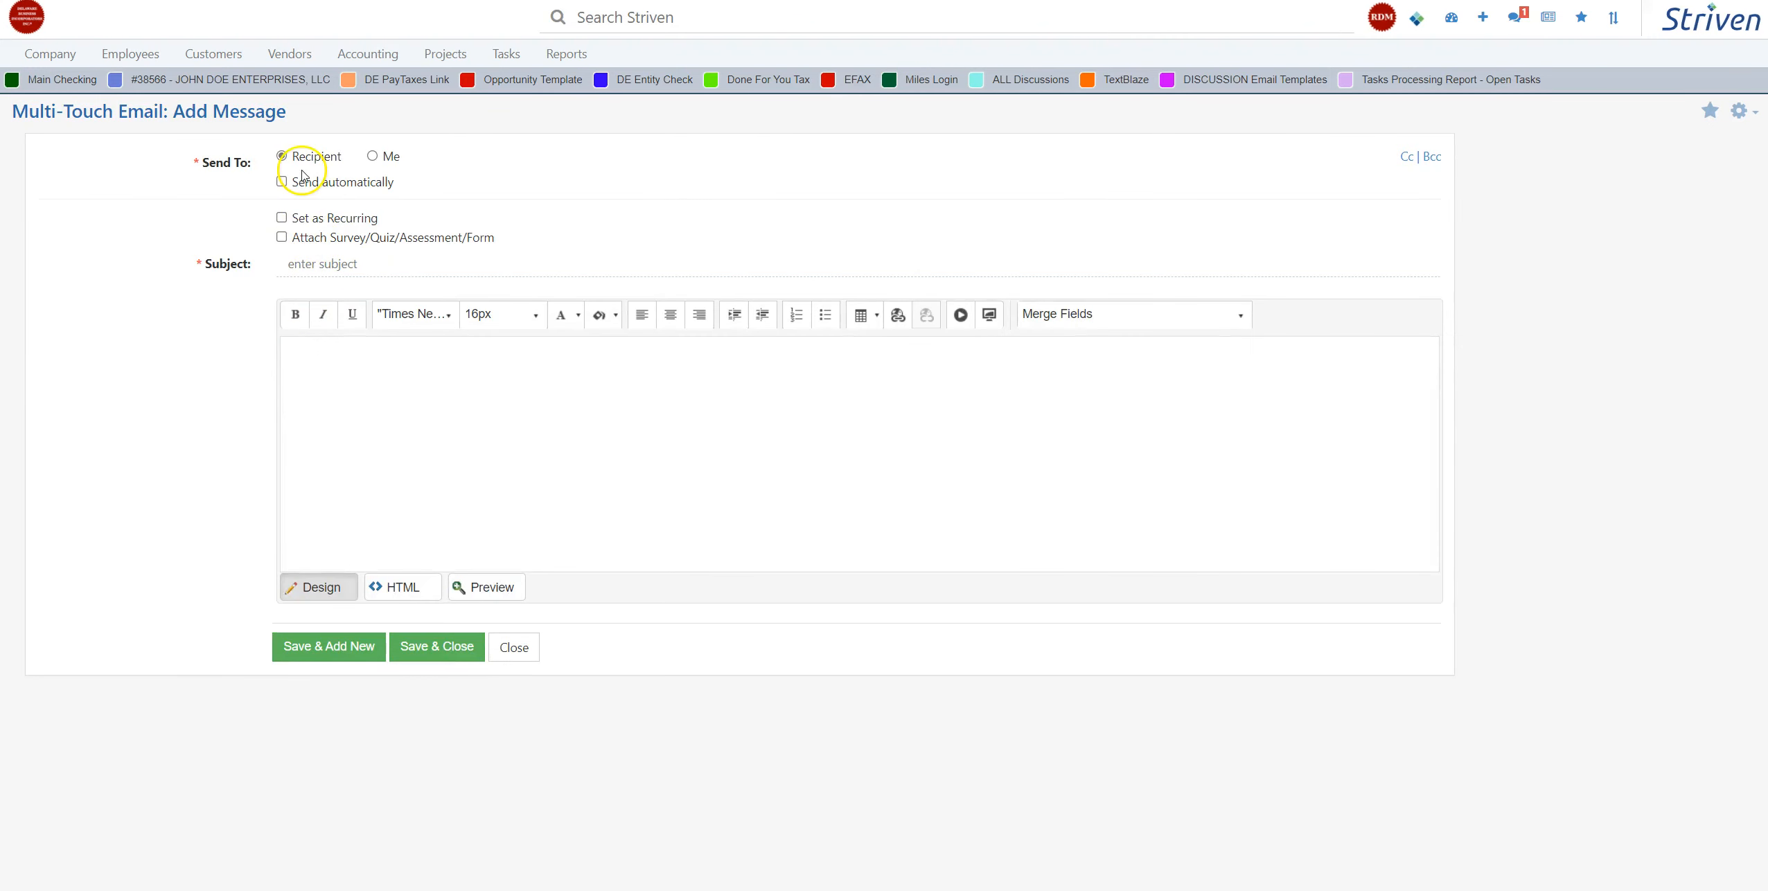
{"action": "mouse_move", "coordinate": [270, 269]}
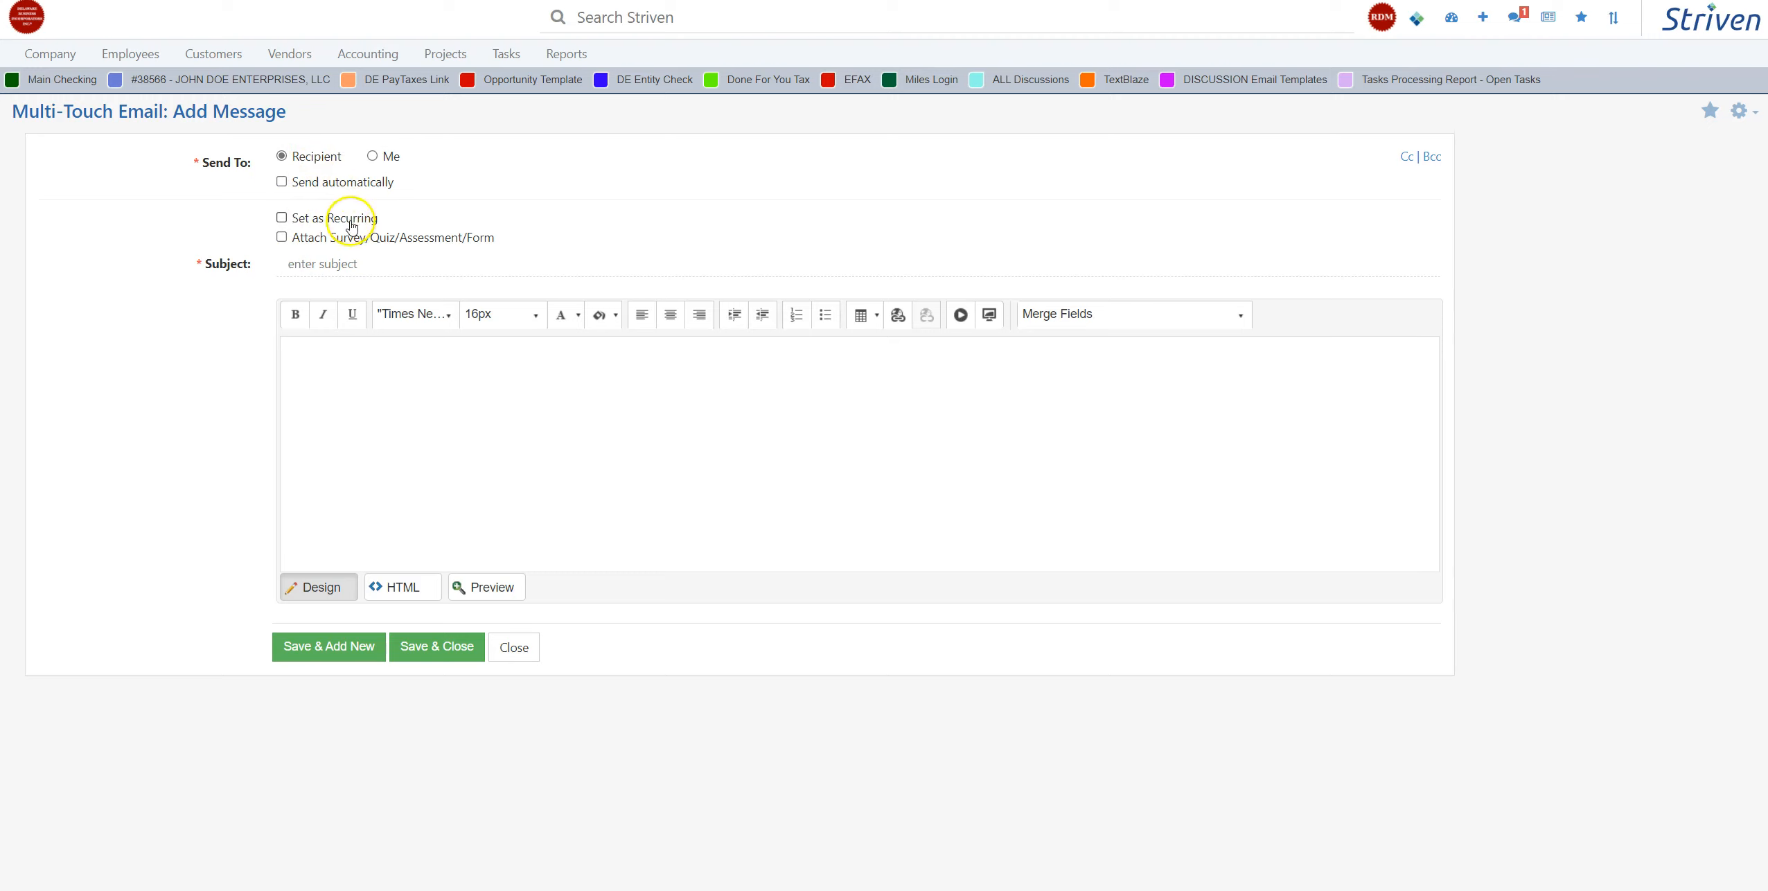
{"action": "mouse_move", "coordinate": [433, 245]}
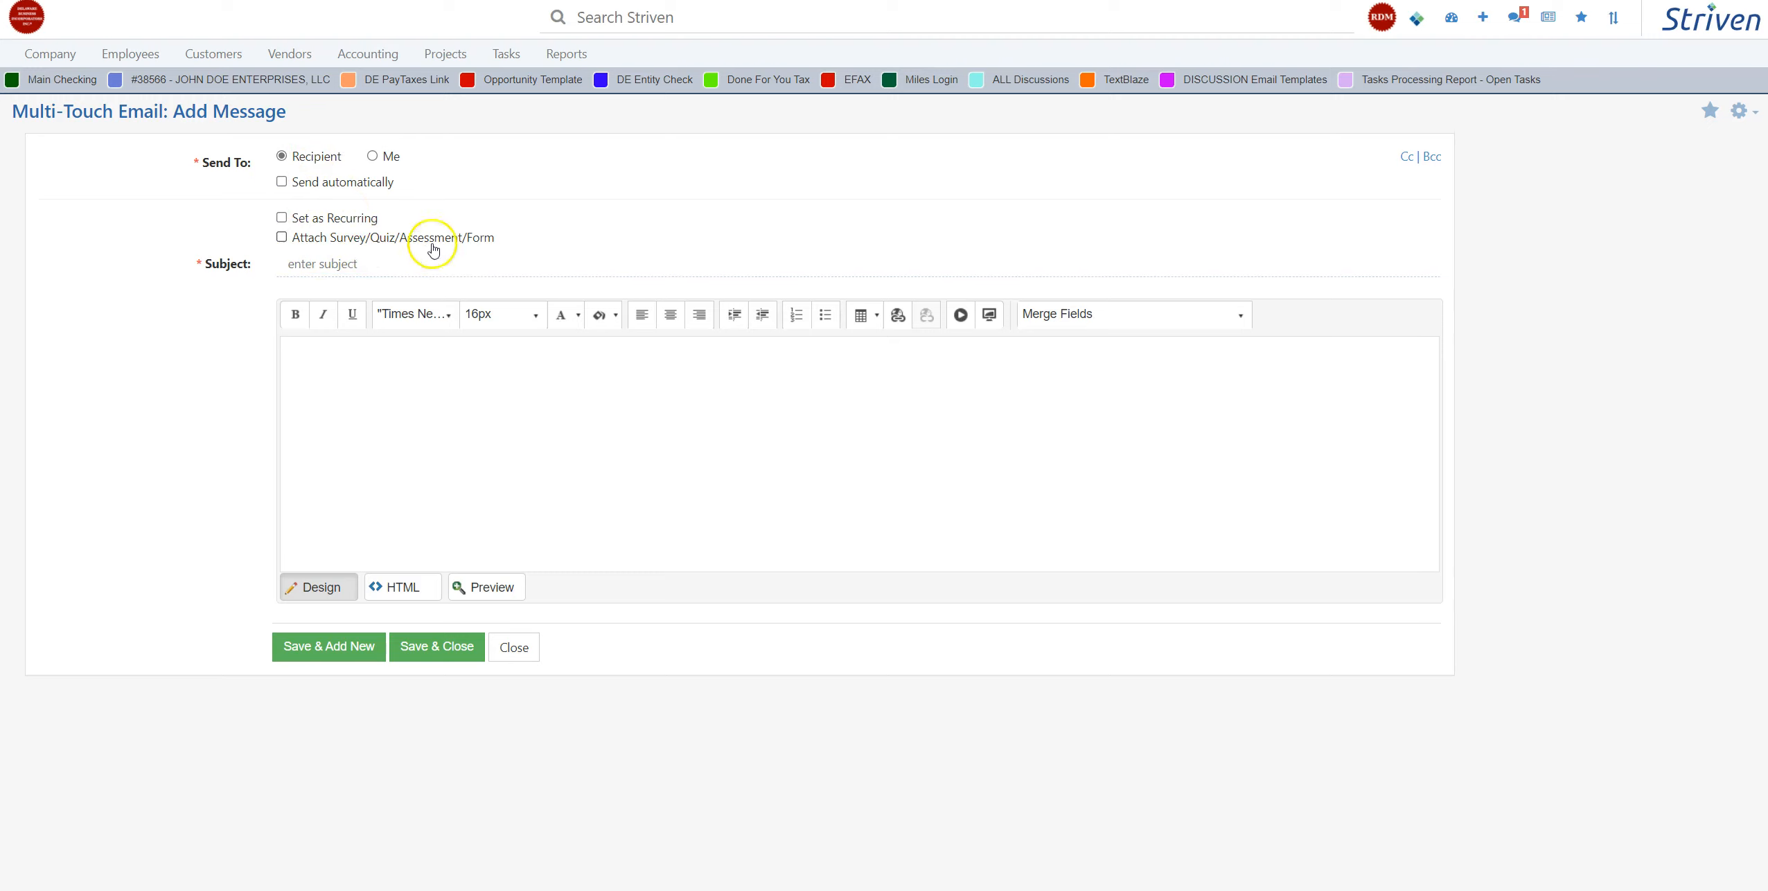
{"action": "left_click", "coordinate": [338, 263]}
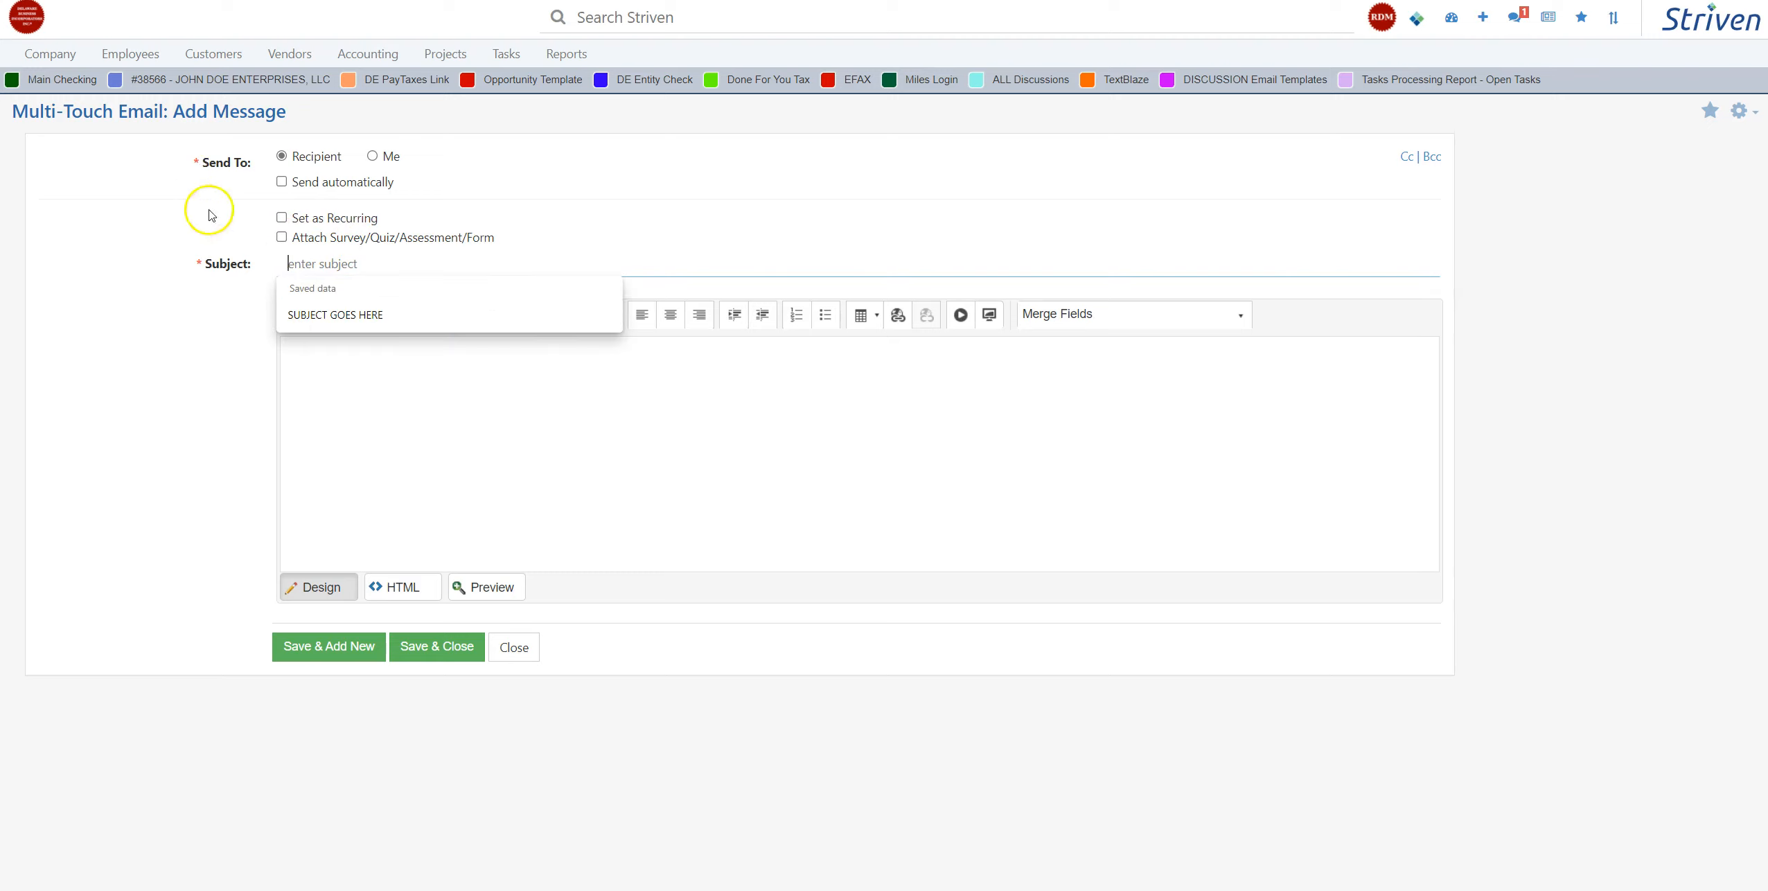
{"action": "type", "text": "D"}
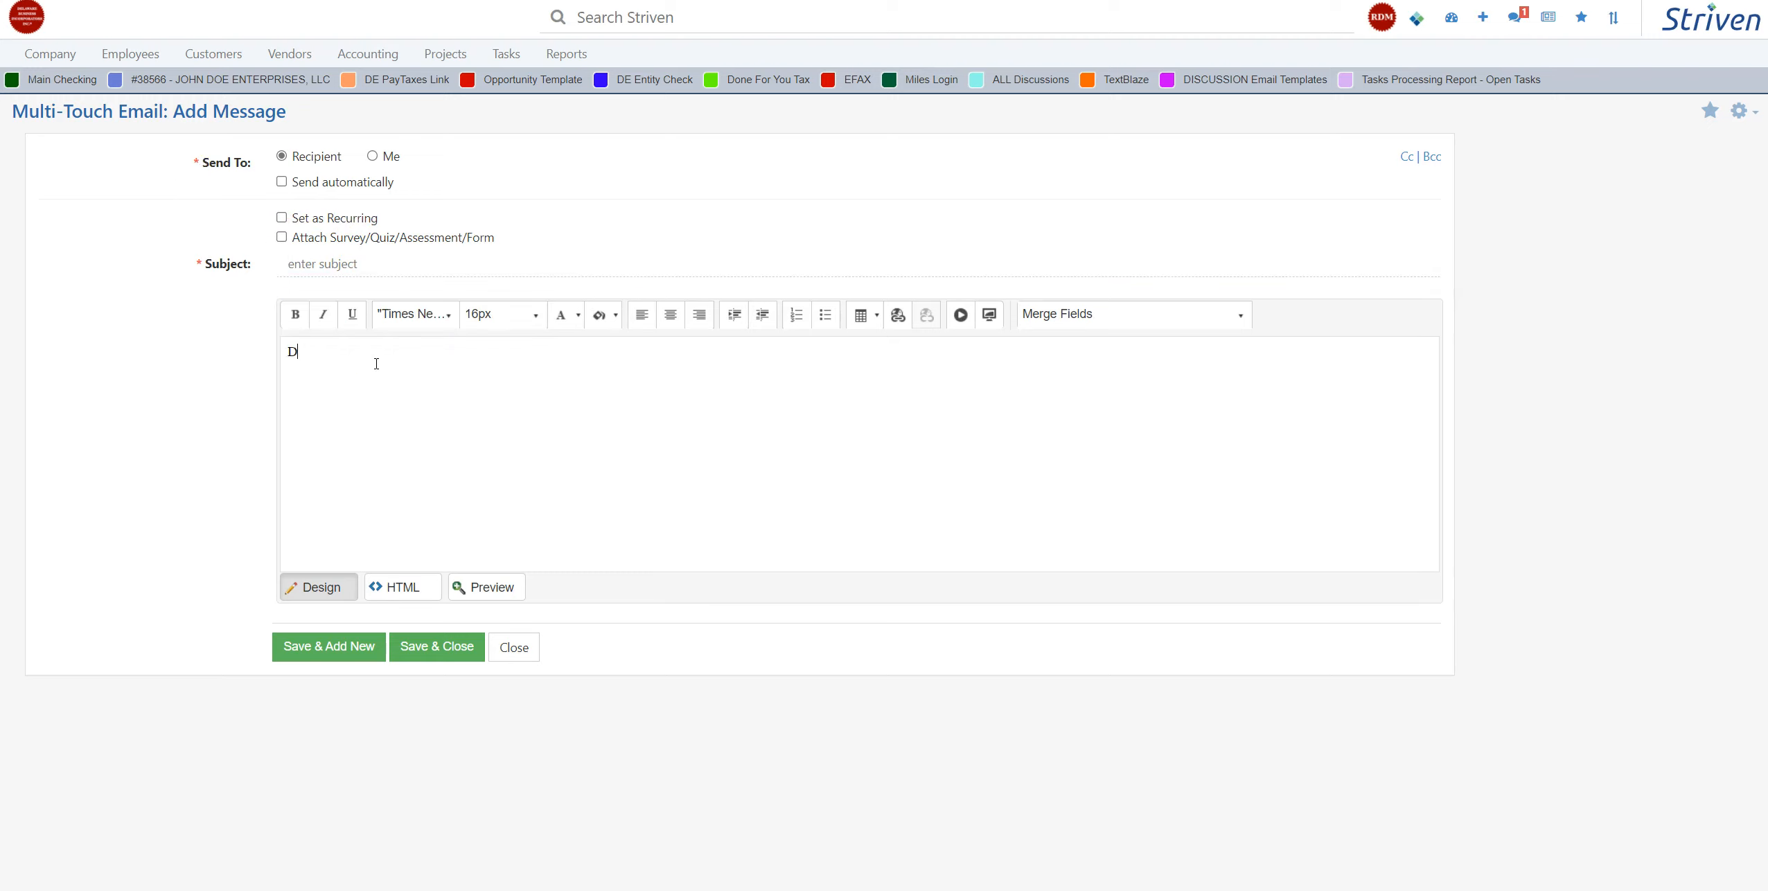
{"action": "type", "text": "ear"}
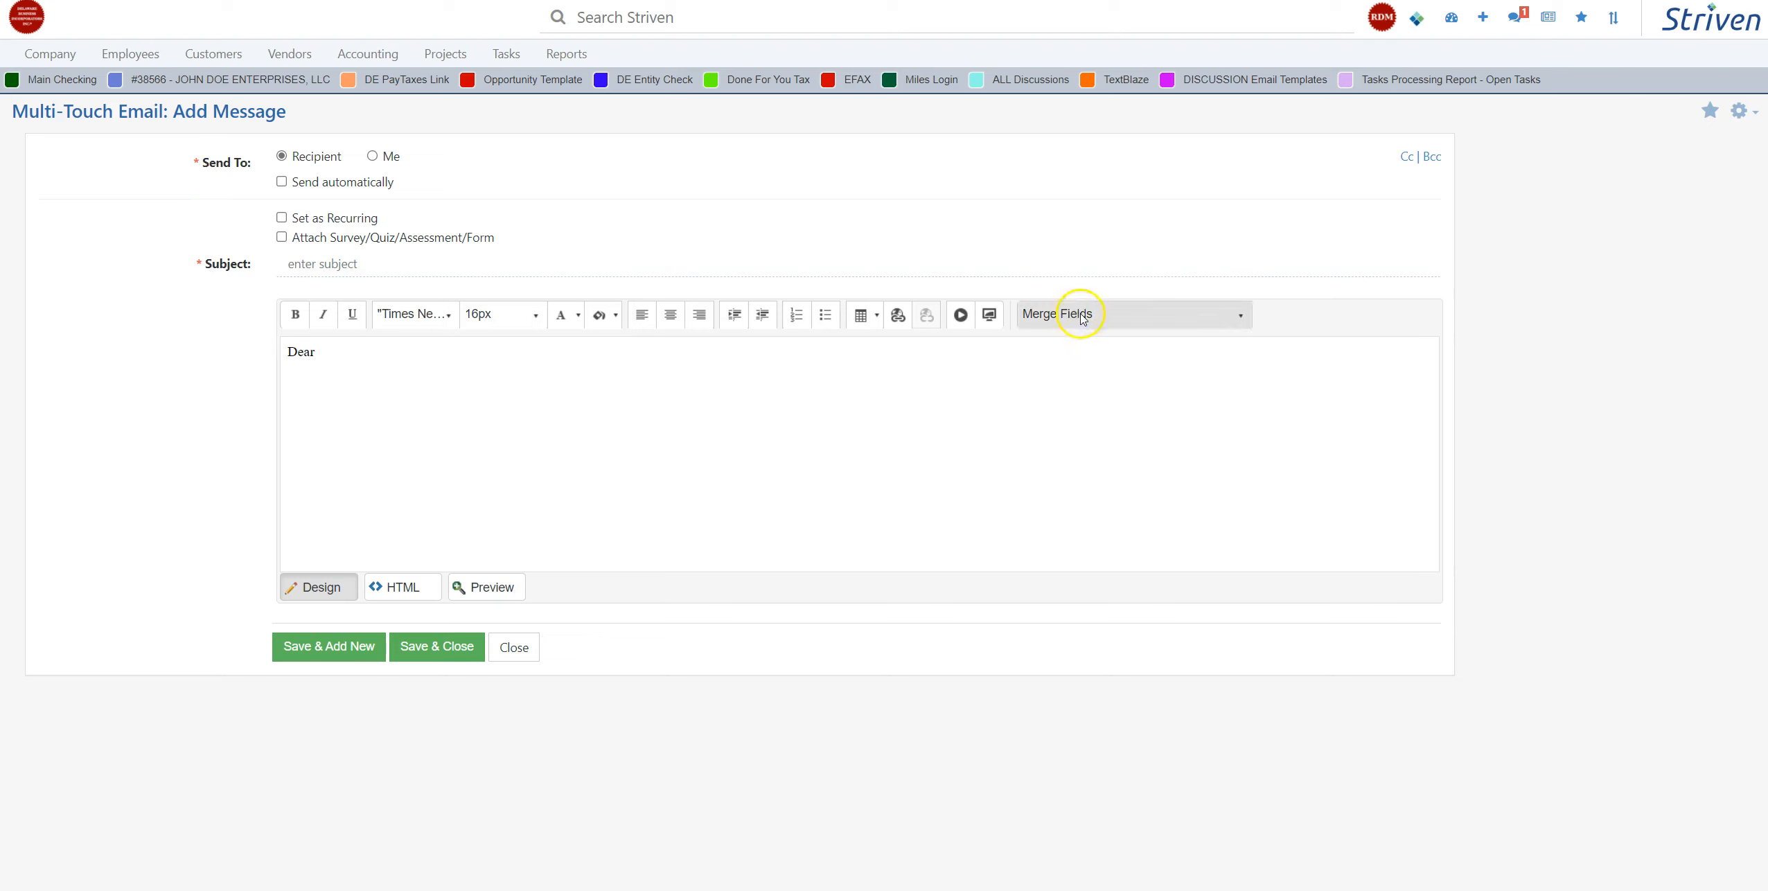
{"action": "left_click", "coordinate": [1128, 313]}
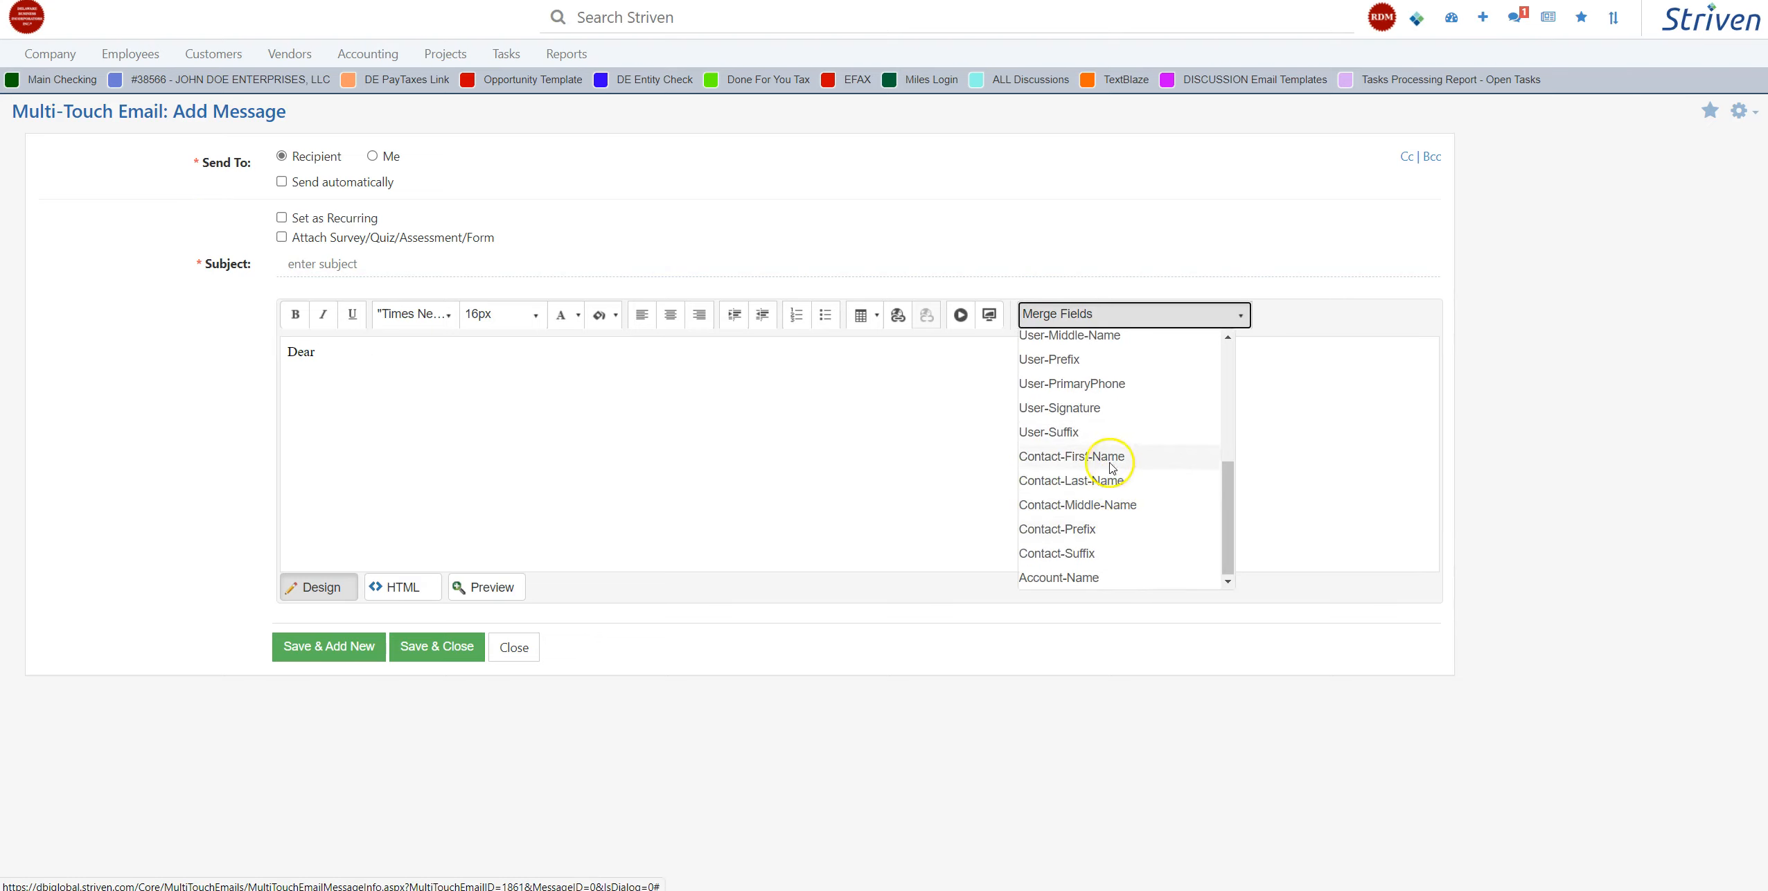
{"action": "left_click", "coordinate": [1070, 458]}
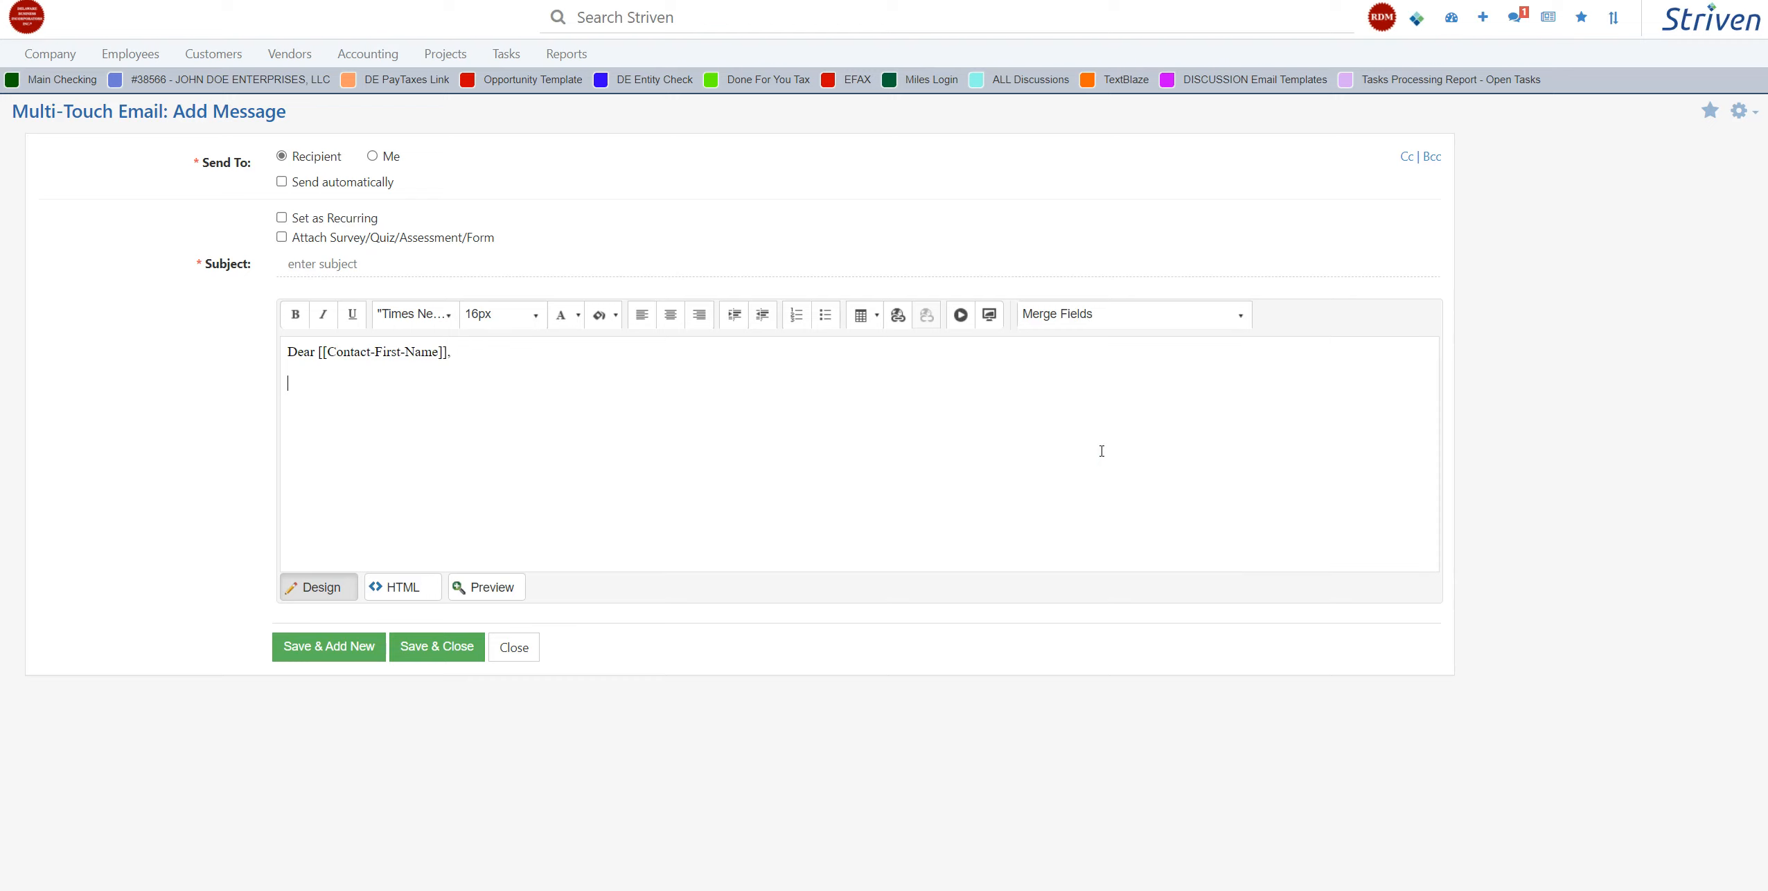
Step: Add filler body text and save the first message to the campaign
{"action": "type", "text": ";asdjkf;alskdf;lkajdsf"}
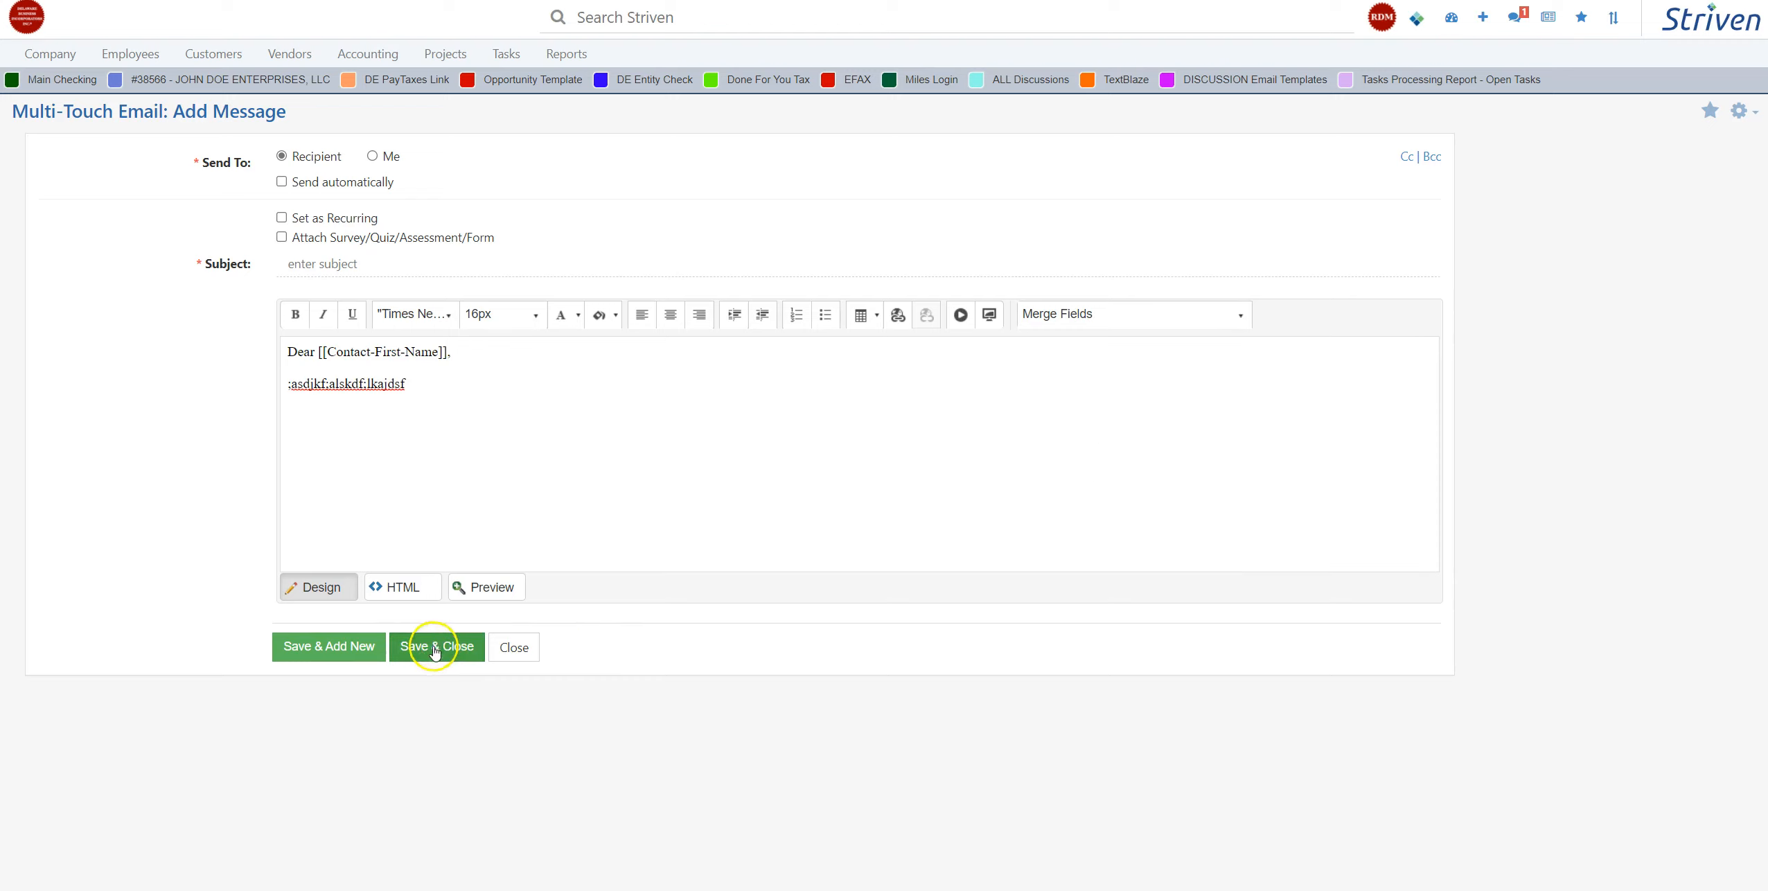
{"action": "left_click", "coordinate": [435, 646]}
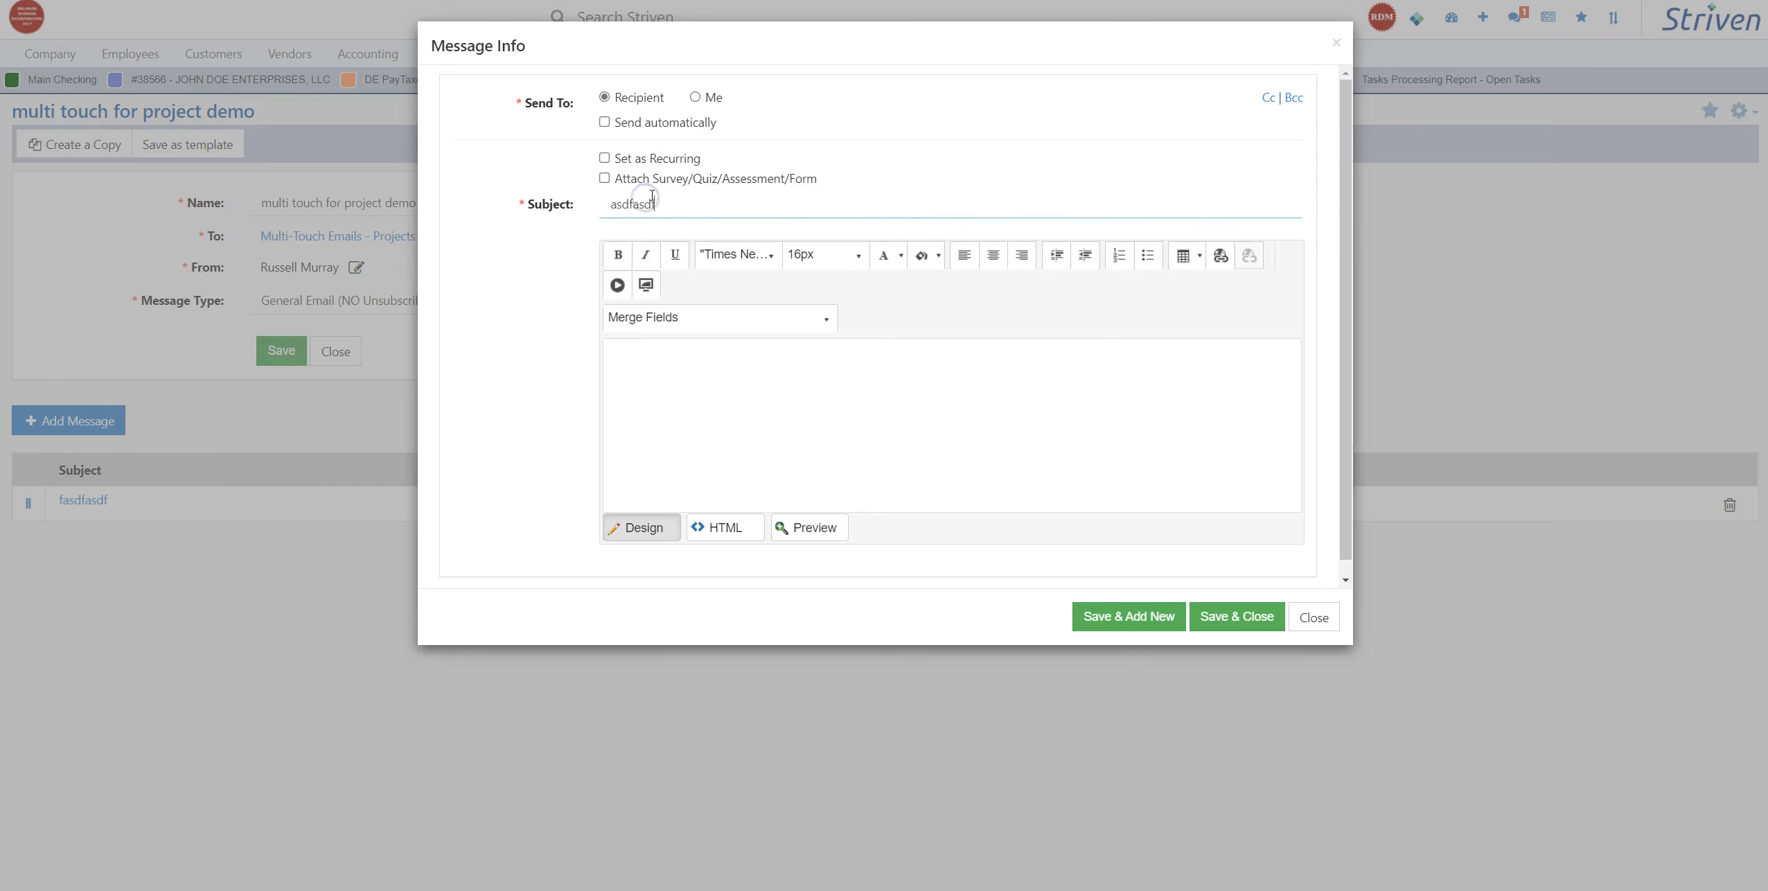
Step: Save a second message recurring every 5 days, triggered by the first message
{"action": "left_click", "coordinate": [604, 158]}
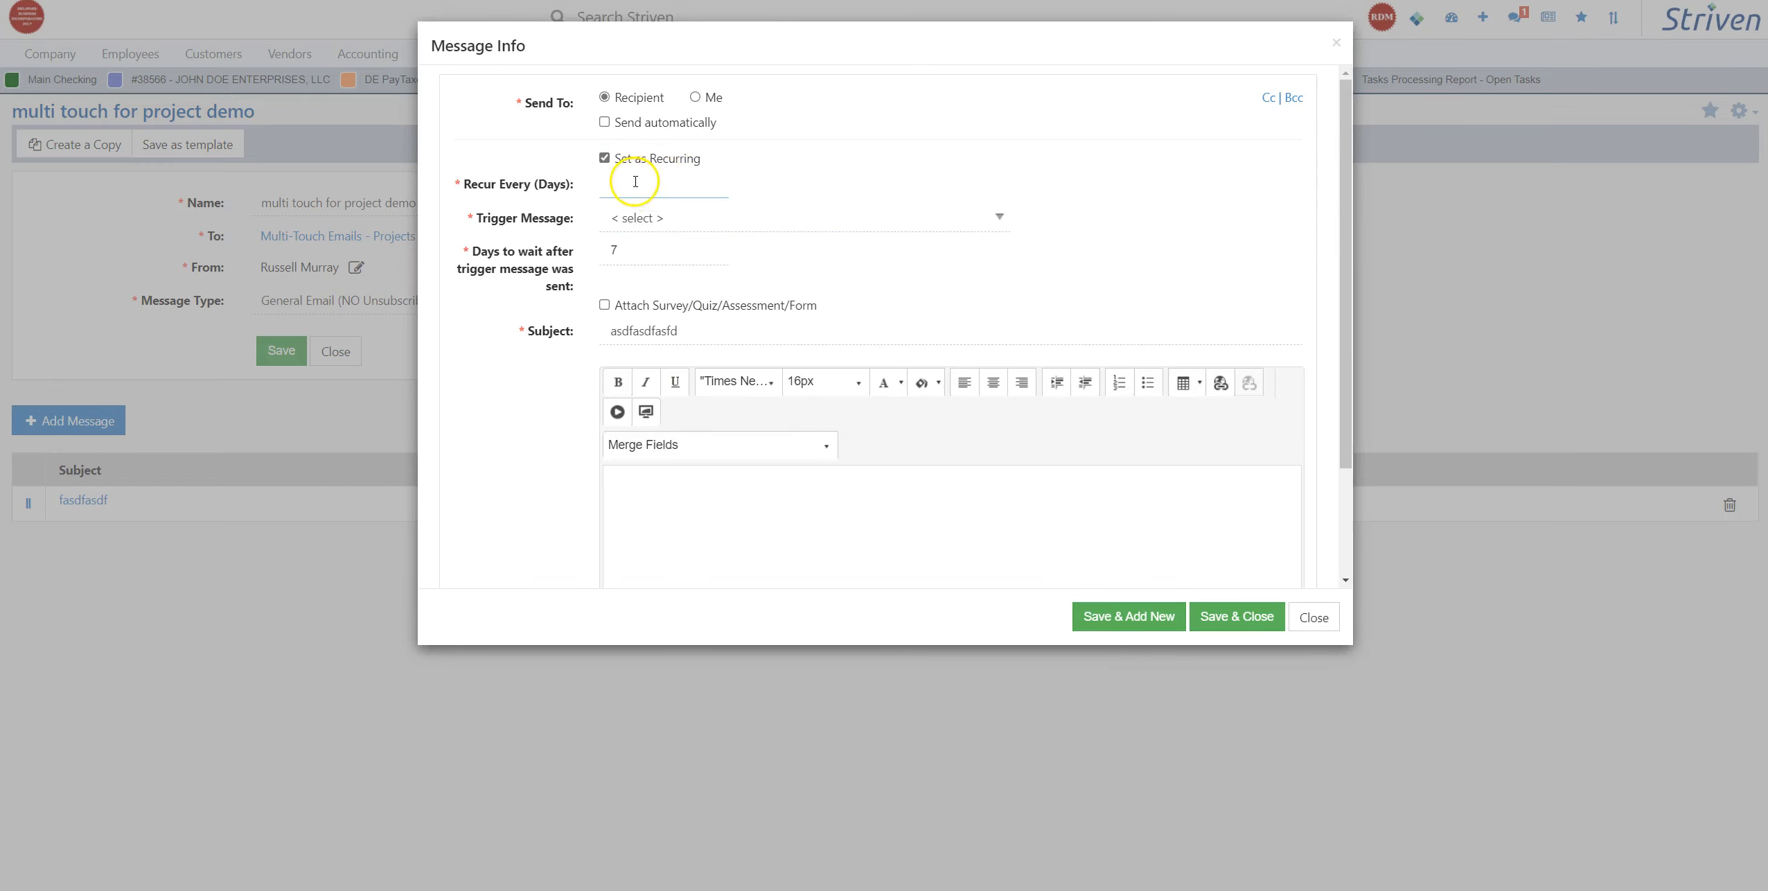
{"action": "left_click", "coordinate": [802, 216]}
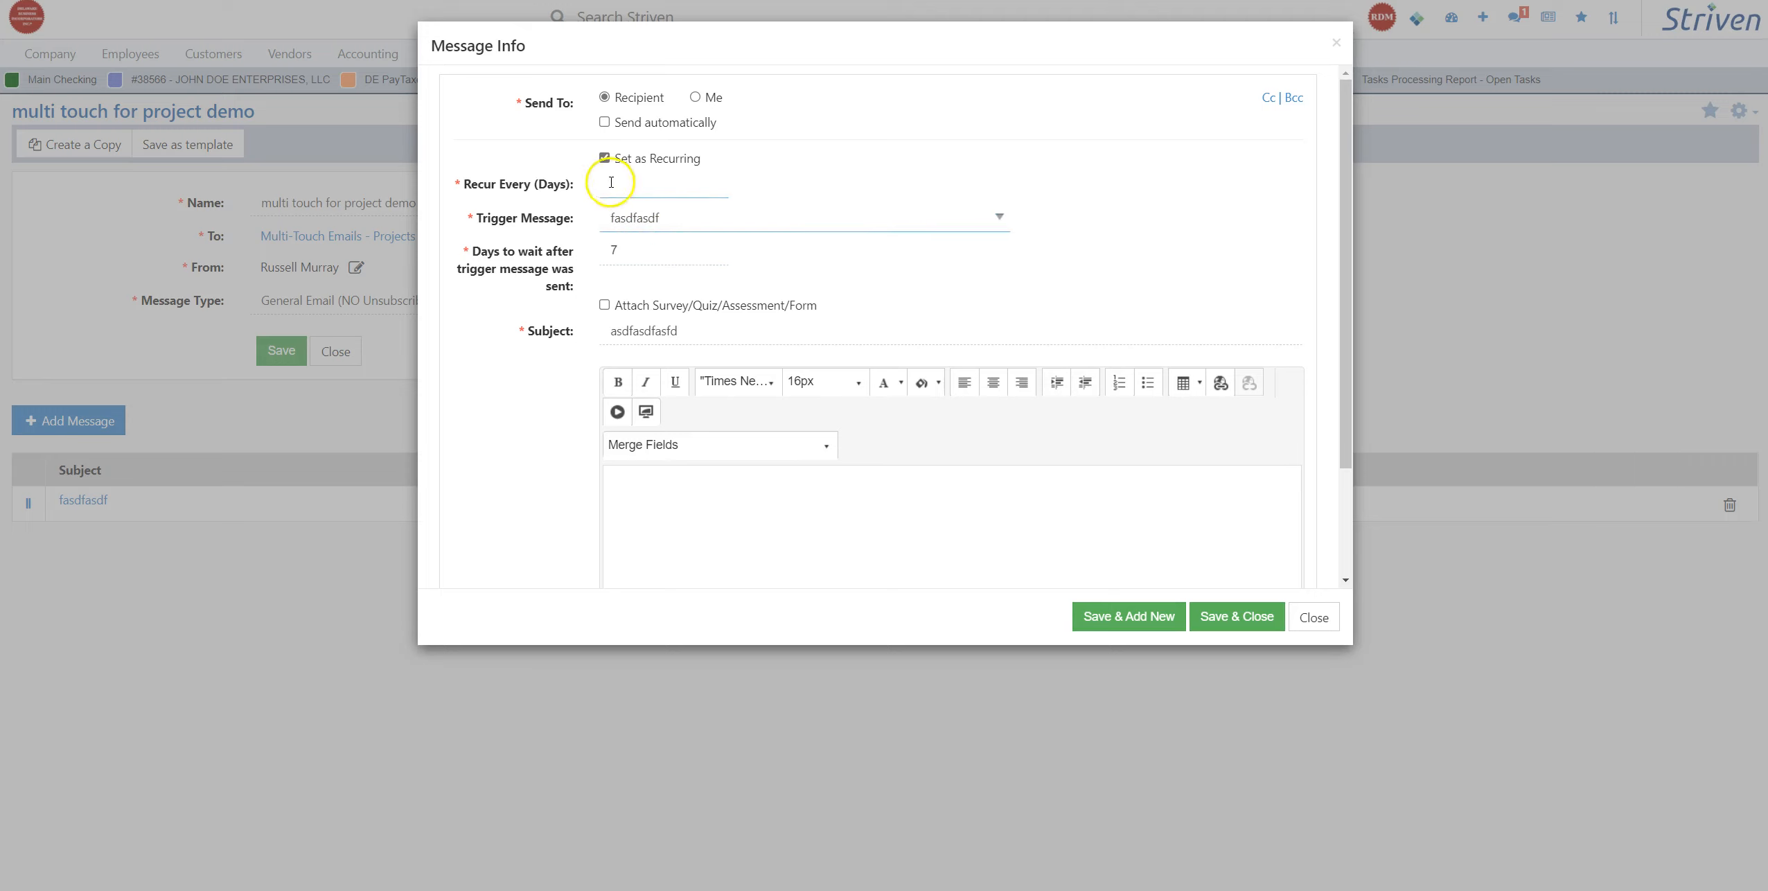
{"action": "type", "text": "5"}
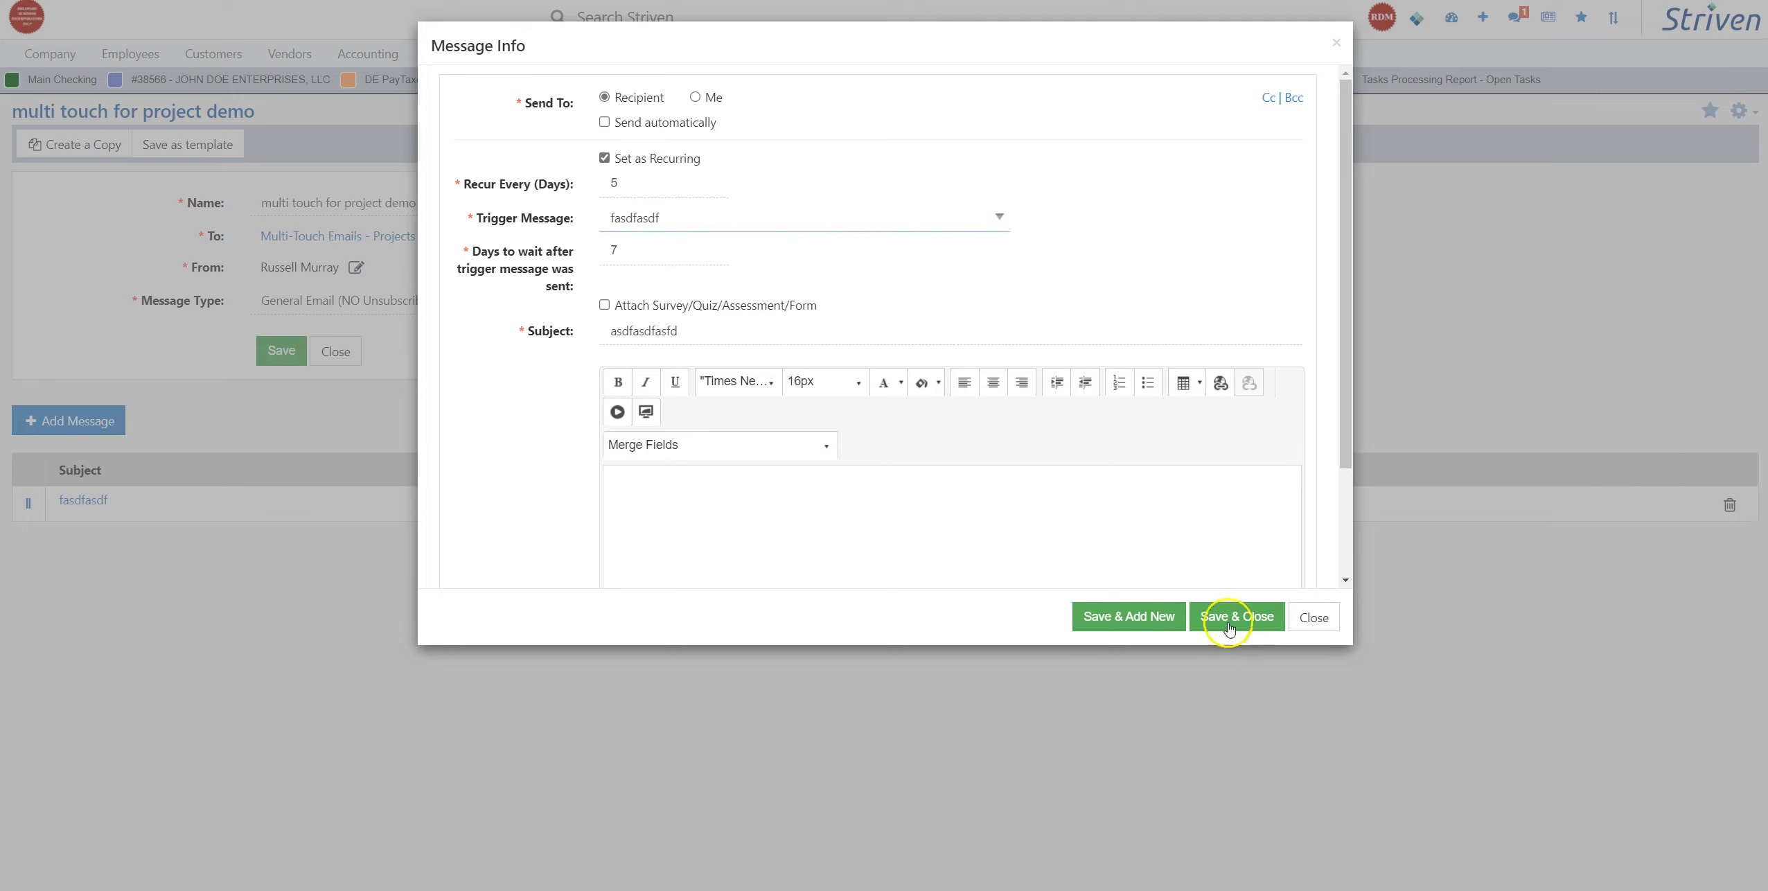
{"action": "left_click", "coordinate": [1237, 615]}
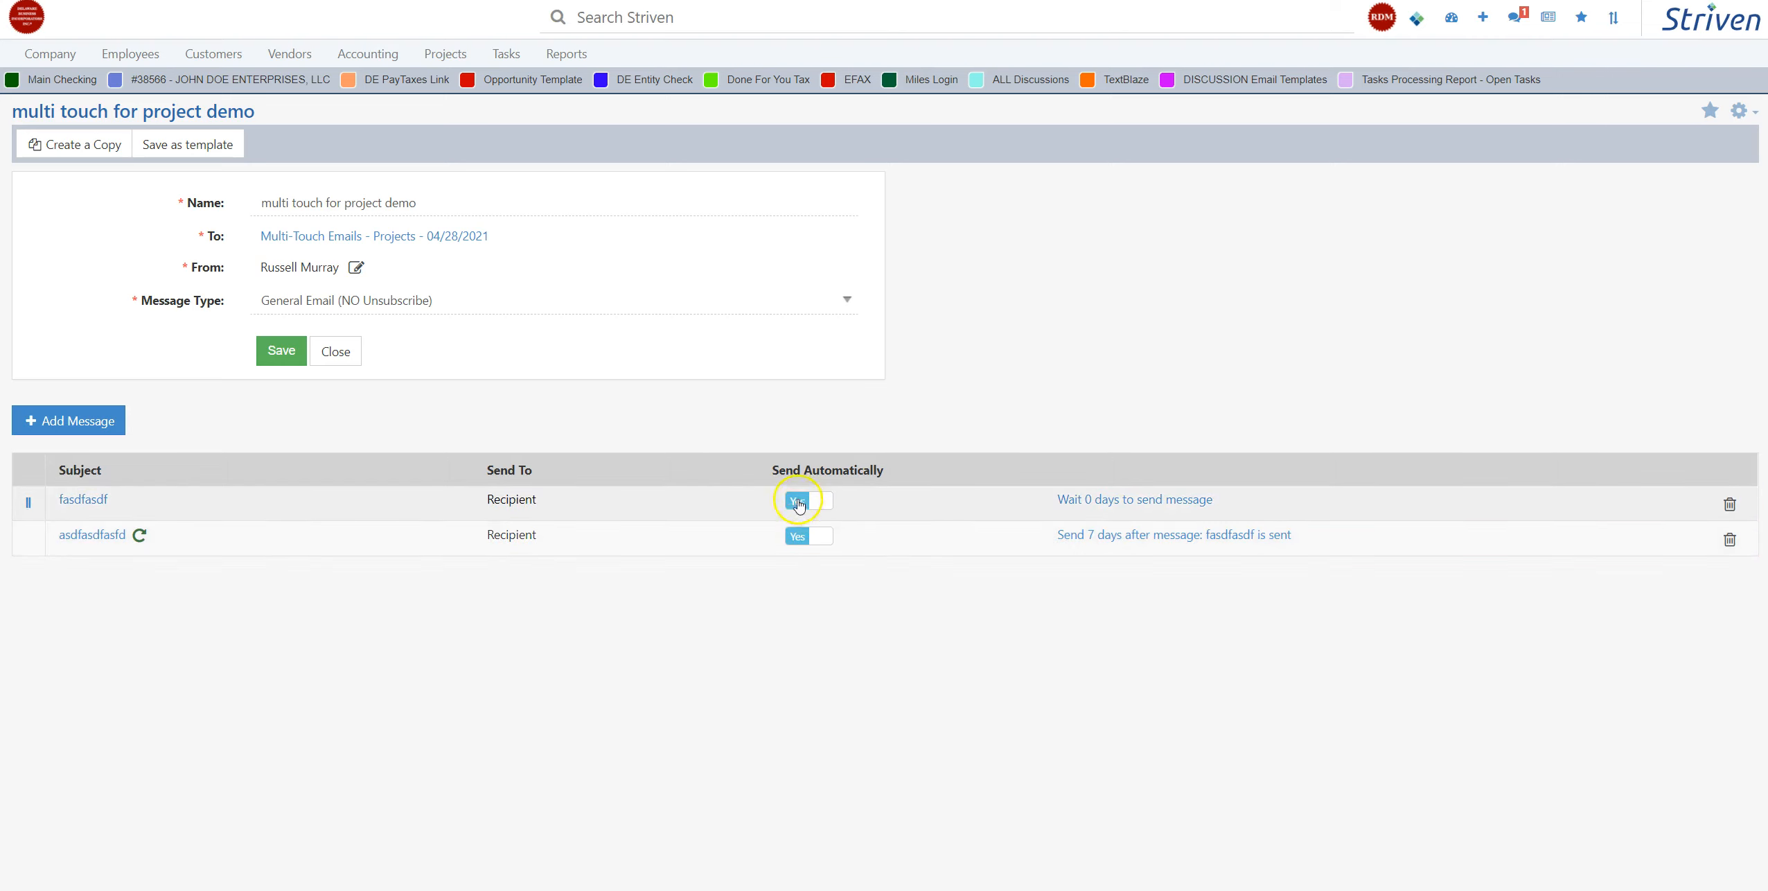
Step: Switch Send Automatically to No for both campaign messages
{"action": "left_click", "coordinate": [797, 500]}
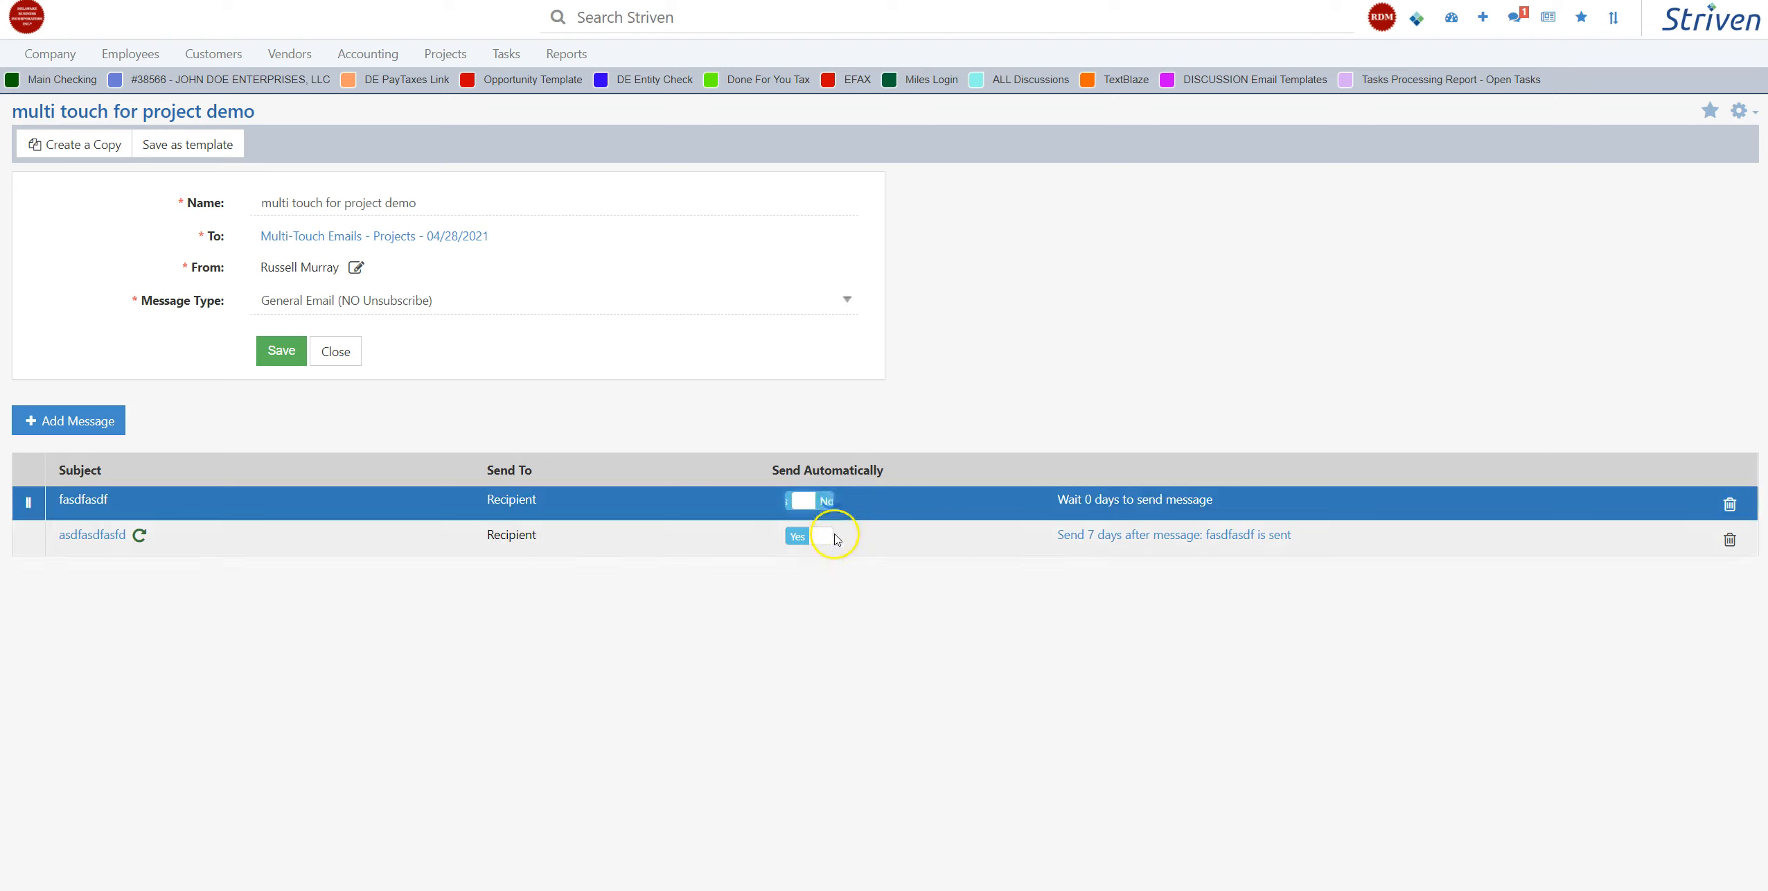
{"action": "left_click", "coordinate": [808, 535]}
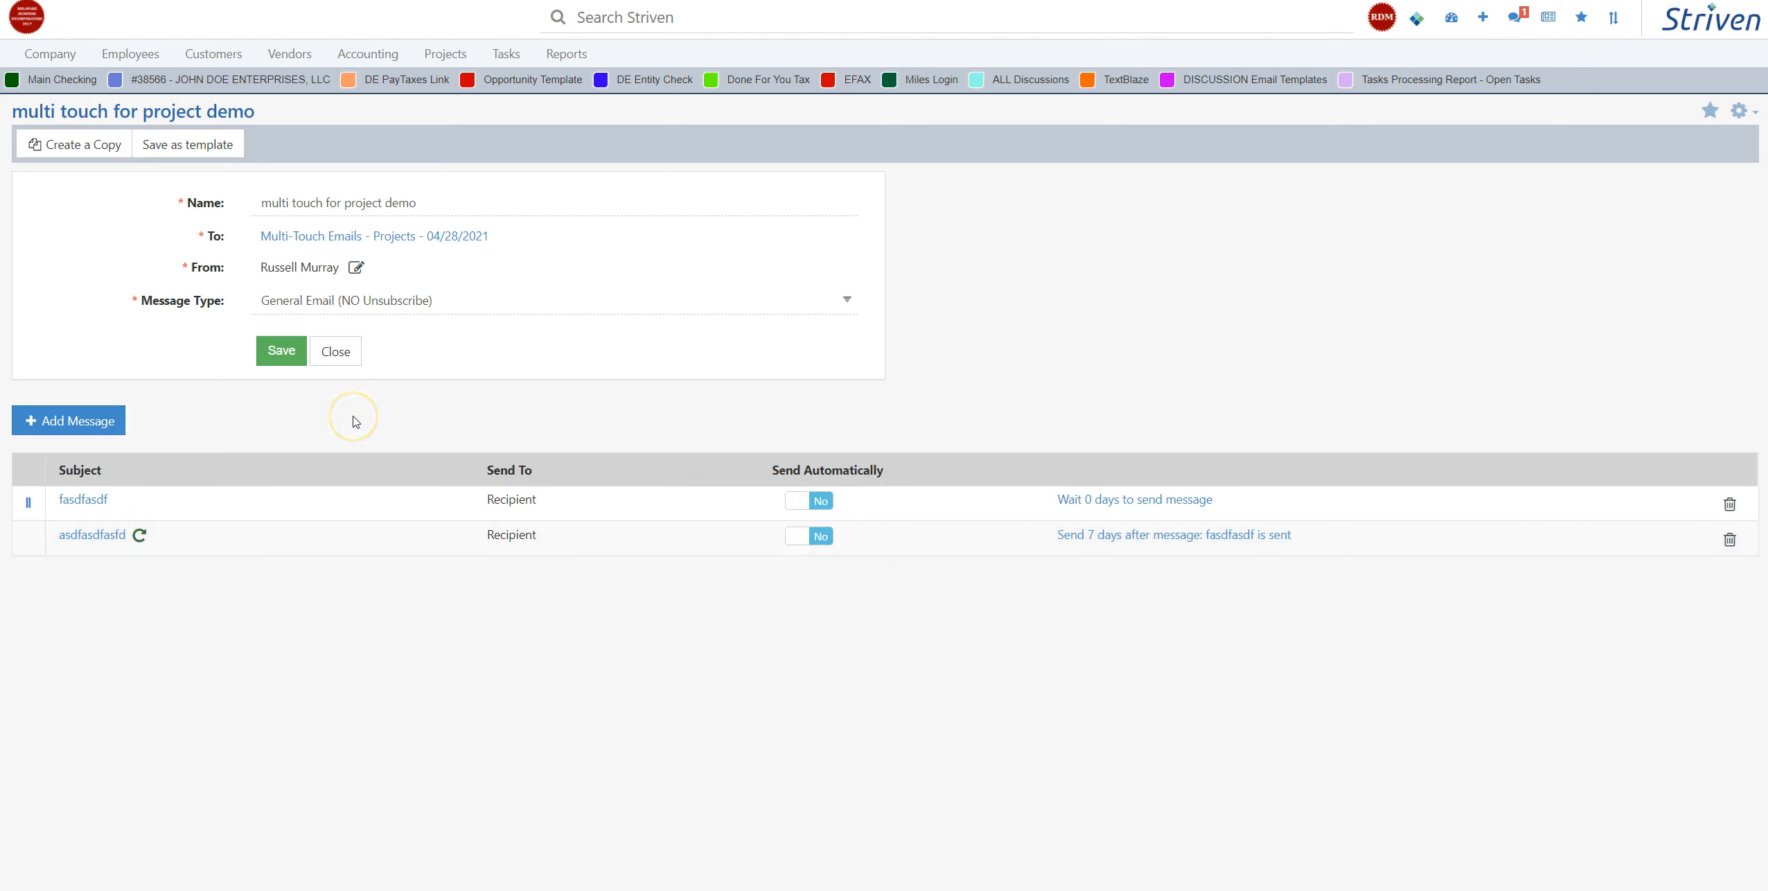
Step: Add a third message with subject 'third message' and body 'drip email campaigns.'
{"action": "left_click", "coordinate": [68, 419]}
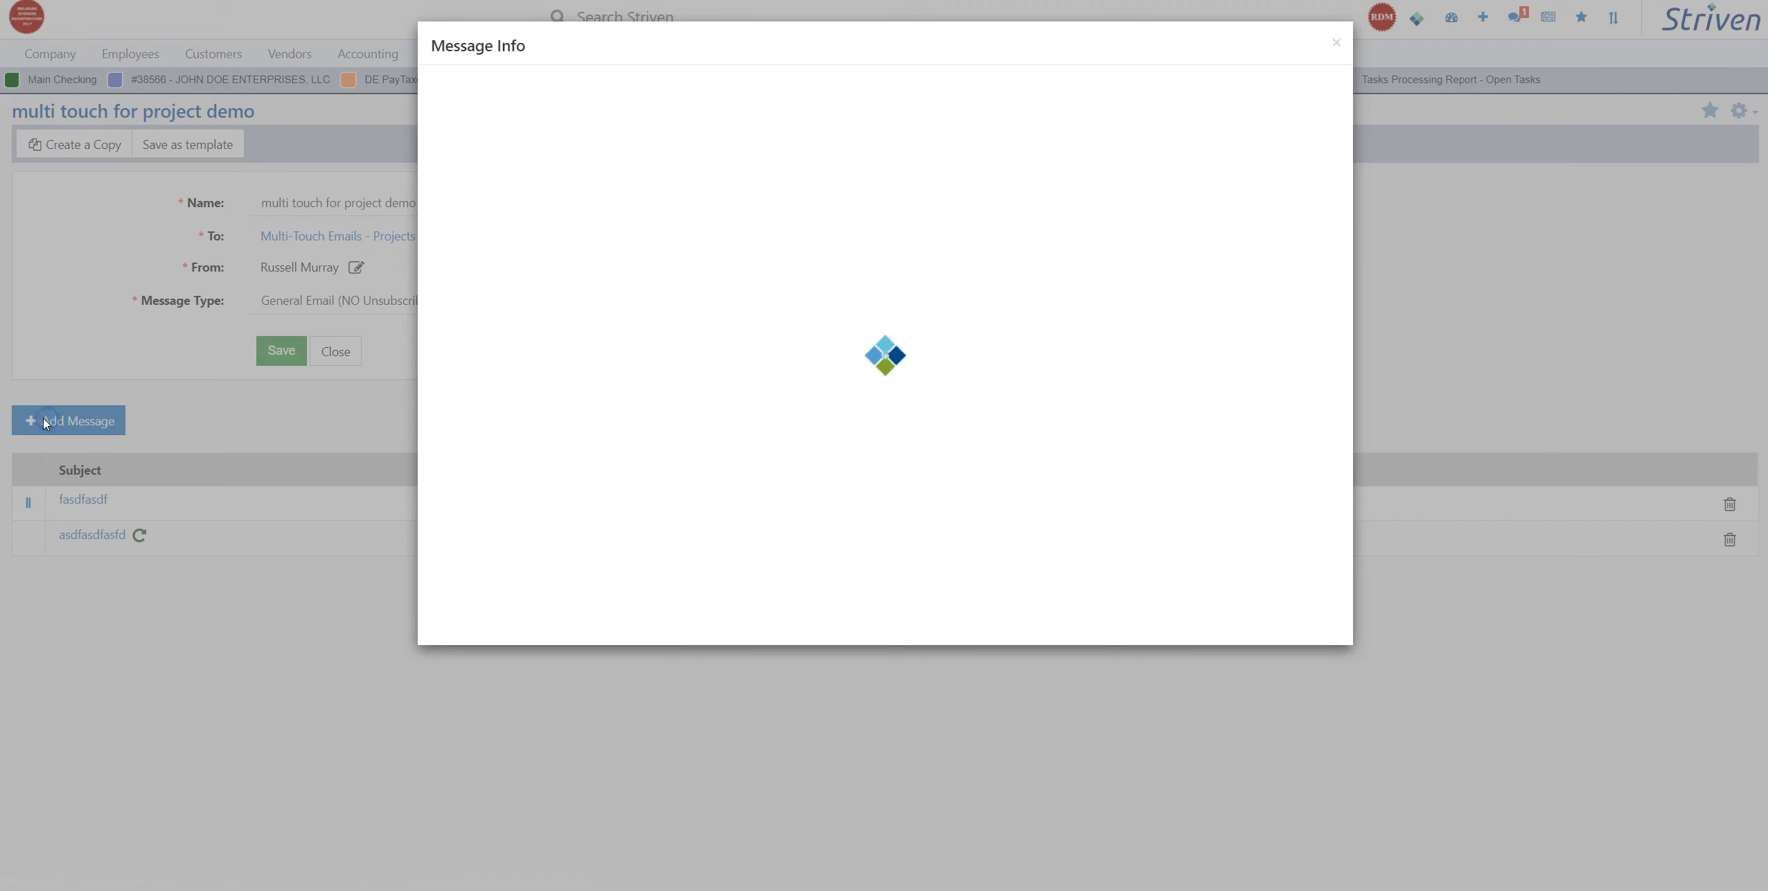
{"action": "left_click", "coordinate": [643, 203]}
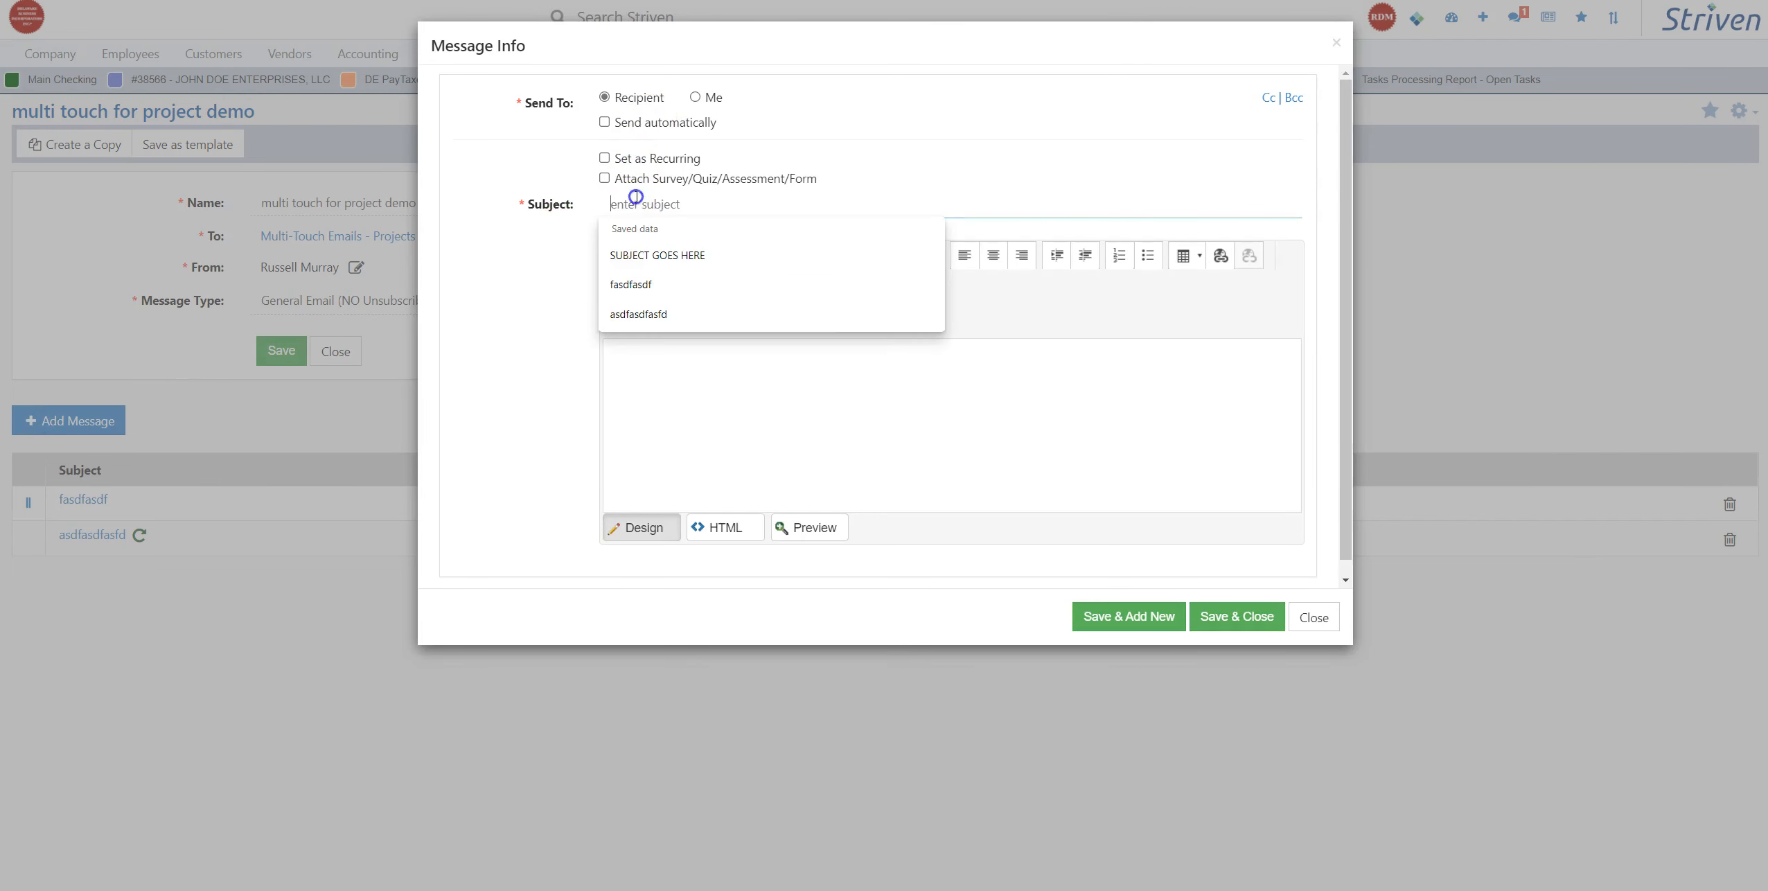
{"action": "type", "text": "third message"}
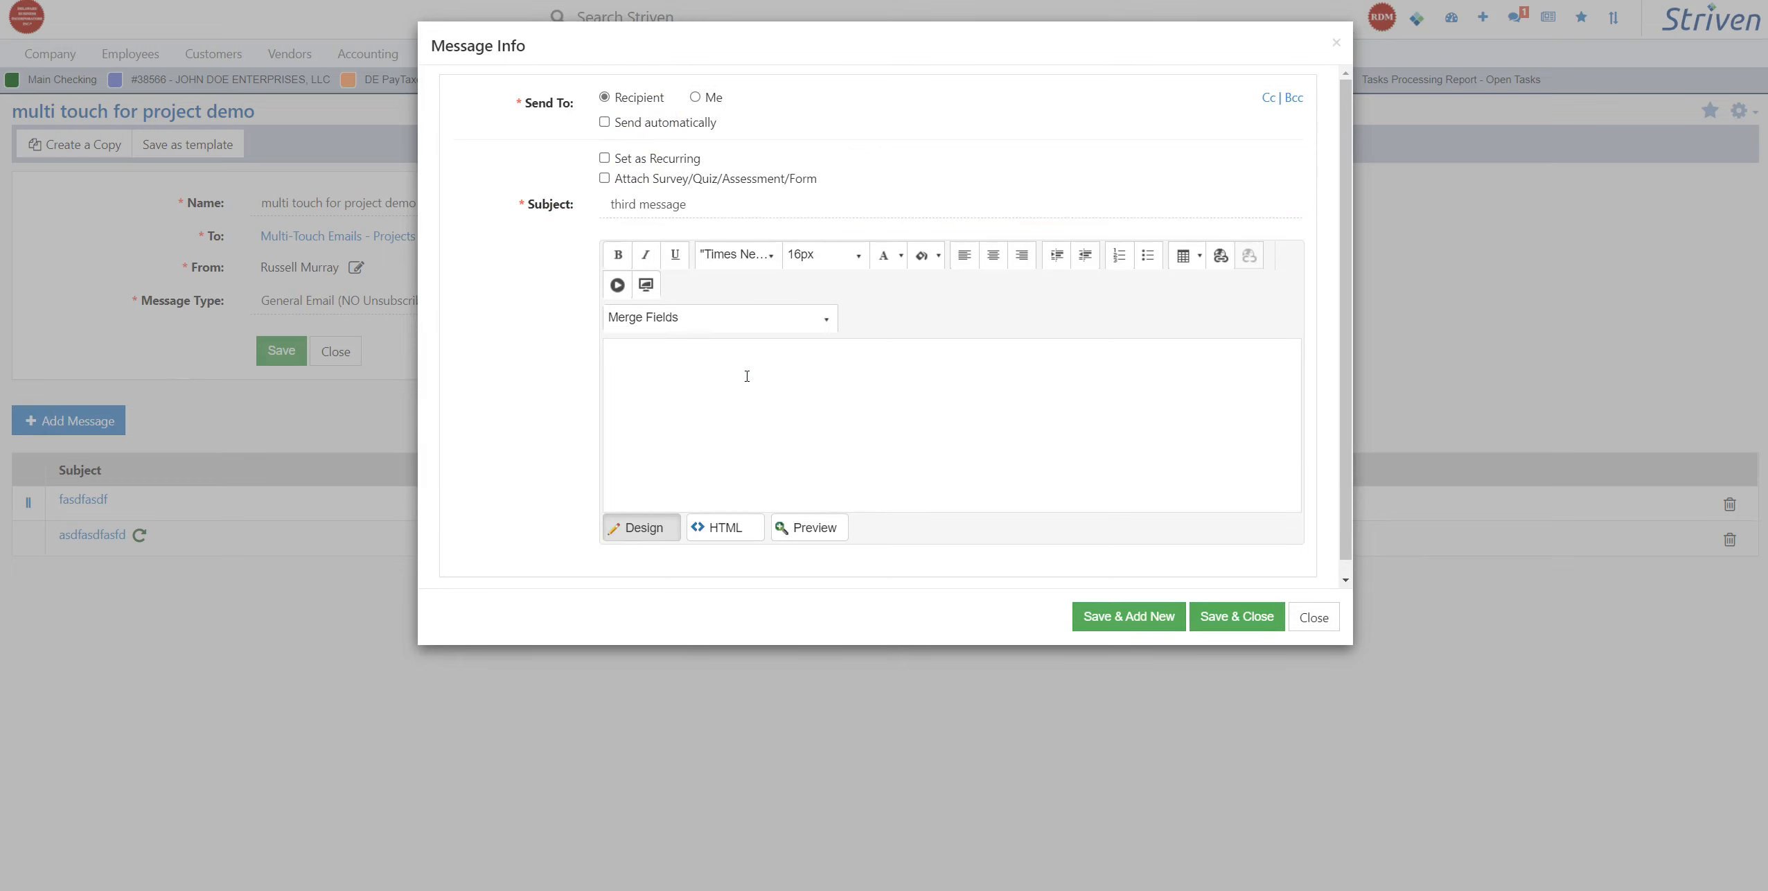
{"action": "type", "text": "drip email campa"}
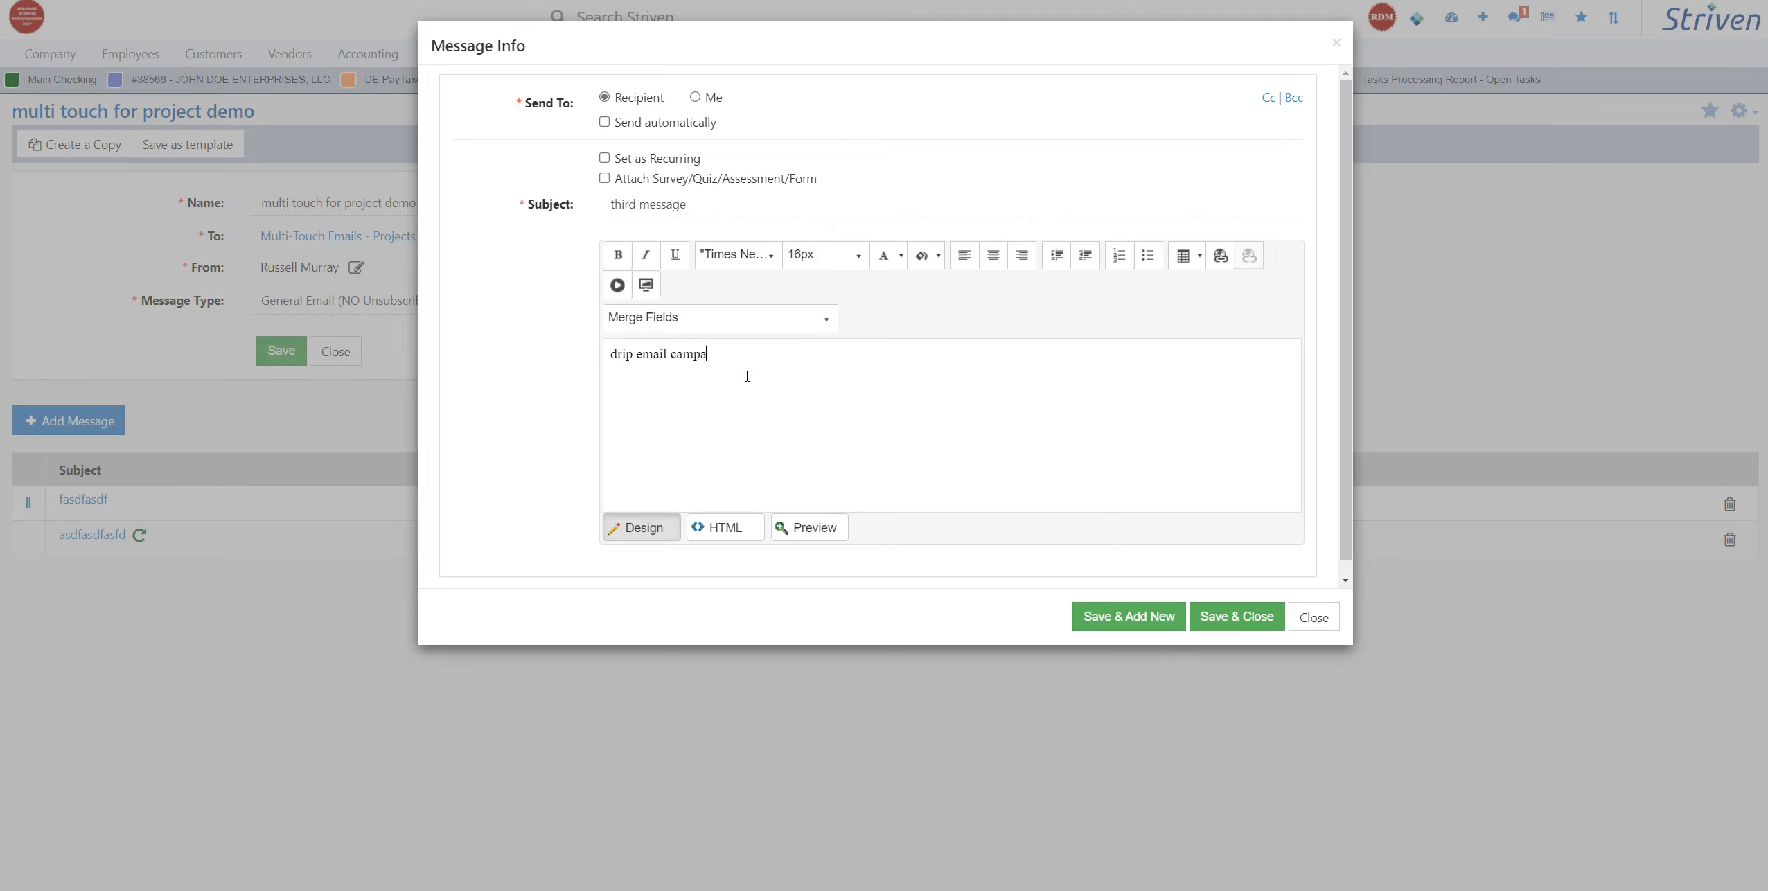
{"action": "type", "text": "igns."}
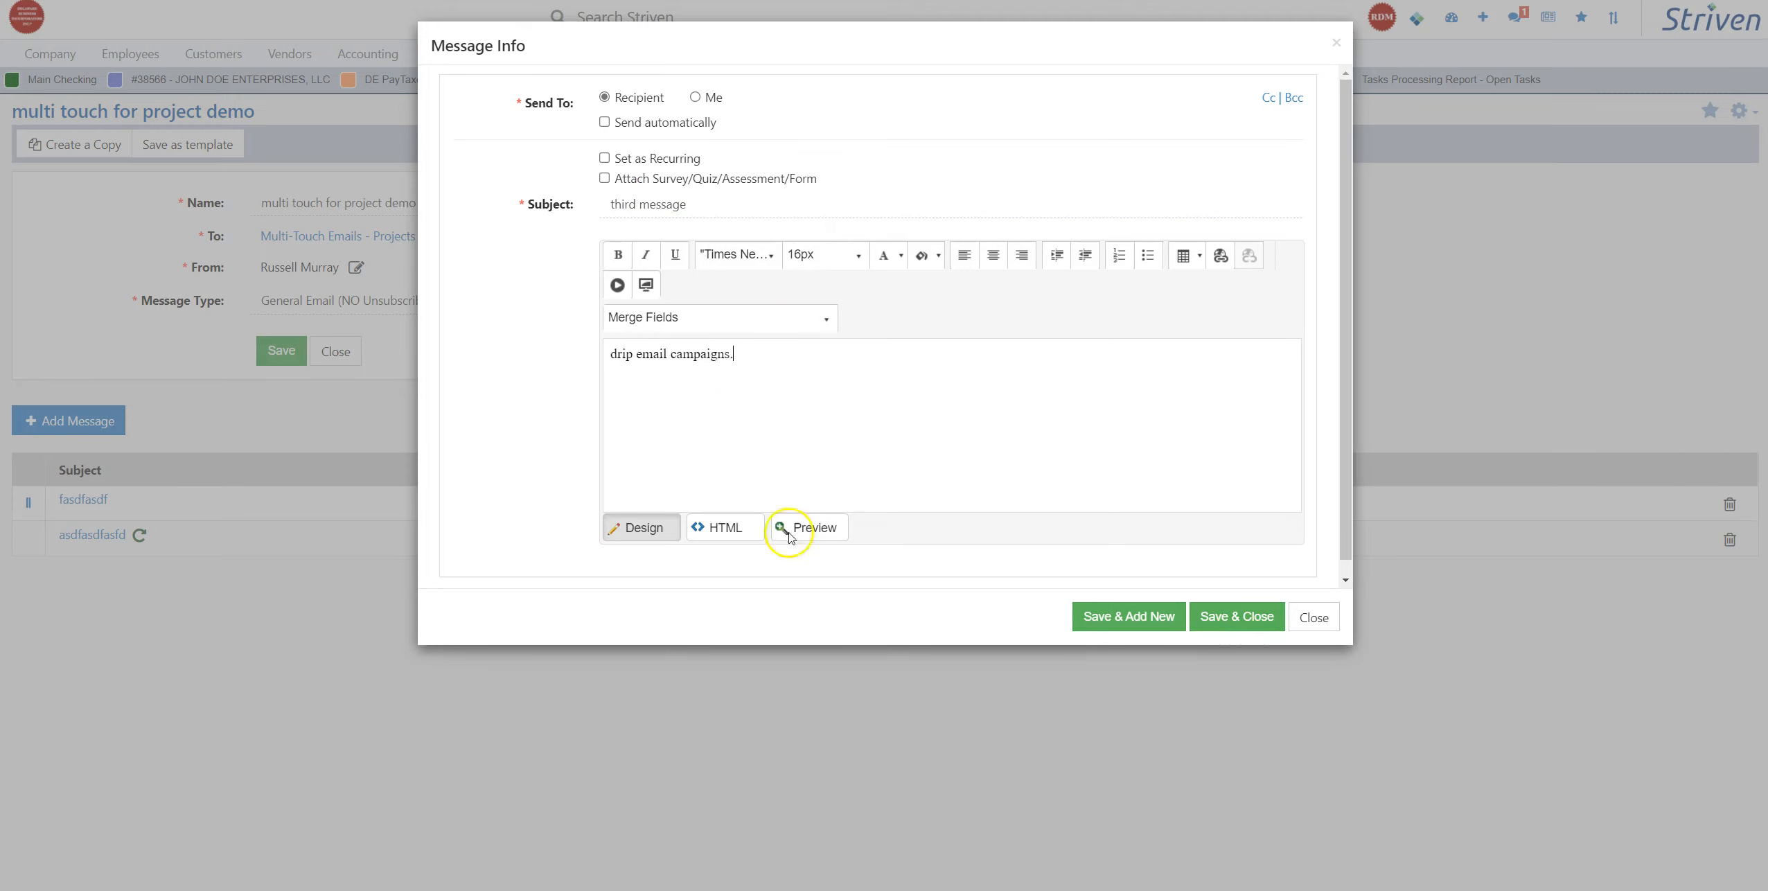
Step: Preview the body, return to Design, and save the third message
{"action": "left_click", "coordinate": [641, 527]}
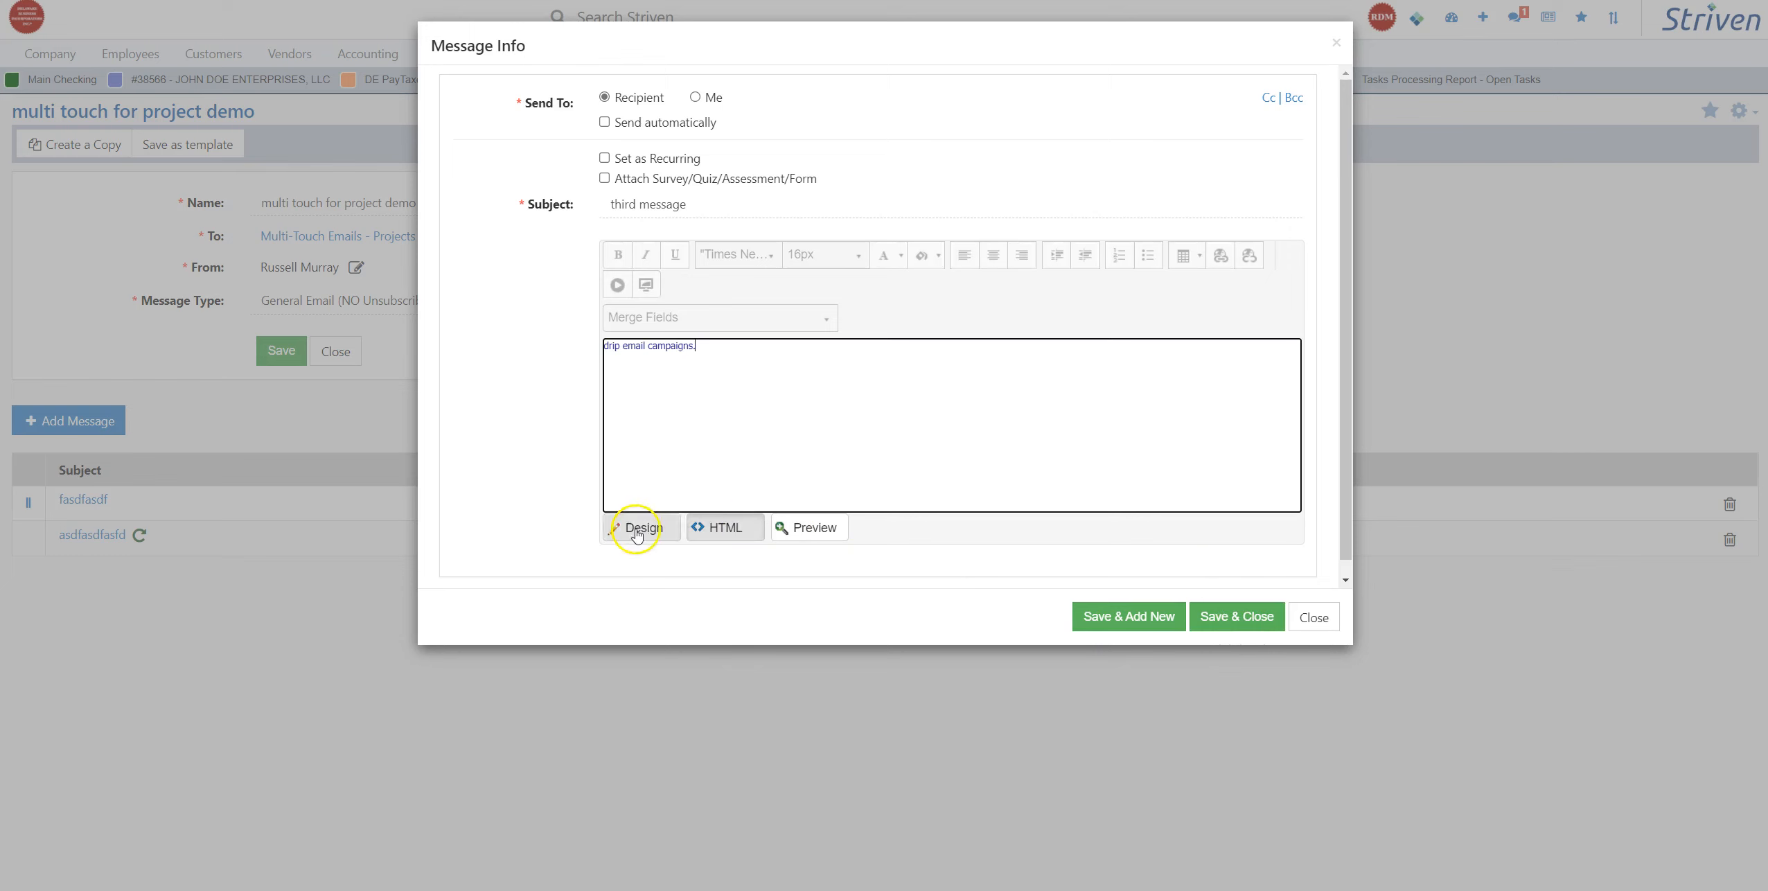
{"action": "left_click", "coordinate": [718, 317]}
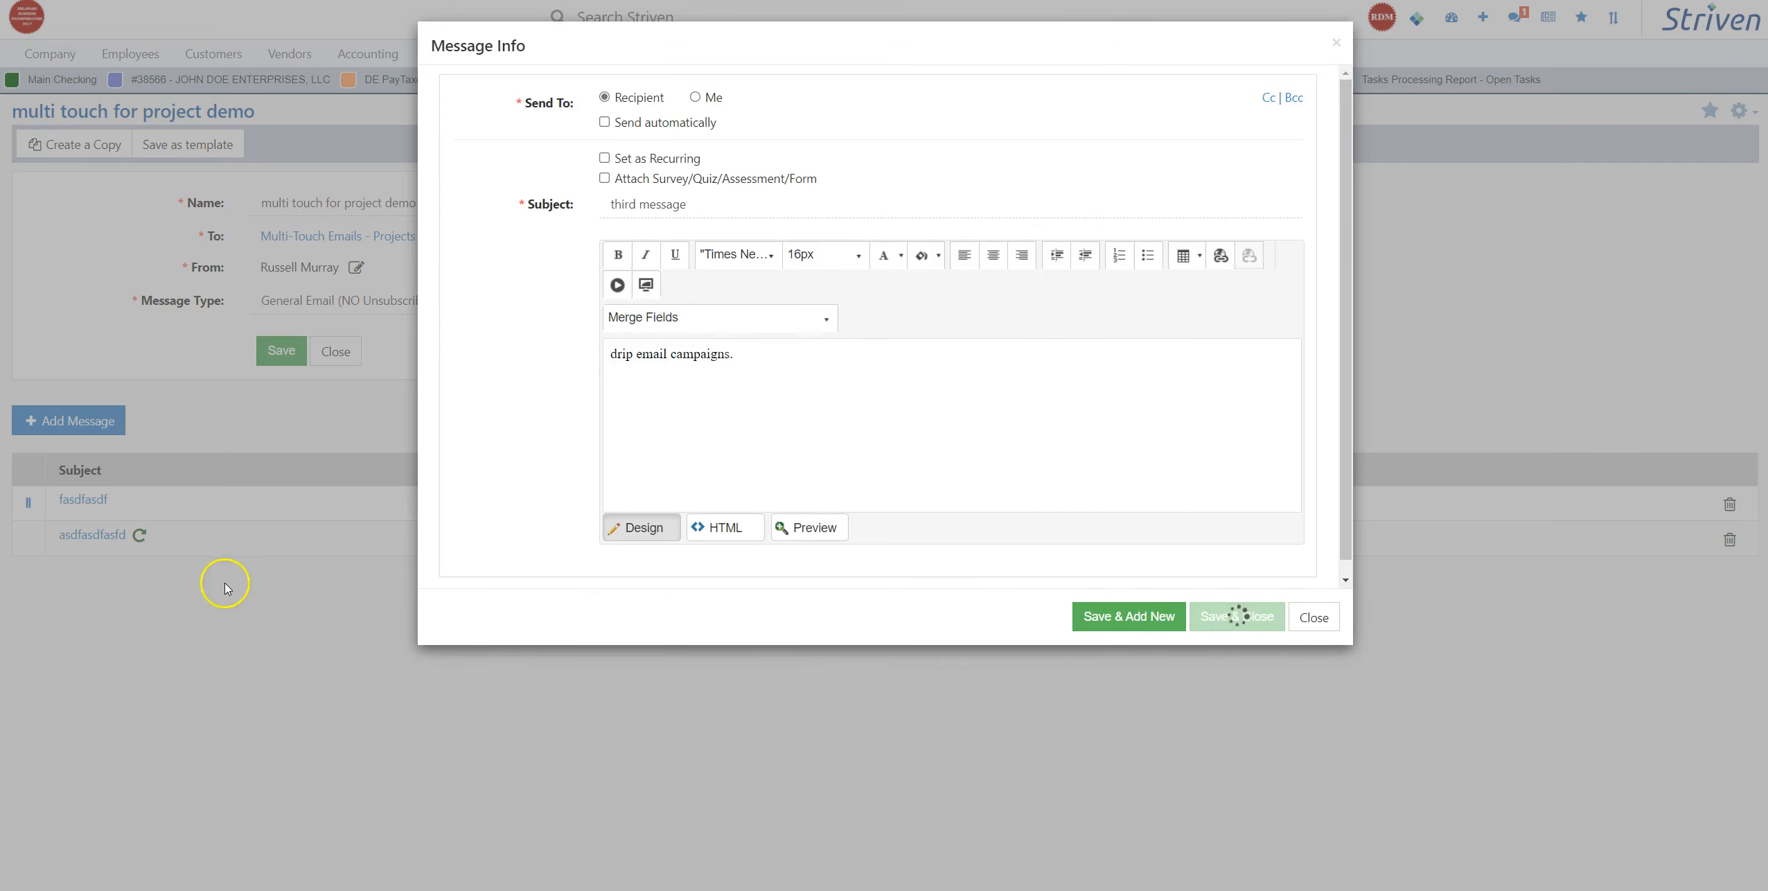
{"action": "left_click", "coordinate": [1234, 617]}
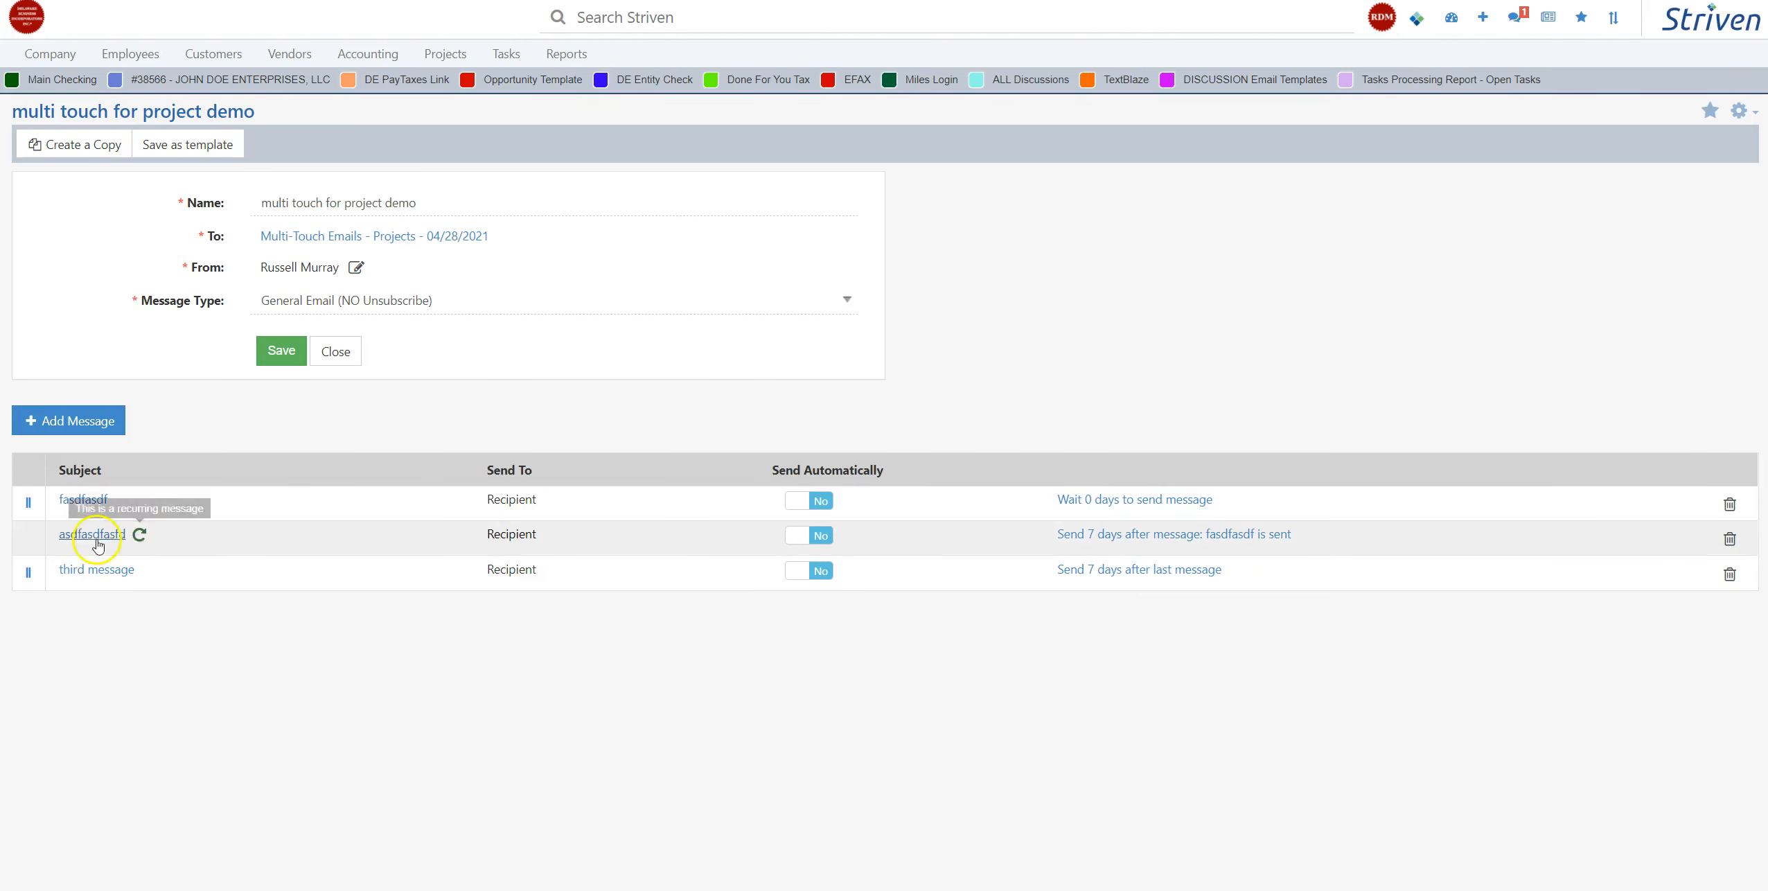
Step: Make the third message recur every 10 days and save it, starting another
{"action": "left_click", "coordinate": [91, 534]}
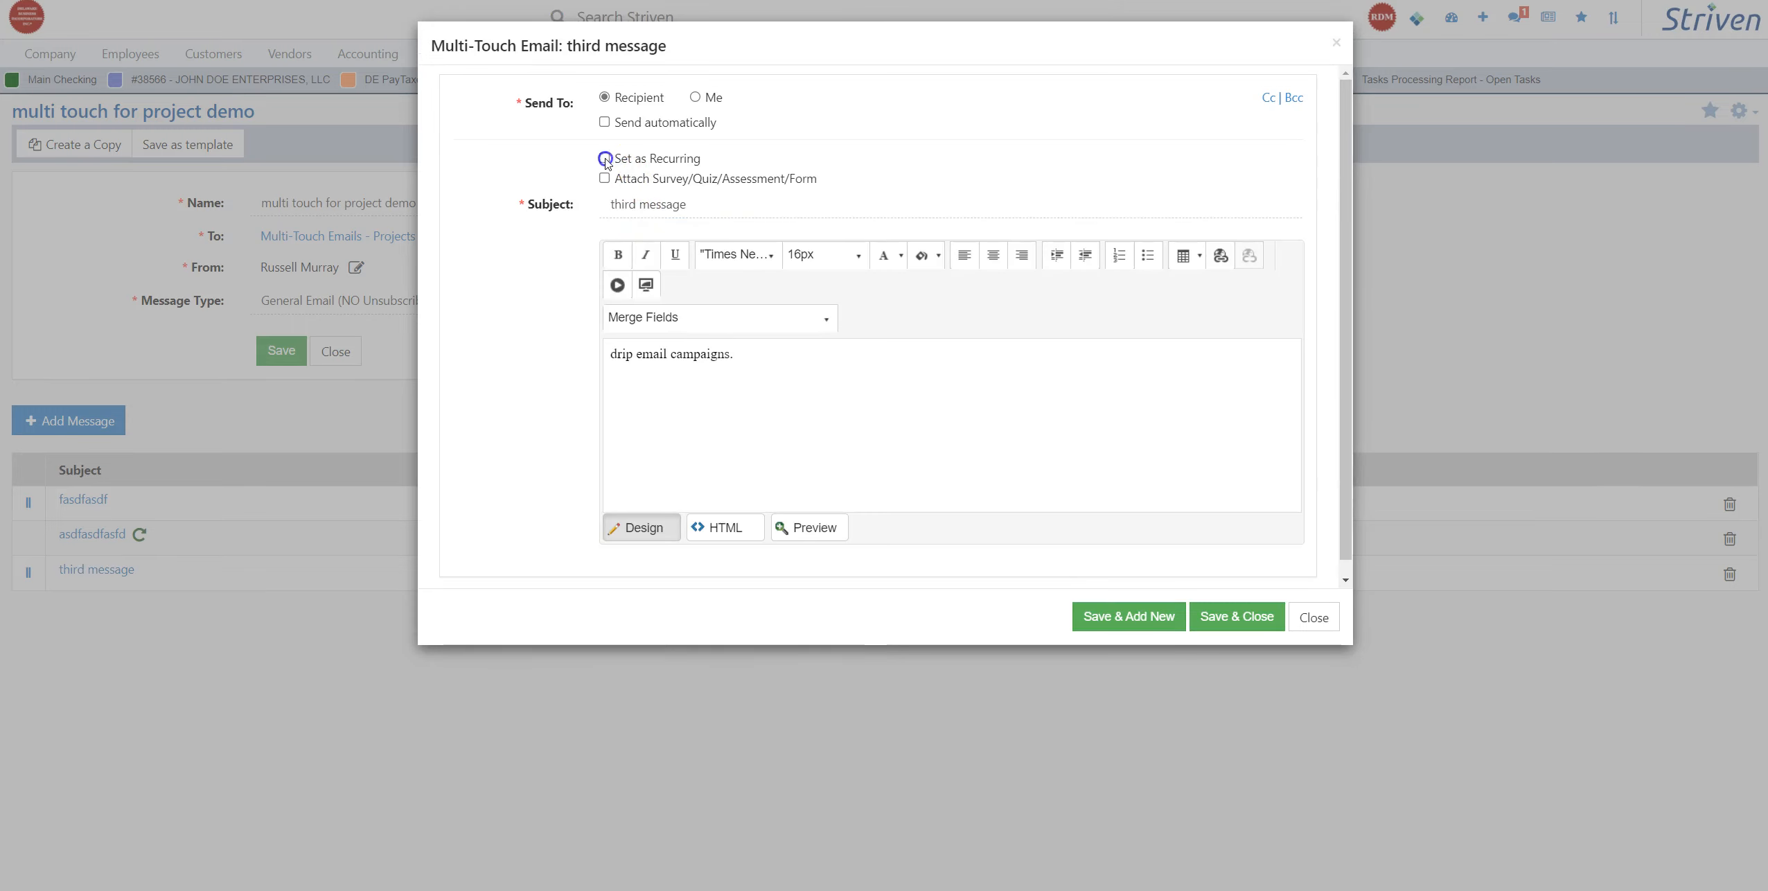
{"action": "left_click", "coordinate": [604, 159]}
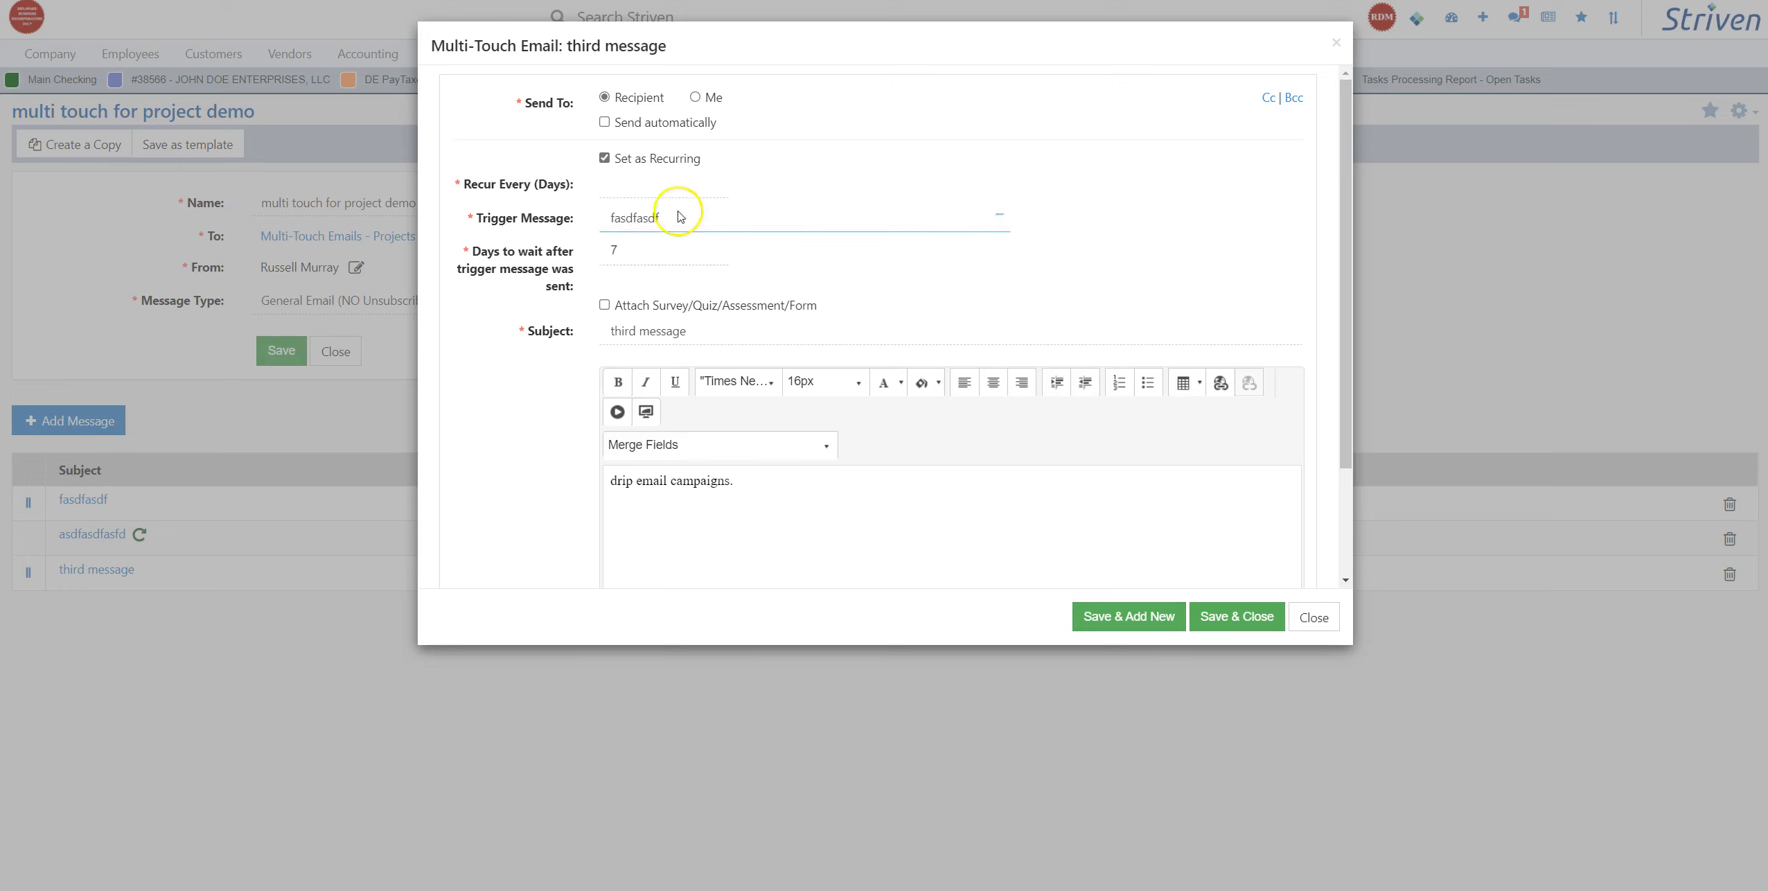
{"action": "type", "text": "10"}
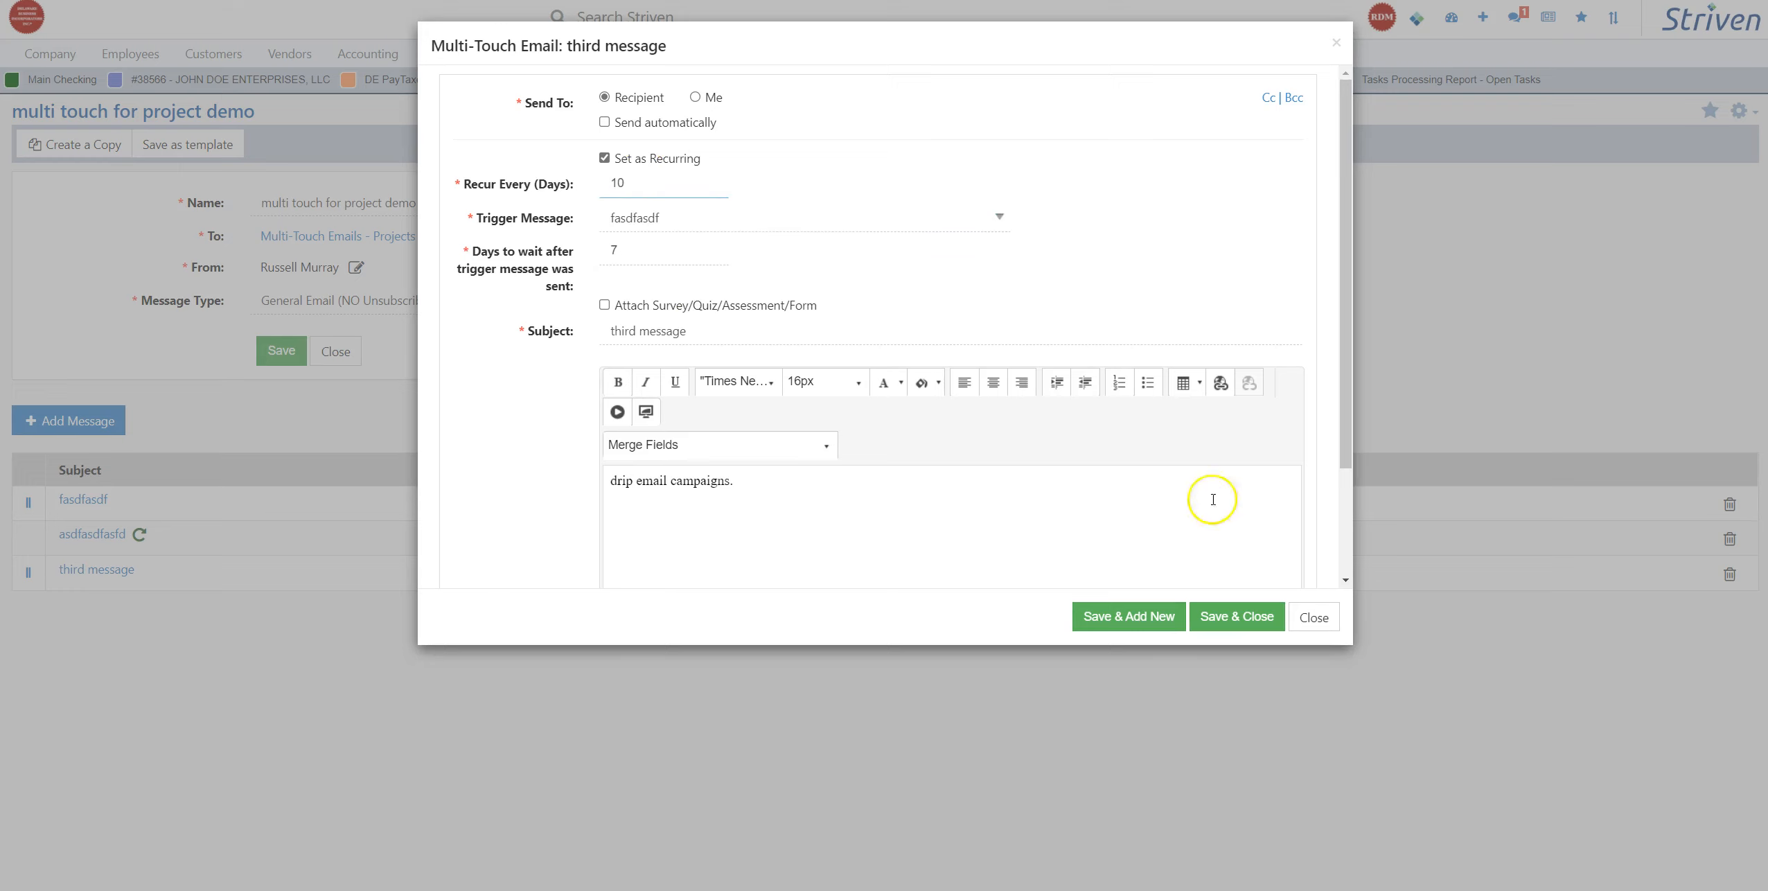
{"action": "left_click", "coordinate": [1128, 615]}
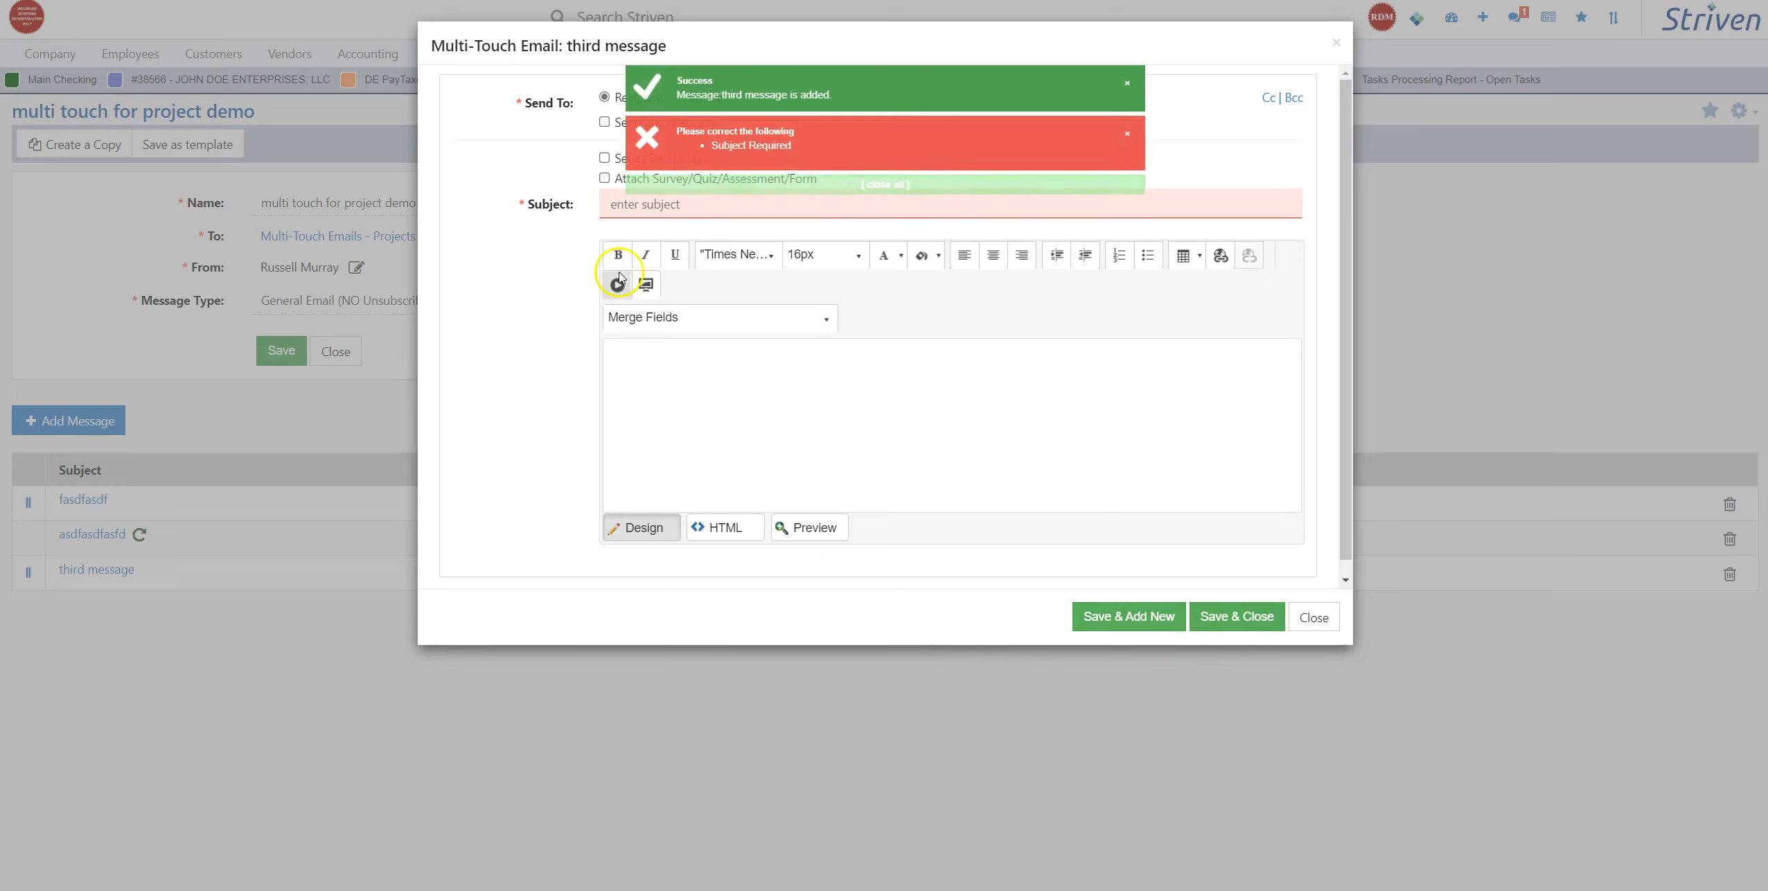
Step: Reuse the saved subject 'SUBJECT GOES HERE', set 10-day recurrence, and save the message
{"action": "left_click", "coordinate": [951, 203]}
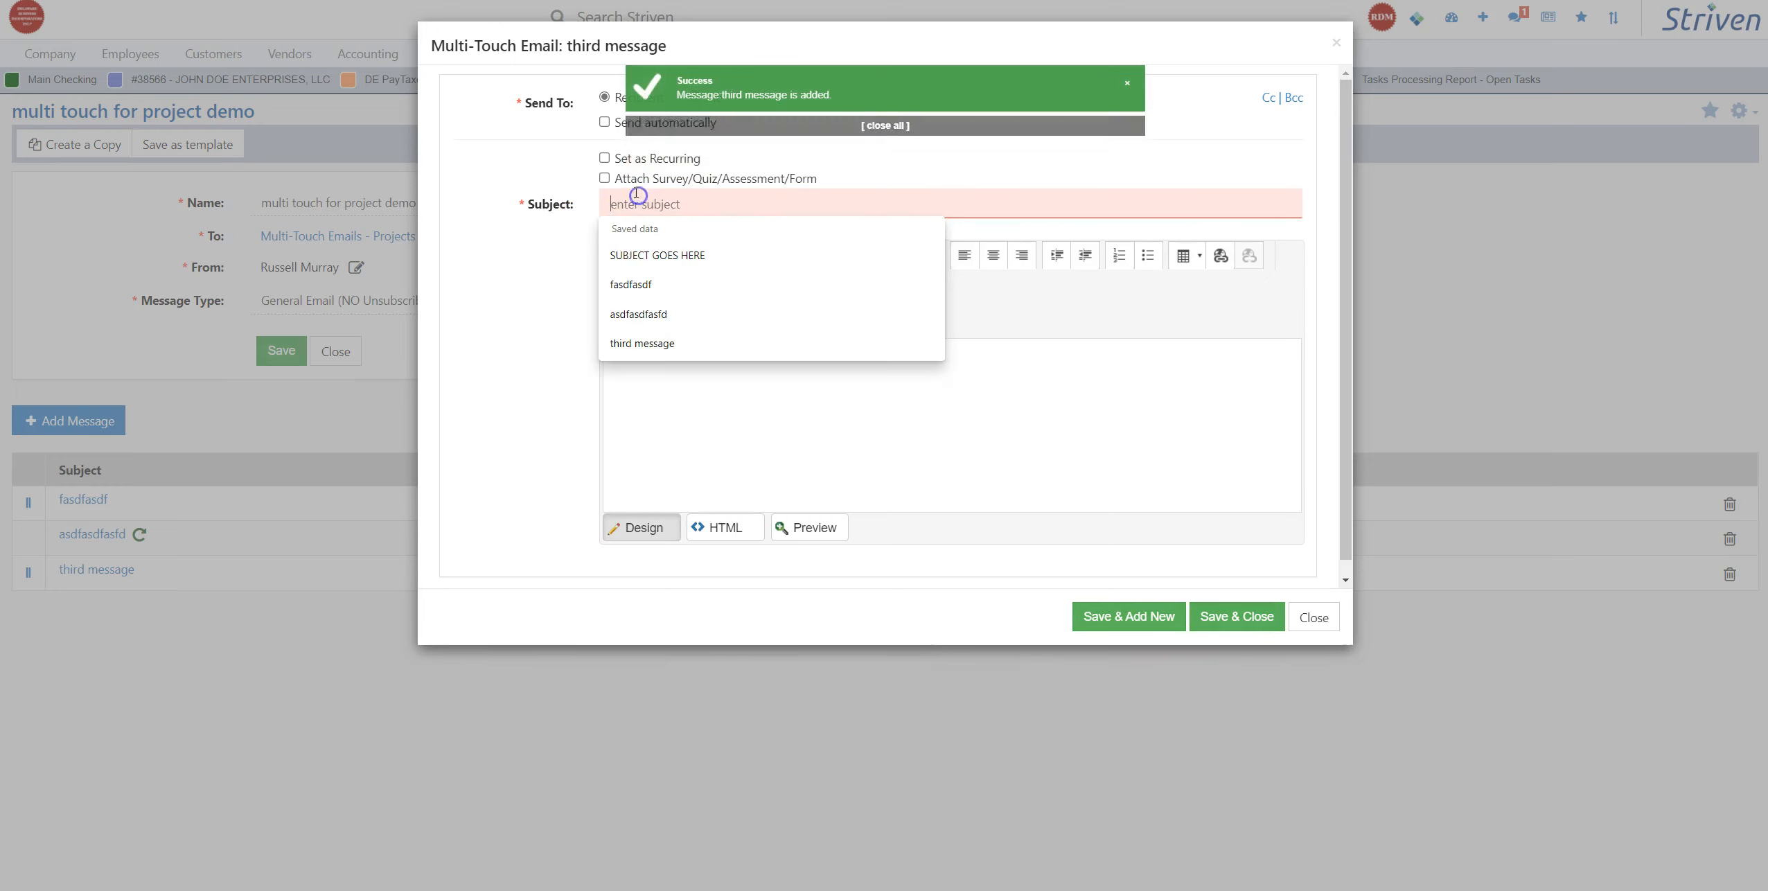
{"action": "left_click", "coordinate": [657, 255]}
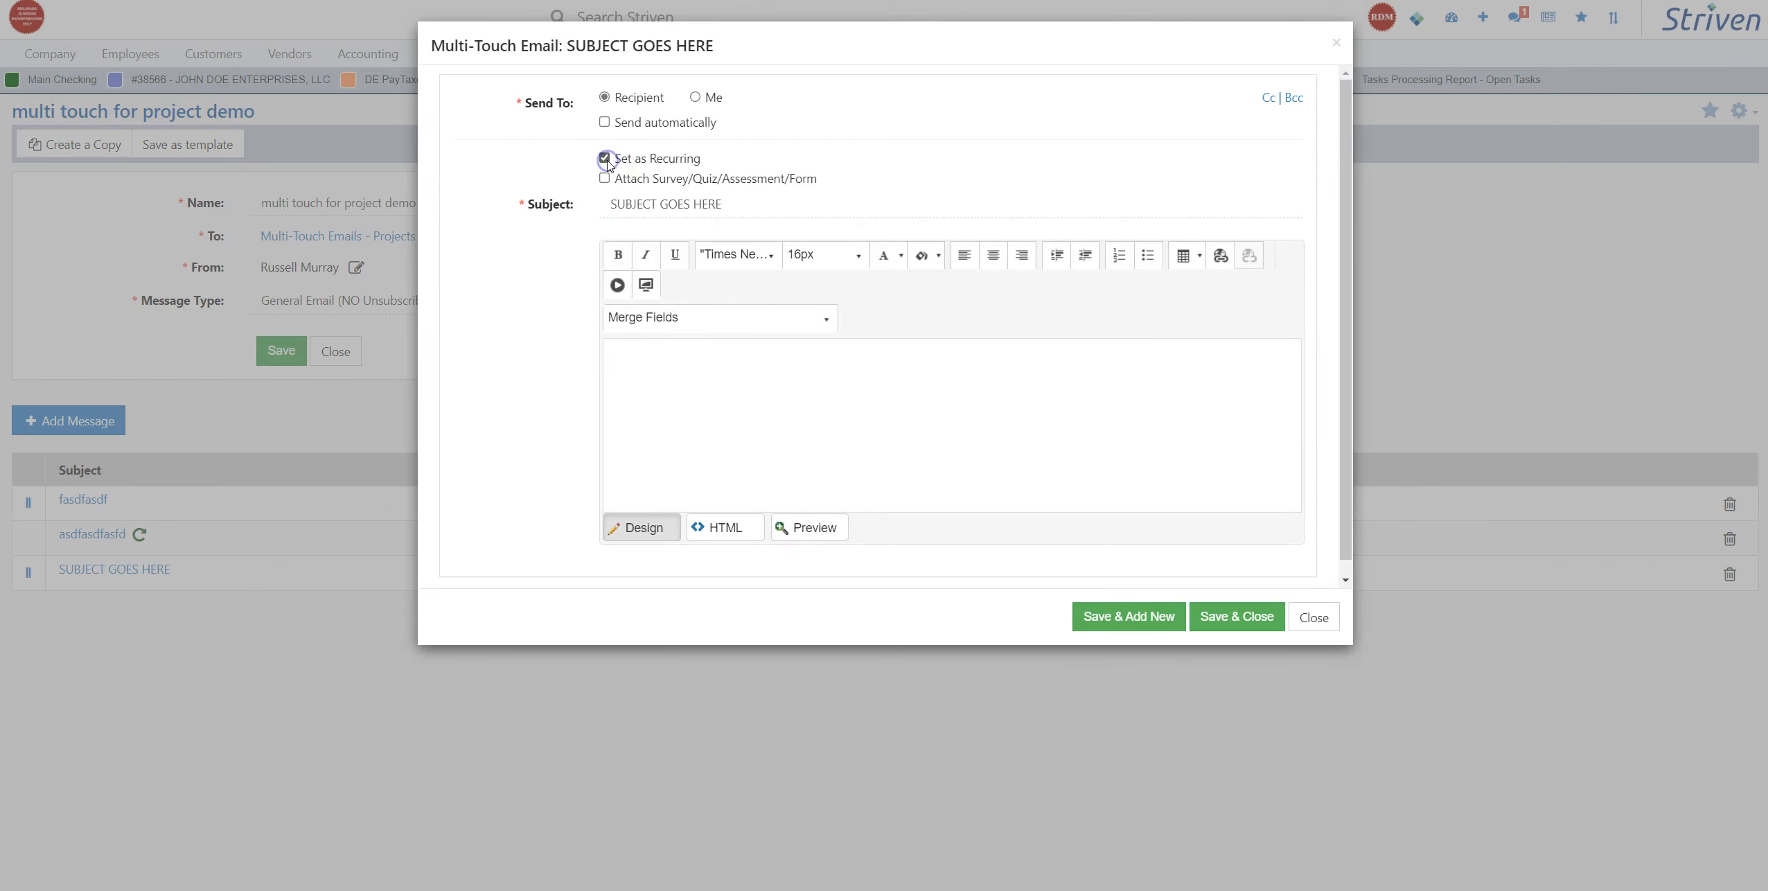
{"action": "left_click", "coordinate": [606, 158]}
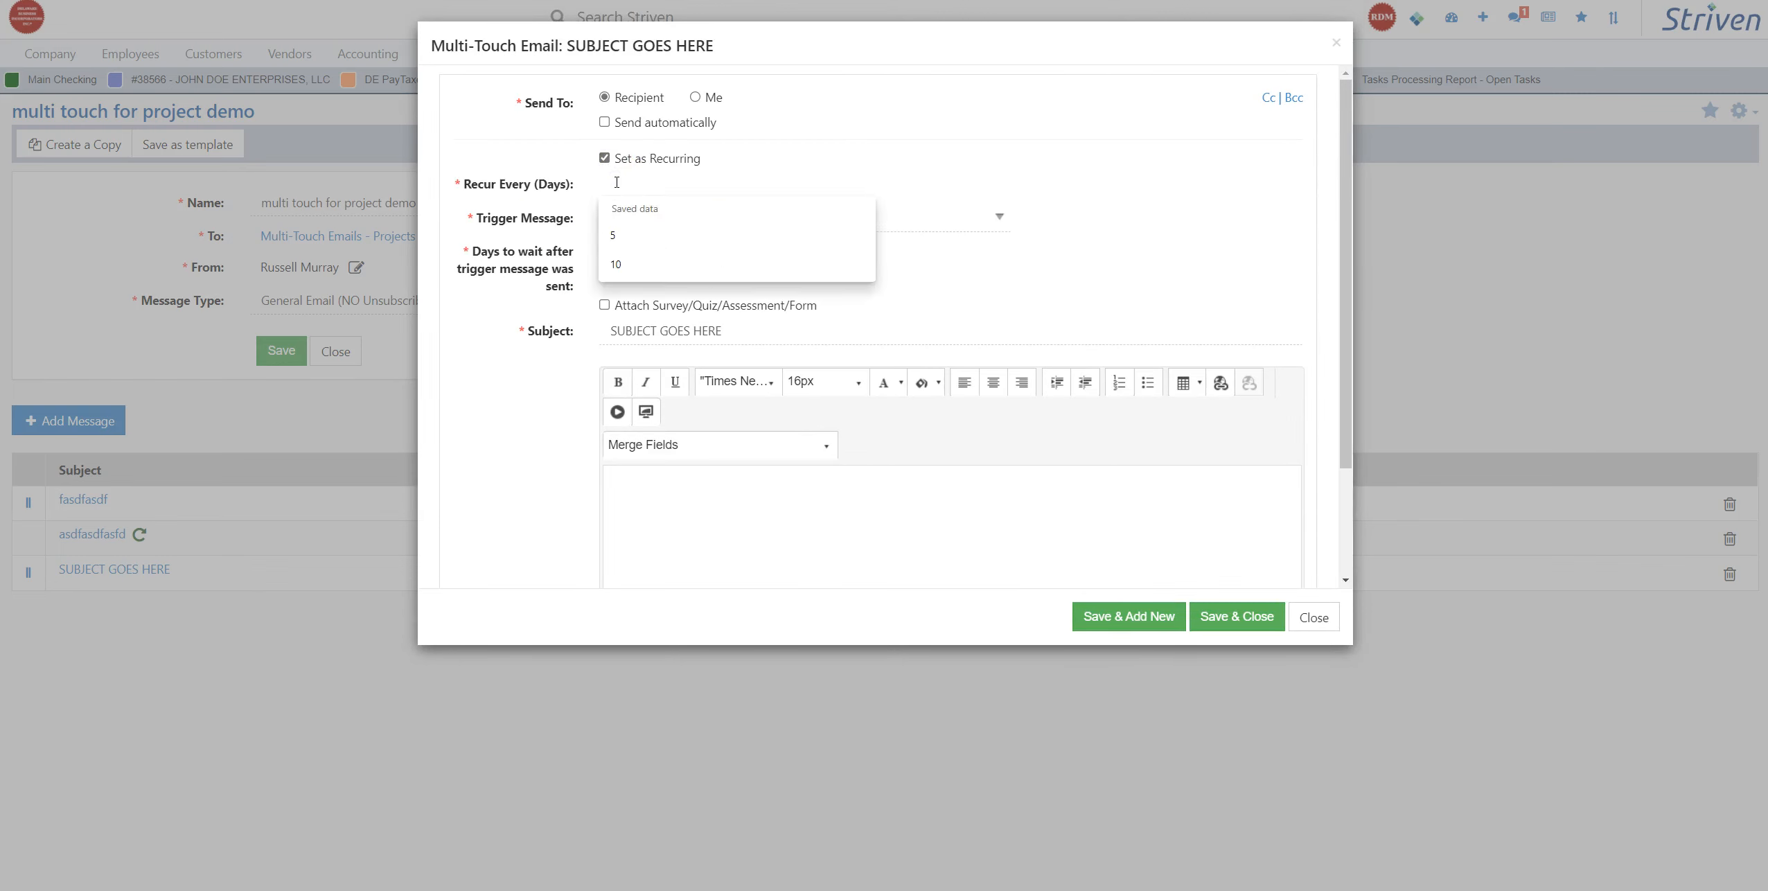
{"action": "left_click", "coordinate": [615, 264]}
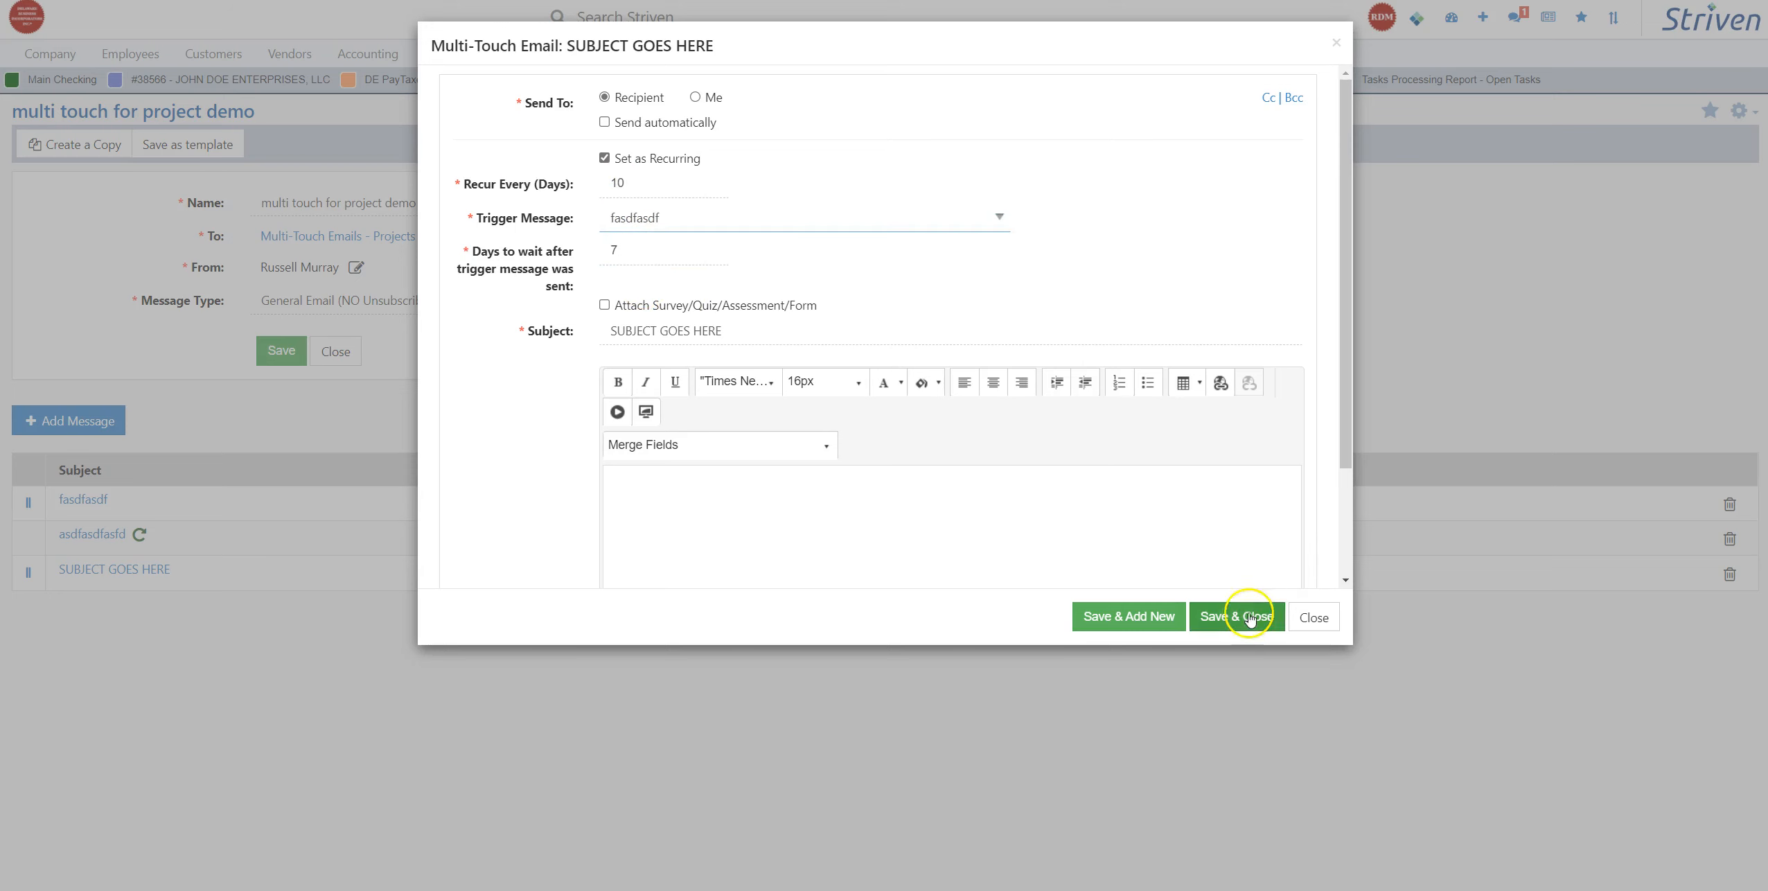
{"action": "left_click", "coordinate": [1236, 617]}
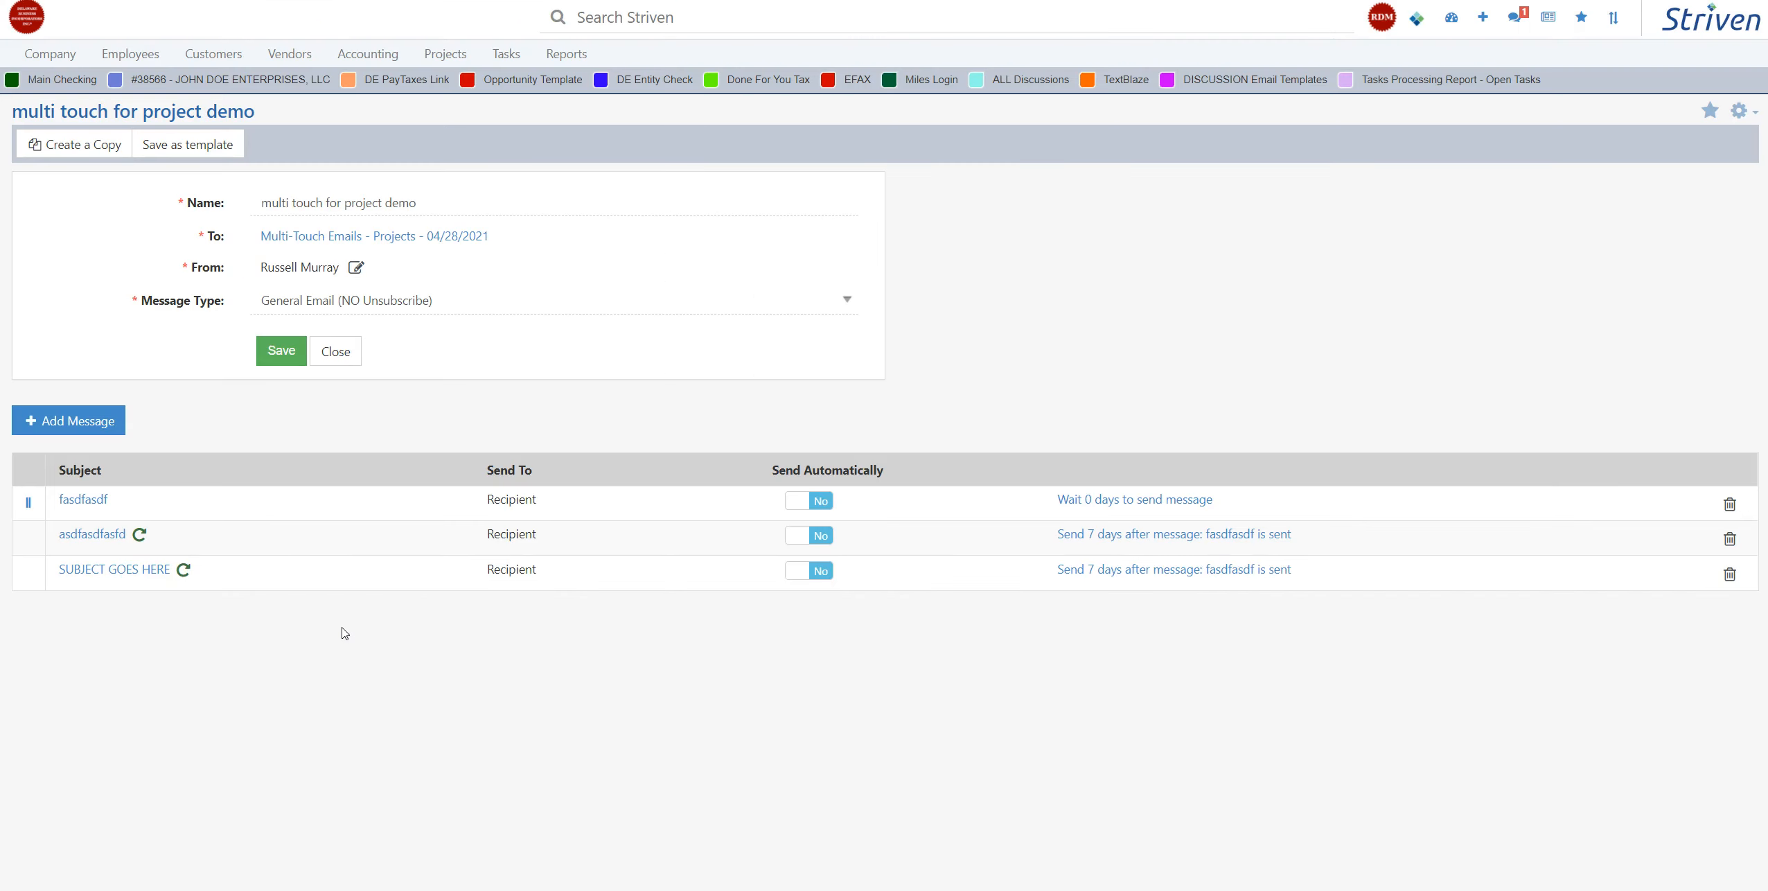
{"action": "mouse_move", "coordinate": [967, 549]}
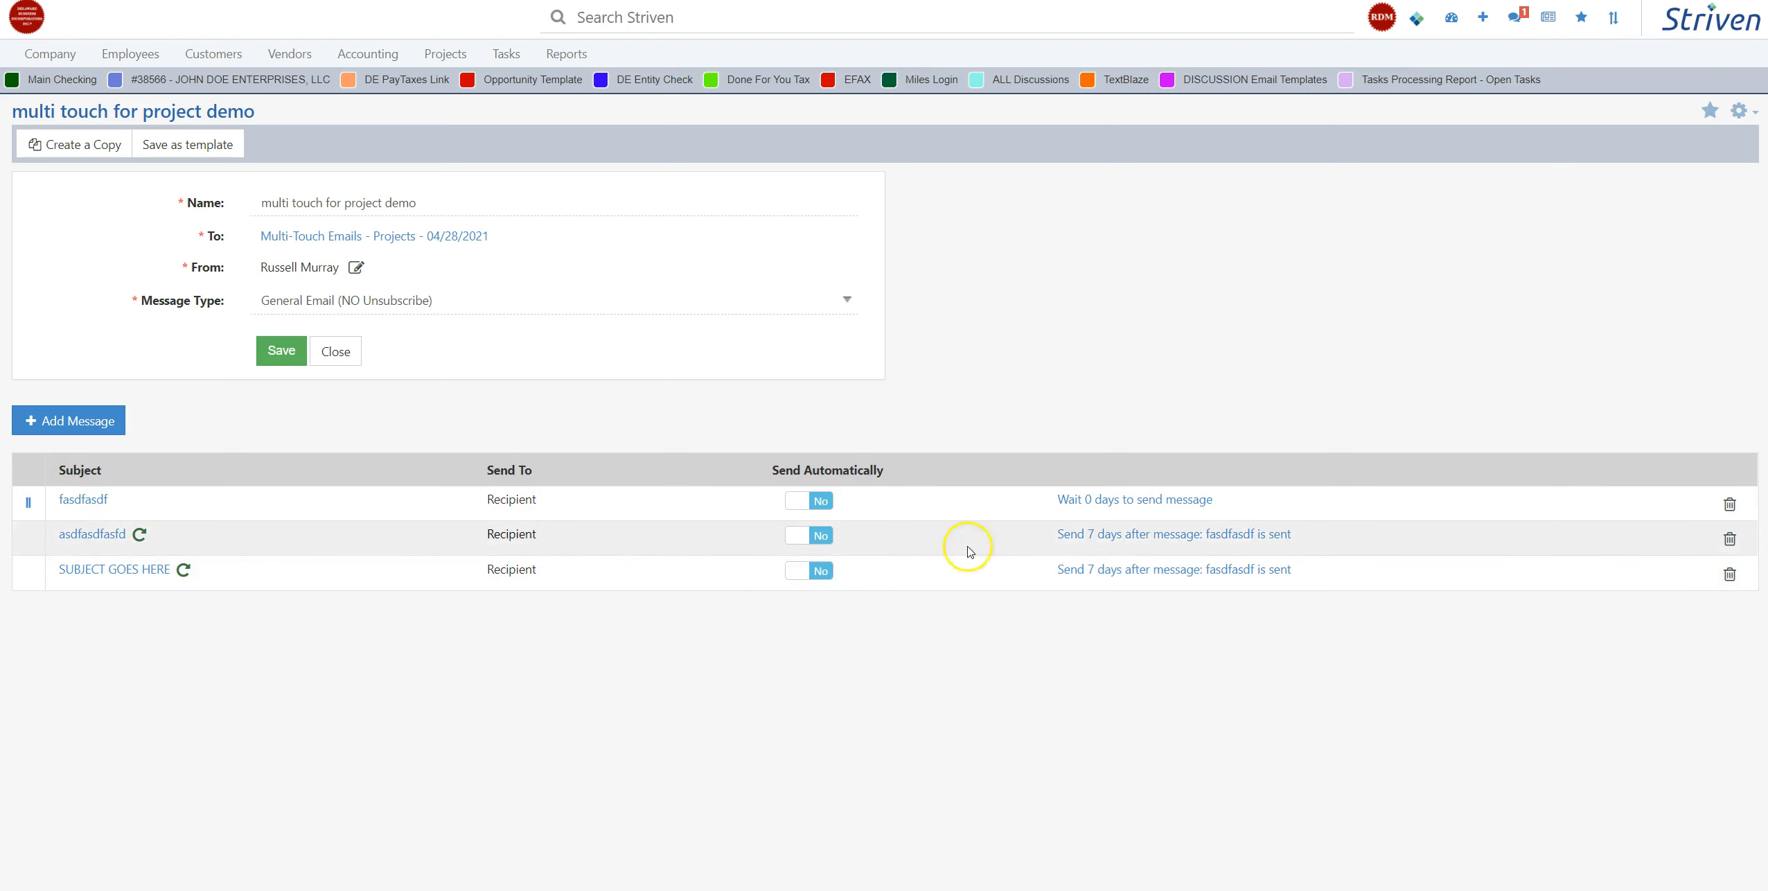
Step: Set the first message to wait 1 day and turn on automatic sending for all messages
{"action": "left_click", "coordinate": [1135, 499]}
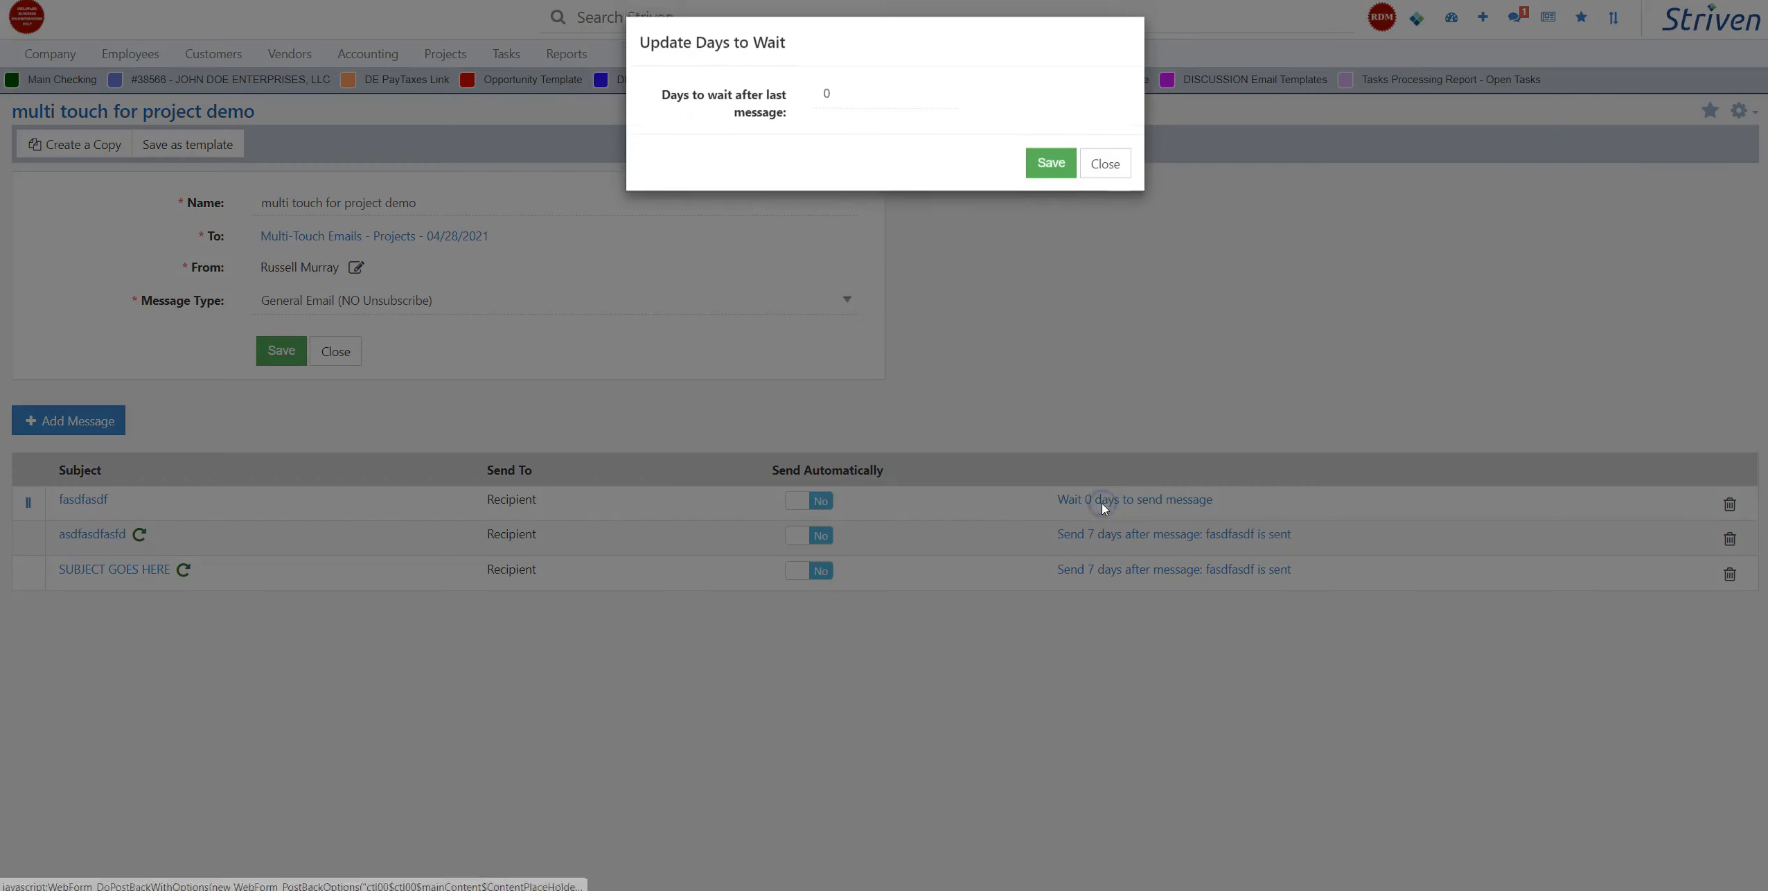
{"action": "type", "text": "1"}
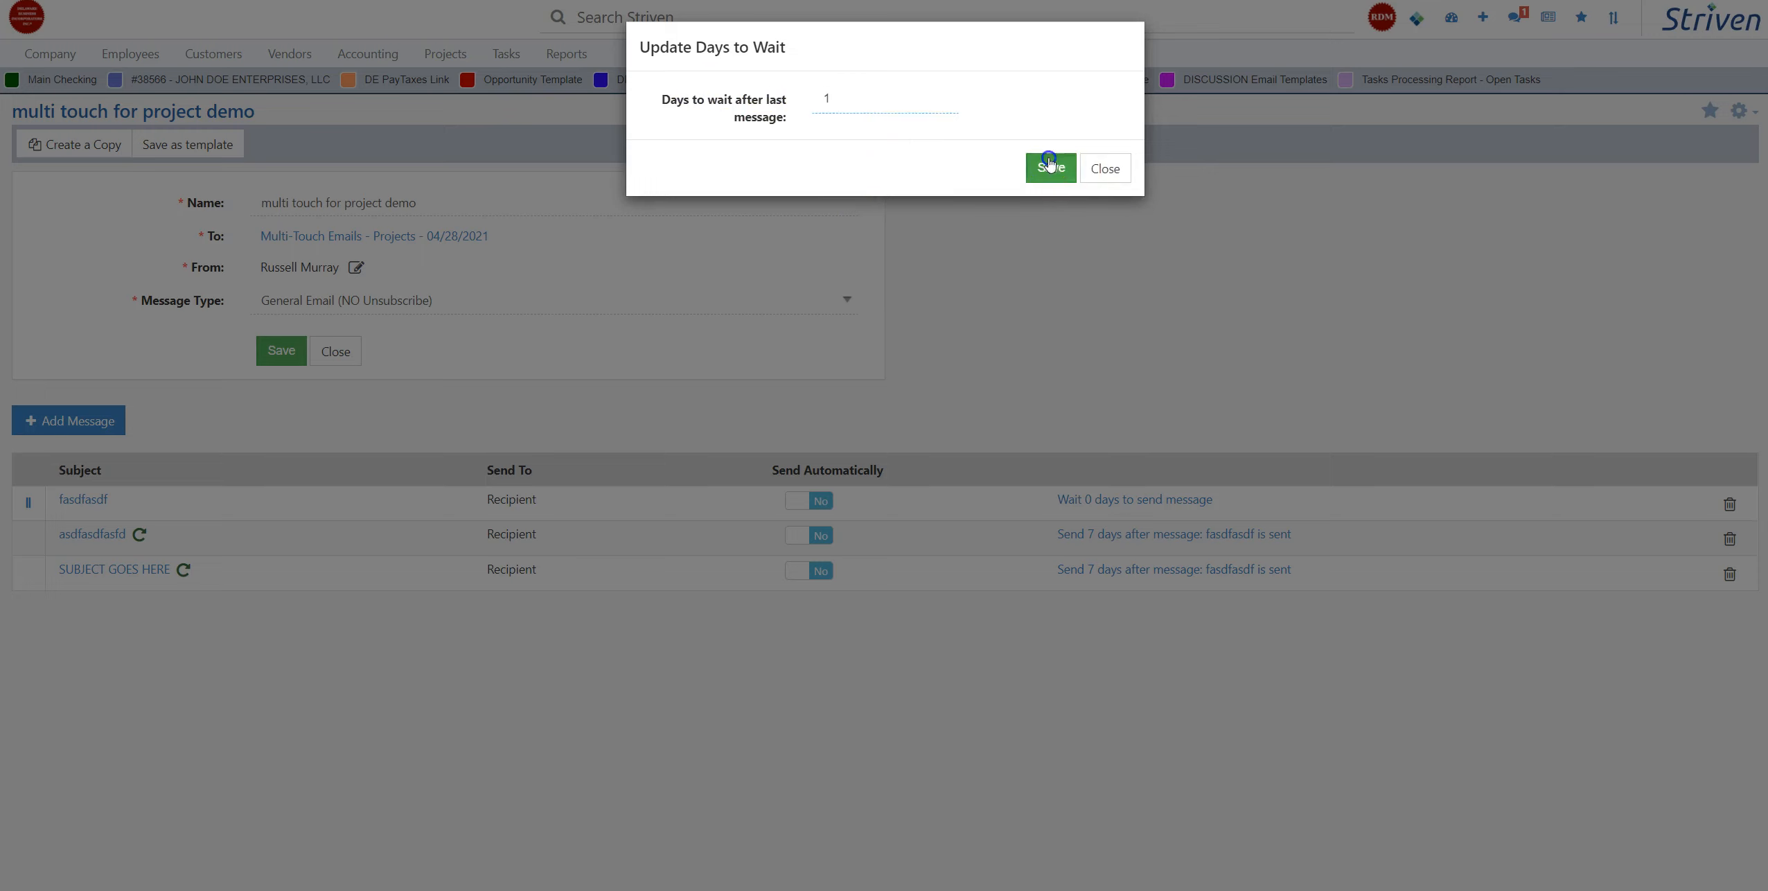
{"action": "left_click", "coordinate": [1049, 166]}
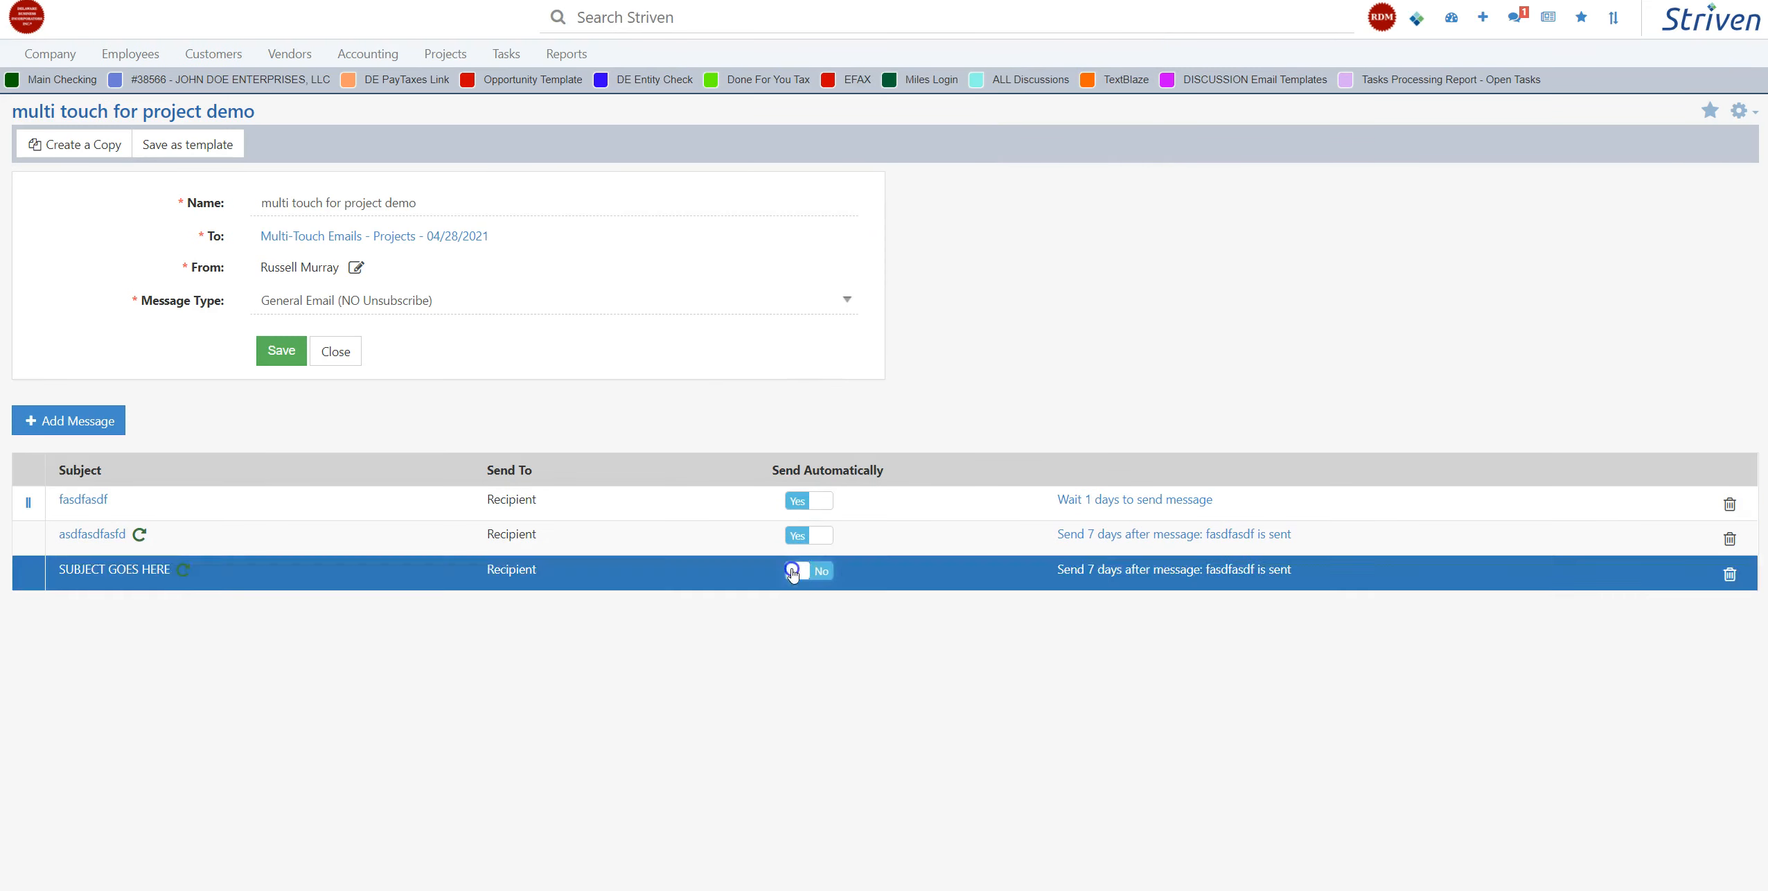
{"action": "left_click", "coordinate": [797, 571]}
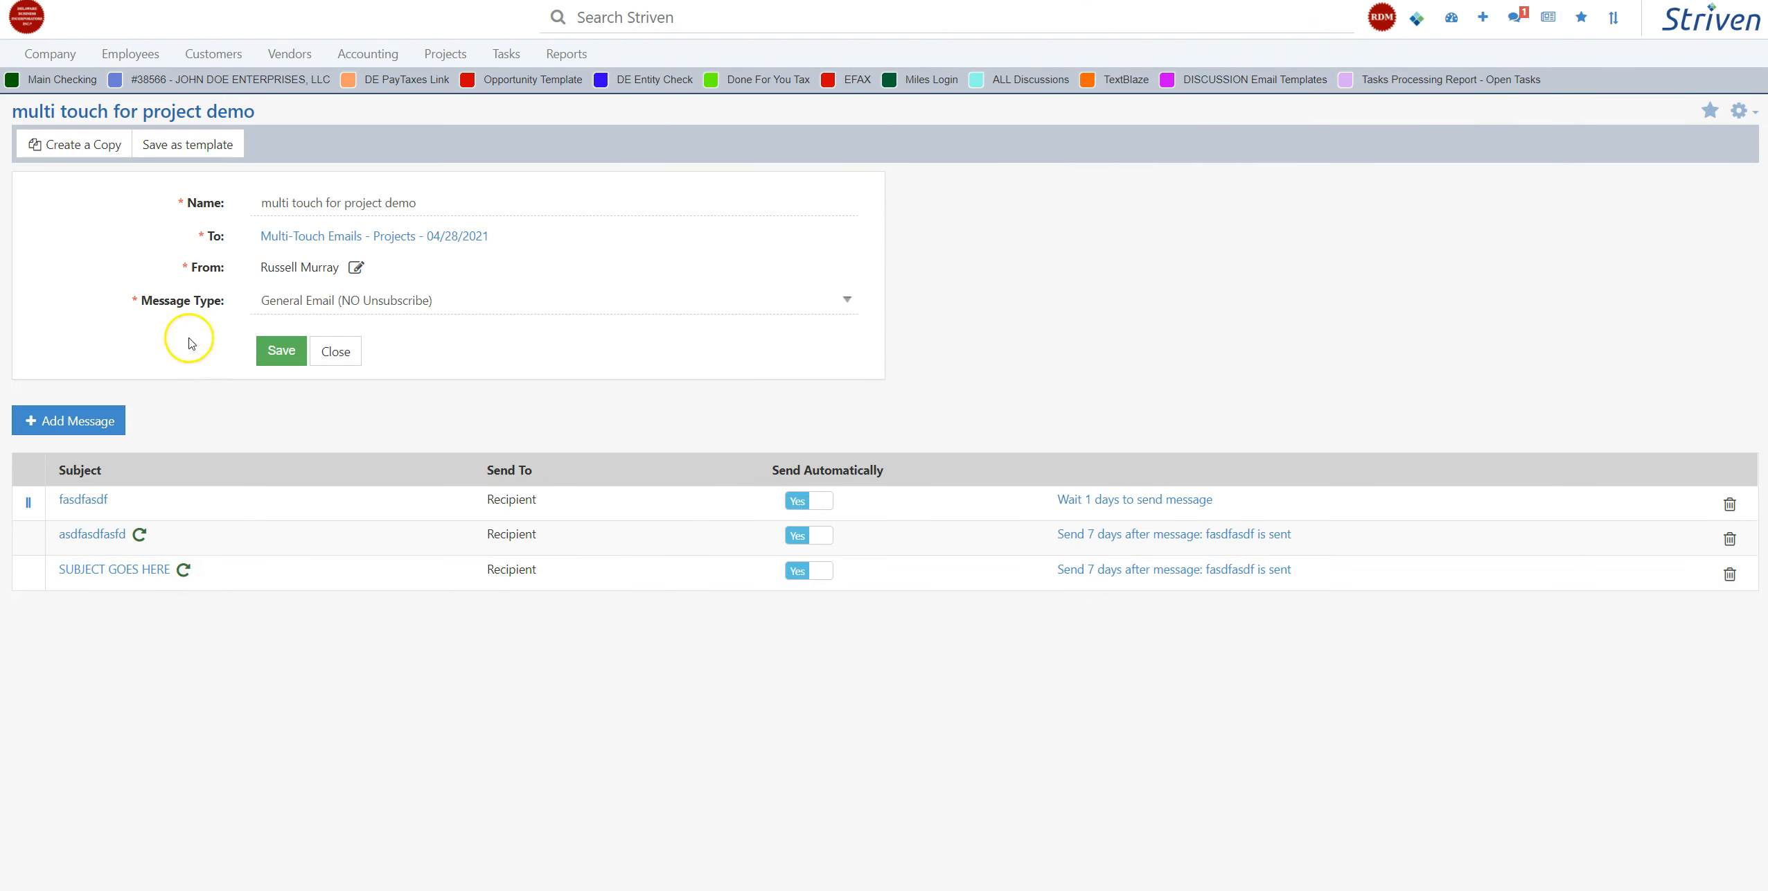
Step: Close the campaign and return to the project management dashboard via the Projects menu
{"action": "left_click", "coordinate": [334, 351]}
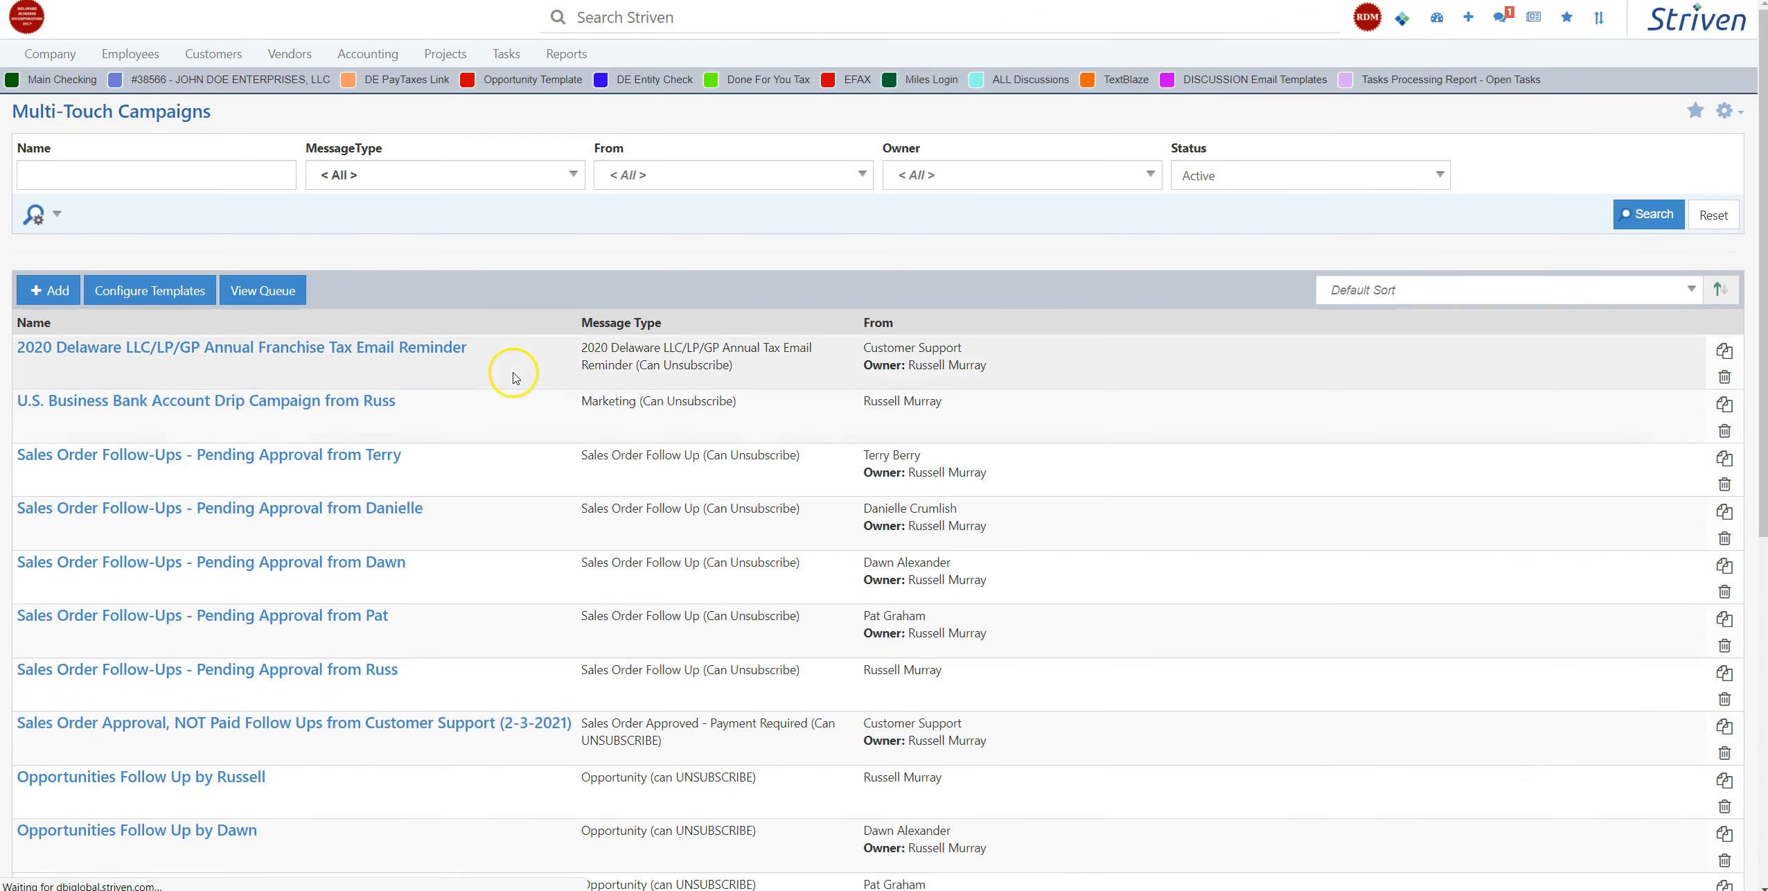
{"action": "scroll", "scroll_direction": "down", "scroll_amount": 3}
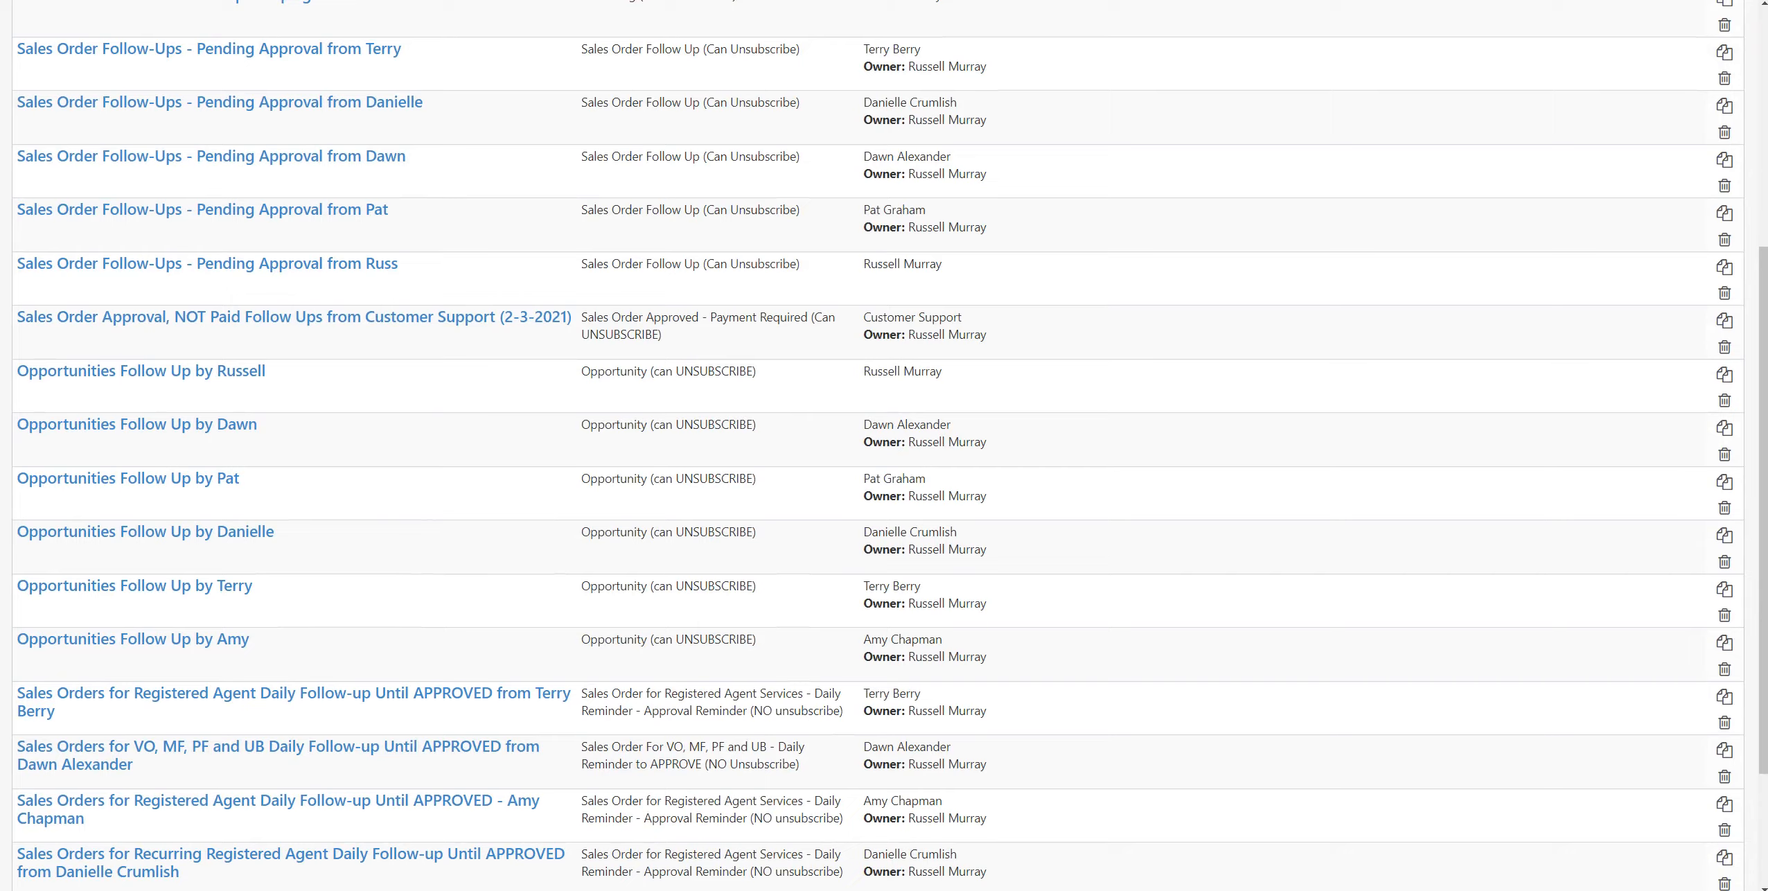
{"action": "left_click", "coordinate": [443, 53]}
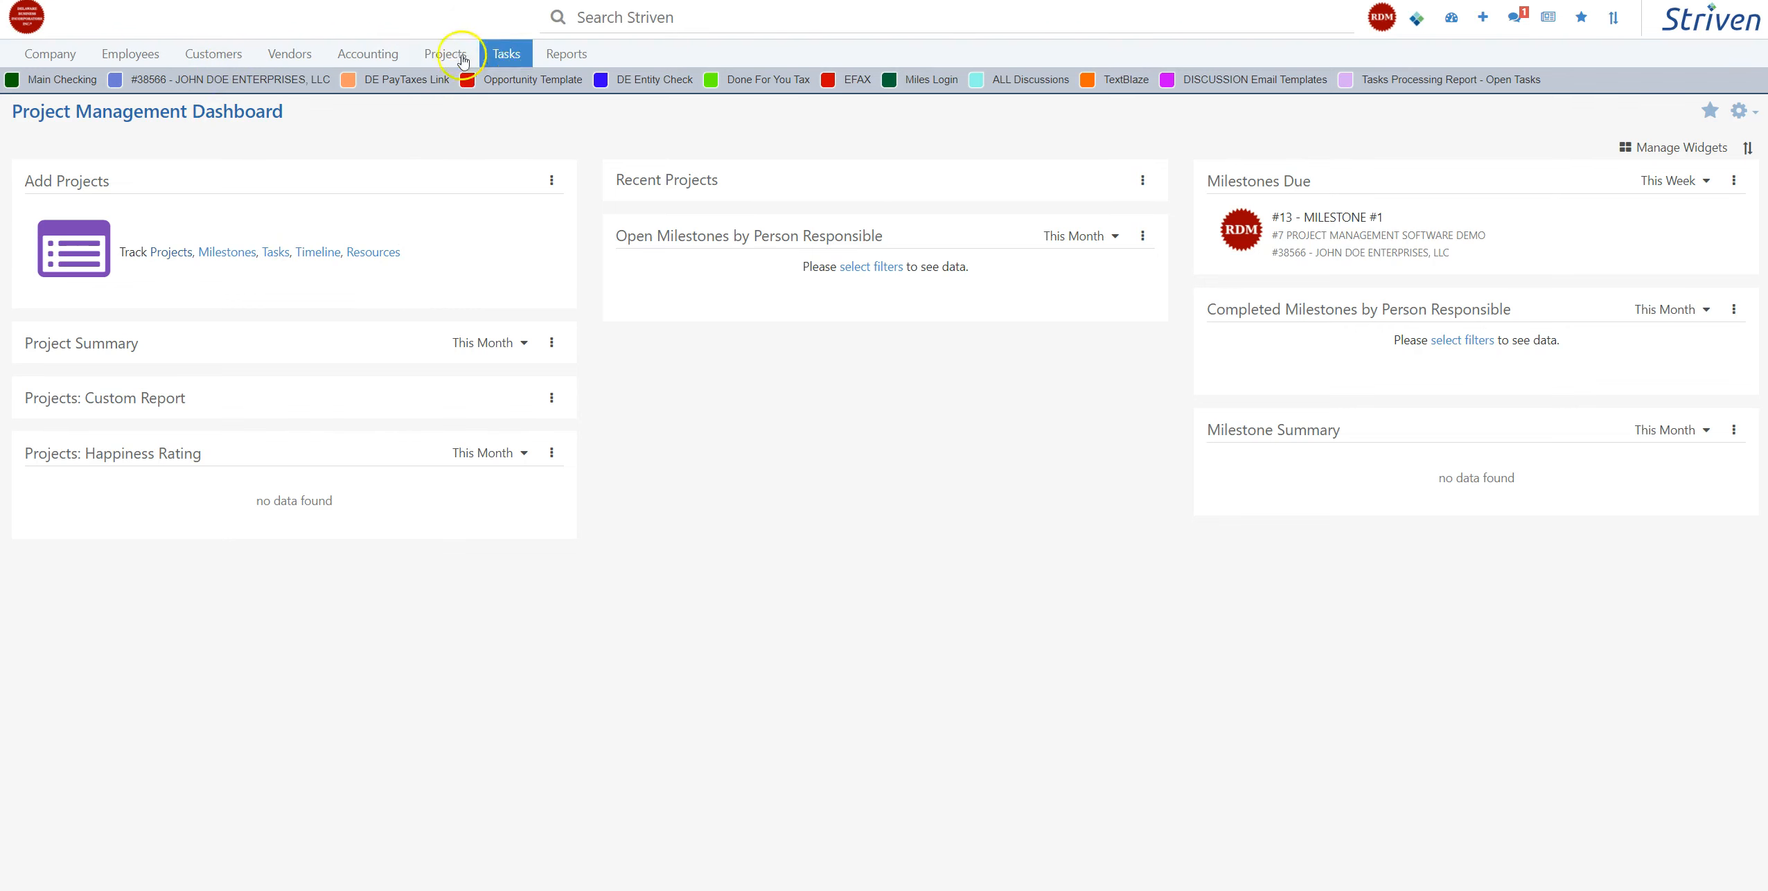